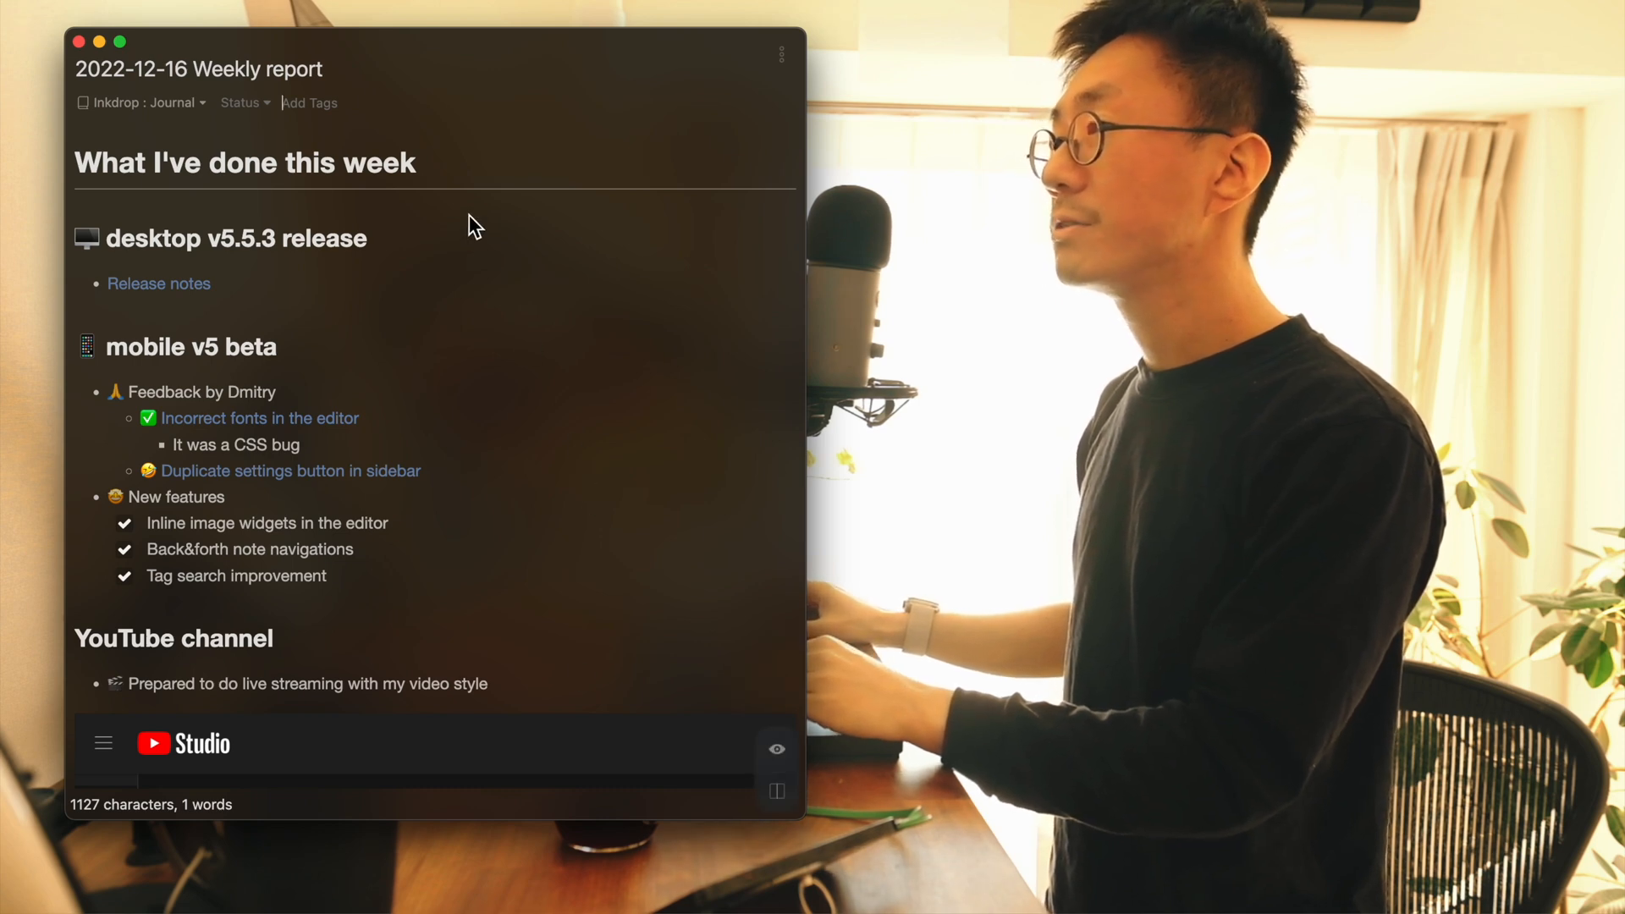
{"action": "mouse_move", "coordinate": [506, 254]}
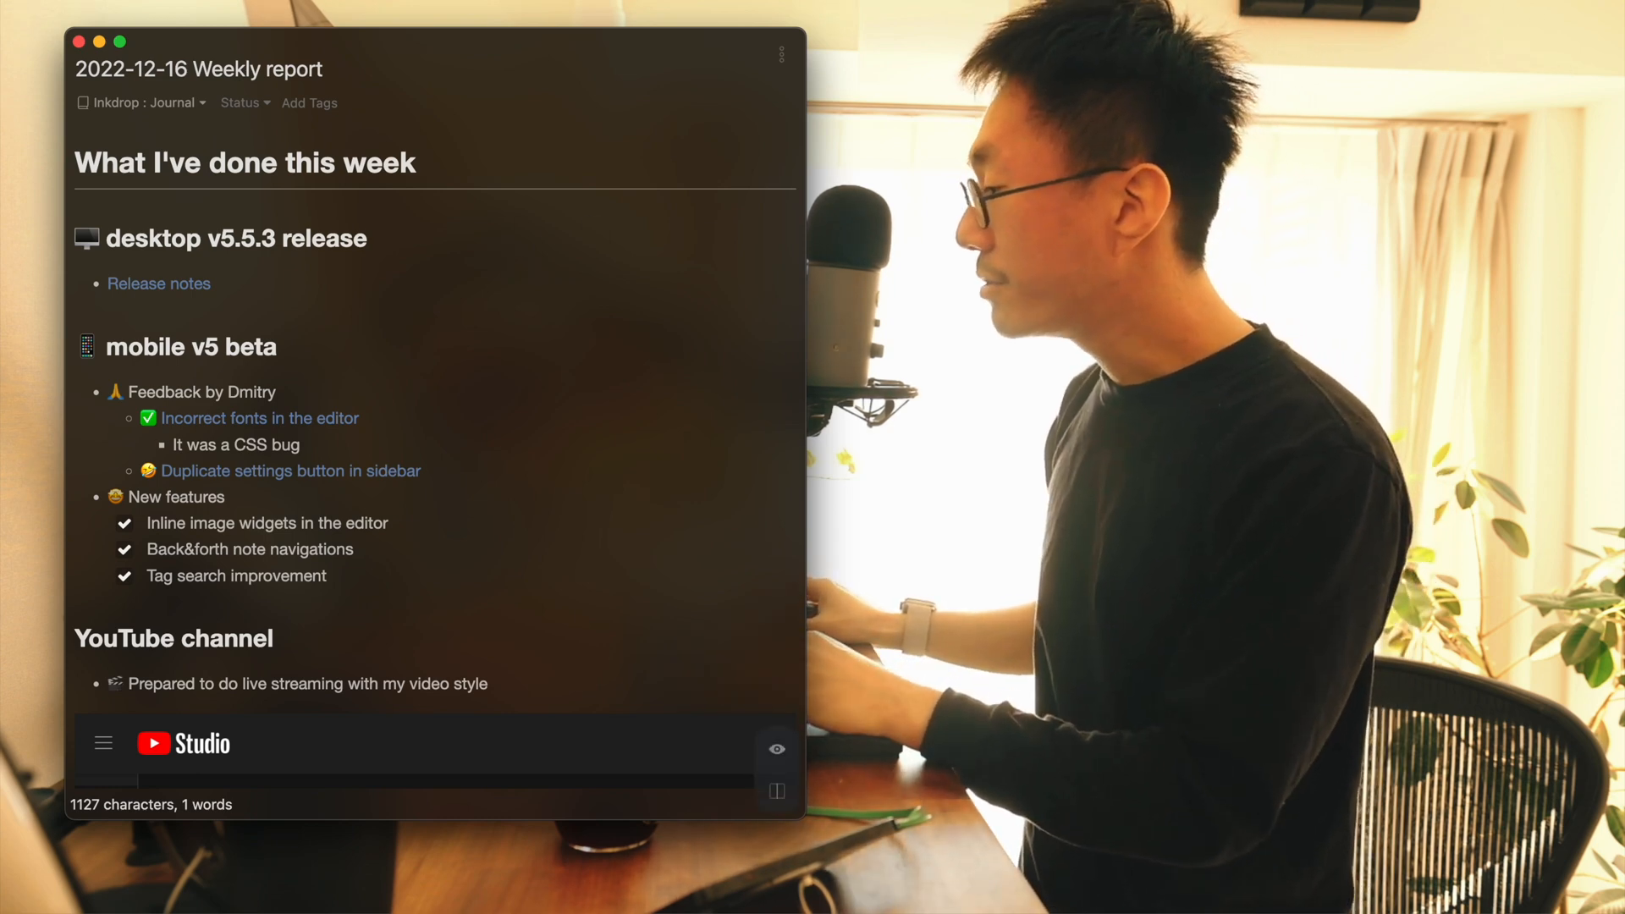
- From the v5.5.3 release notes, follow Sceptic's 'Check for updates manually' thread down to its solution post
{"action": "left_click", "coordinate": [159, 283]}
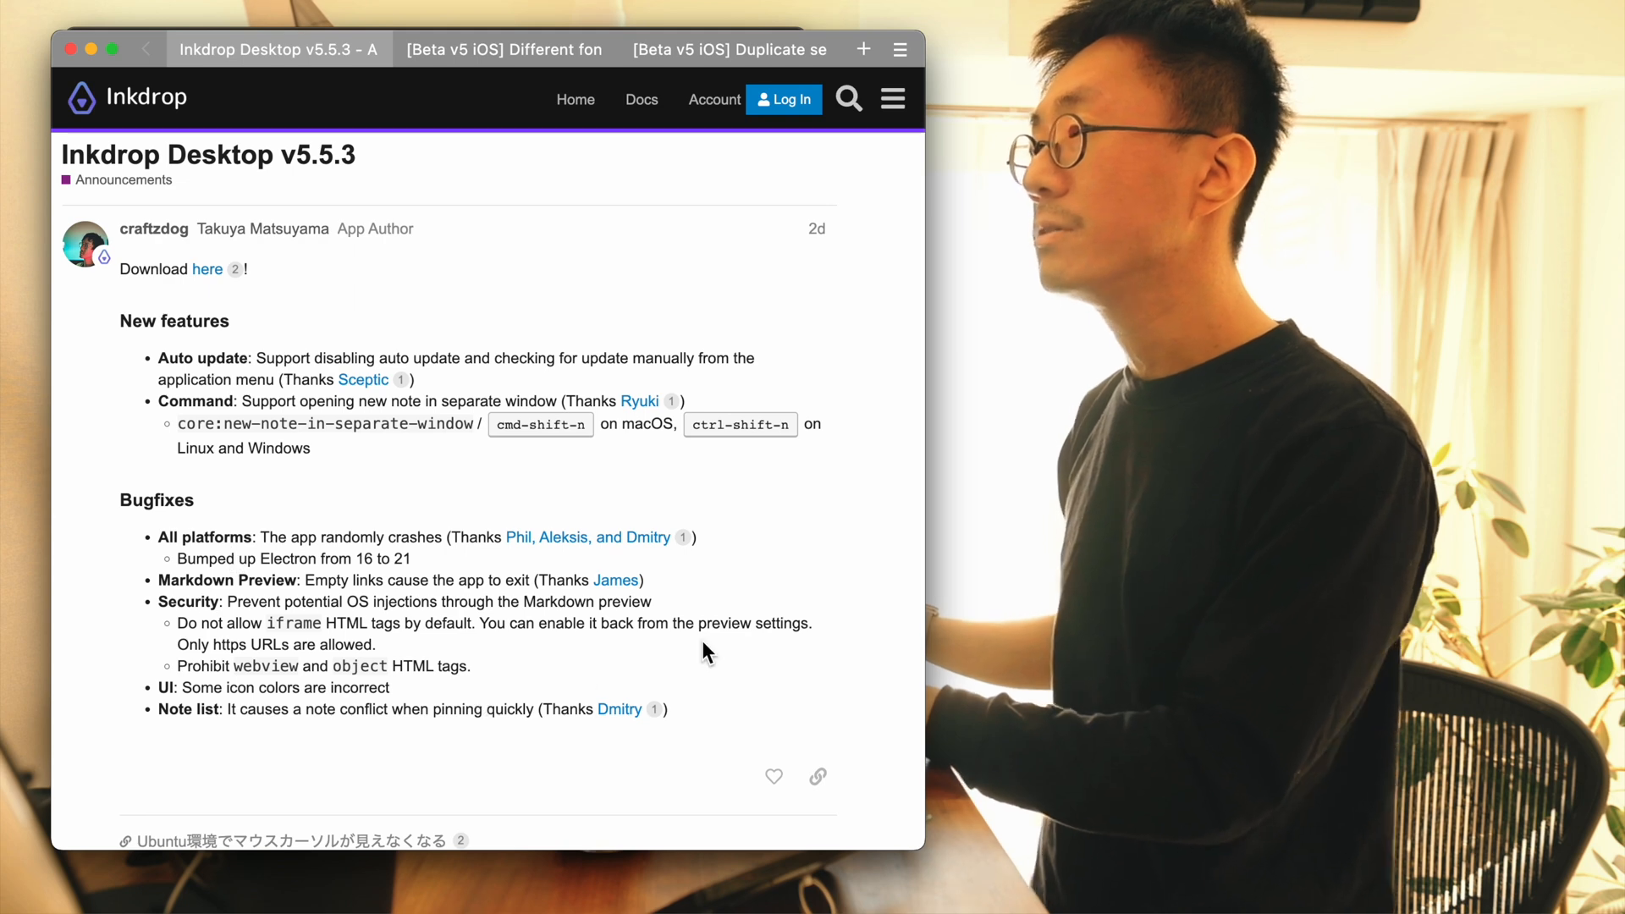
{"action": "mouse_move", "coordinate": [420, 438]}
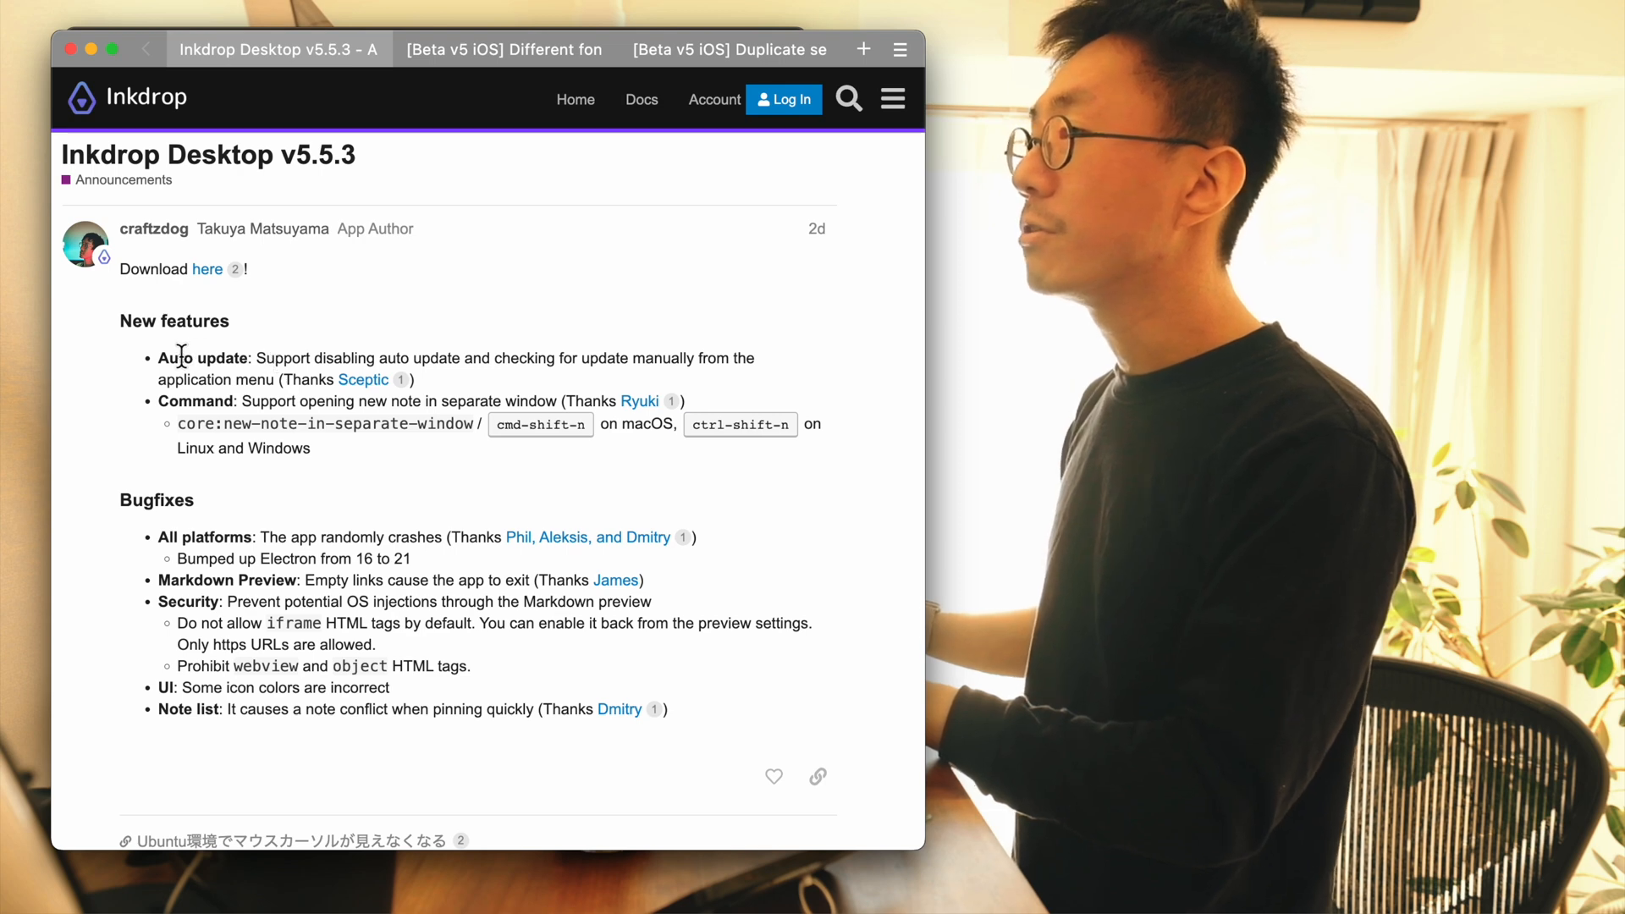
{"action": "mouse_move", "coordinate": [362, 379]}
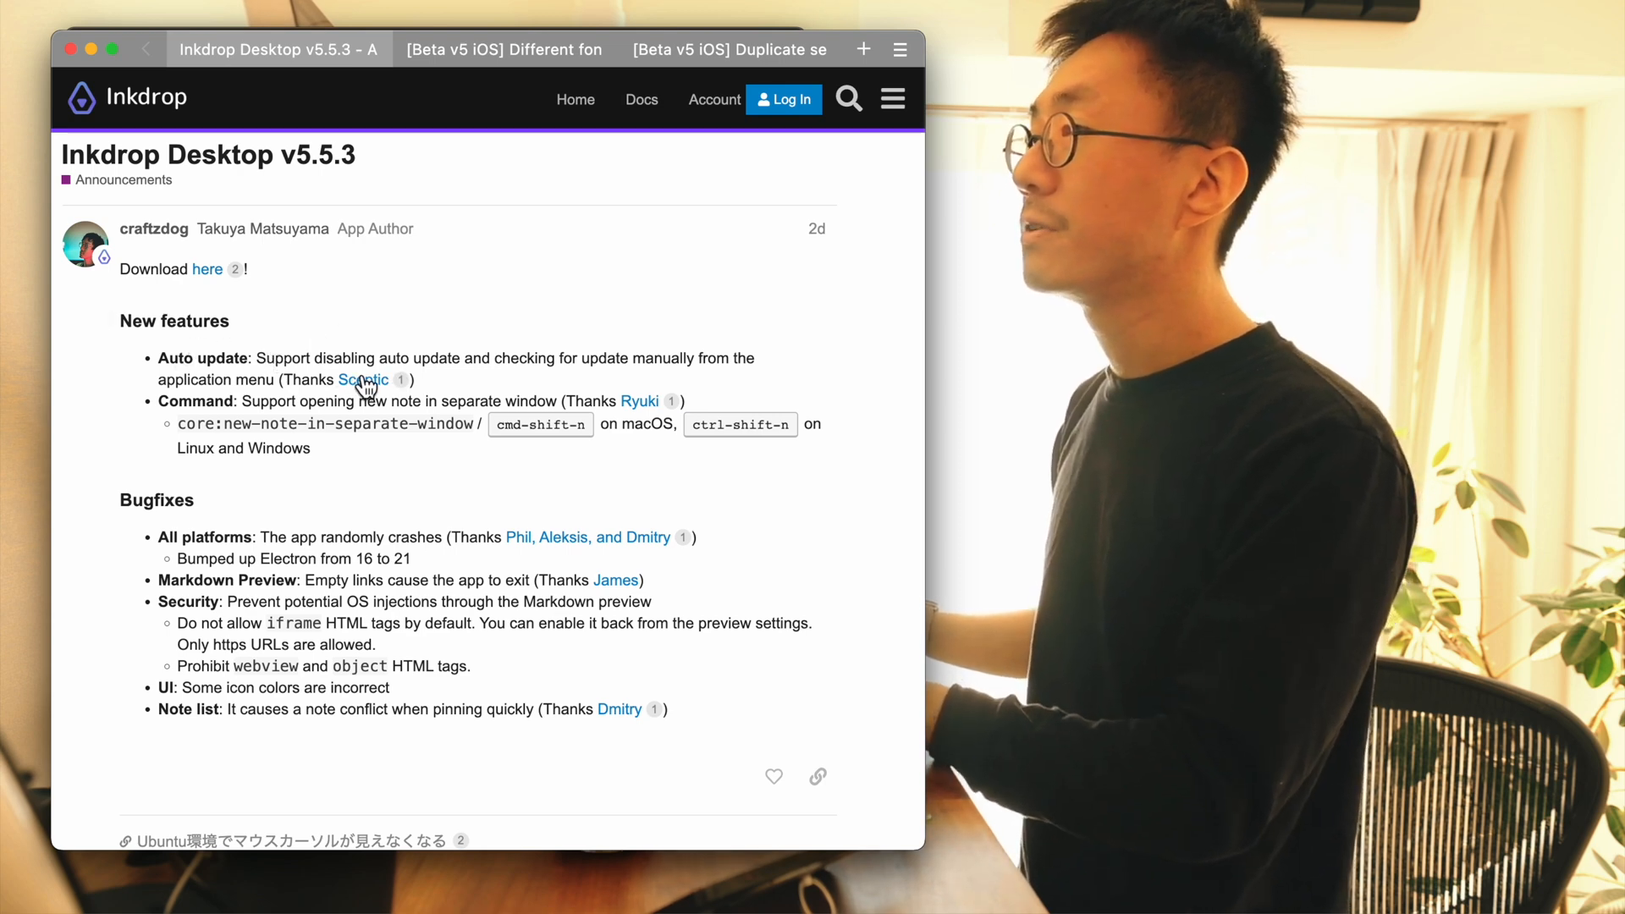
{"action": "left_click", "coordinate": [362, 379]}
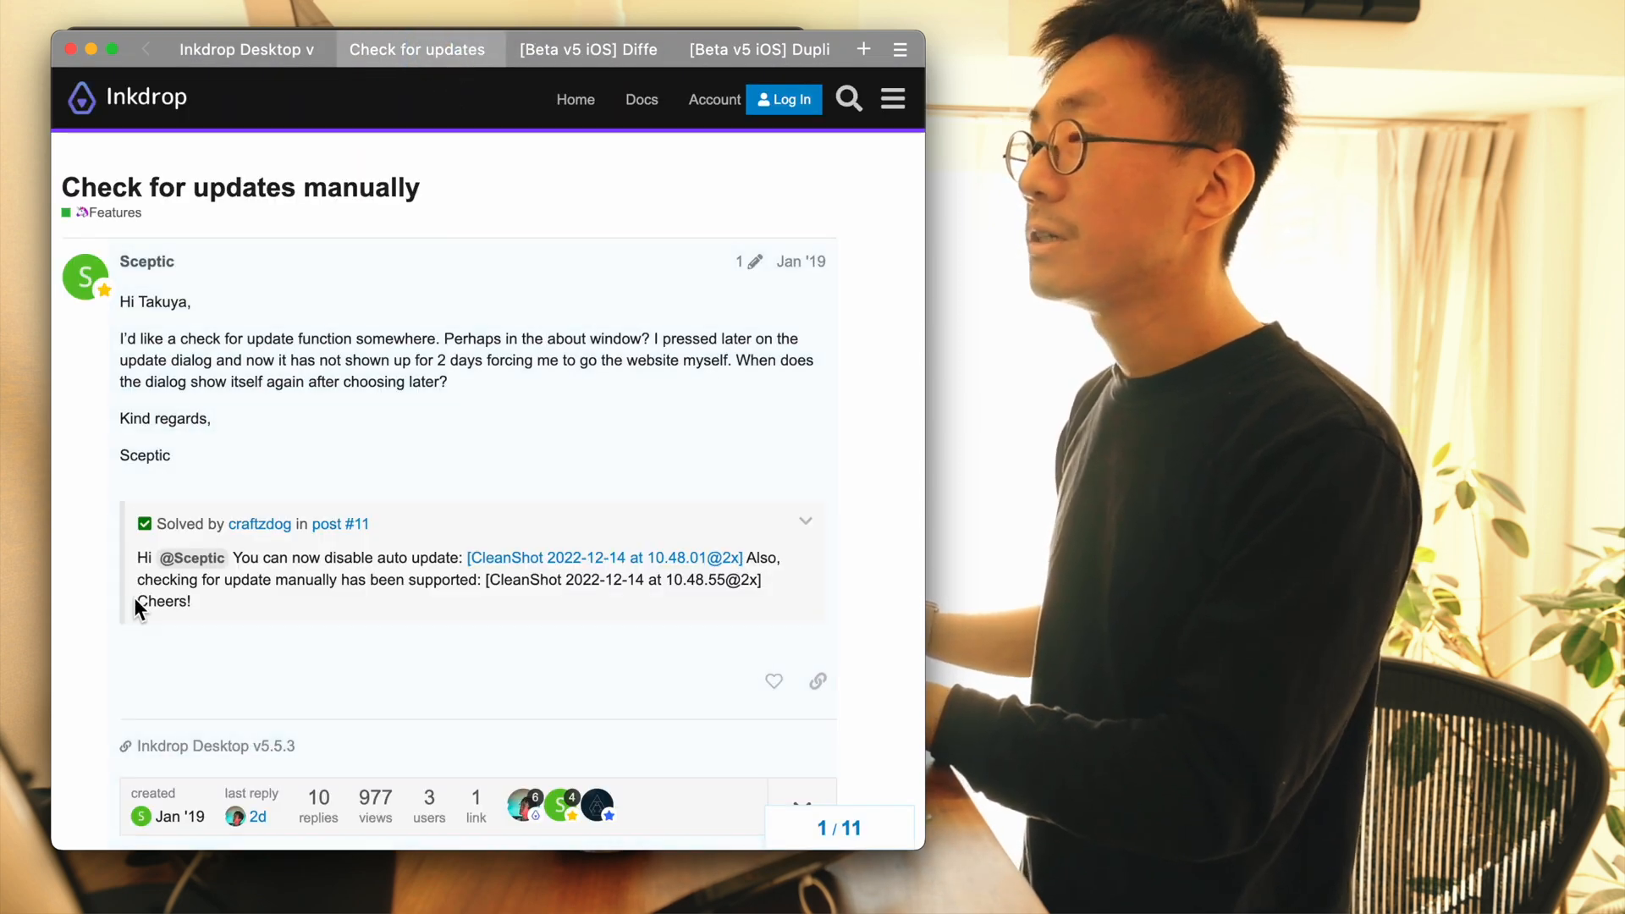
{"action": "mouse_move", "coordinate": [741, 474]}
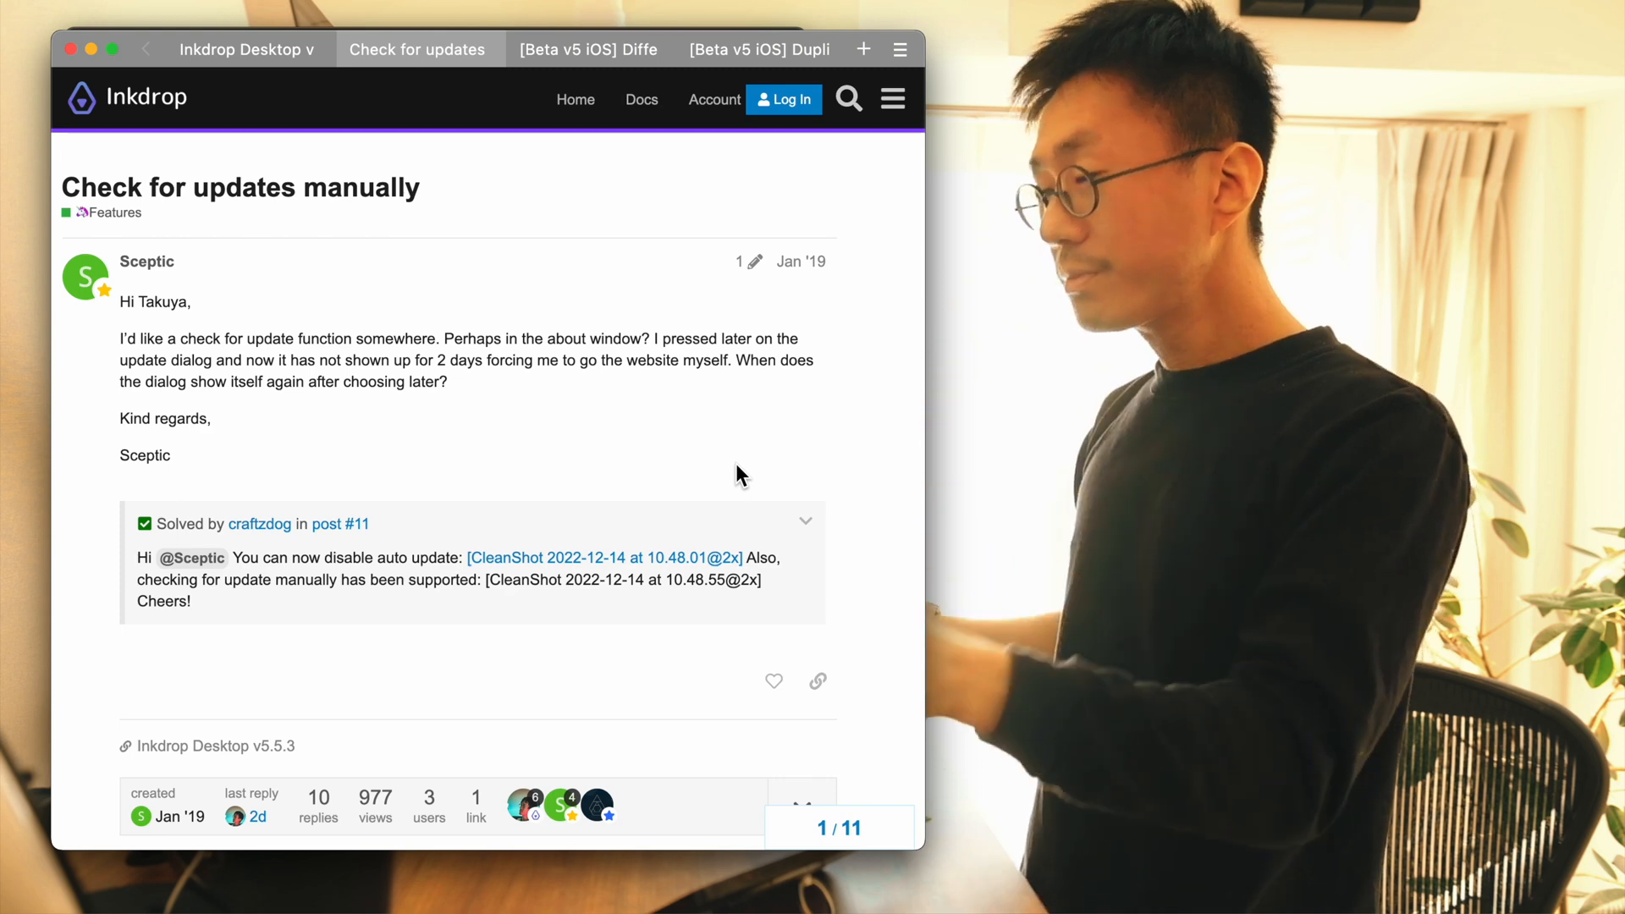
{"action": "mouse_move", "coordinate": [550, 330]}
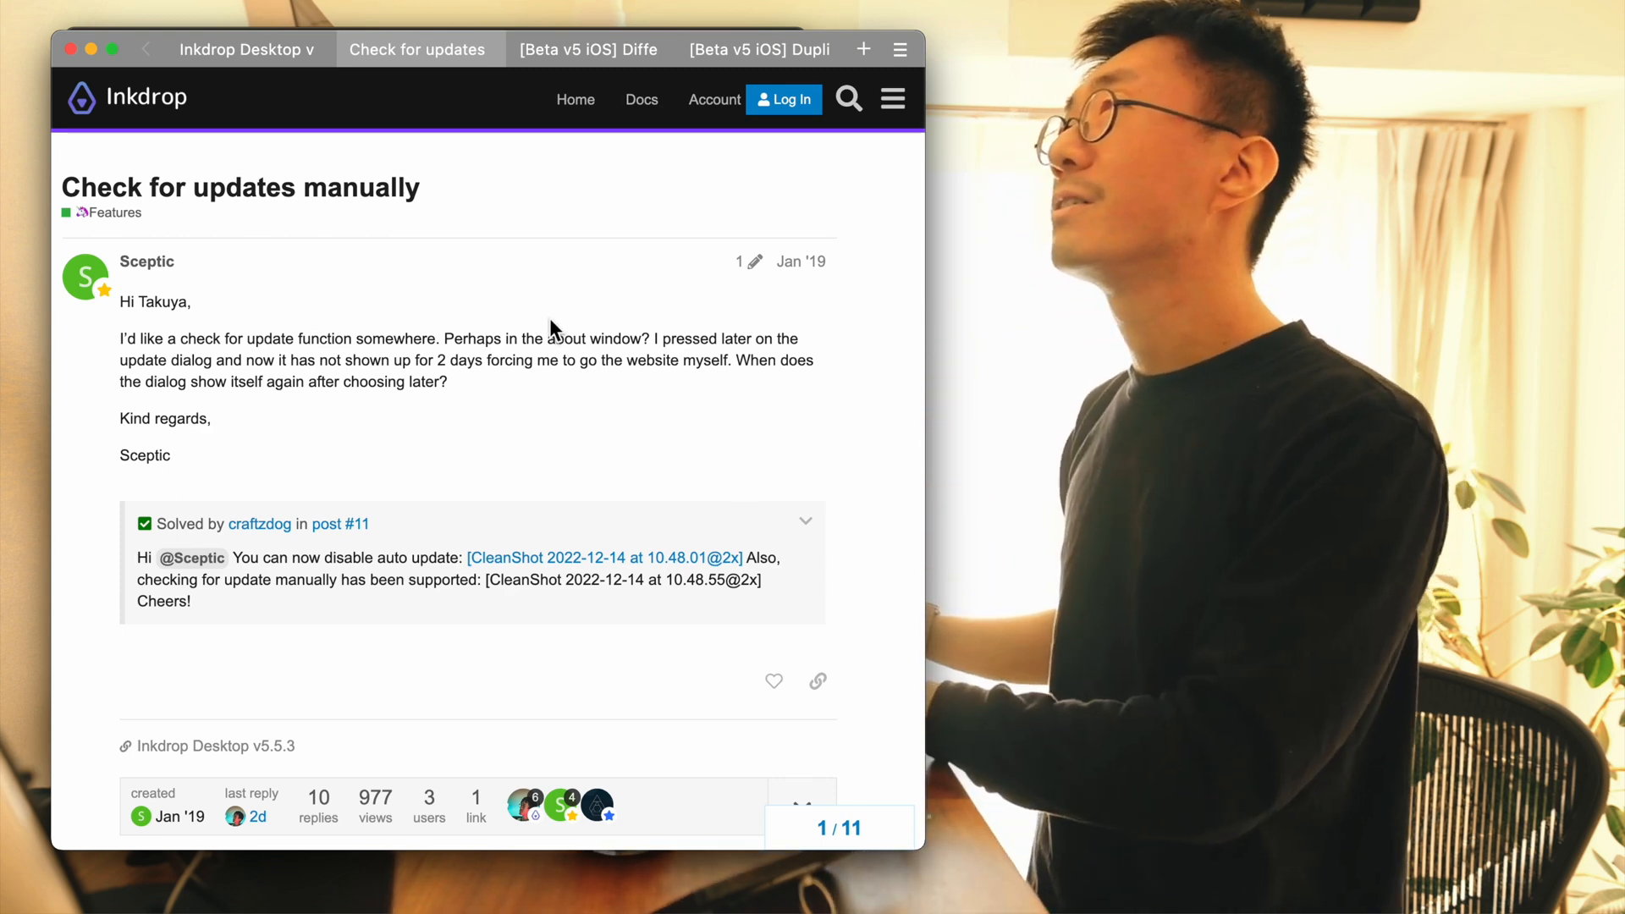
{"action": "mouse_move", "coordinate": [371, 91]}
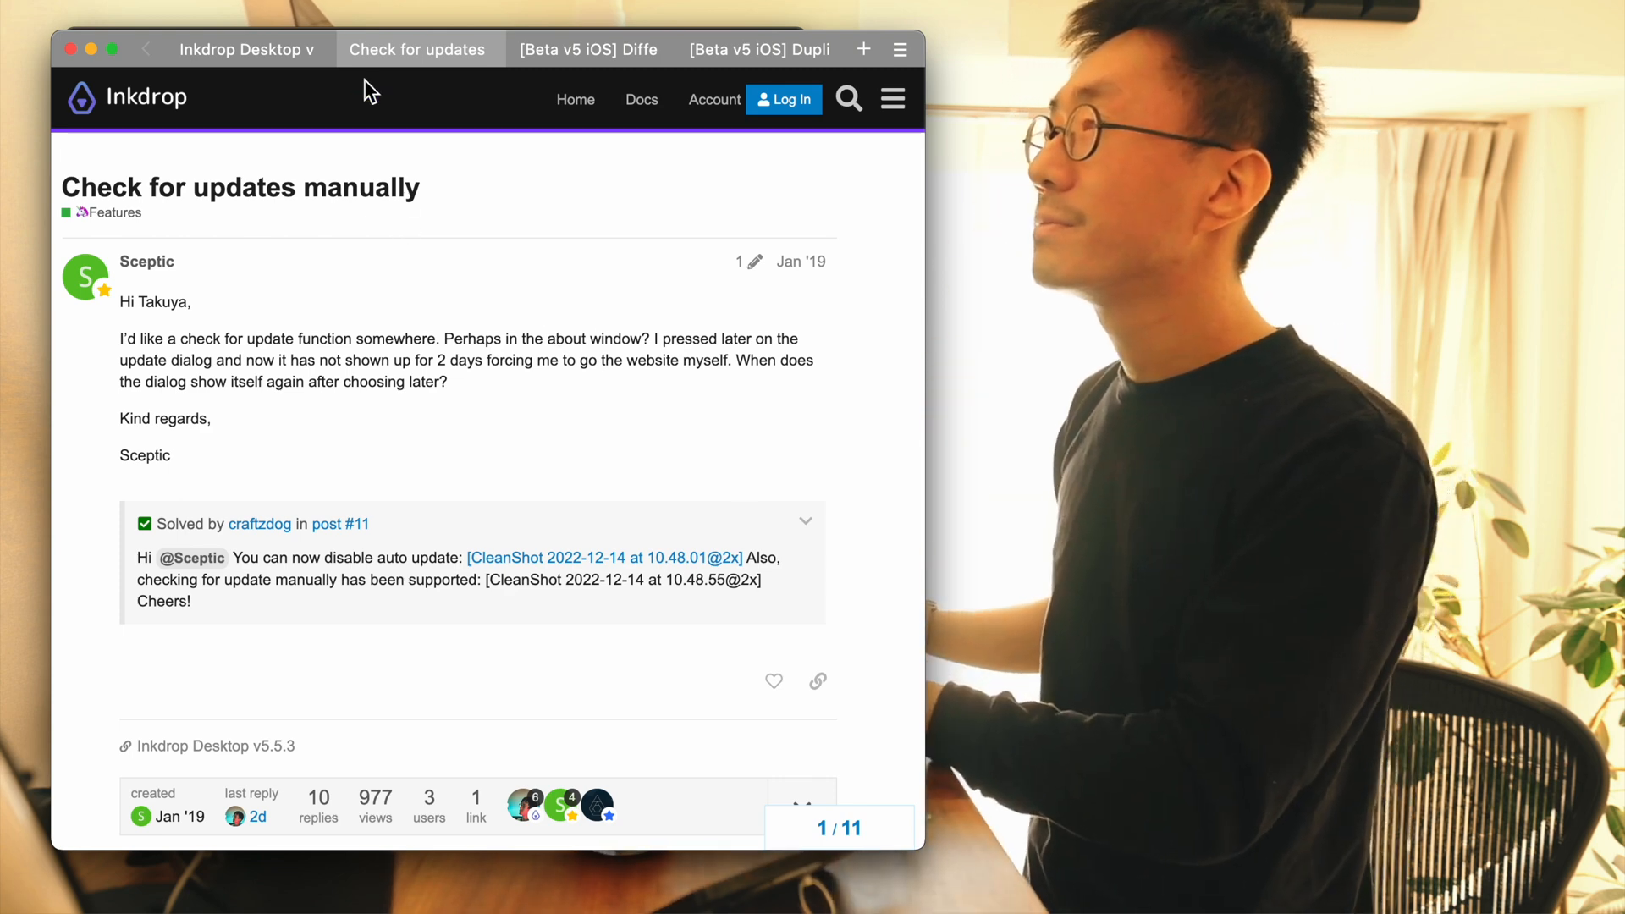
{"action": "scroll", "scroll_direction": "down", "scroll_amount": 3}
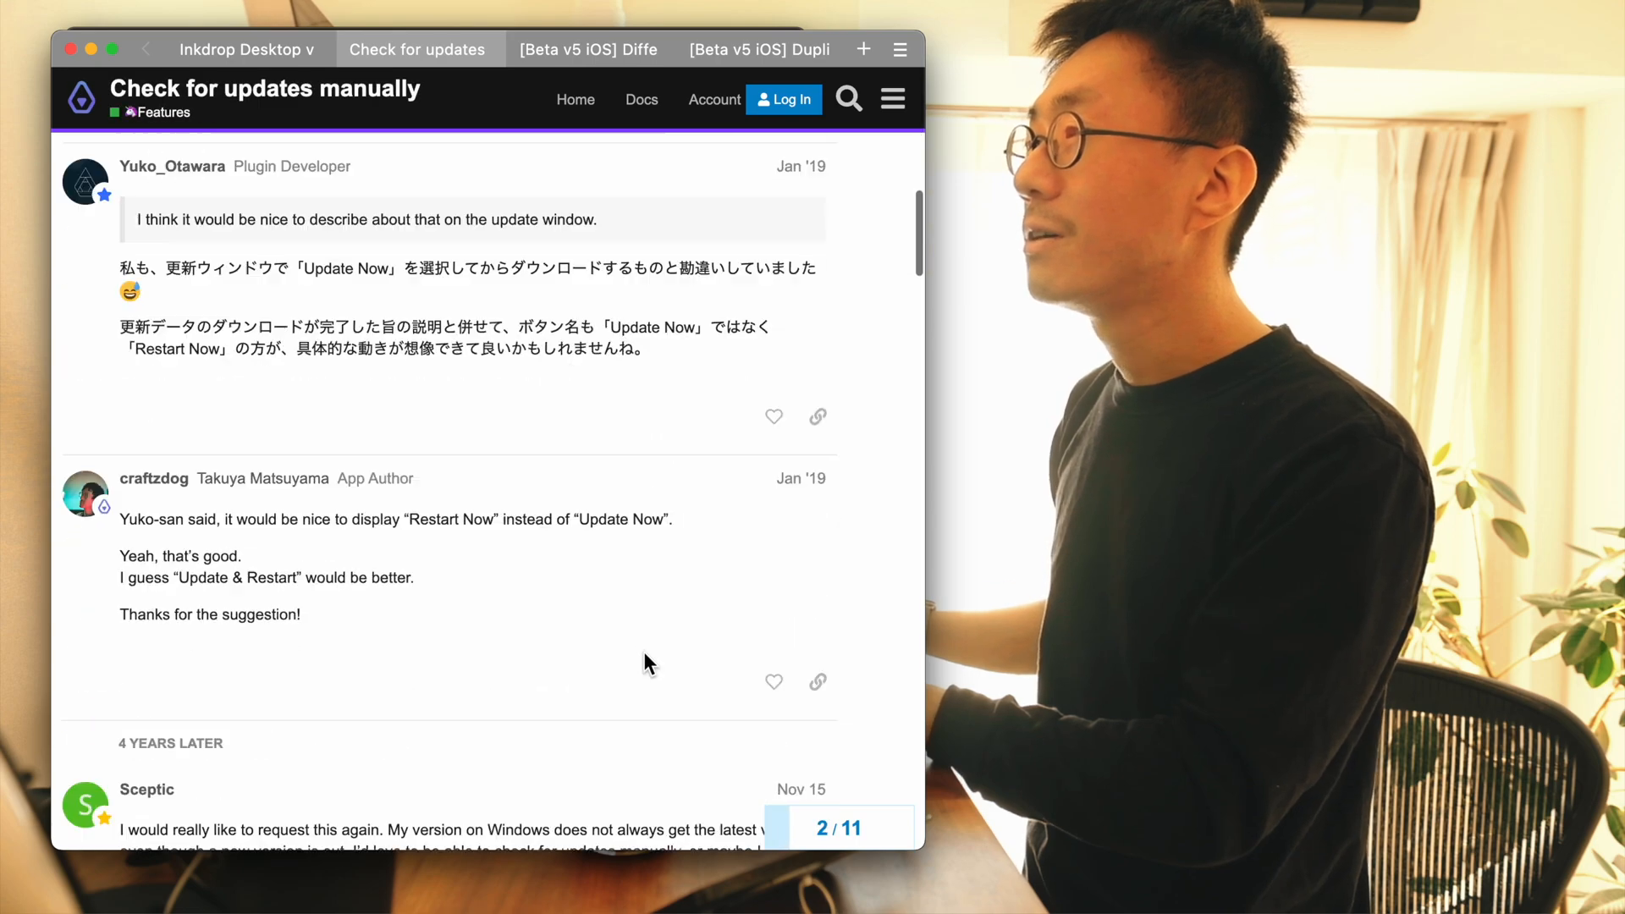
{"action": "scroll", "scroll_direction": "down", "scroll_amount": 3}
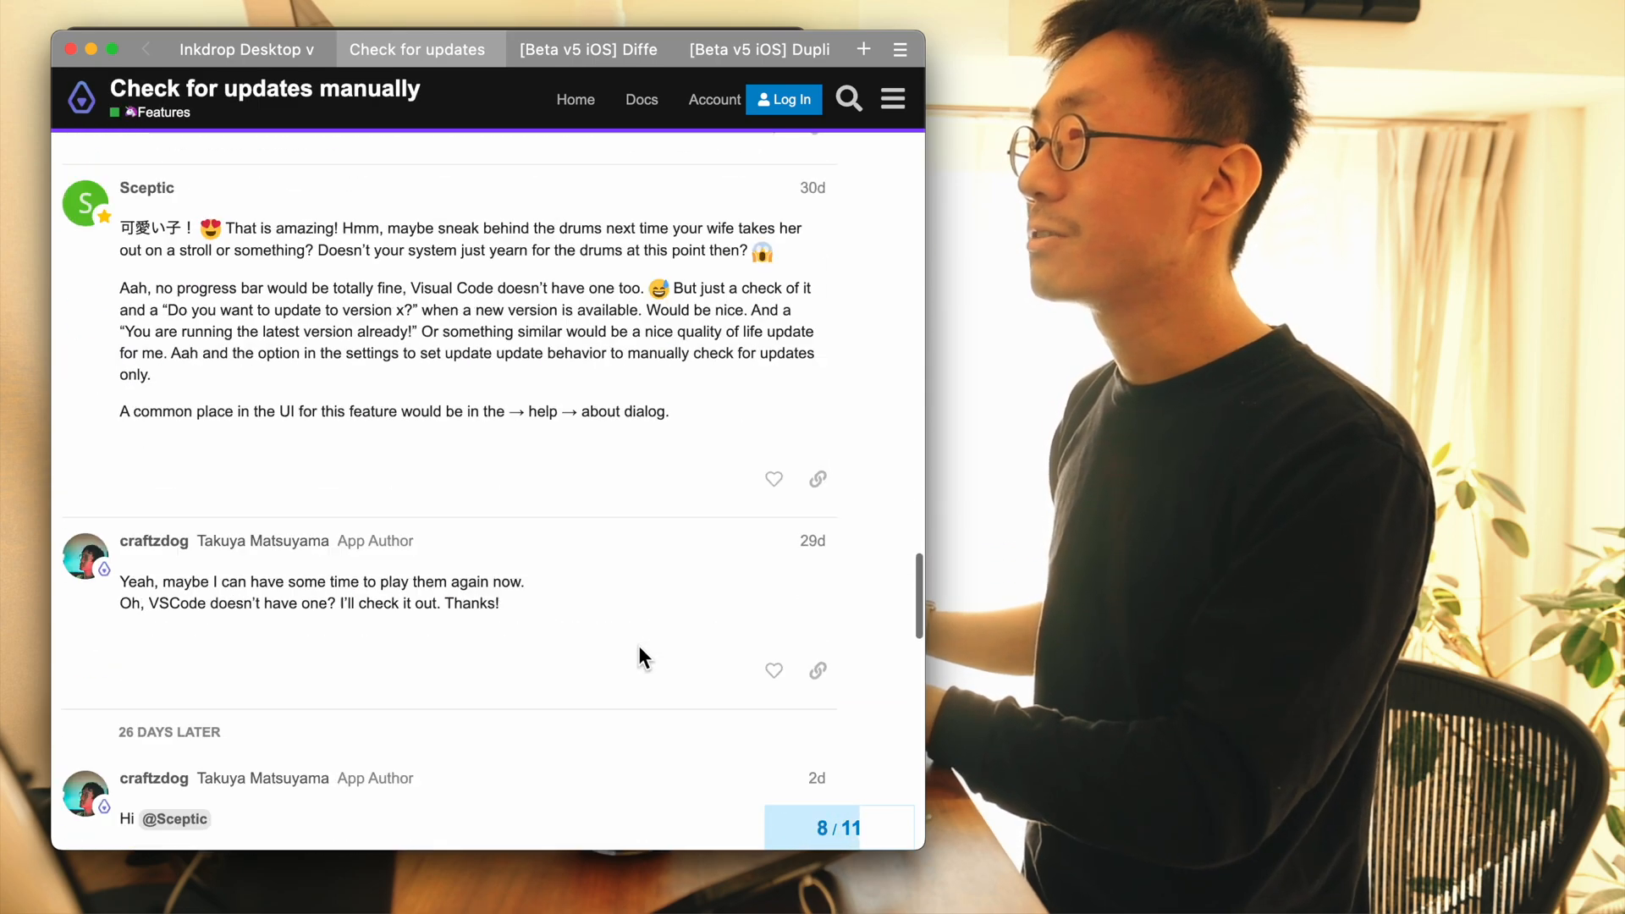
{"action": "scroll", "scroll_direction": "down", "scroll_amount": 3}
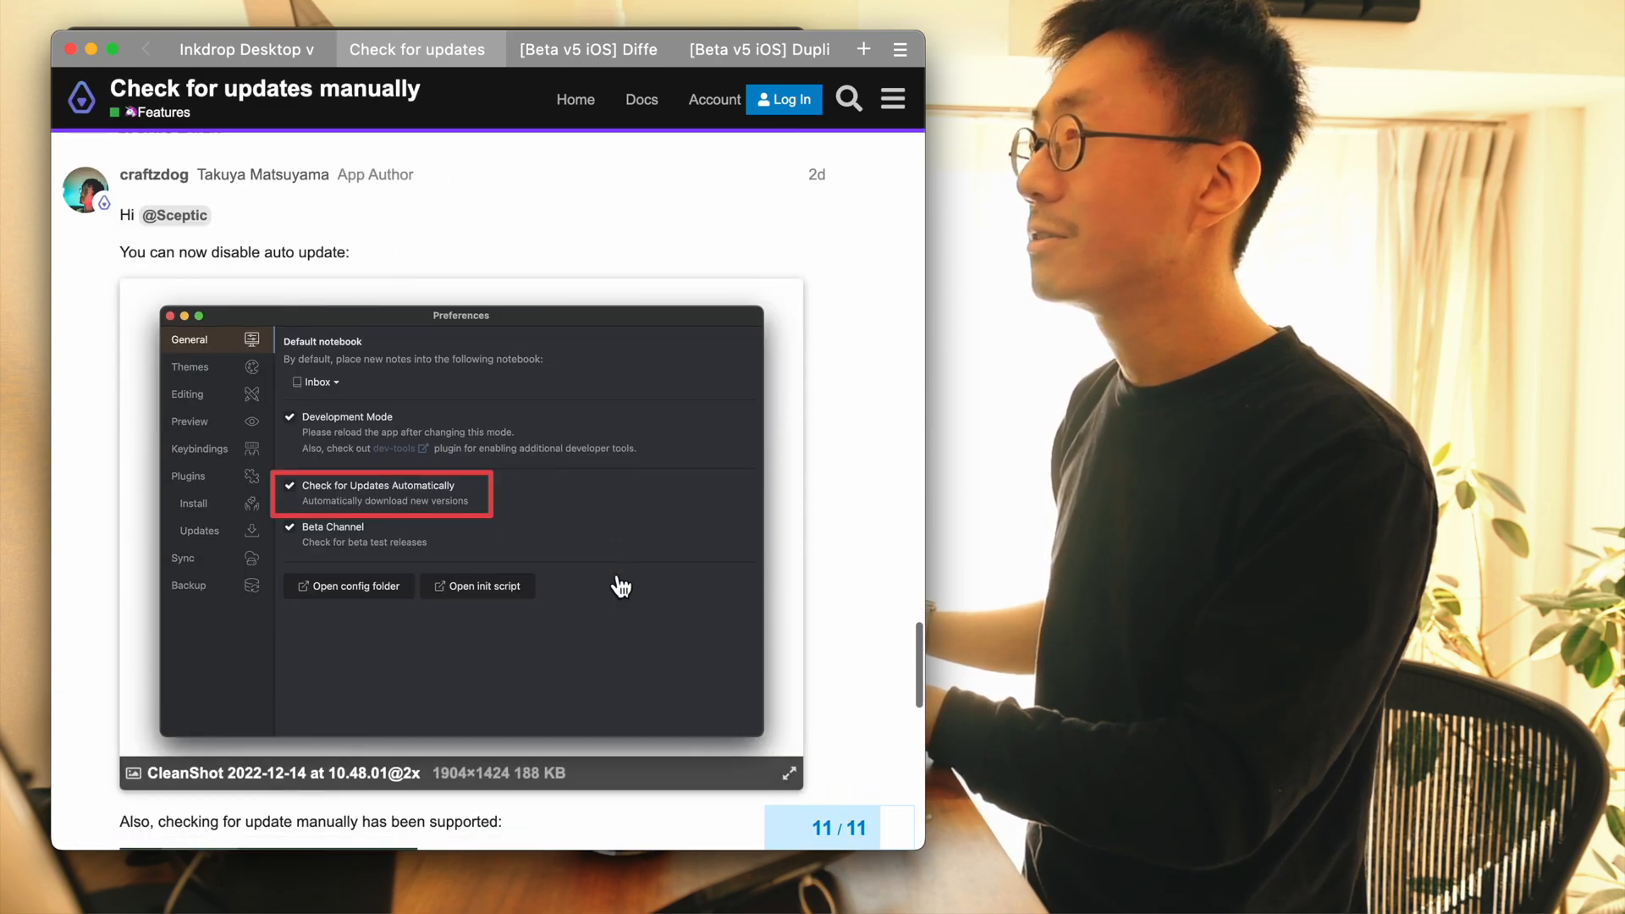
{"action": "scroll", "scroll_direction": "up", "scroll_amount": 3}
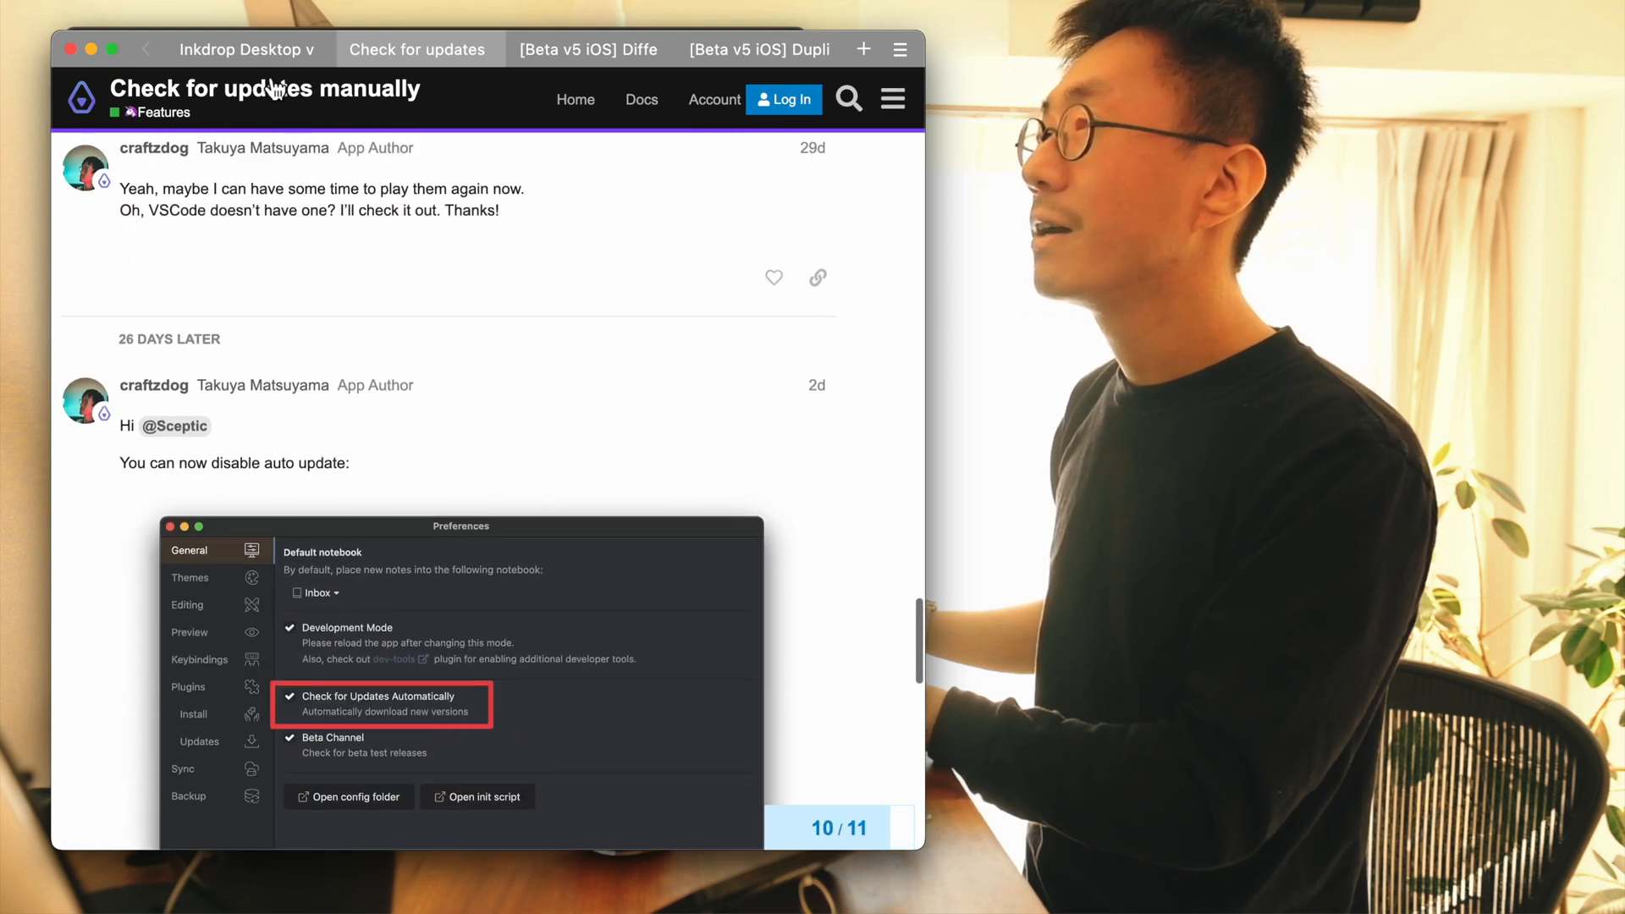
{"action": "scroll", "scroll_direction": "down", "scroll_amount": 3}
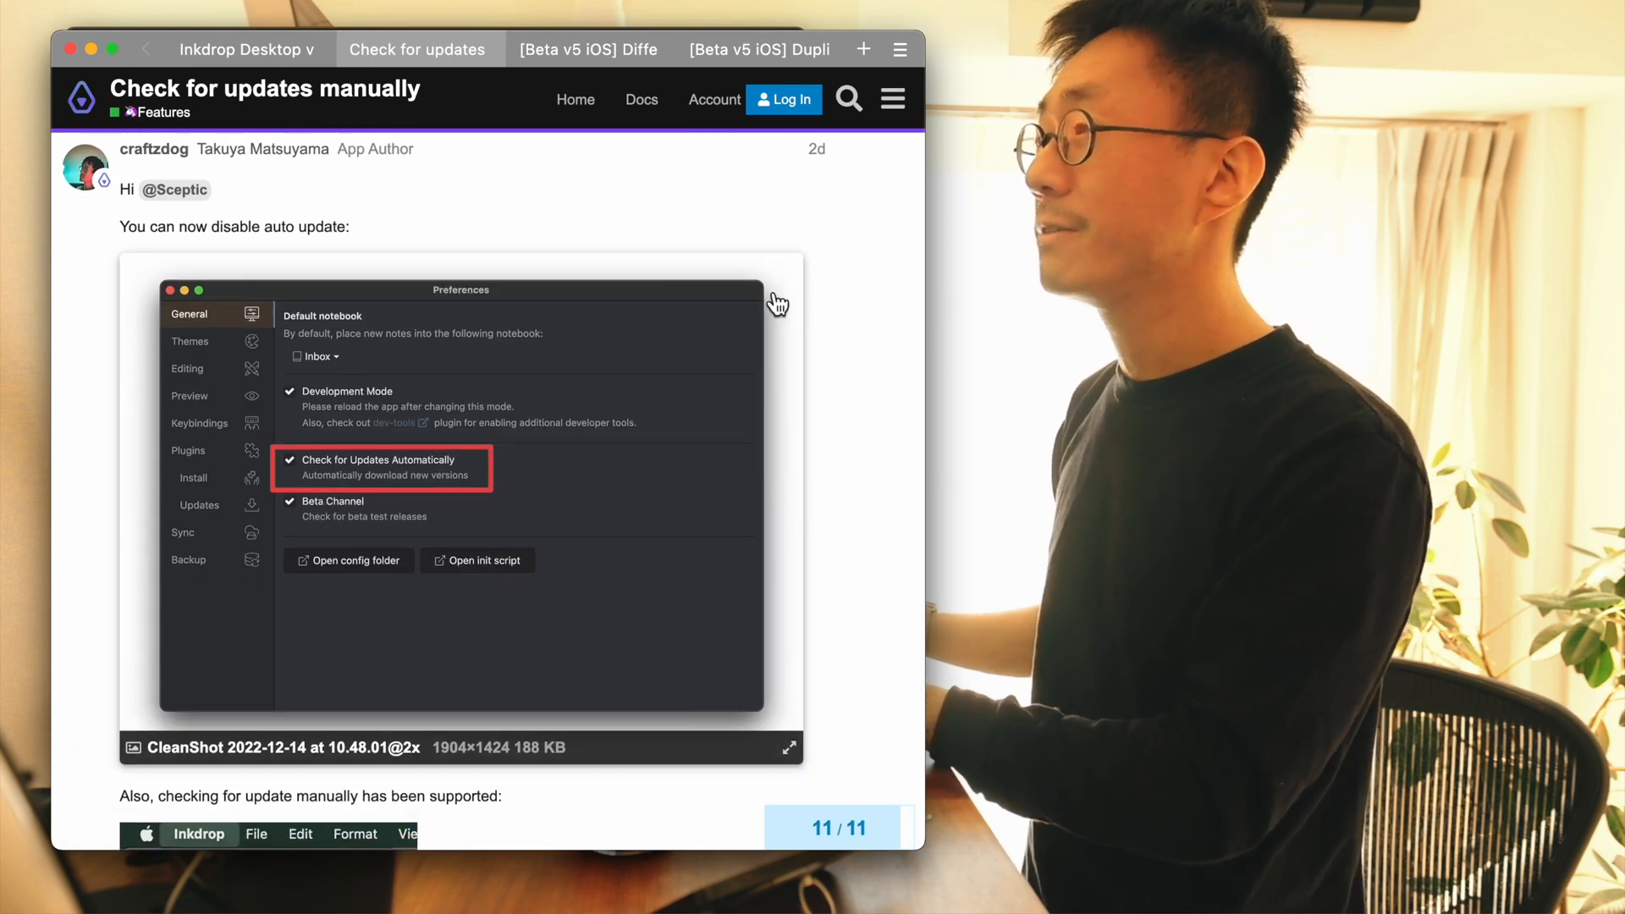
{"action": "mouse_move", "coordinate": [777, 302]}
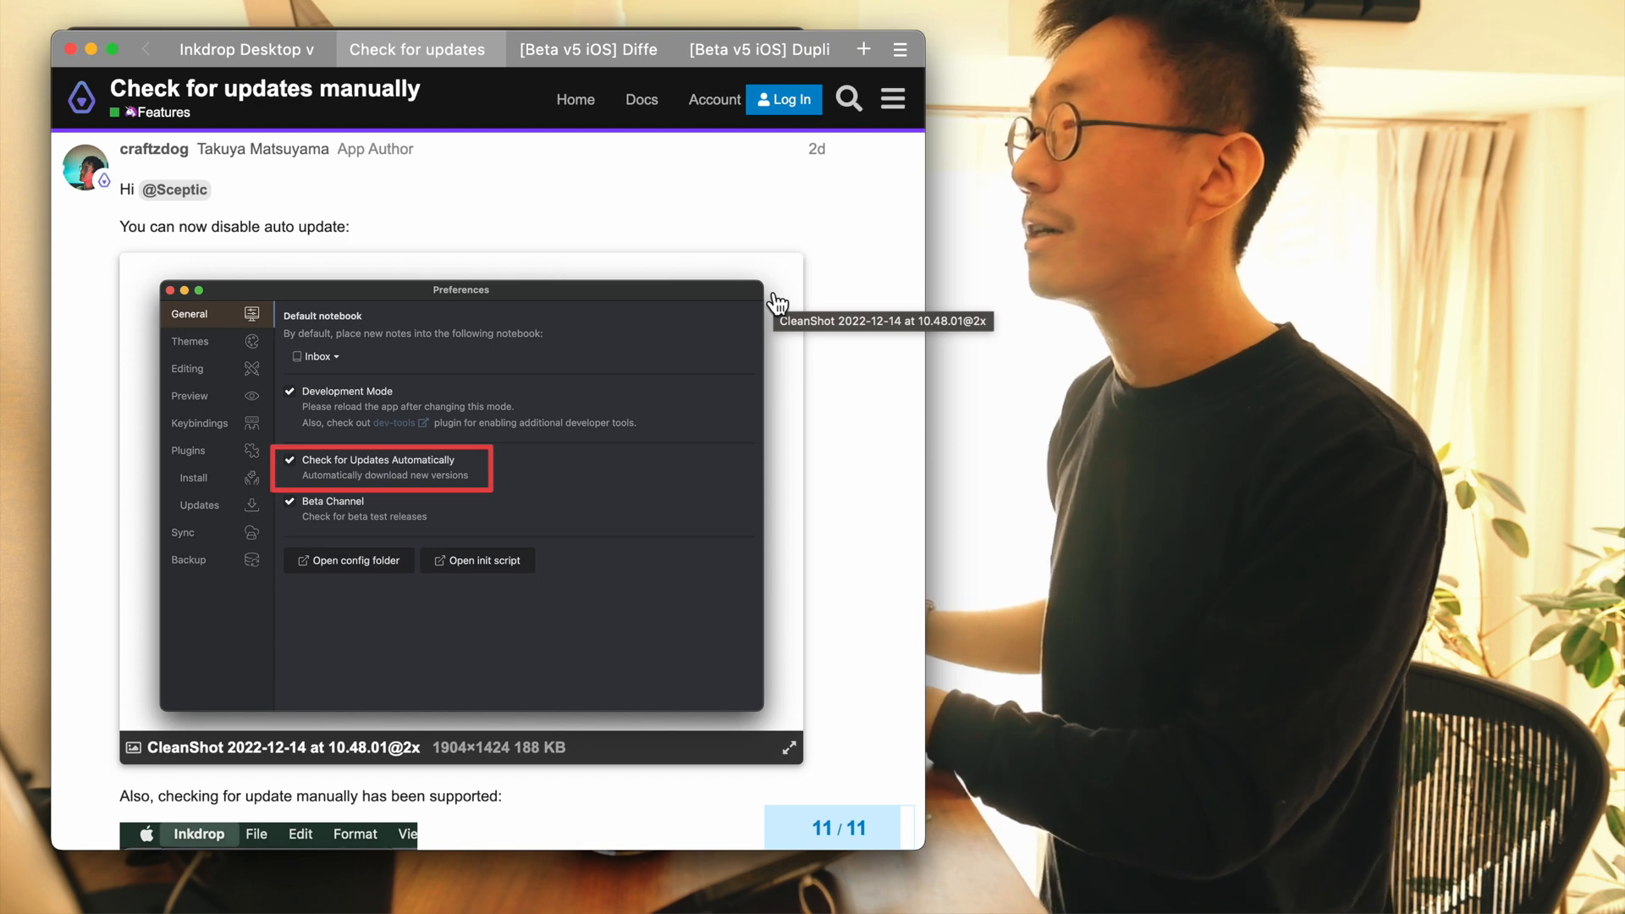
{"action": "mouse_move", "coordinate": [514, 454]}
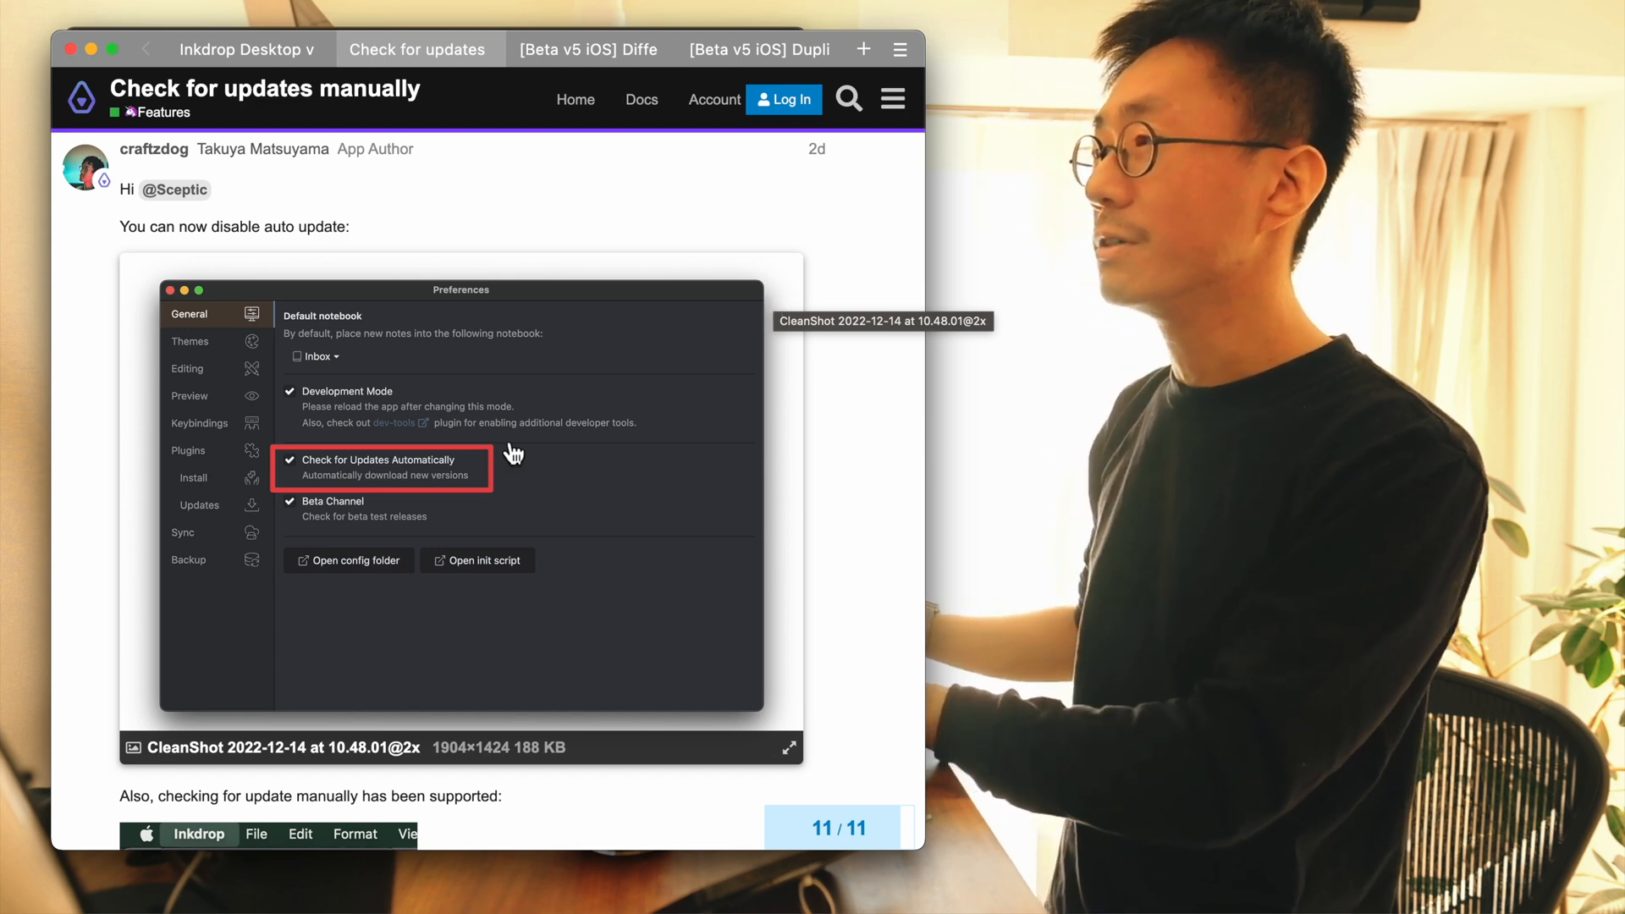
{"action": "mouse_move", "coordinate": [460, 477]}
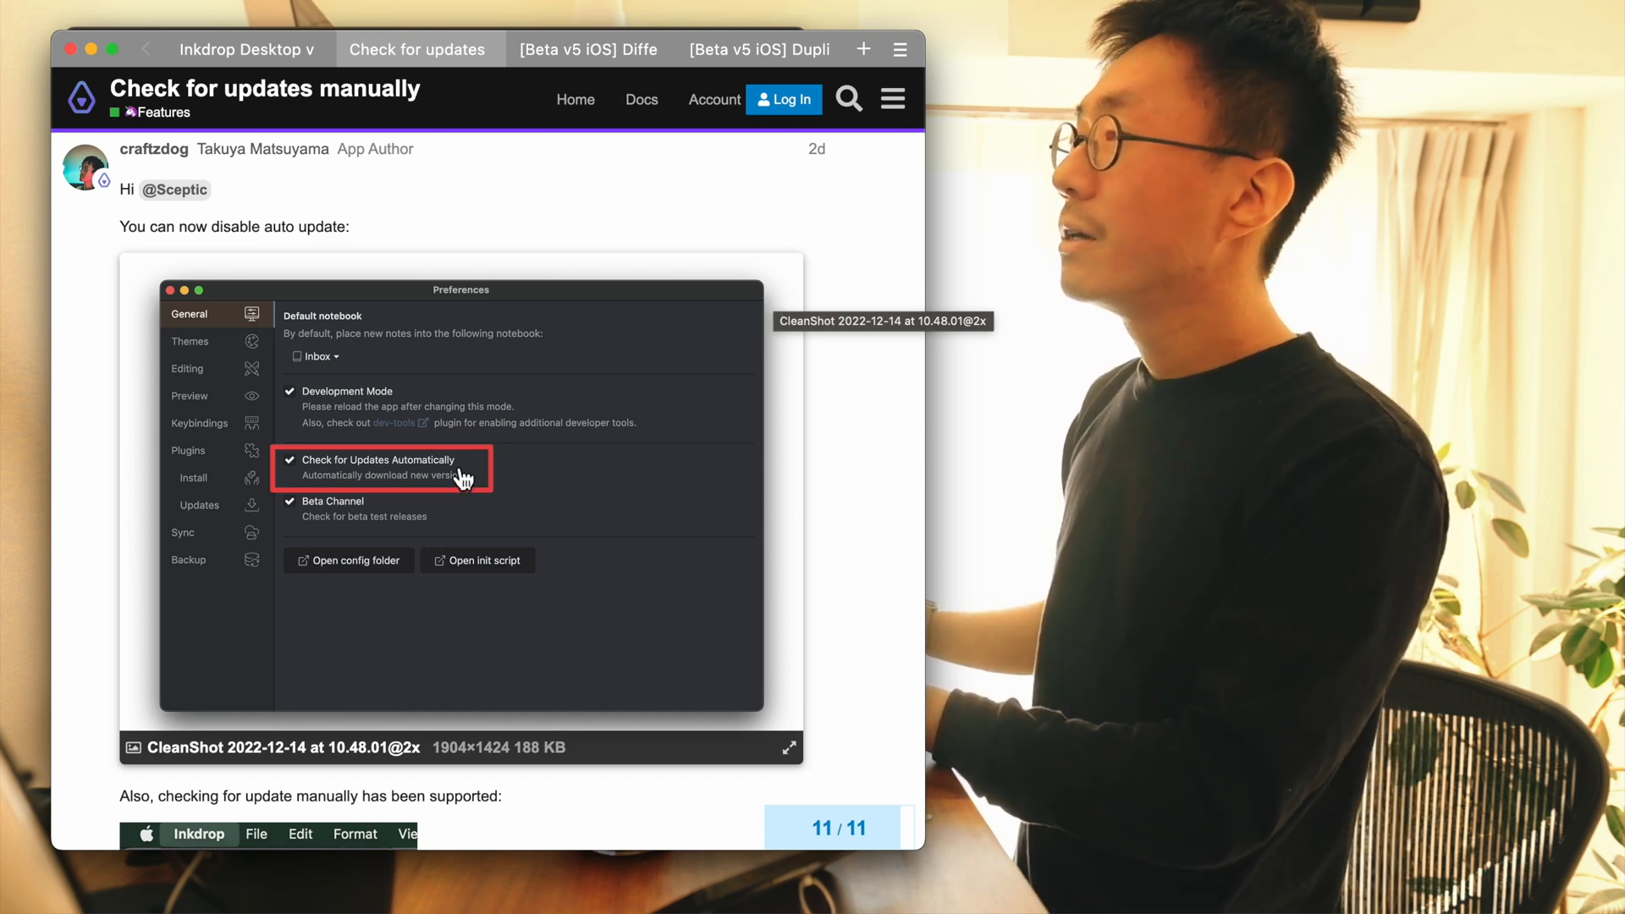
{"action": "mouse_move", "coordinate": [428, 648]}
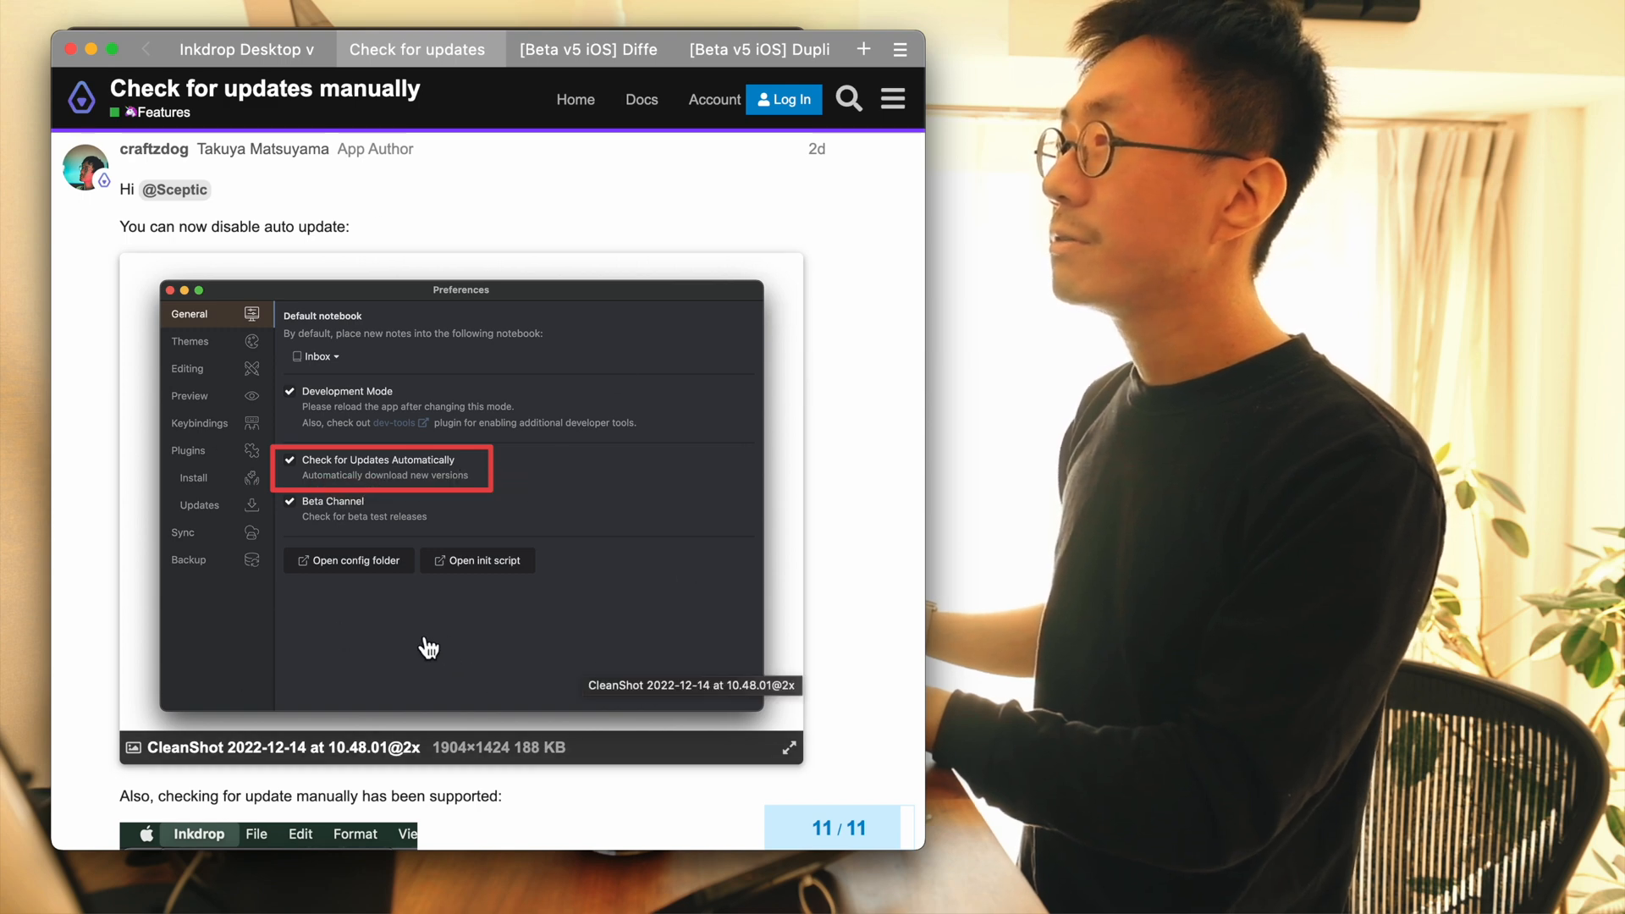
{"action": "mouse_move", "coordinate": [342, 503]}
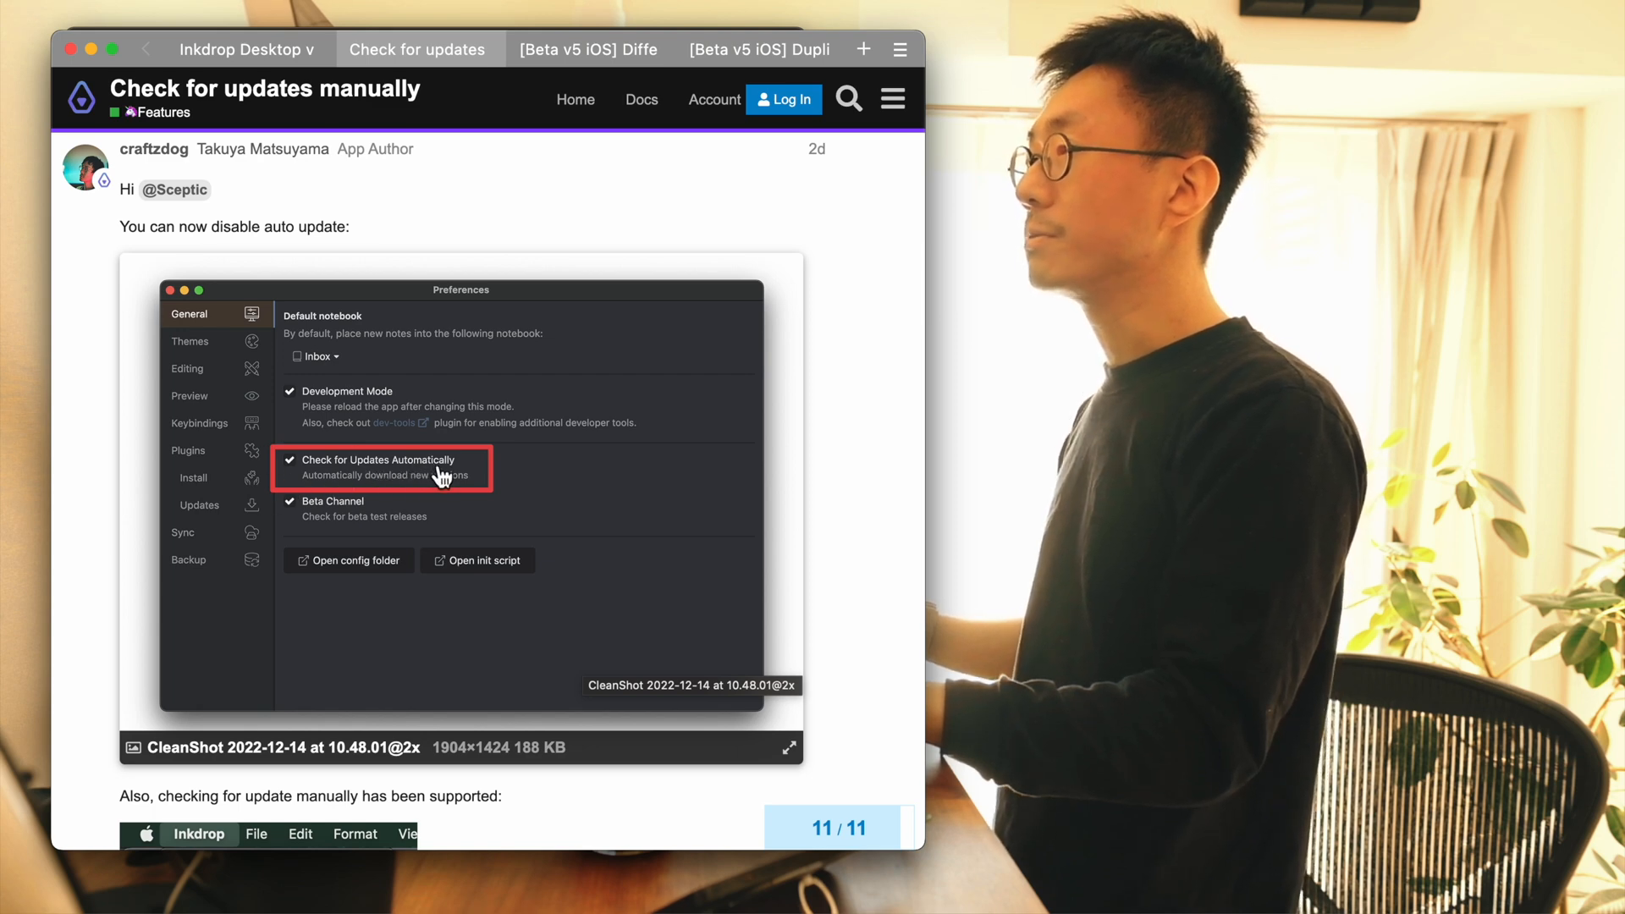
{"action": "scroll", "scroll_direction": "down", "scroll_amount": 3}
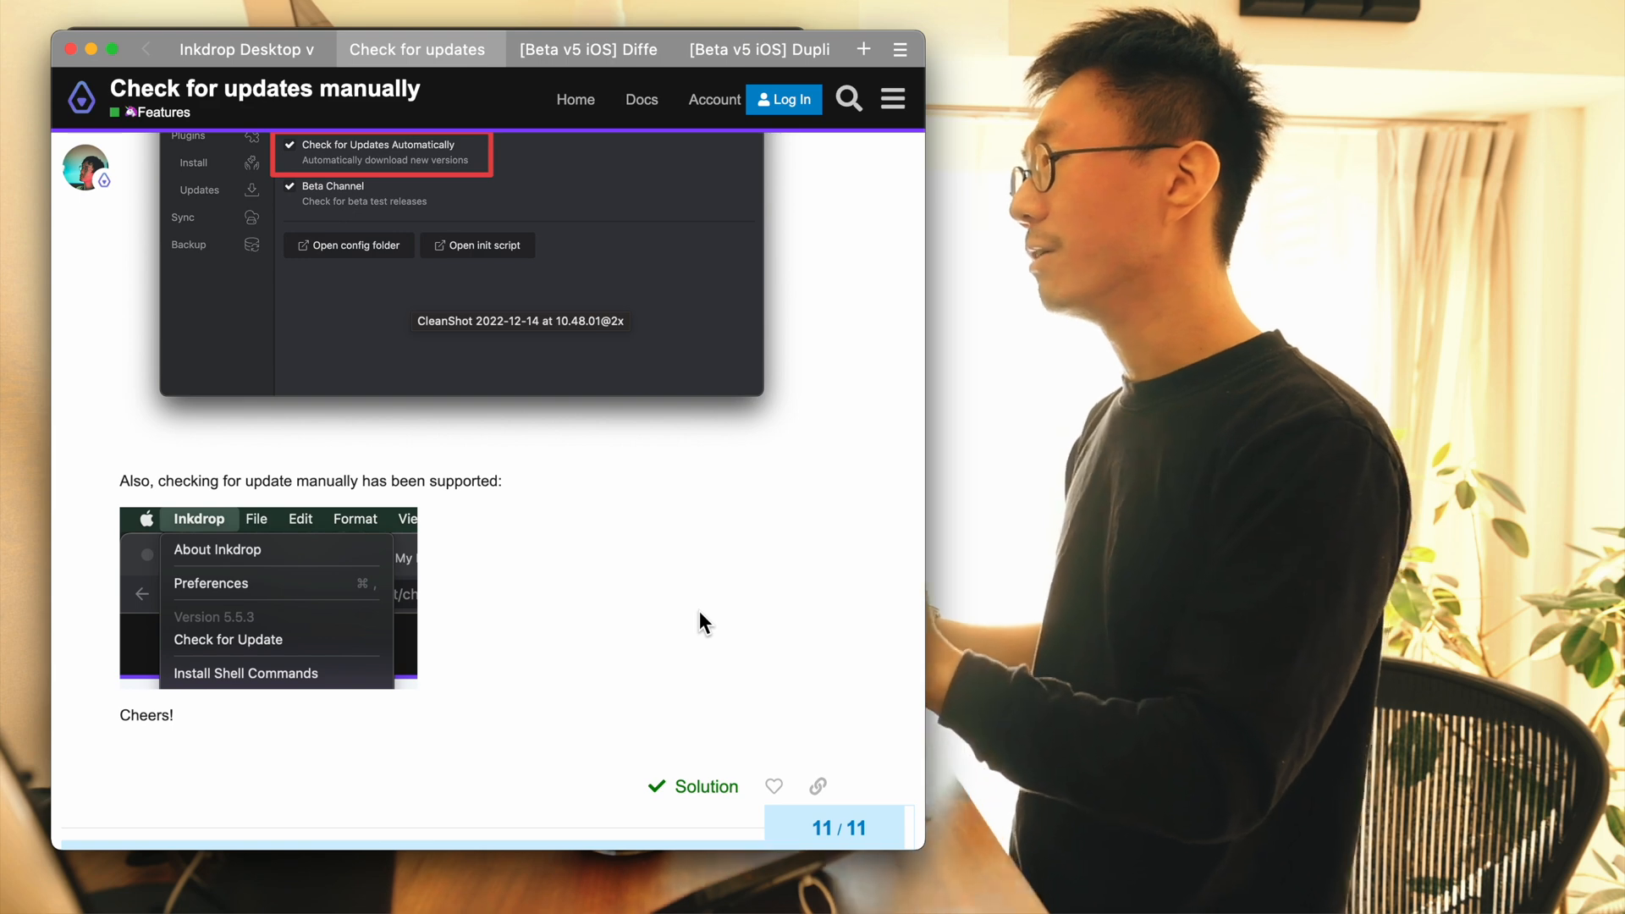
{"action": "mouse_move", "coordinate": [289, 625]}
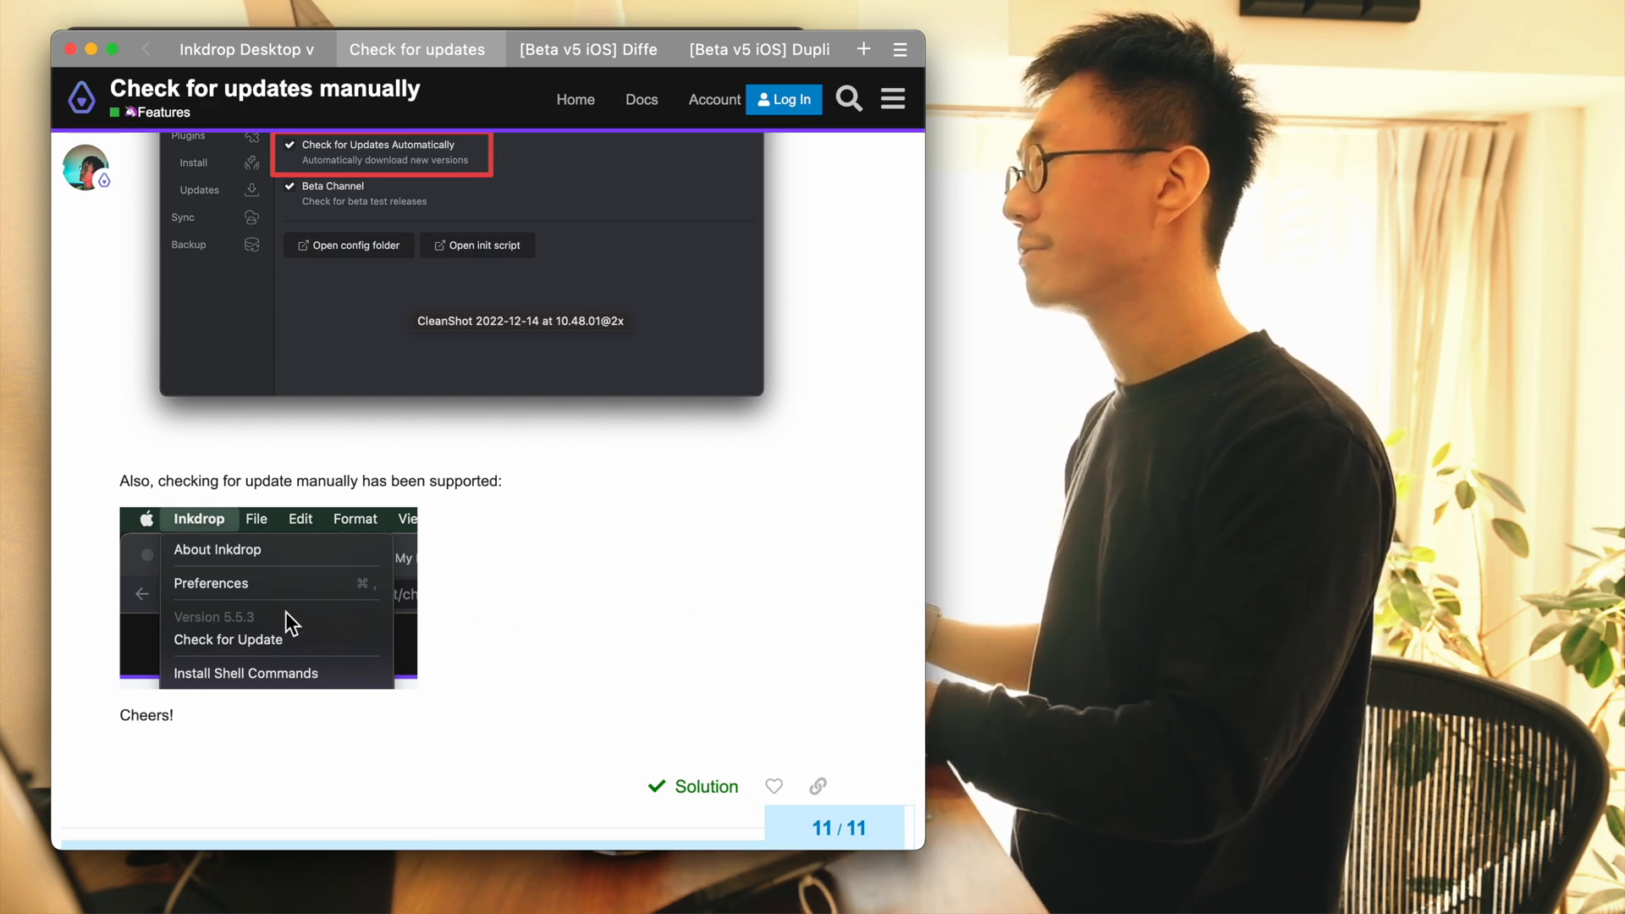
{"action": "mouse_move", "coordinate": [503, 579]}
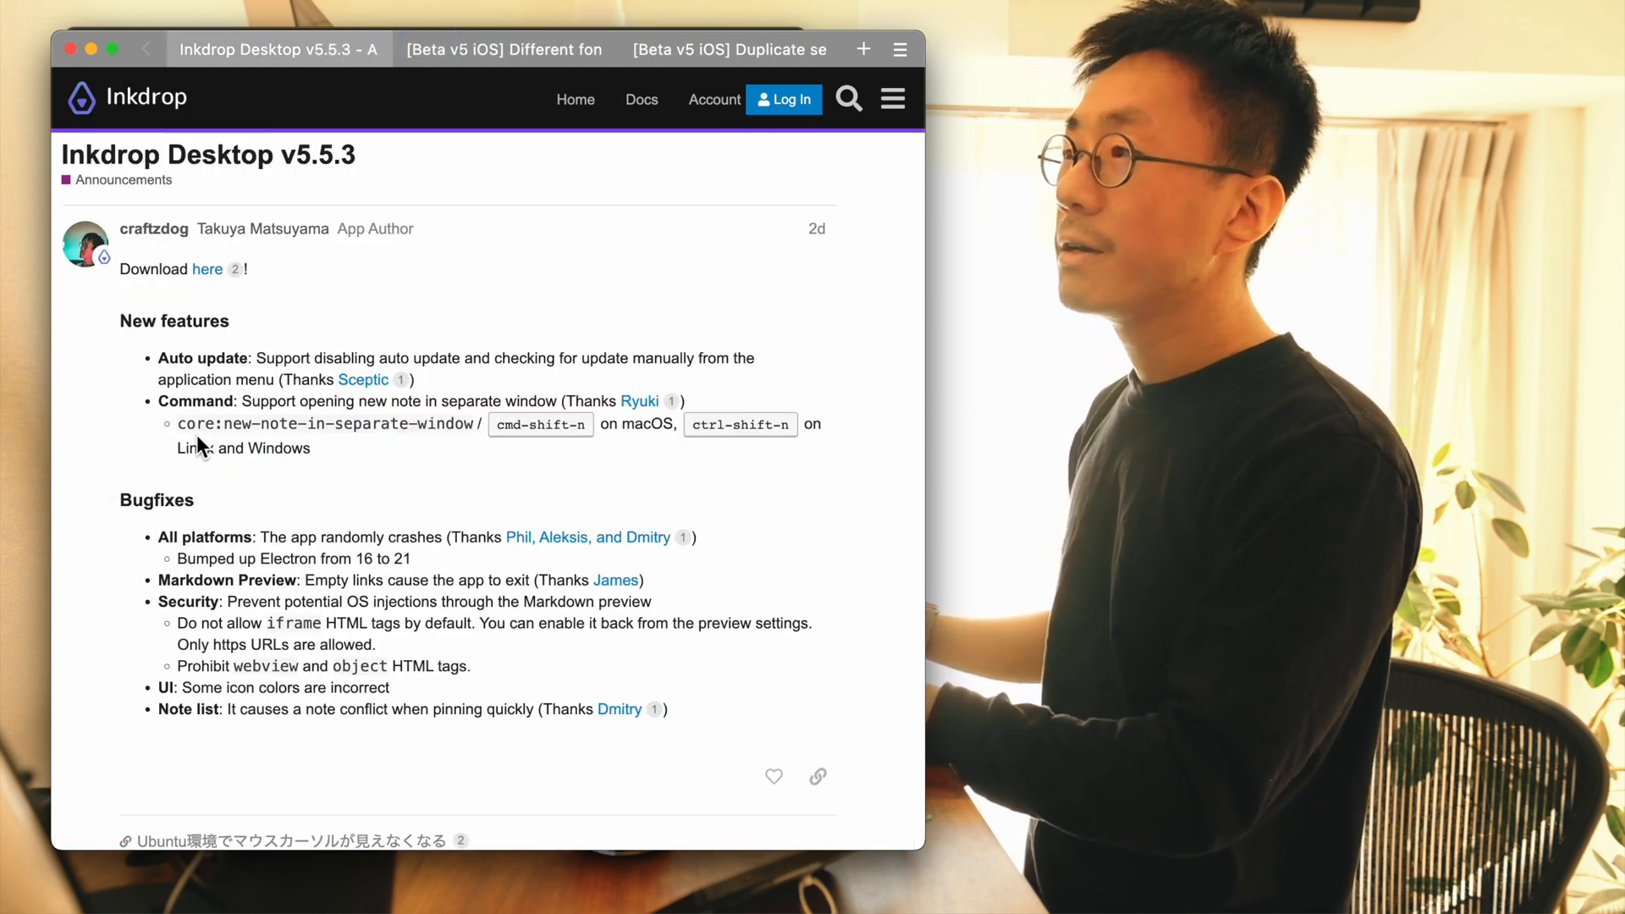
{"action": "mouse_move", "coordinate": [203, 420]}
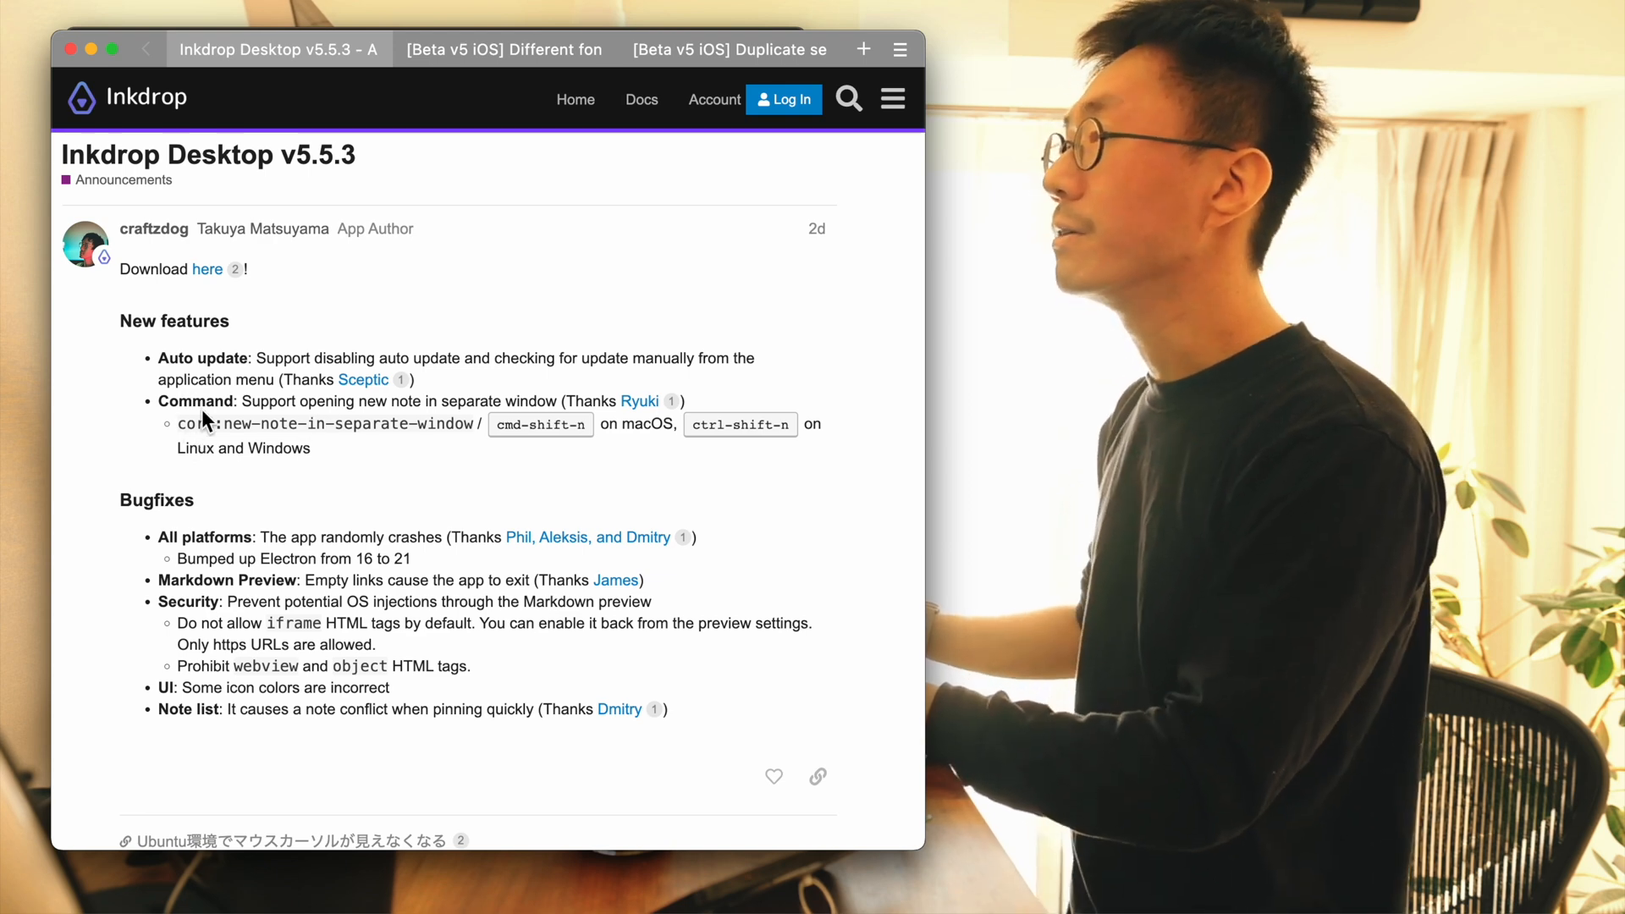
- Read Ryuki's solved 'application:quick-note' thread, then return to the v5.5.3 announcement
{"action": "left_click", "coordinate": [862, 49]}
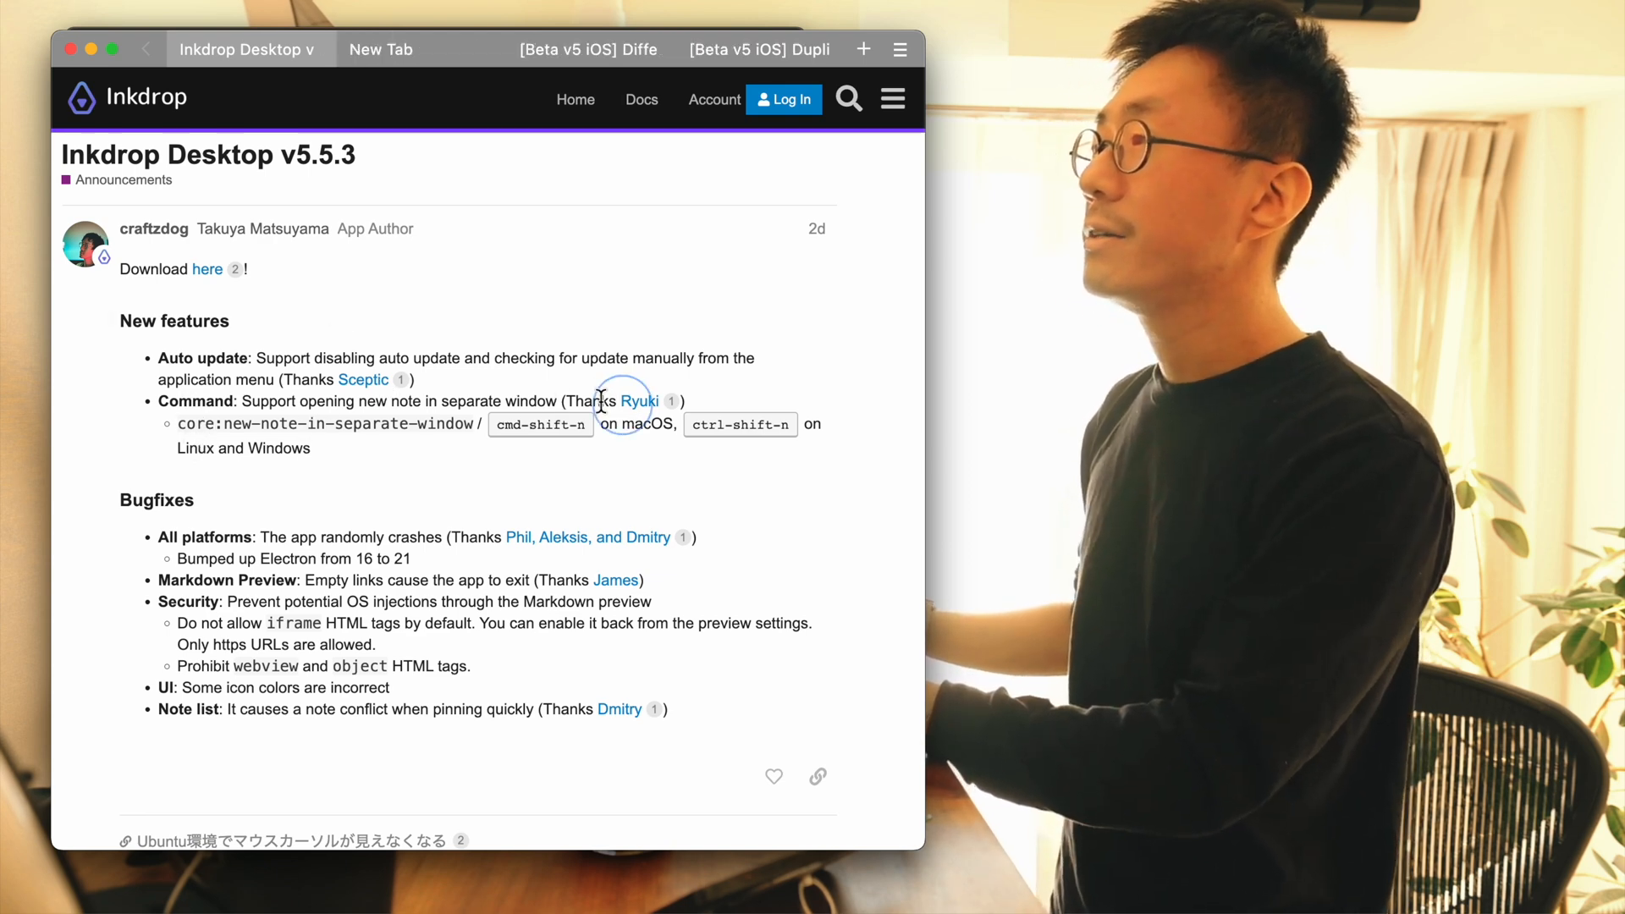
{"action": "left_click", "coordinate": [640, 401]}
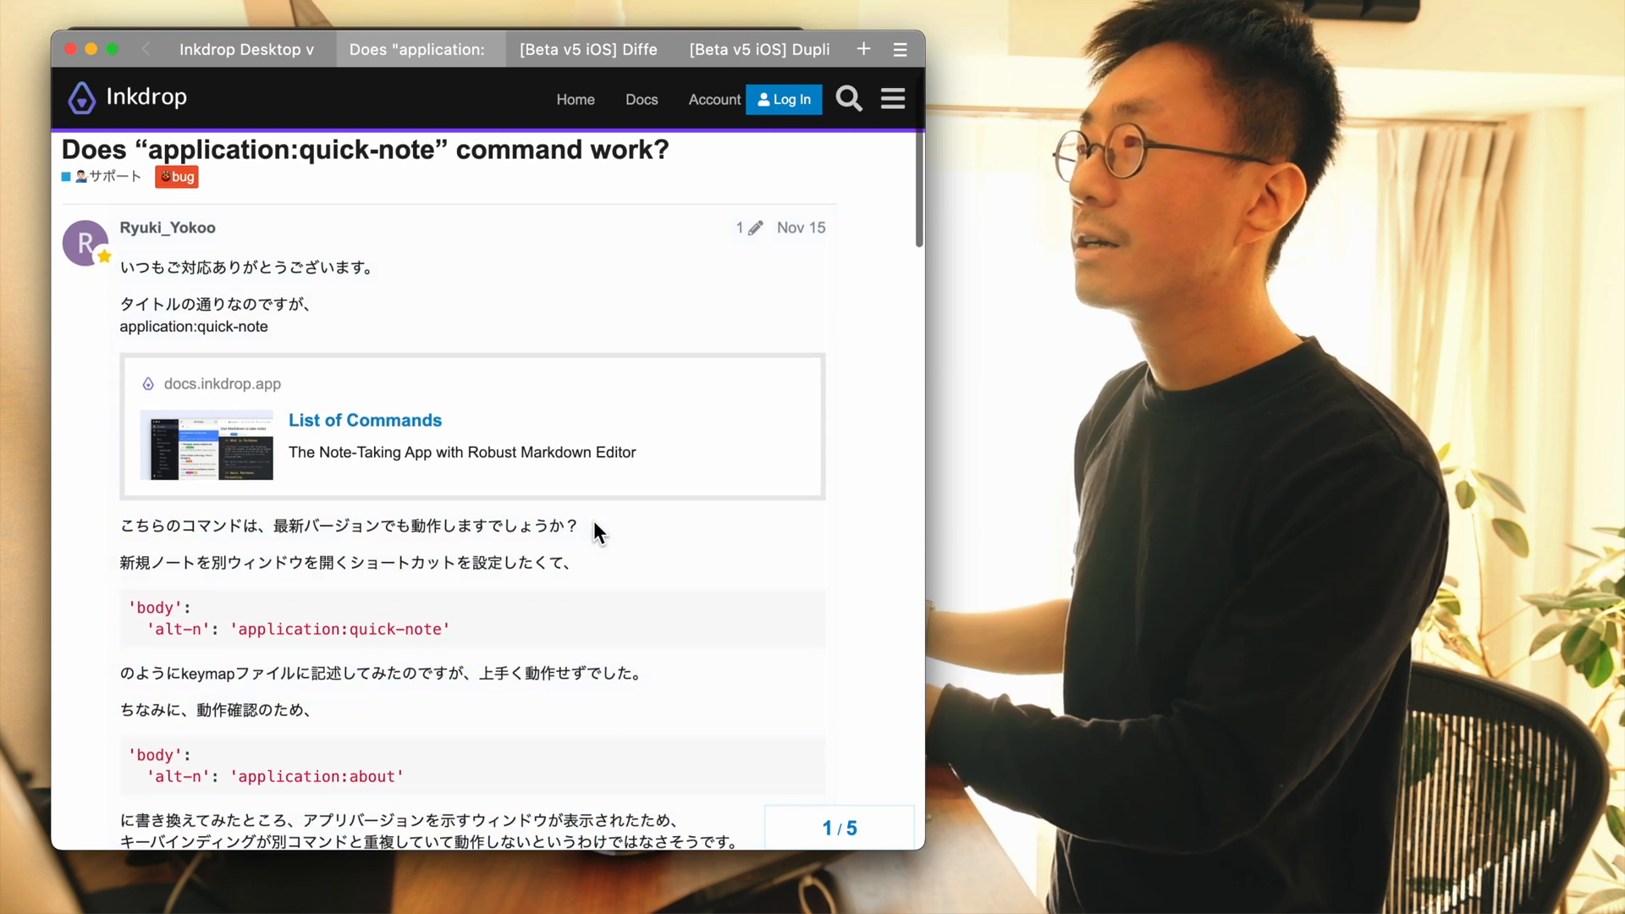
{"action": "scroll", "scroll_direction": "down", "scroll_amount": 3}
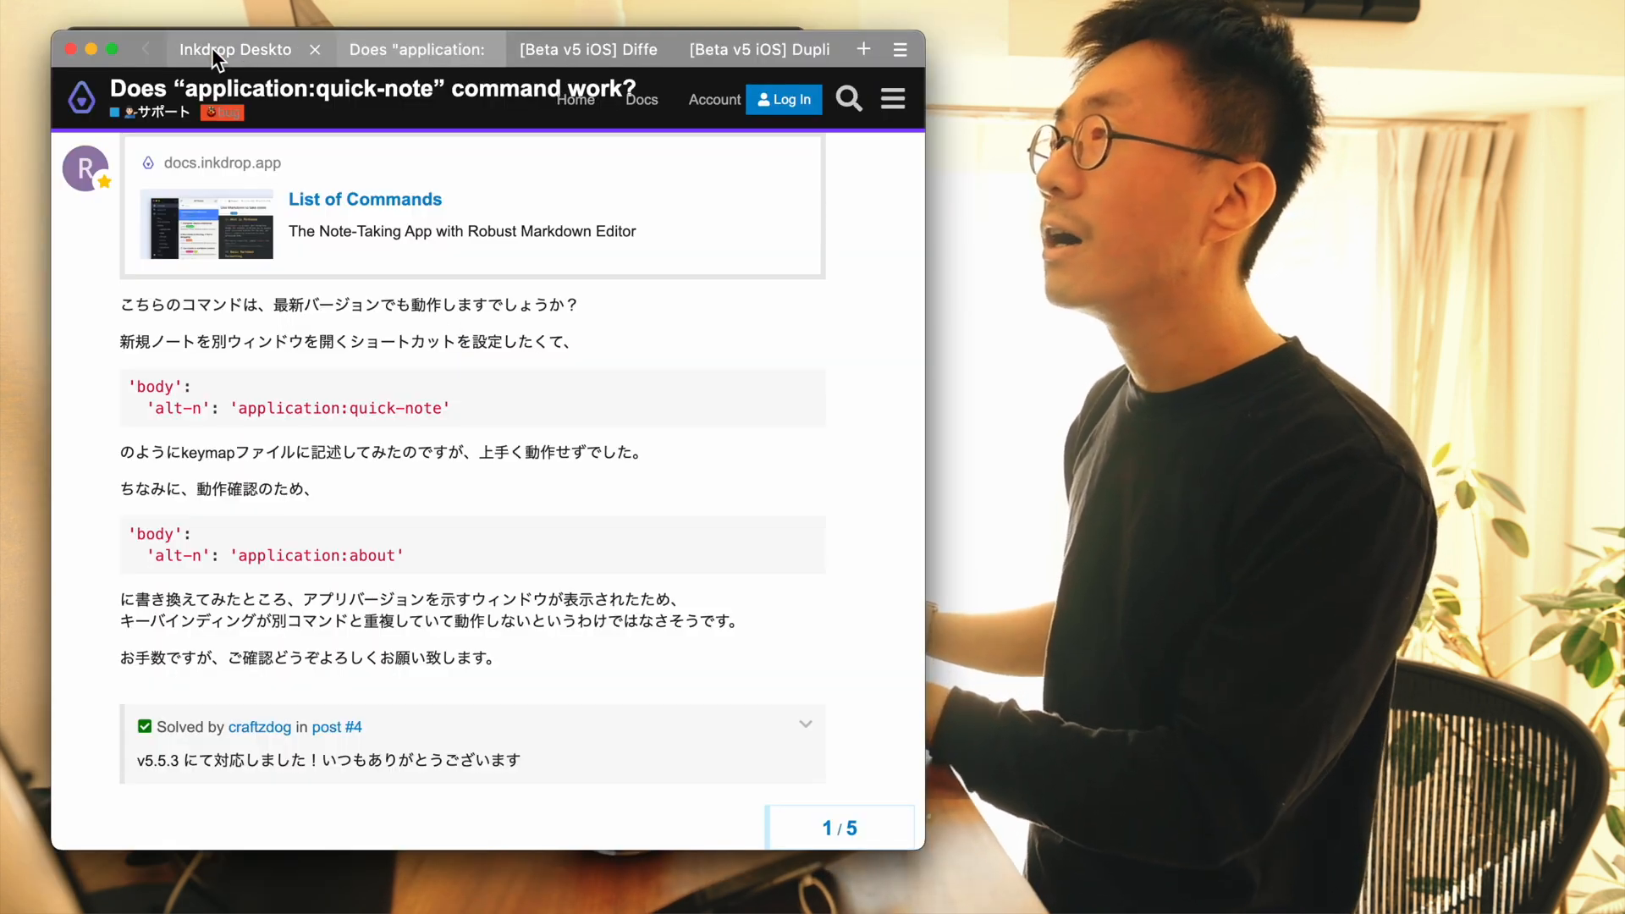
{"action": "left_click", "coordinate": [239, 49]}
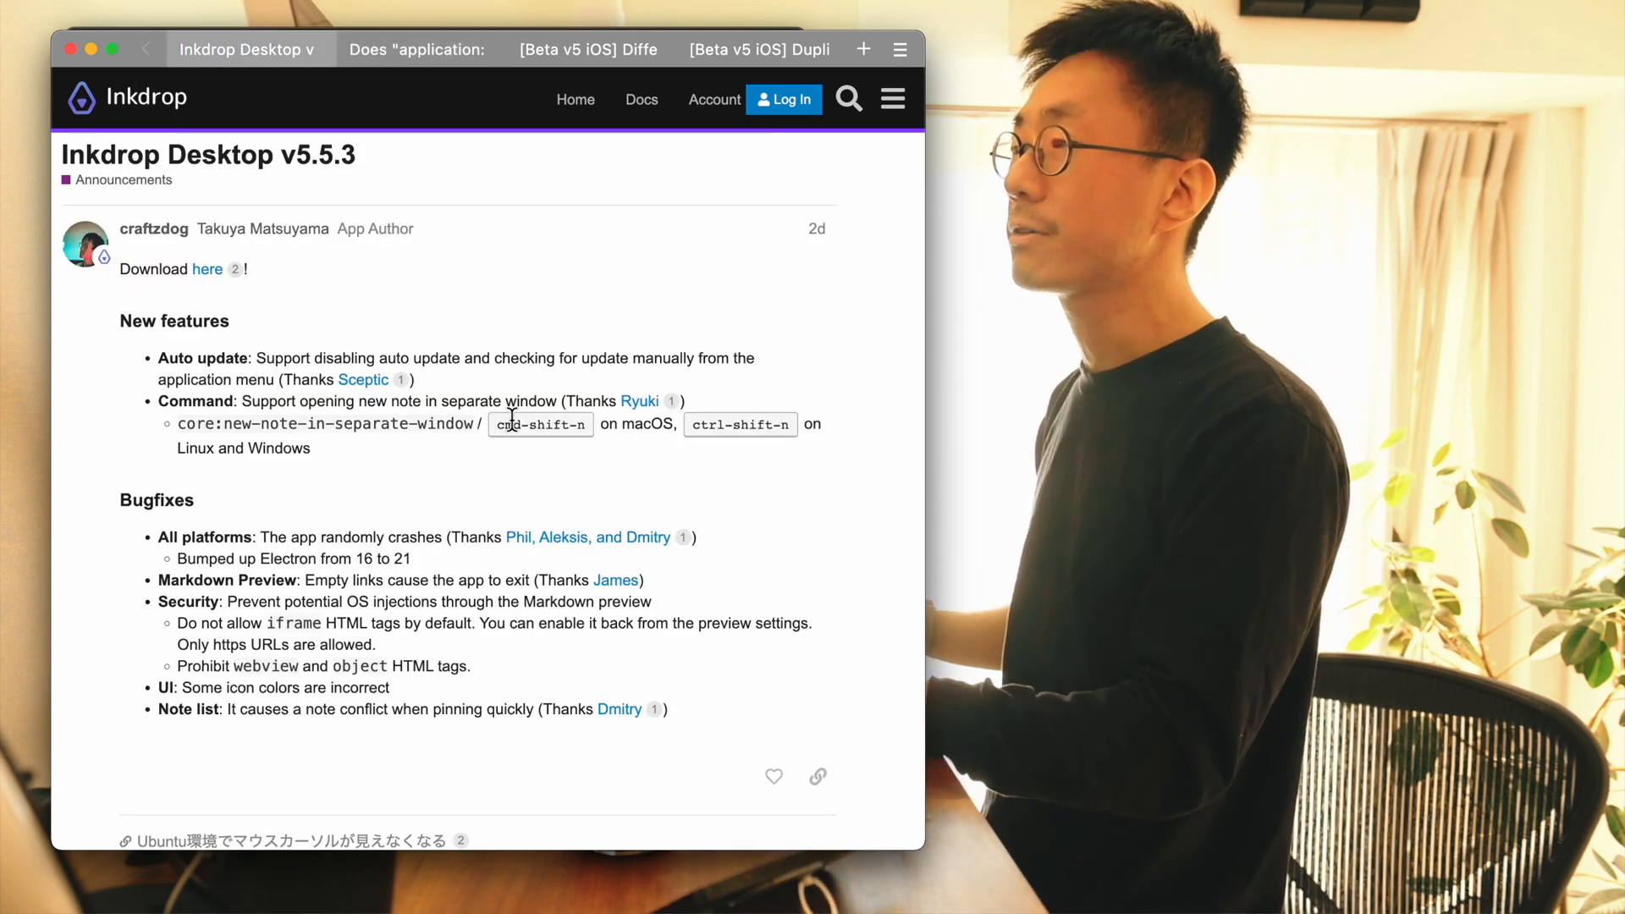
{"action": "mouse_move", "coordinate": [731, 423]}
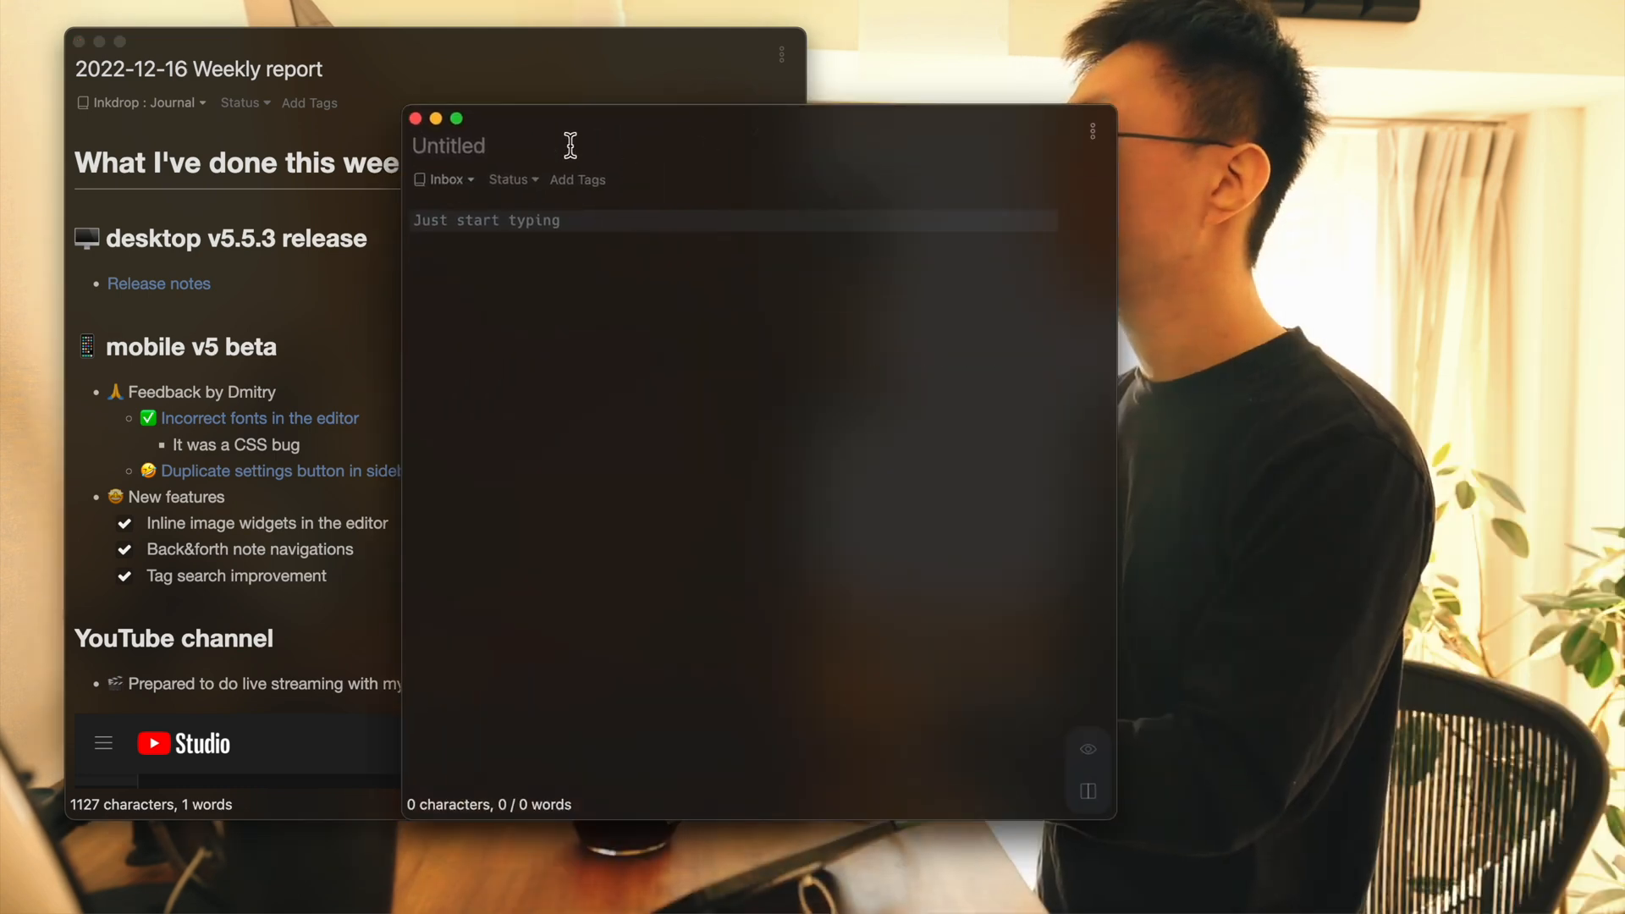
- Jot throwaway text 'aaaagaeg' into a new note opened in its own window
{"action": "type", "text": "aaaagaeg"}
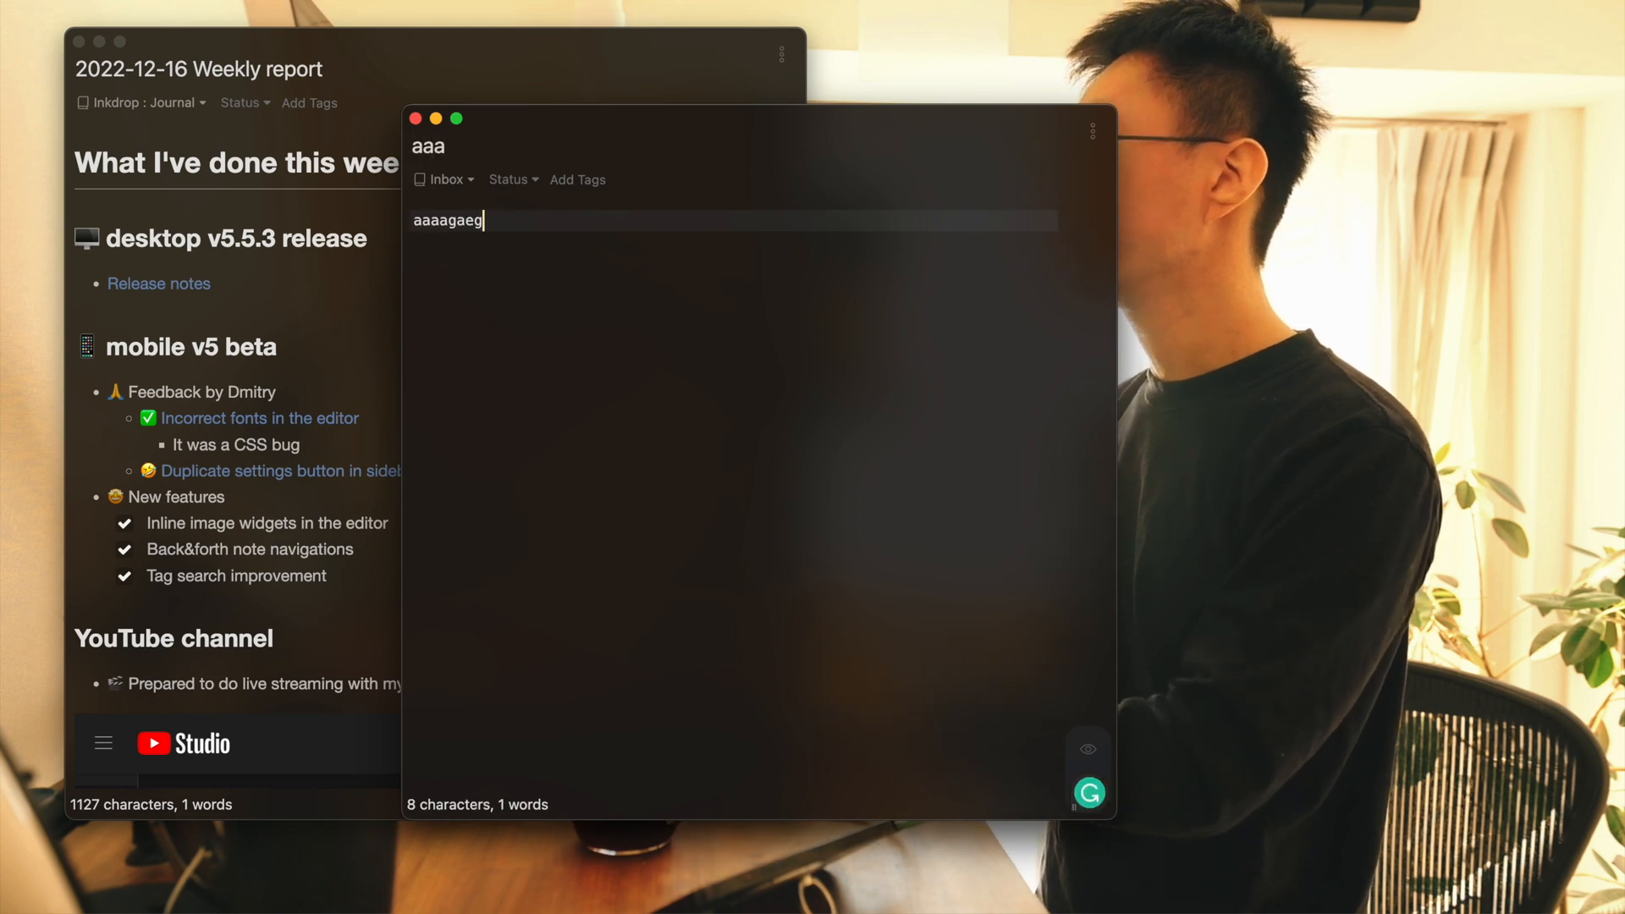
{"action": "left_click", "coordinate": [416, 118]}
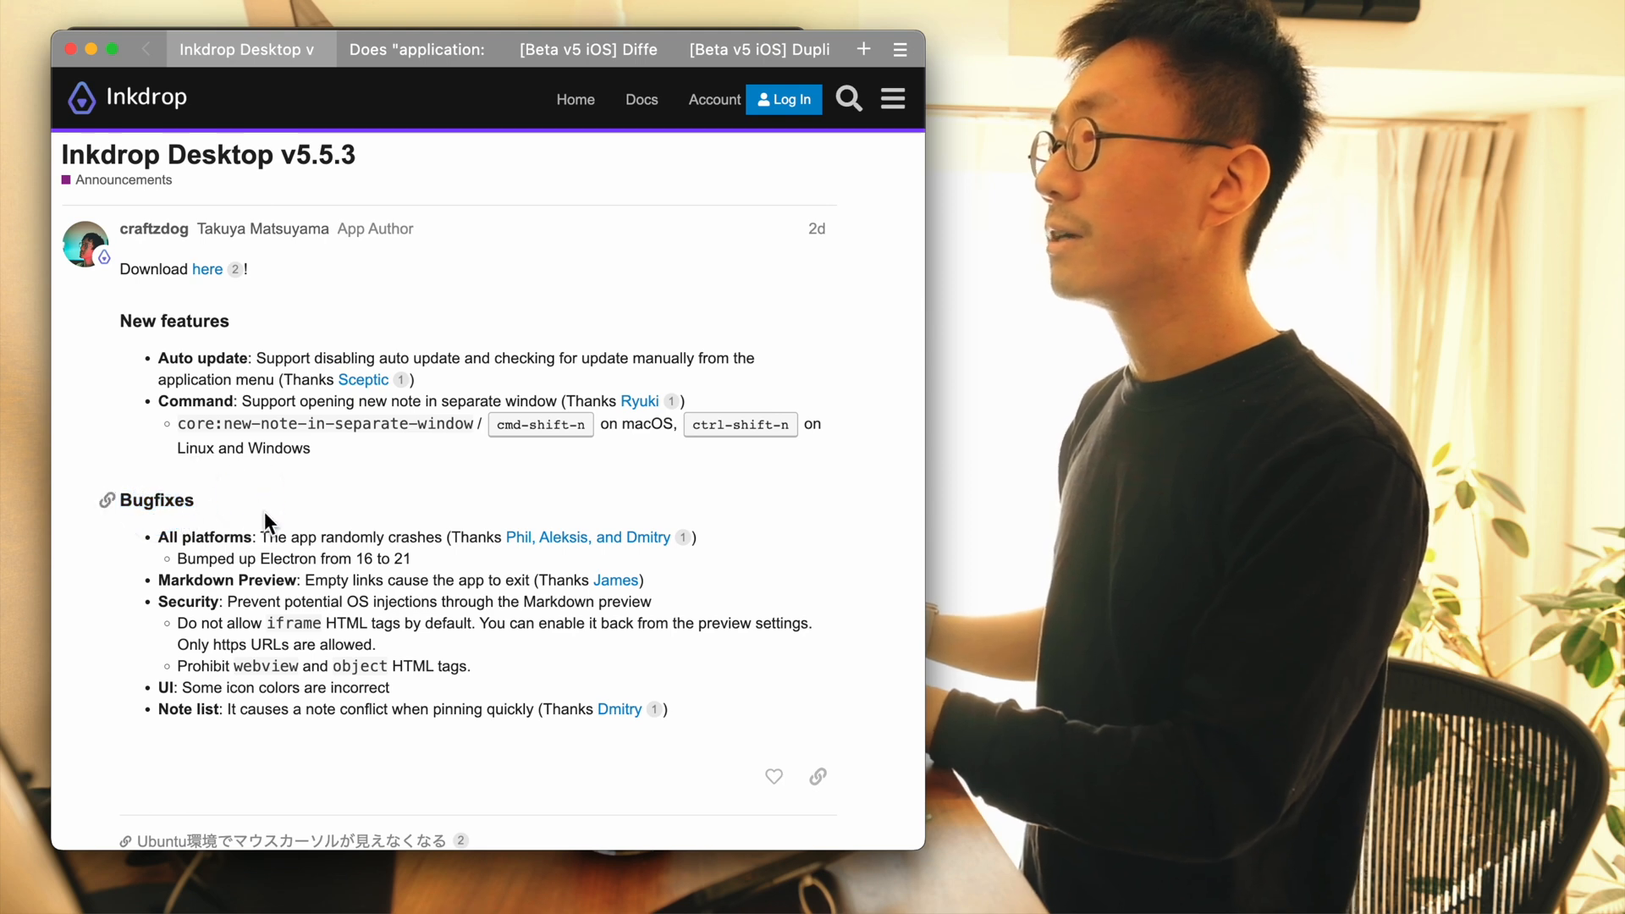
{"action": "mouse_move", "coordinate": [174, 537]}
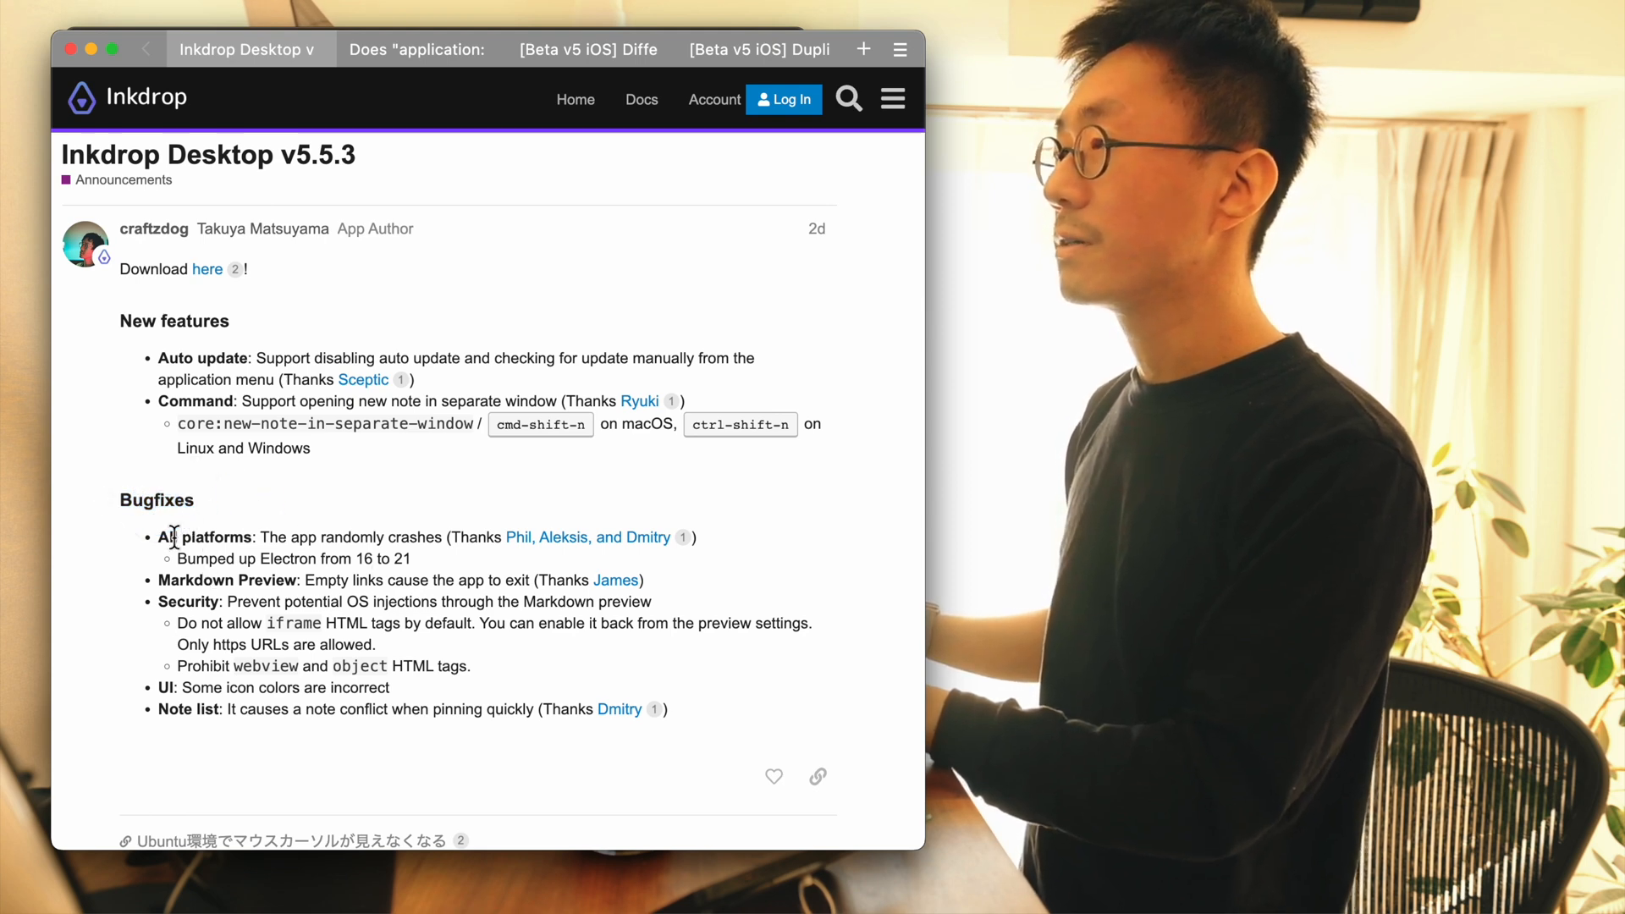
- Highlight the all-platforms crash fix and skim the v5.5.3 bugfixes section
{"action": "double_click", "coordinate": [204, 537]}
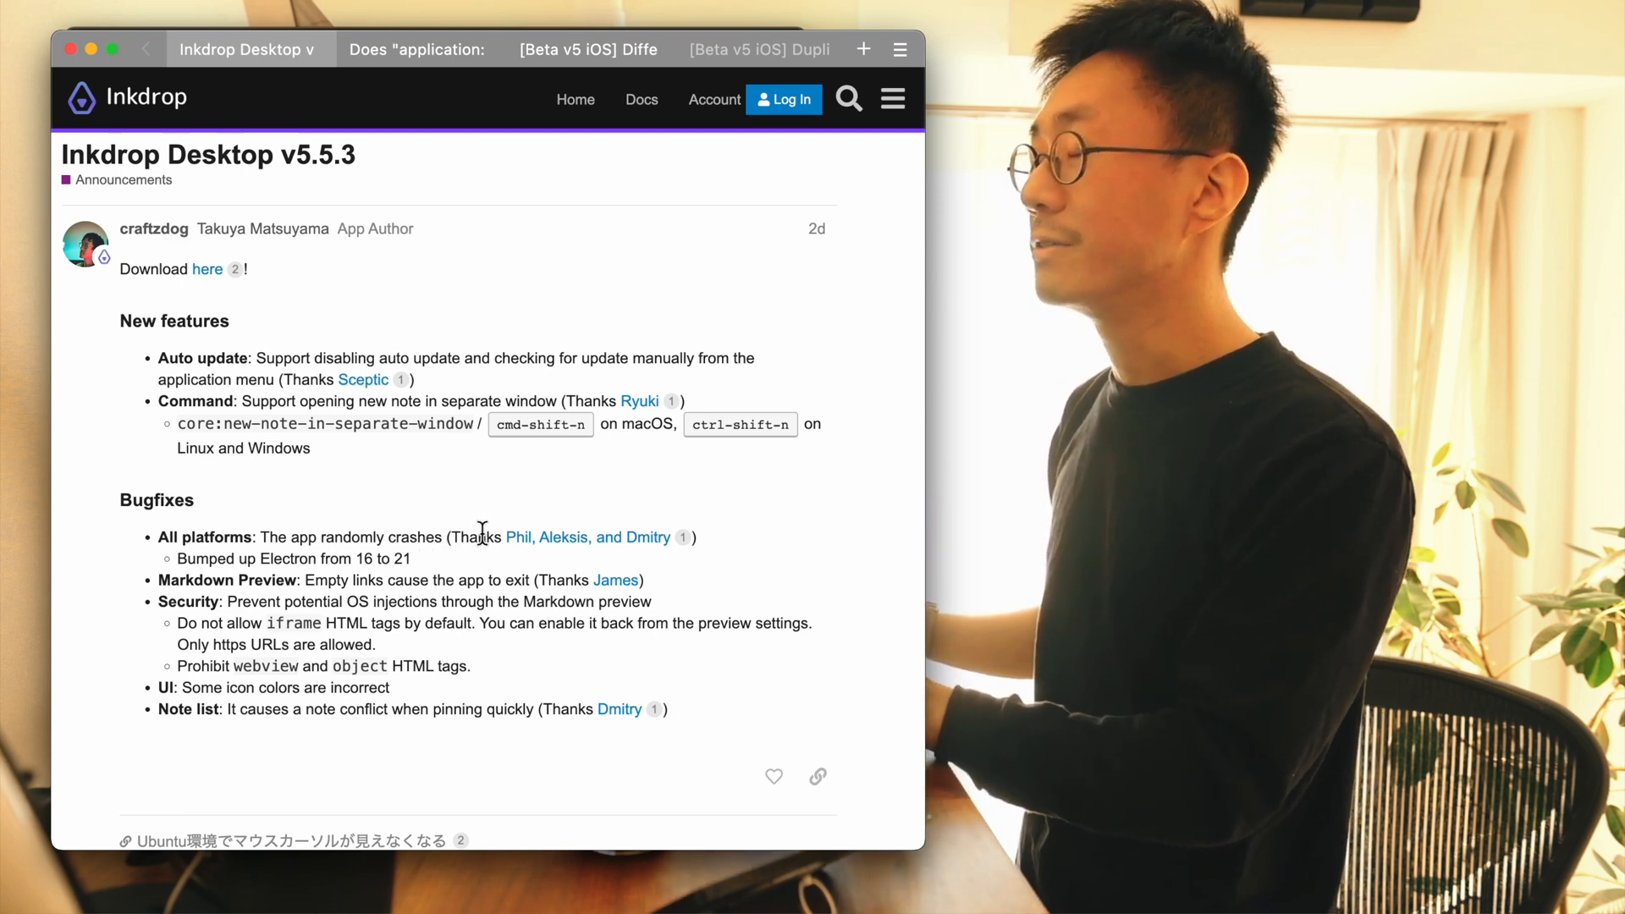
{"action": "mouse_move", "coordinate": [560, 537]}
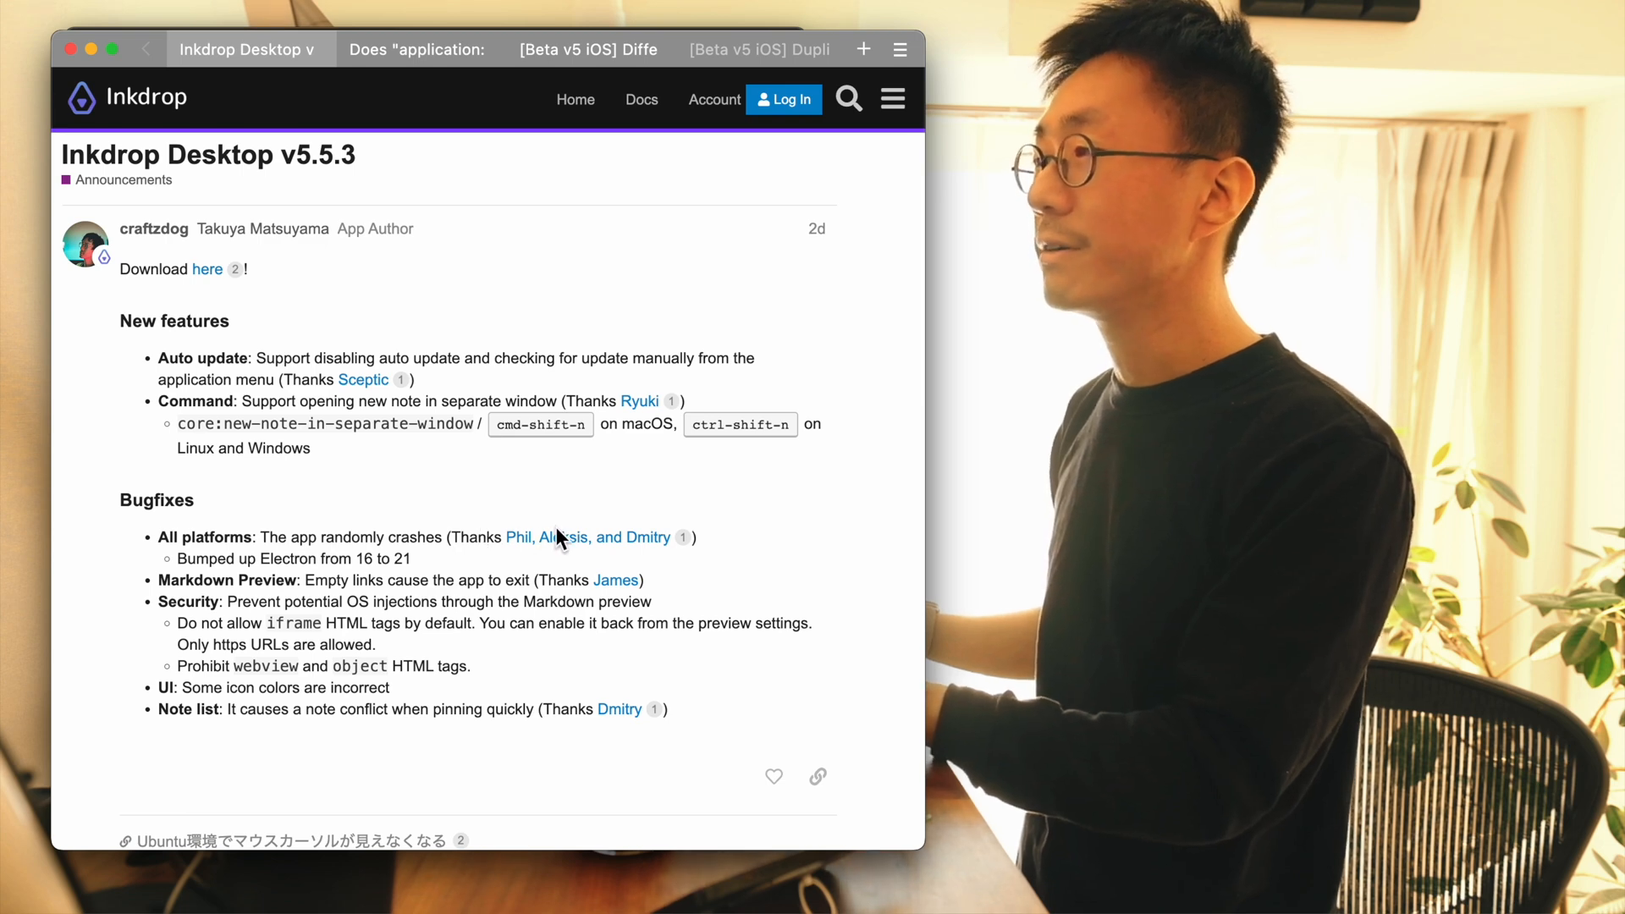
{"action": "mouse_move", "coordinate": [372, 575]}
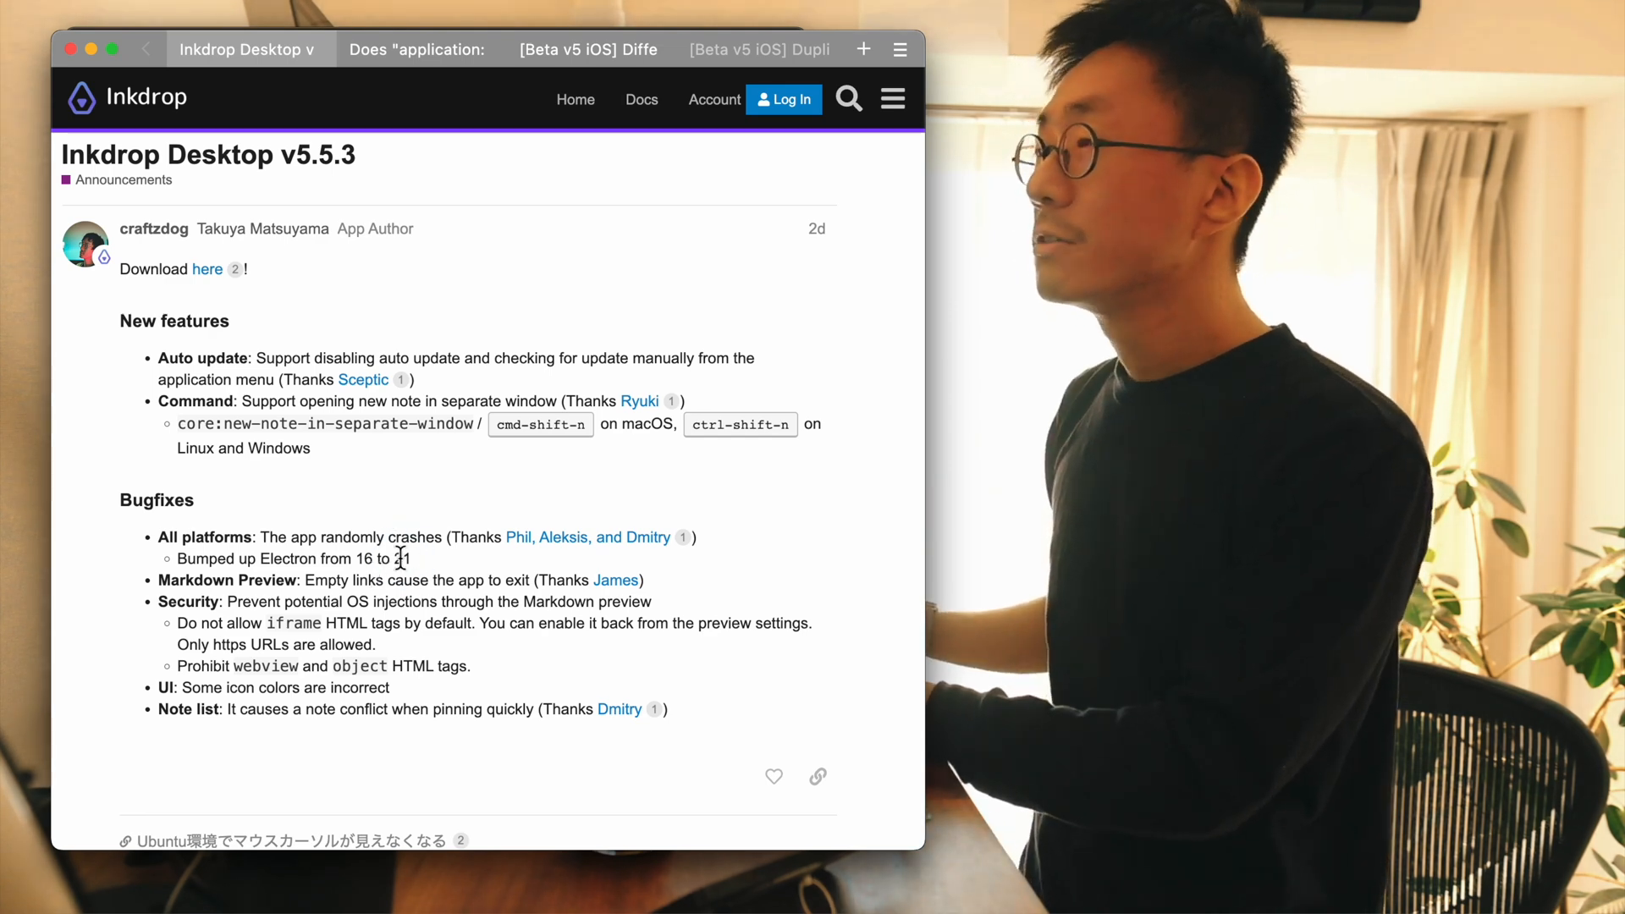
{"action": "mouse_move", "coordinate": [403, 516]}
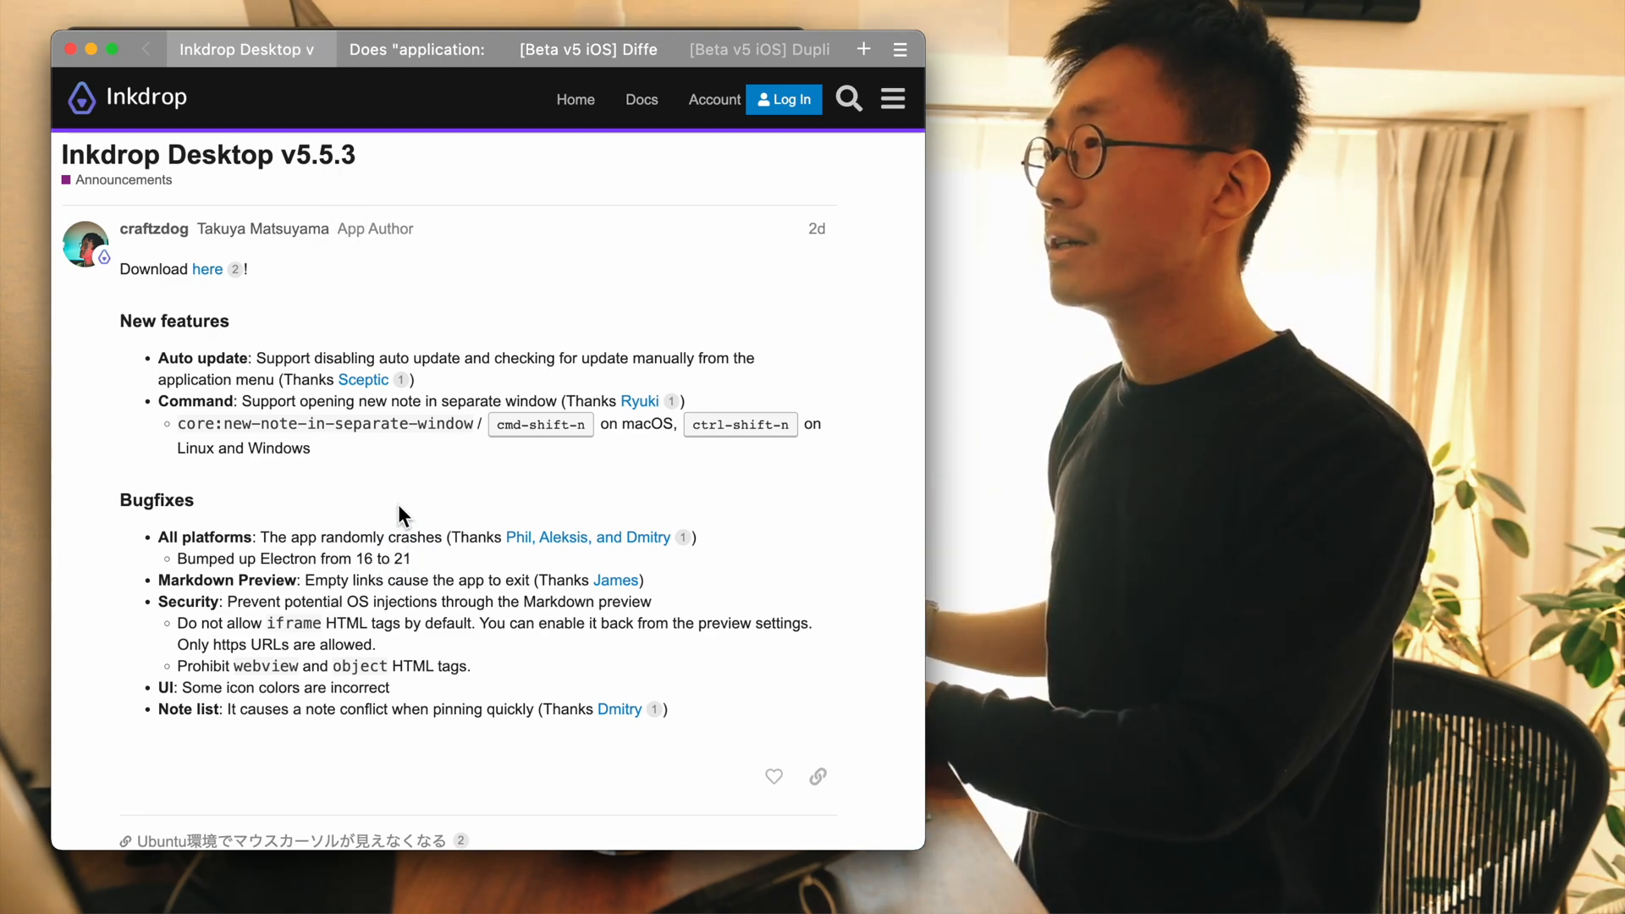
{"action": "mouse_move", "coordinate": [305, 560]}
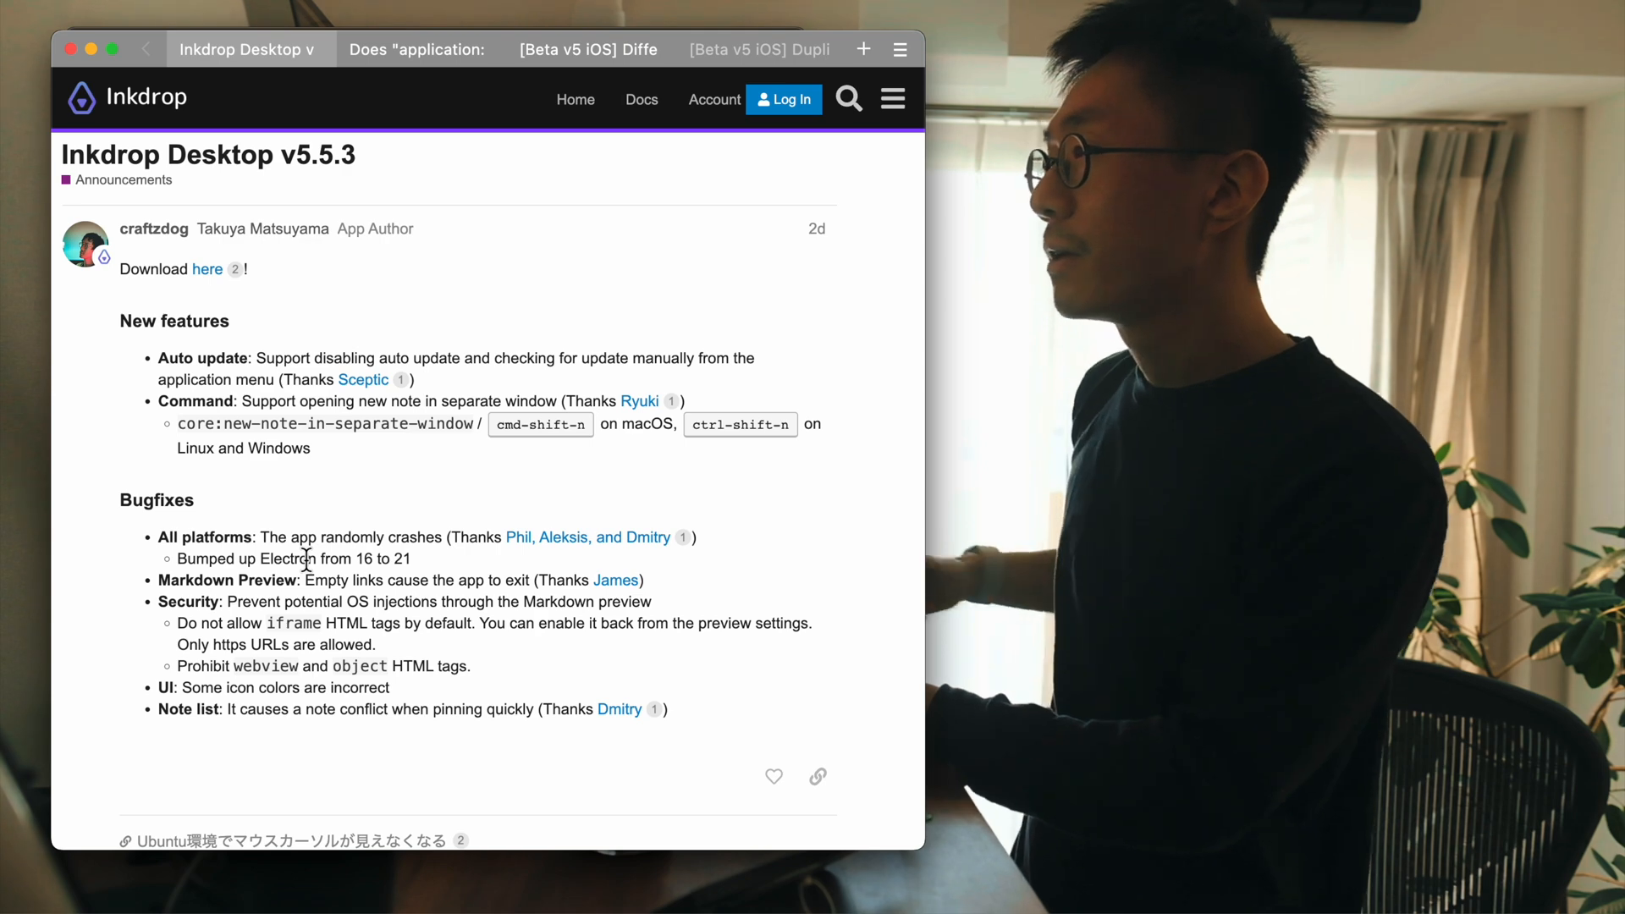
{"action": "scroll", "scroll_direction": "down", "scroll_amount": 3}
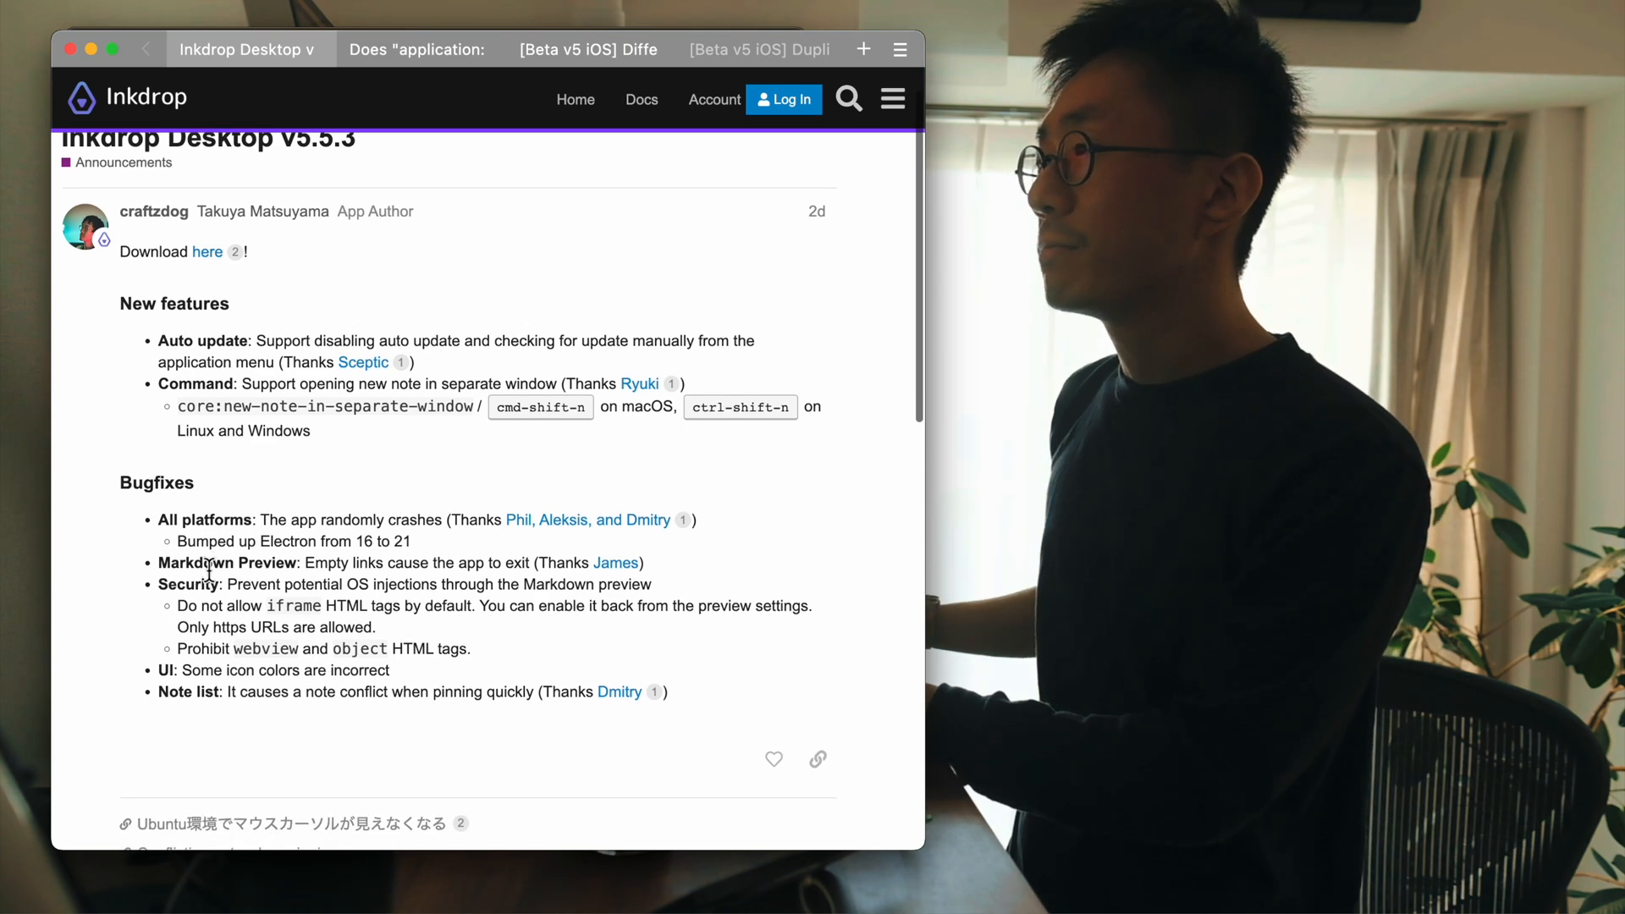
{"action": "mouse_move", "coordinate": [630, 560]}
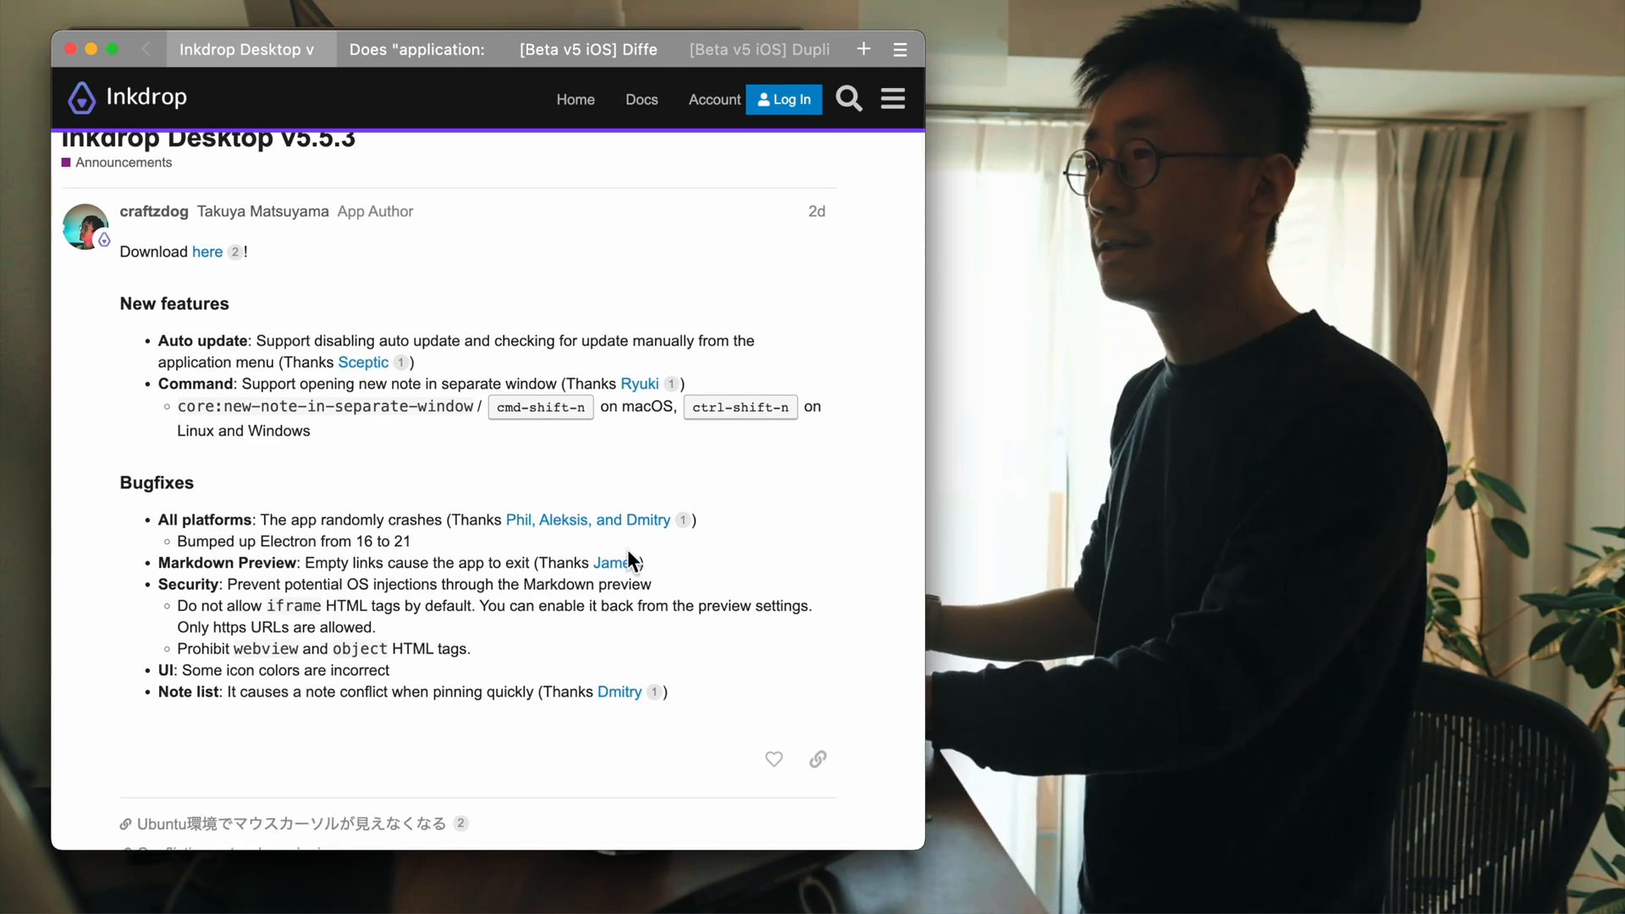
{"action": "left_click", "coordinate": [613, 562]}
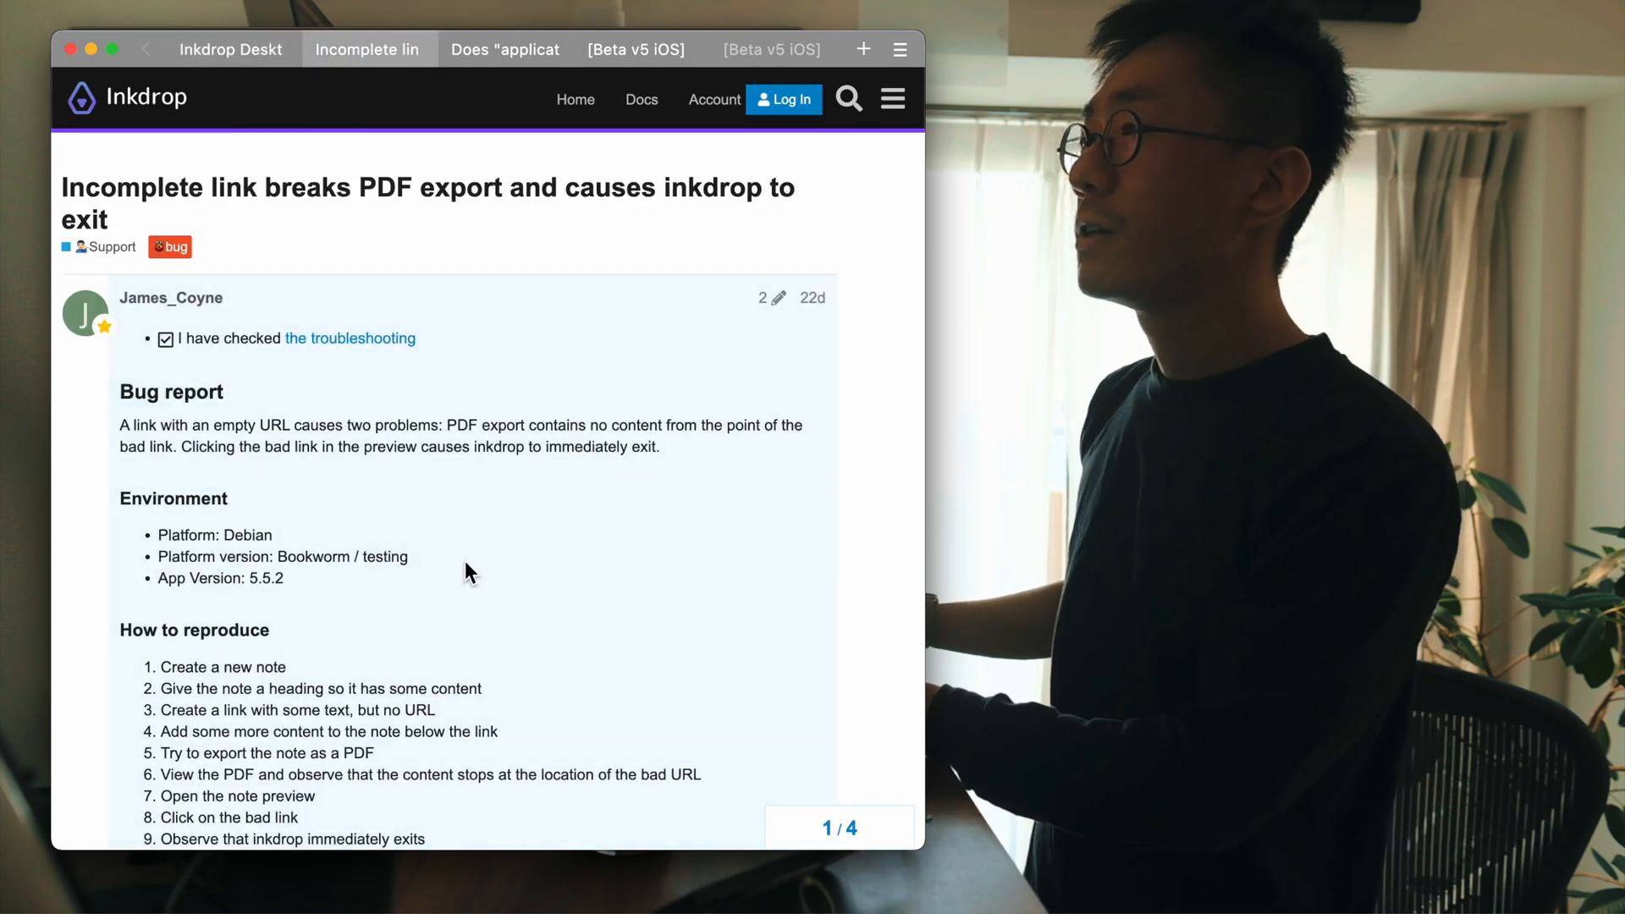
{"action": "scroll", "scroll_direction": "down", "scroll_amount": 3}
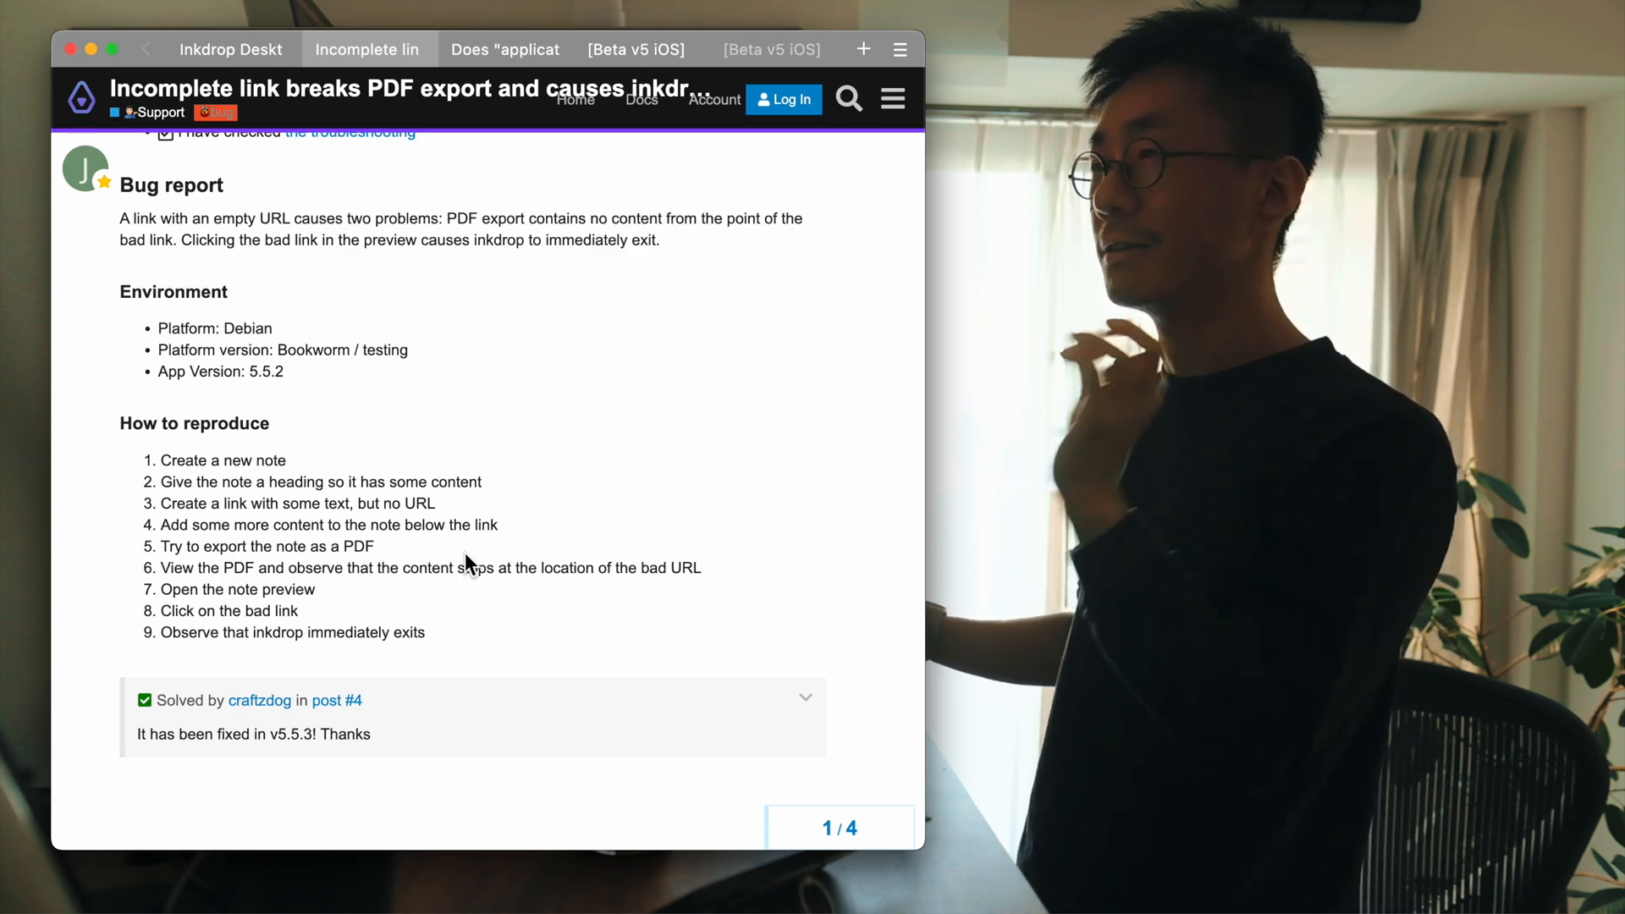
{"action": "mouse_move", "coordinate": [364, 200]}
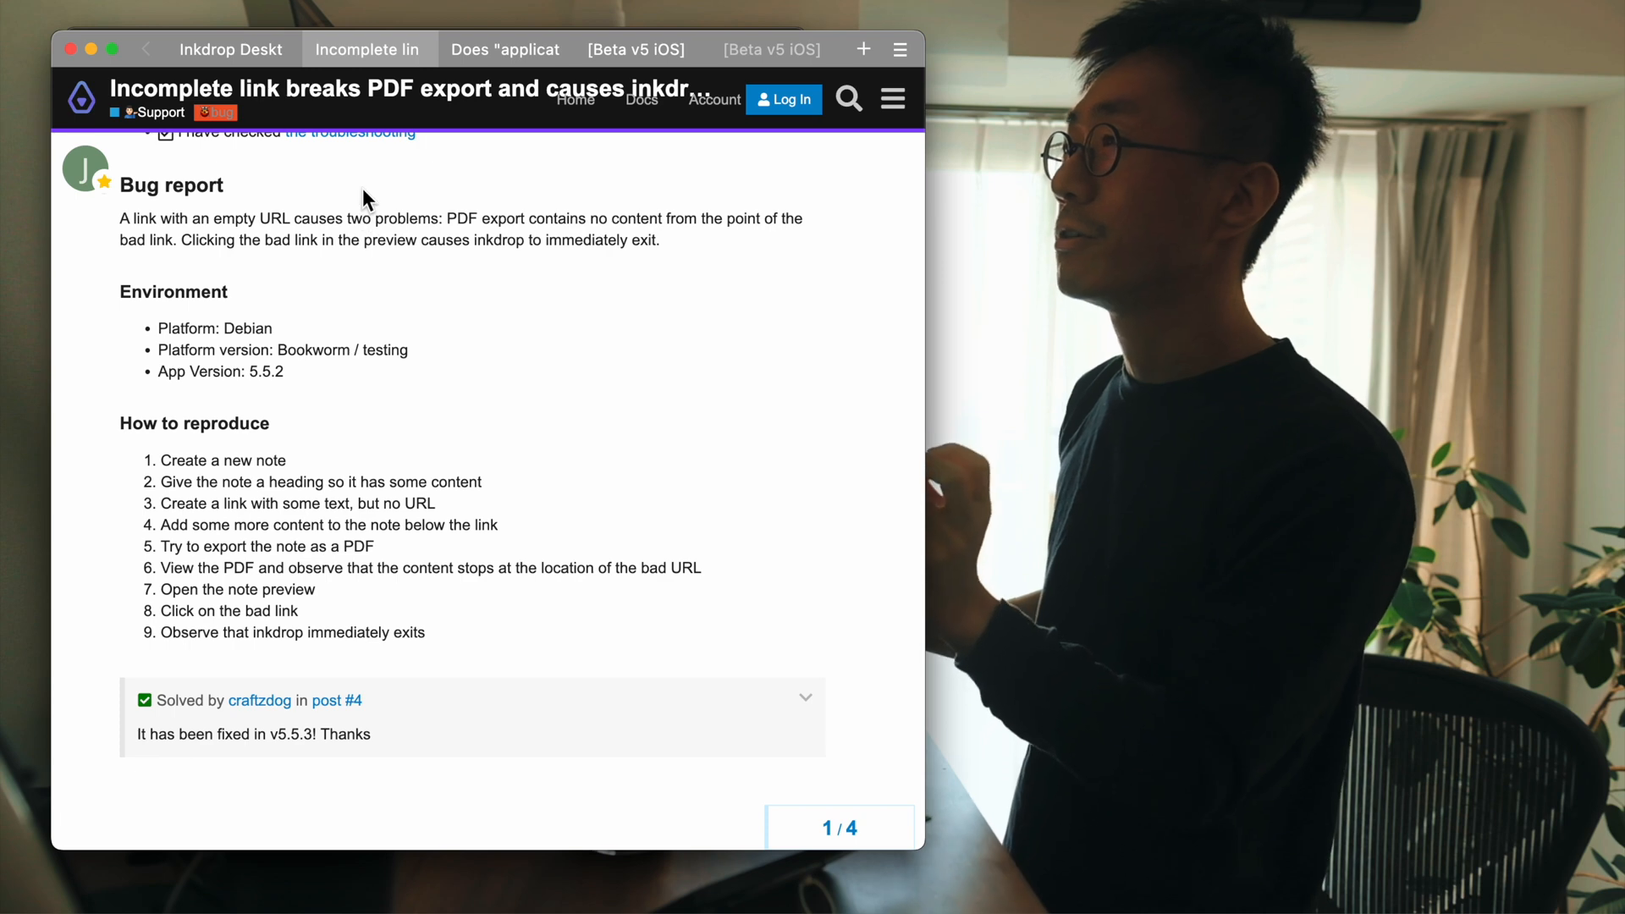
{"action": "left_click", "coordinate": [232, 49]}
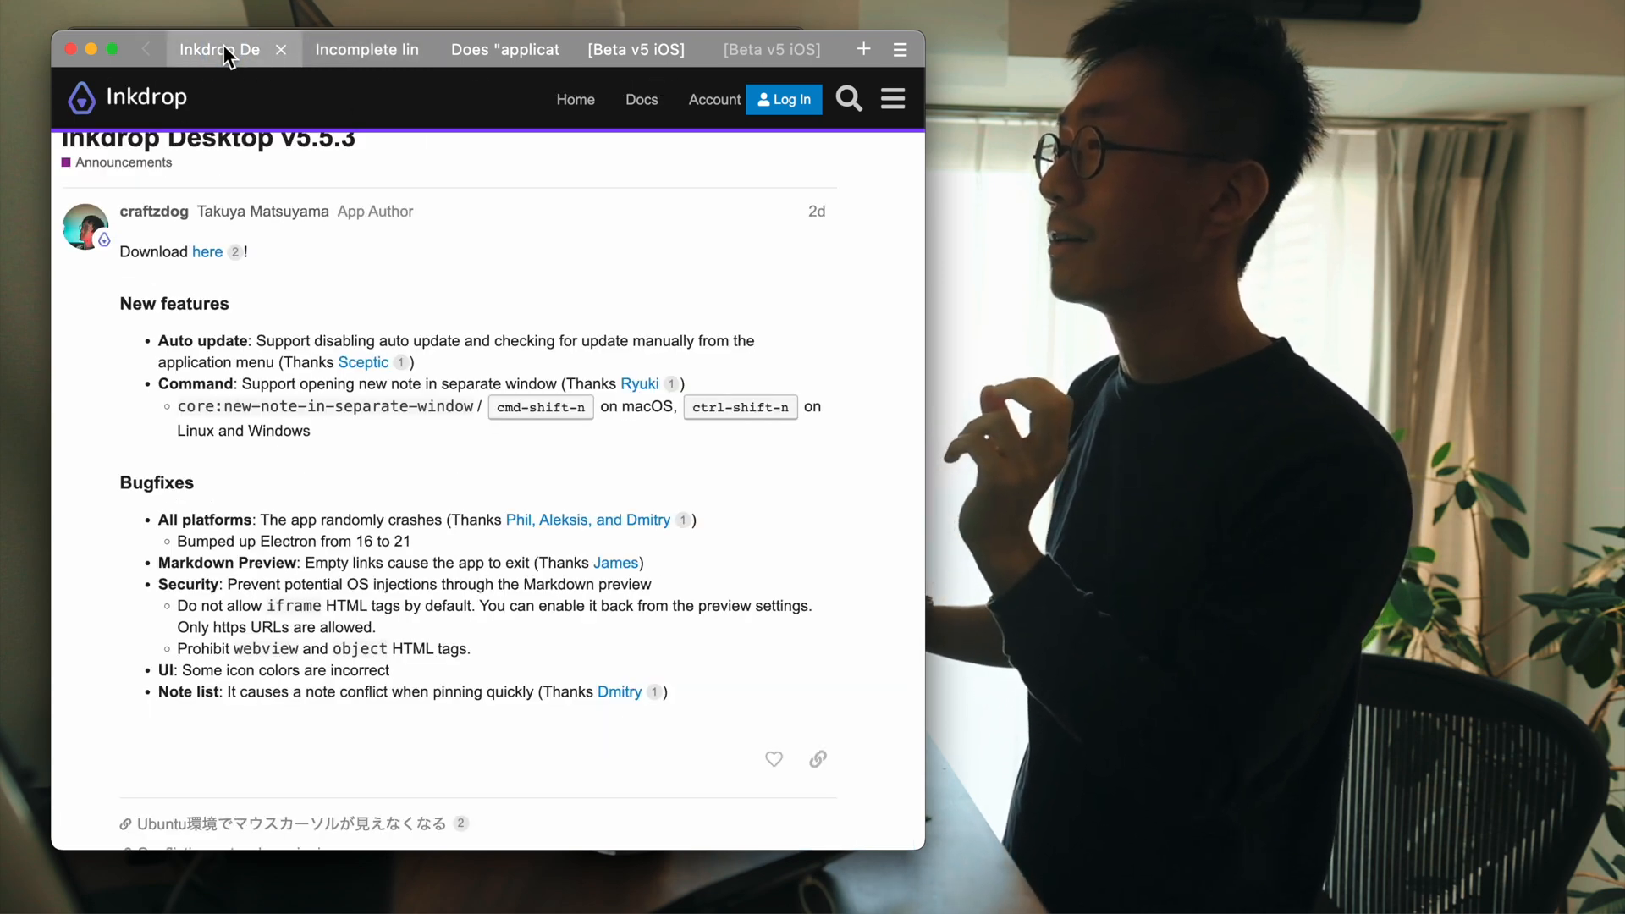
{"action": "mouse_move", "coordinate": [275, 366]}
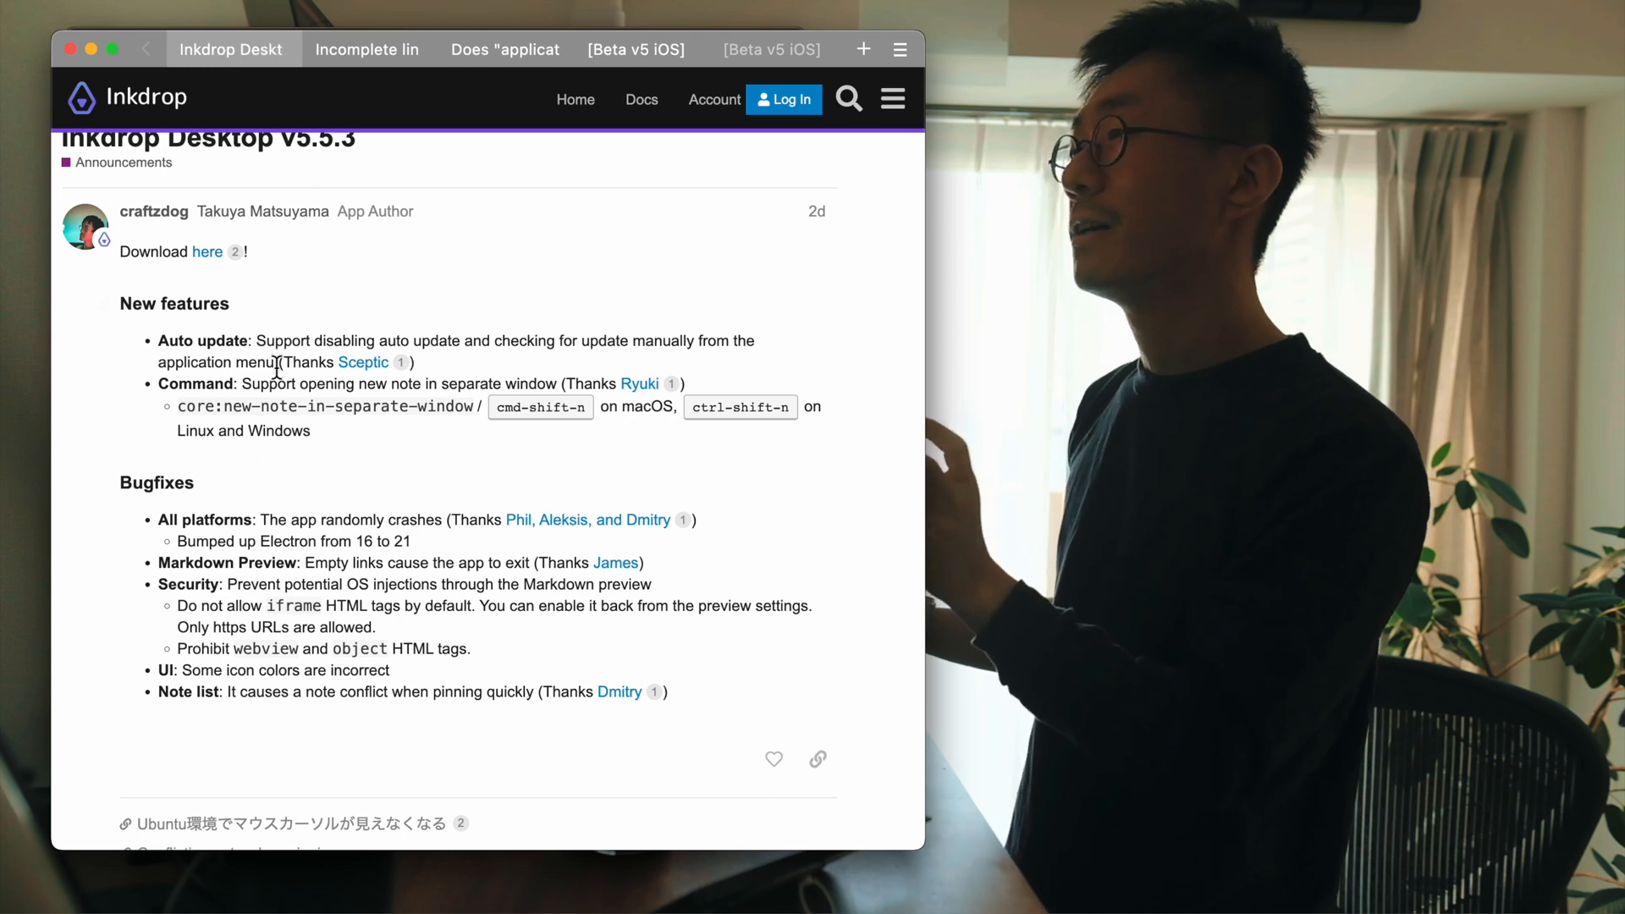
{"action": "mouse_move", "coordinate": [360, 57]}
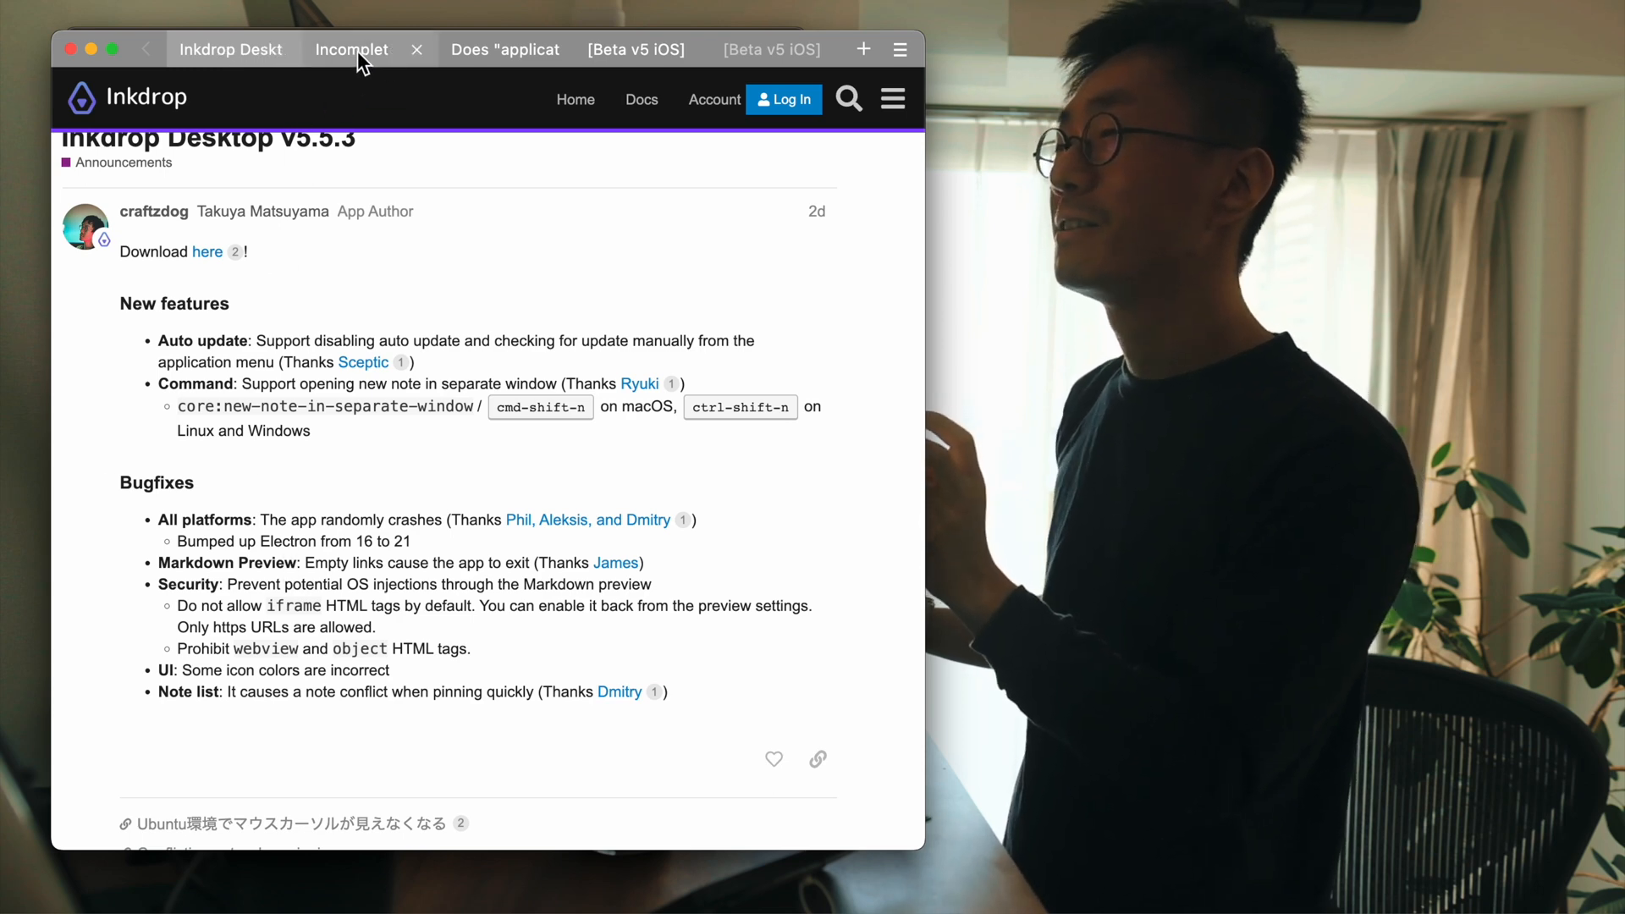
{"action": "mouse_move", "coordinate": [357, 49]}
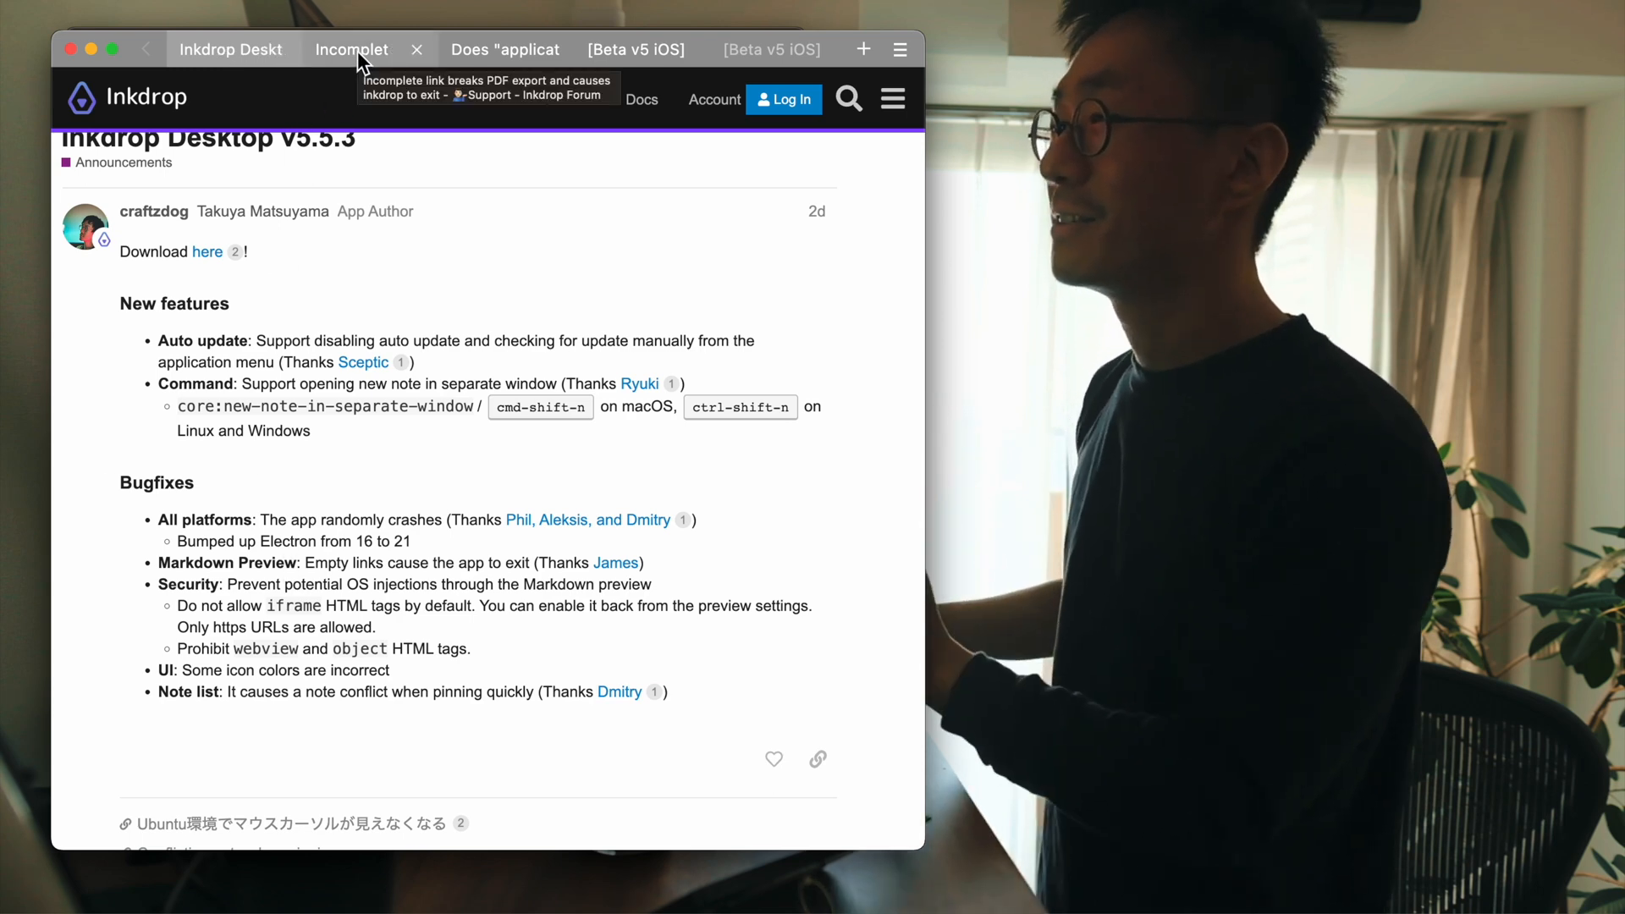
{"action": "mouse_move", "coordinate": [298, 574]}
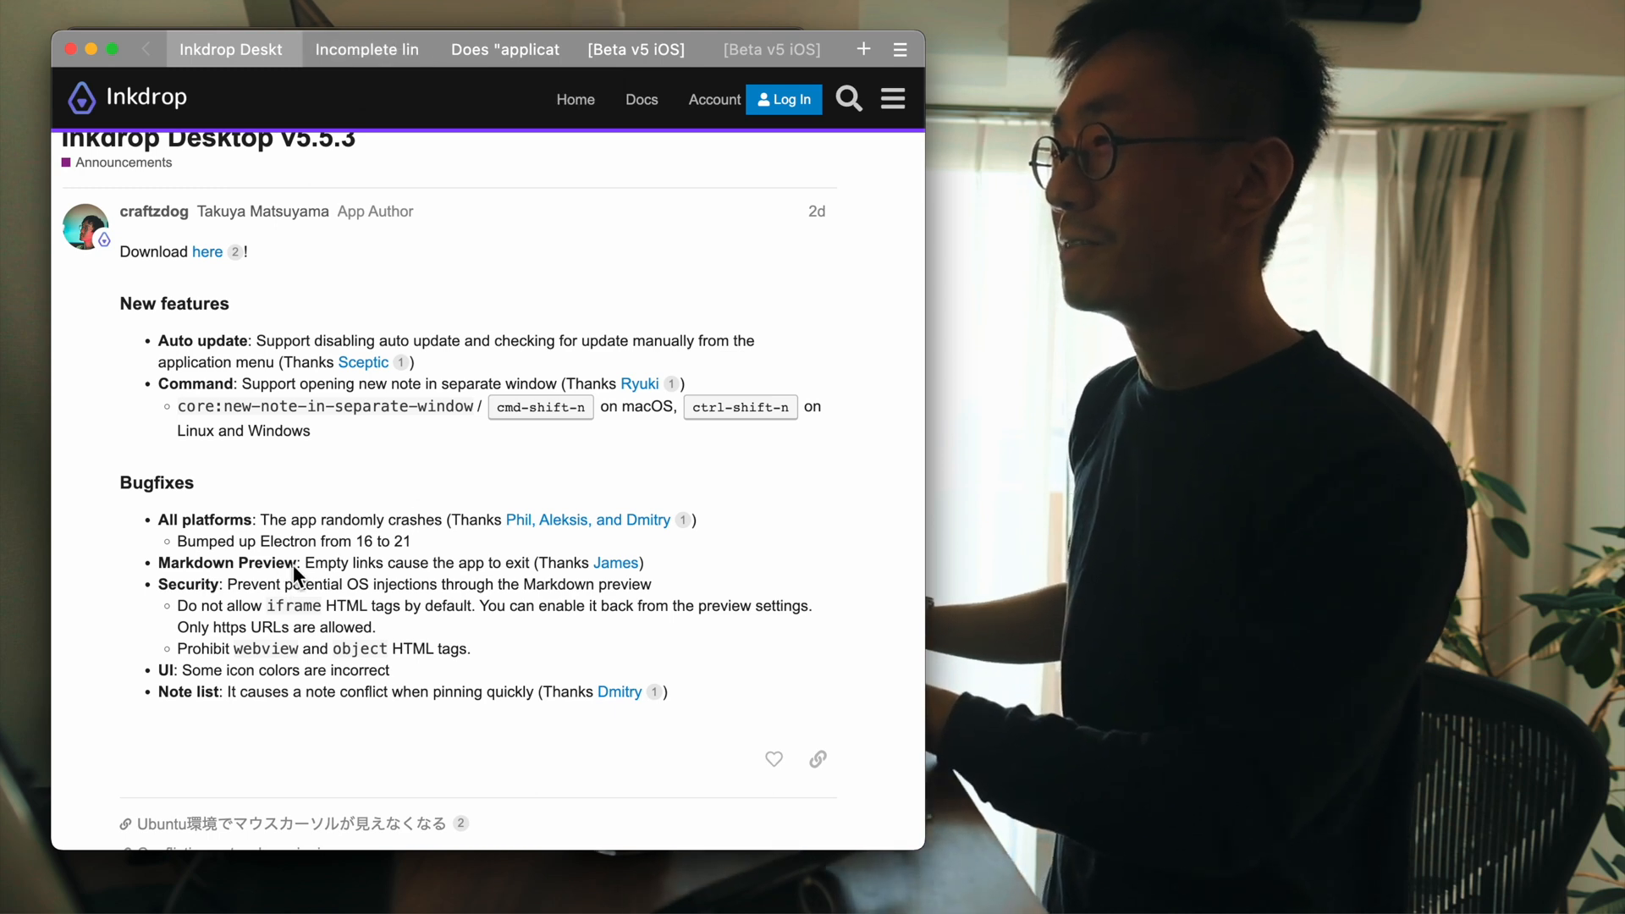
{"action": "left_click", "coordinate": [367, 50]}
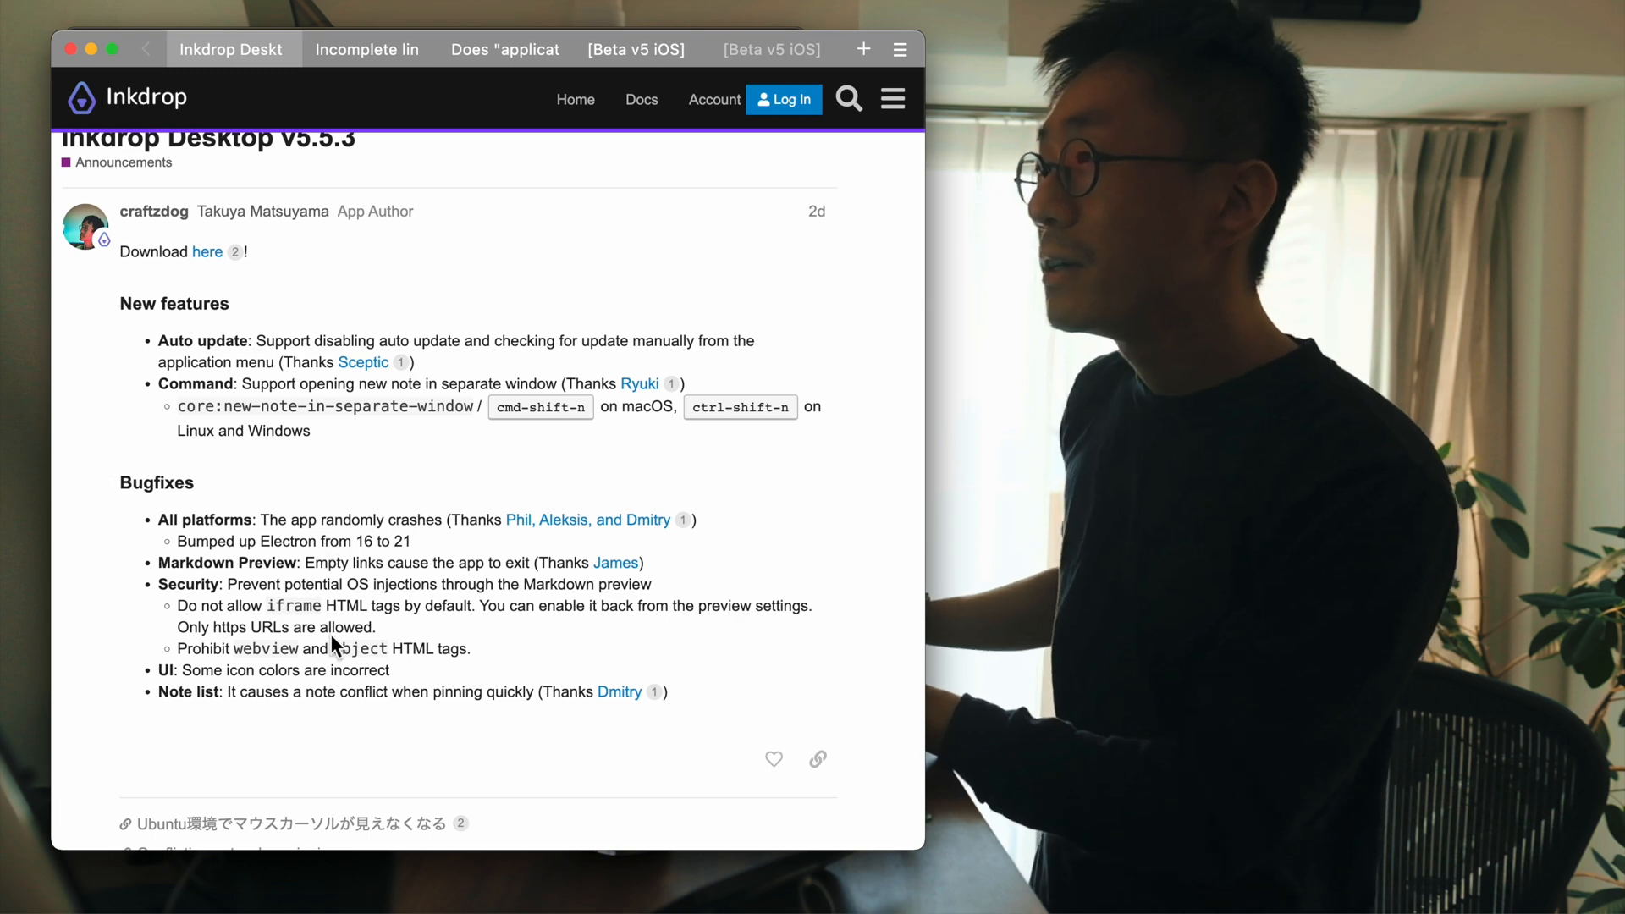
{"action": "mouse_move", "coordinate": [181, 604]}
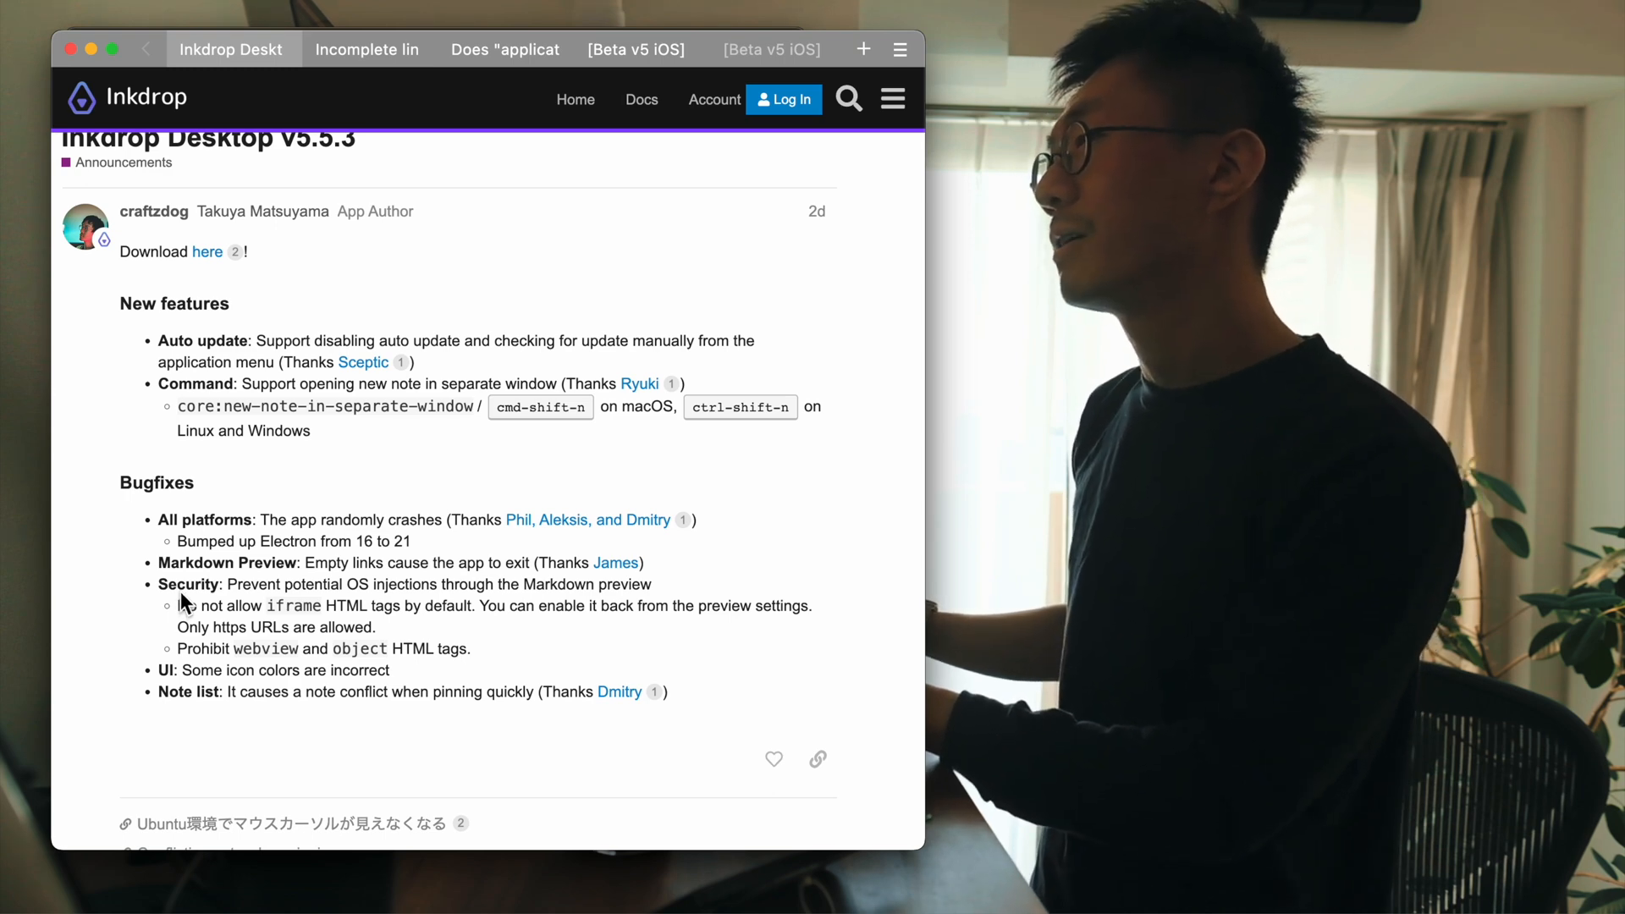
{"action": "double_click", "coordinate": [252, 584]}
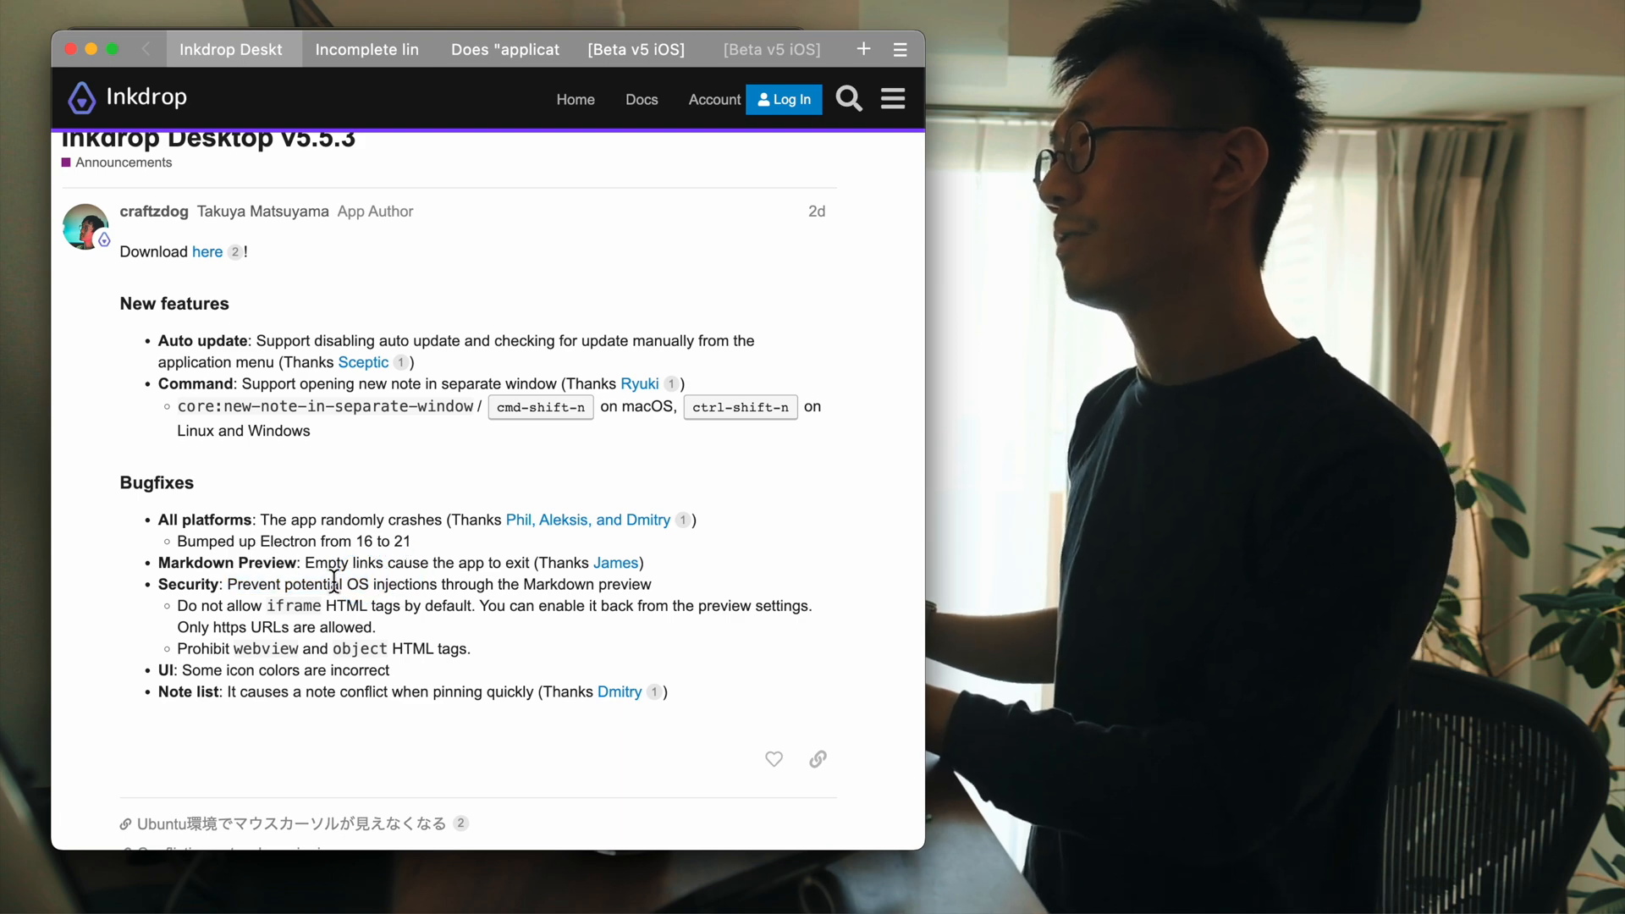
{"action": "mouse_move", "coordinate": [380, 650]}
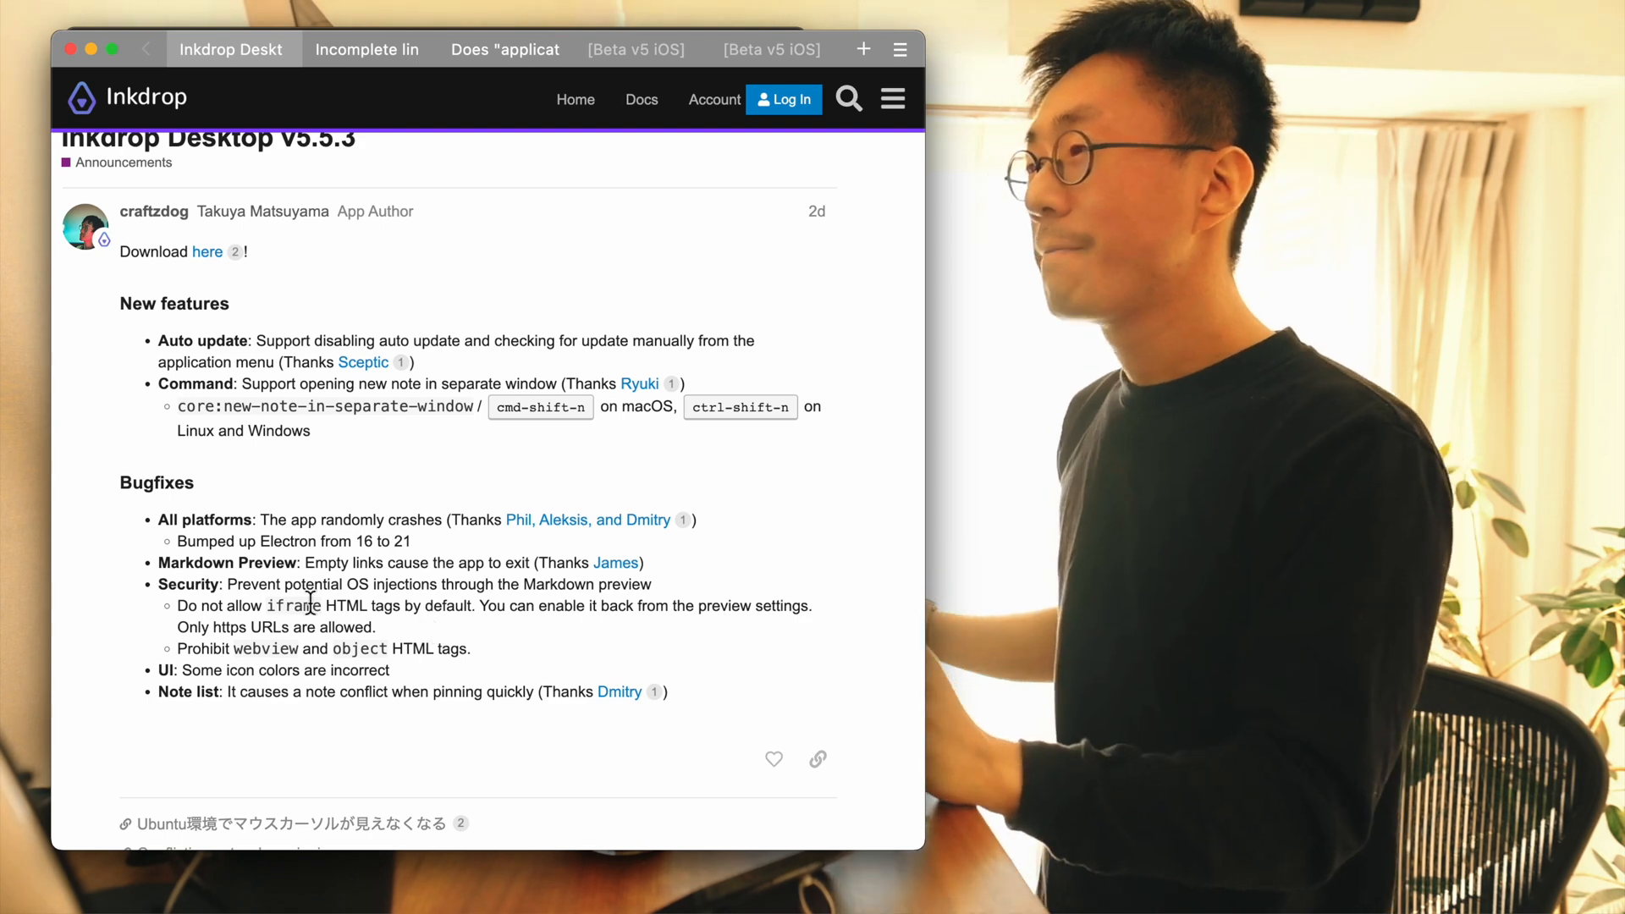
{"action": "double_click", "coordinate": [293, 606]}
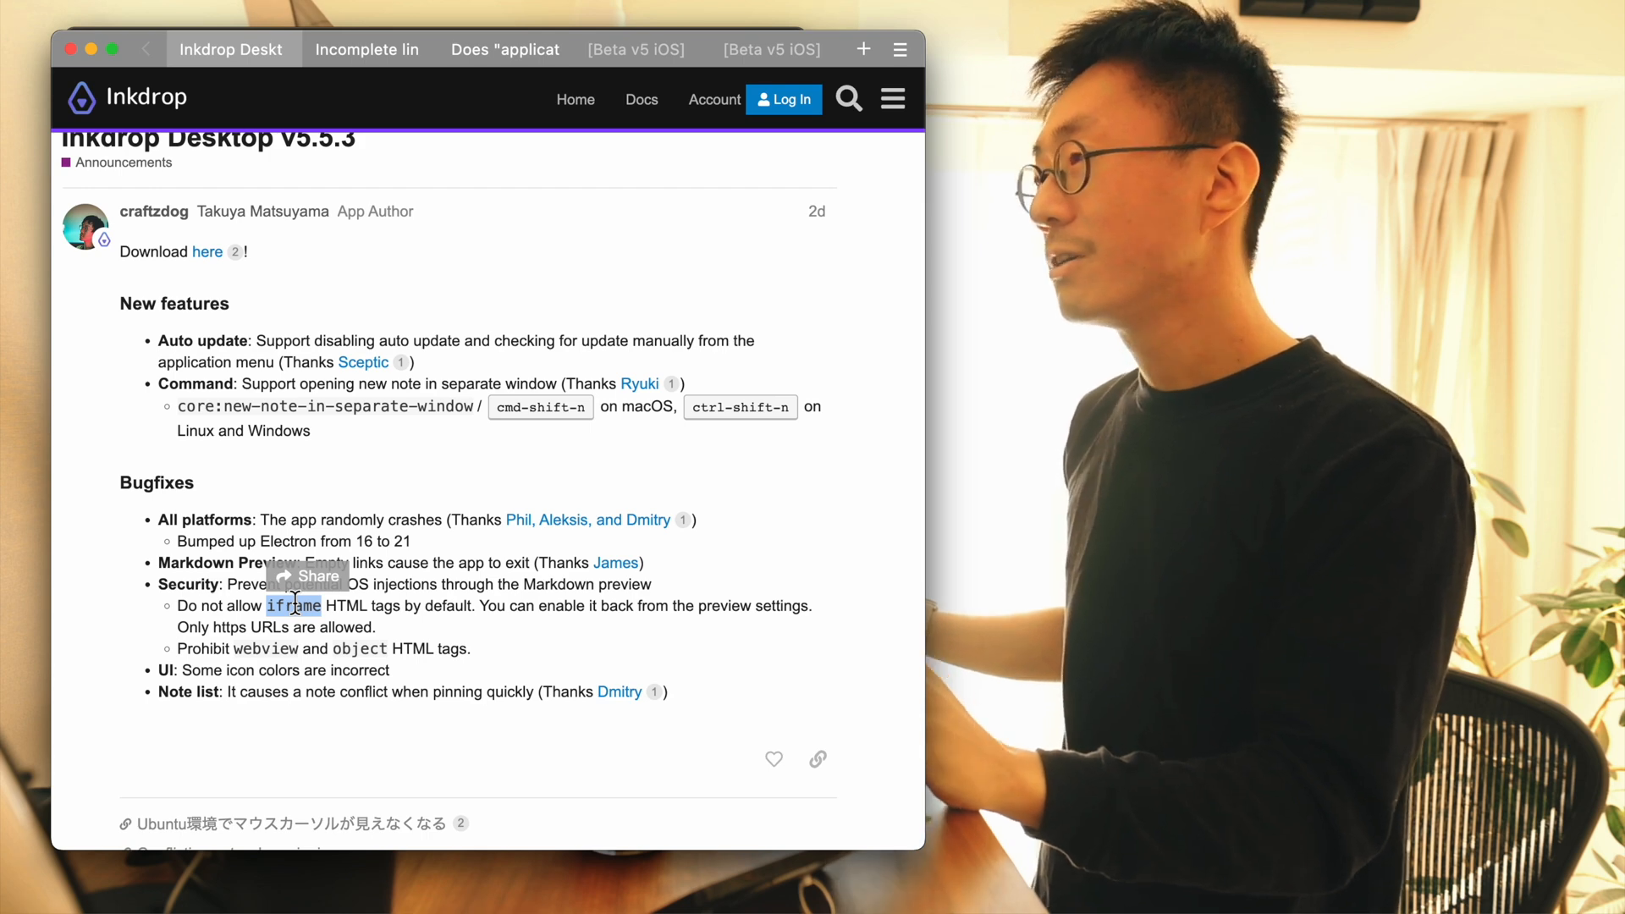
{"action": "mouse_move", "coordinate": [467, 606]}
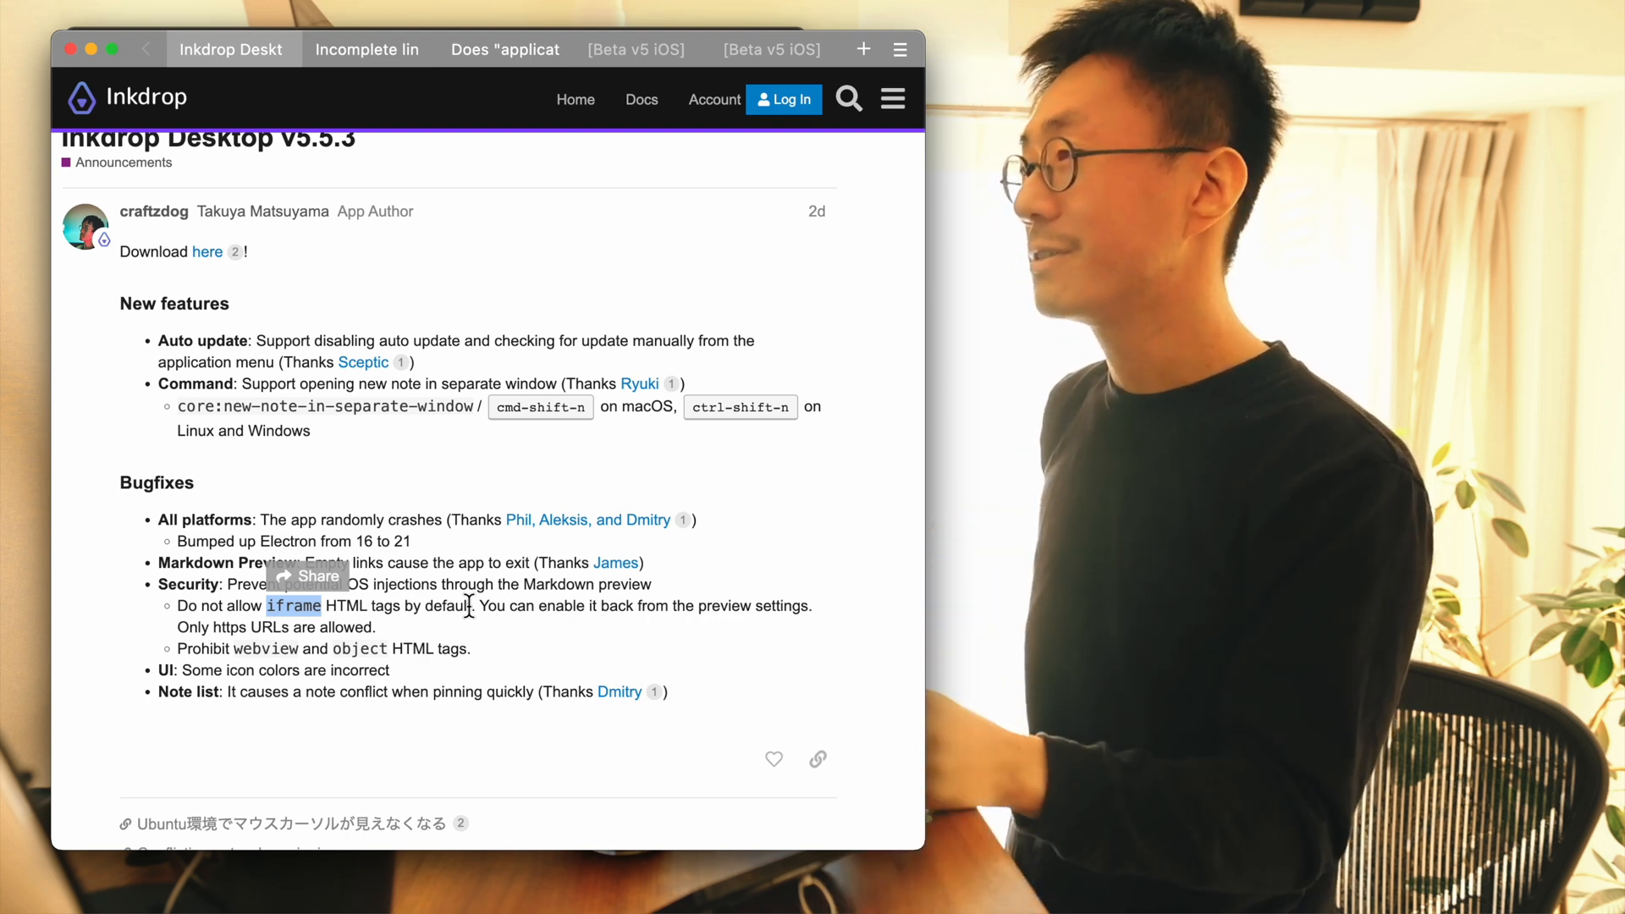
{"action": "left_click", "coordinate": [467, 606]}
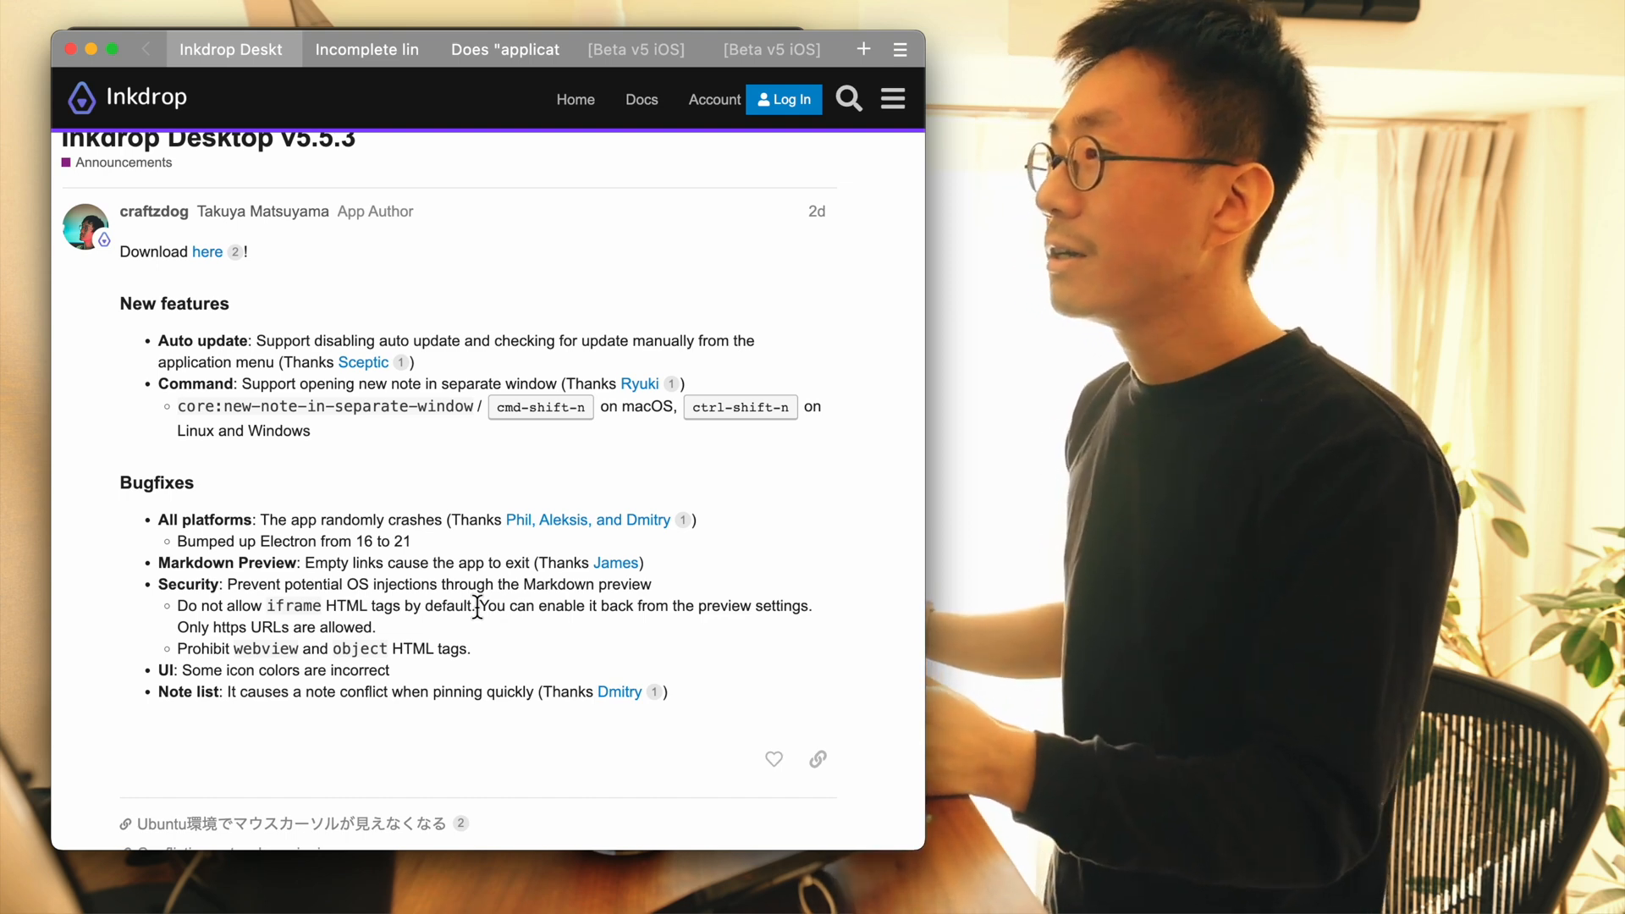
{"action": "mouse_move", "coordinate": [493, 614]}
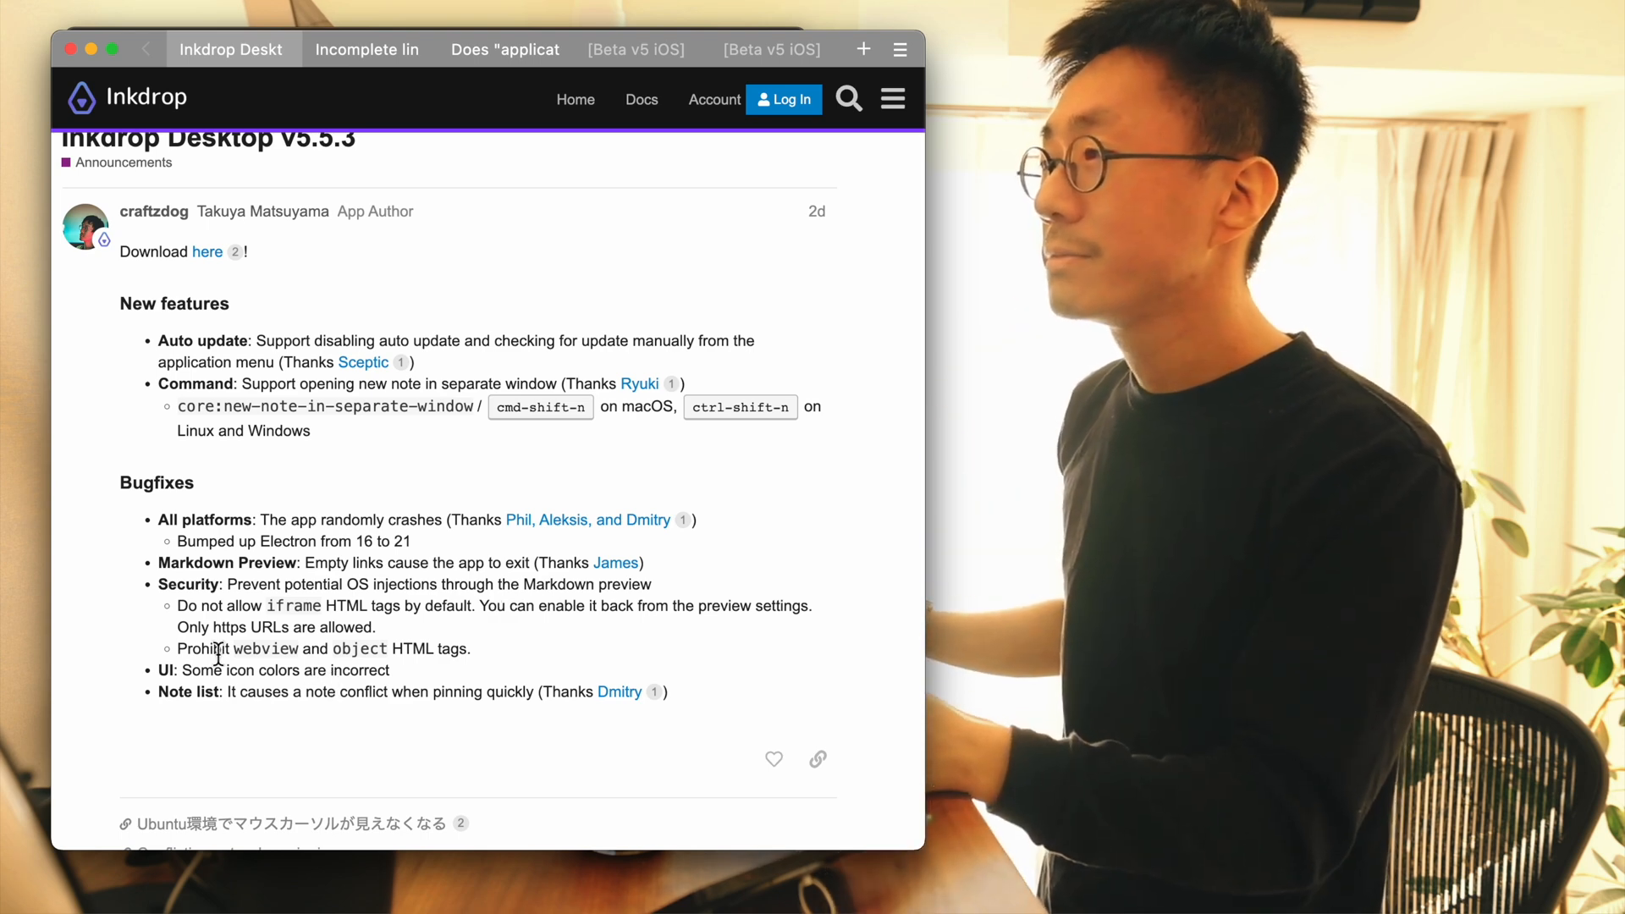
{"action": "mouse_move", "coordinate": [571, 650]}
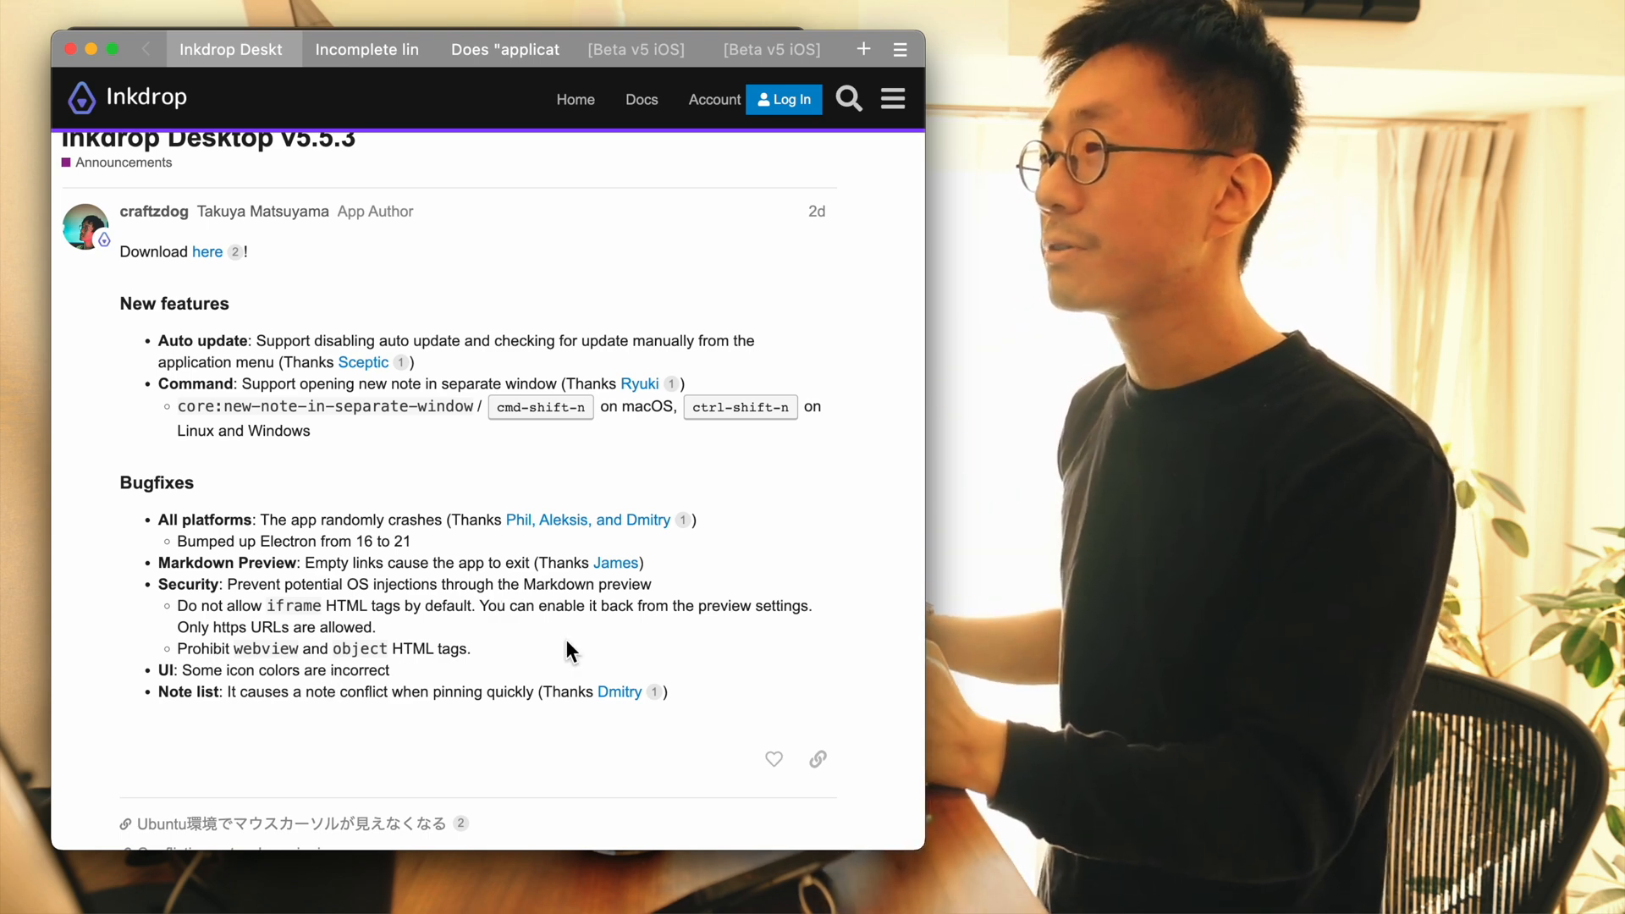
{"action": "mouse_move", "coordinate": [333, 655]}
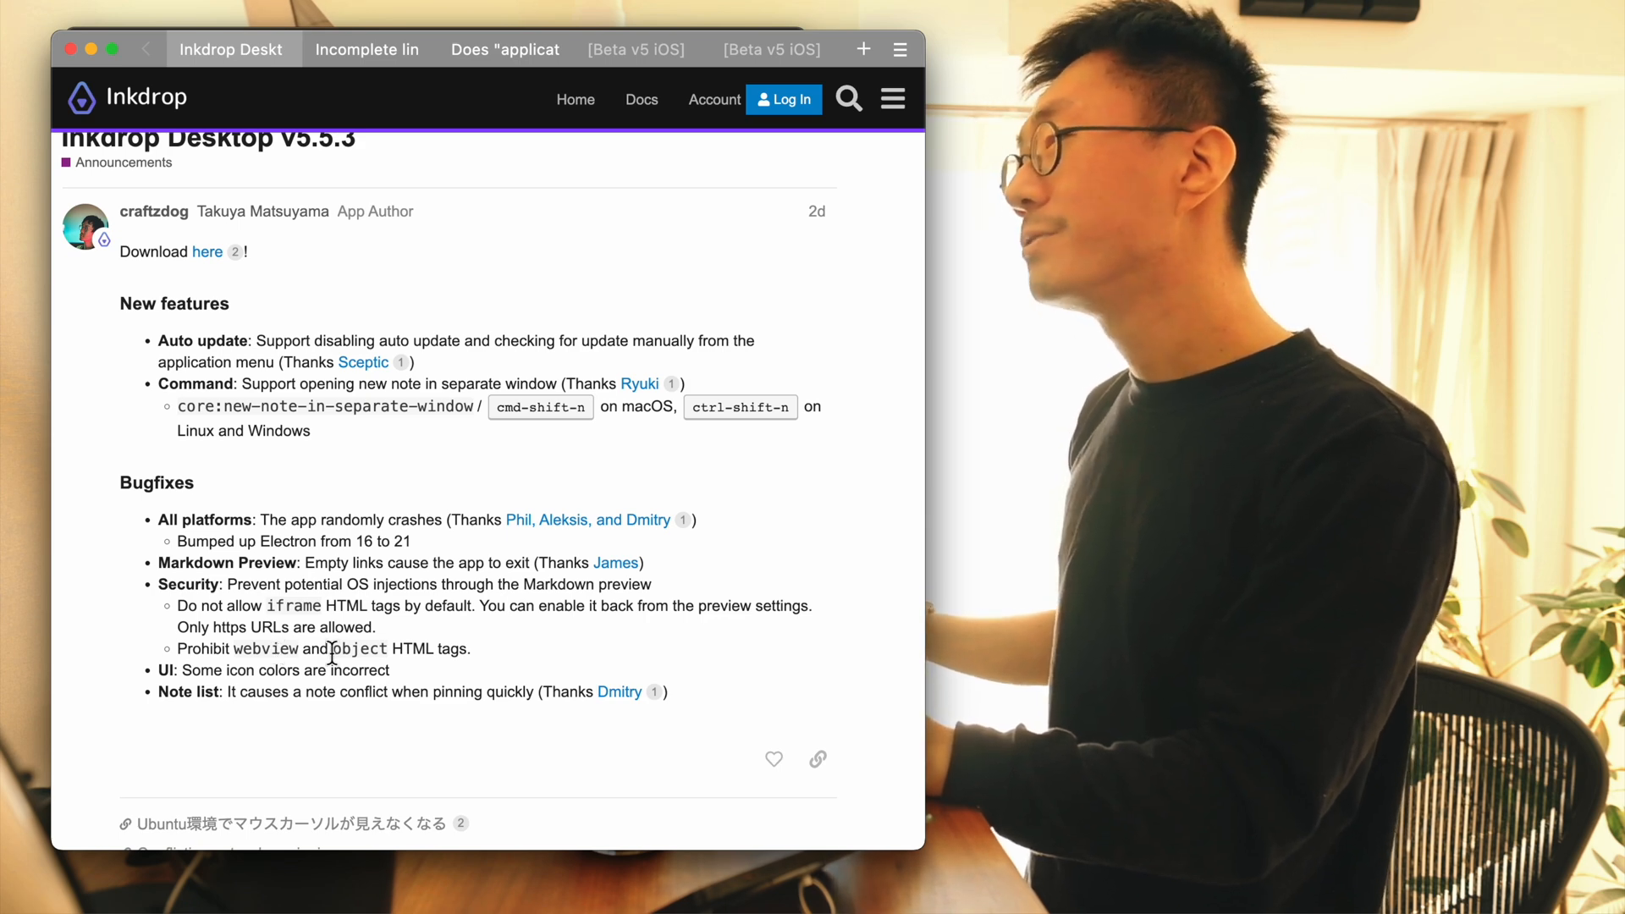
{"action": "double_click", "coordinate": [362, 649]}
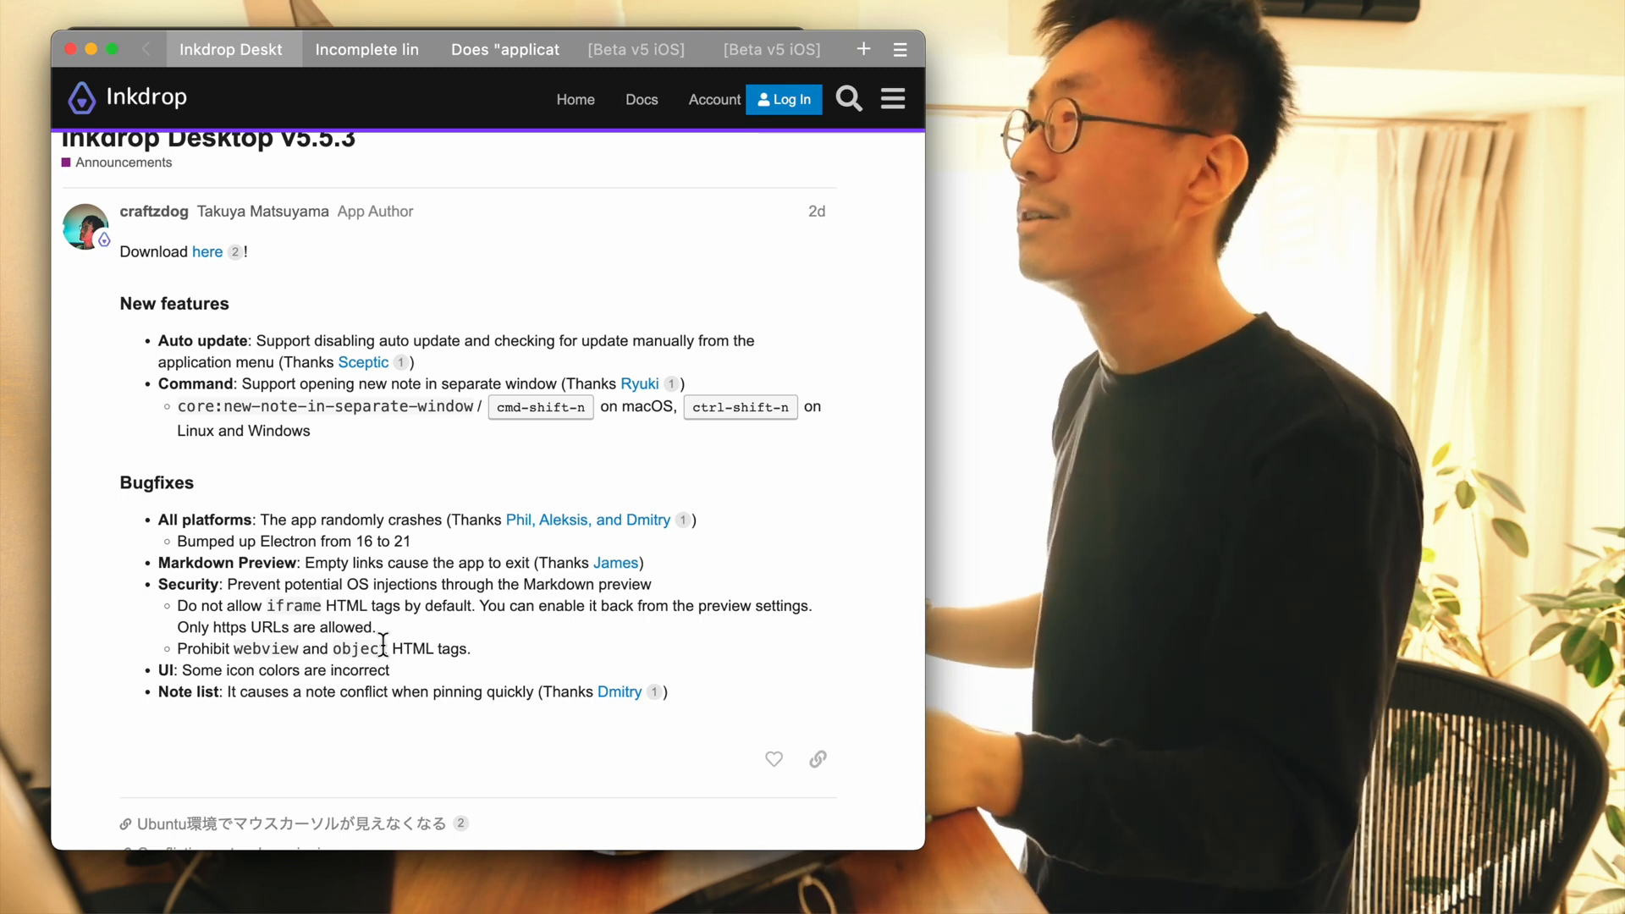
{"action": "mouse_move", "coordinate": [505, 645]}
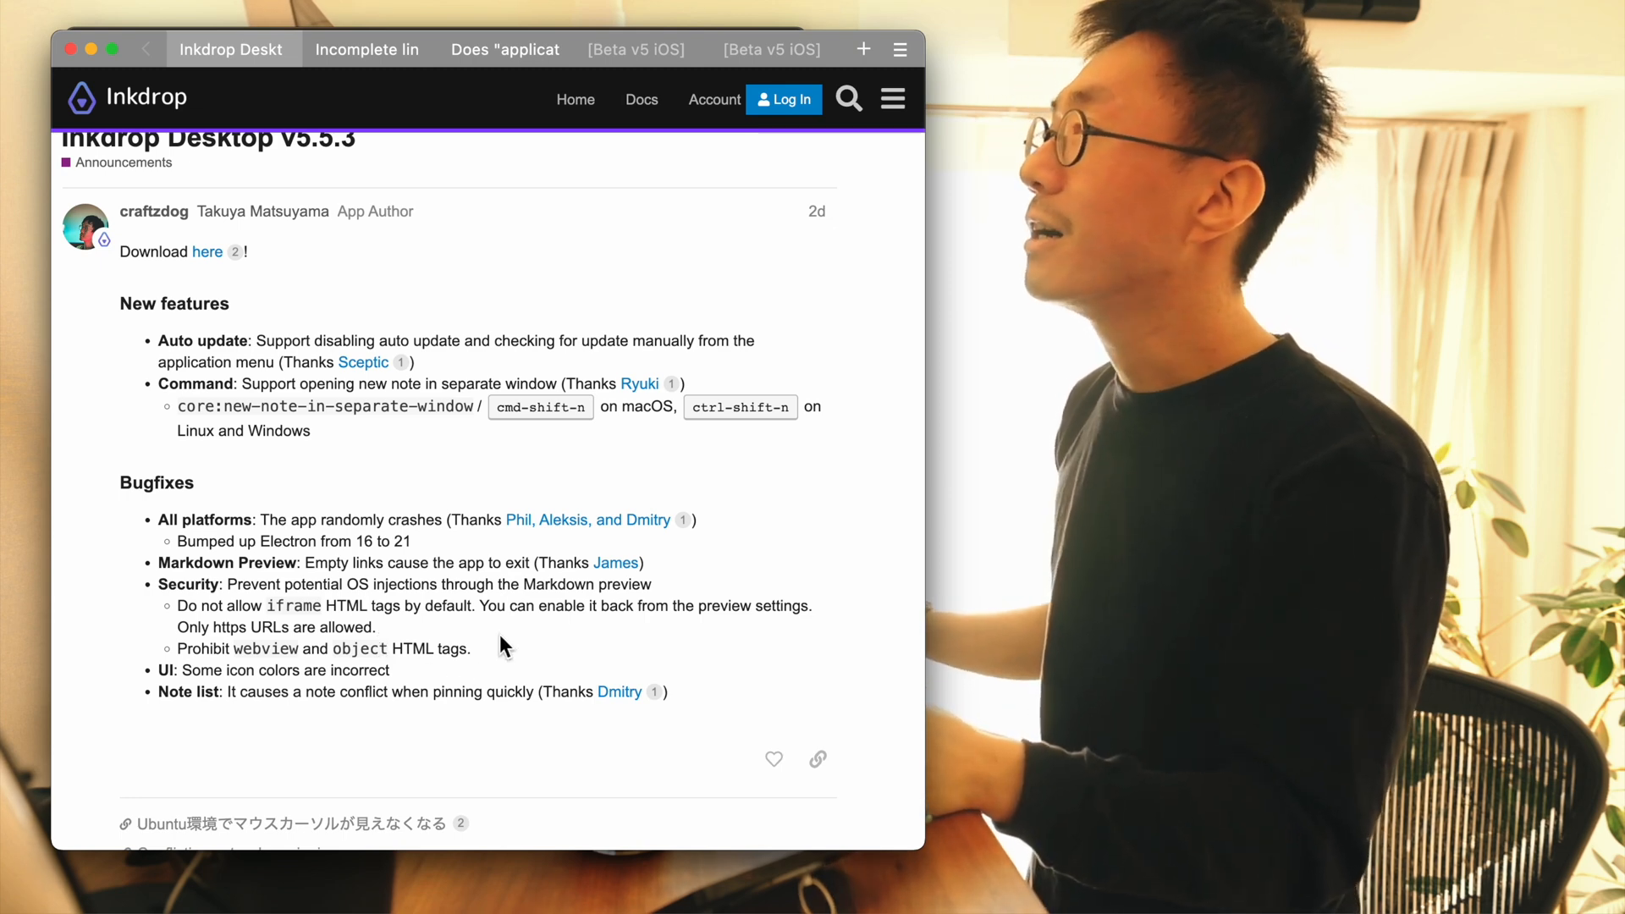
{"action": "mouse_move", "coordinate": [171, 693]}
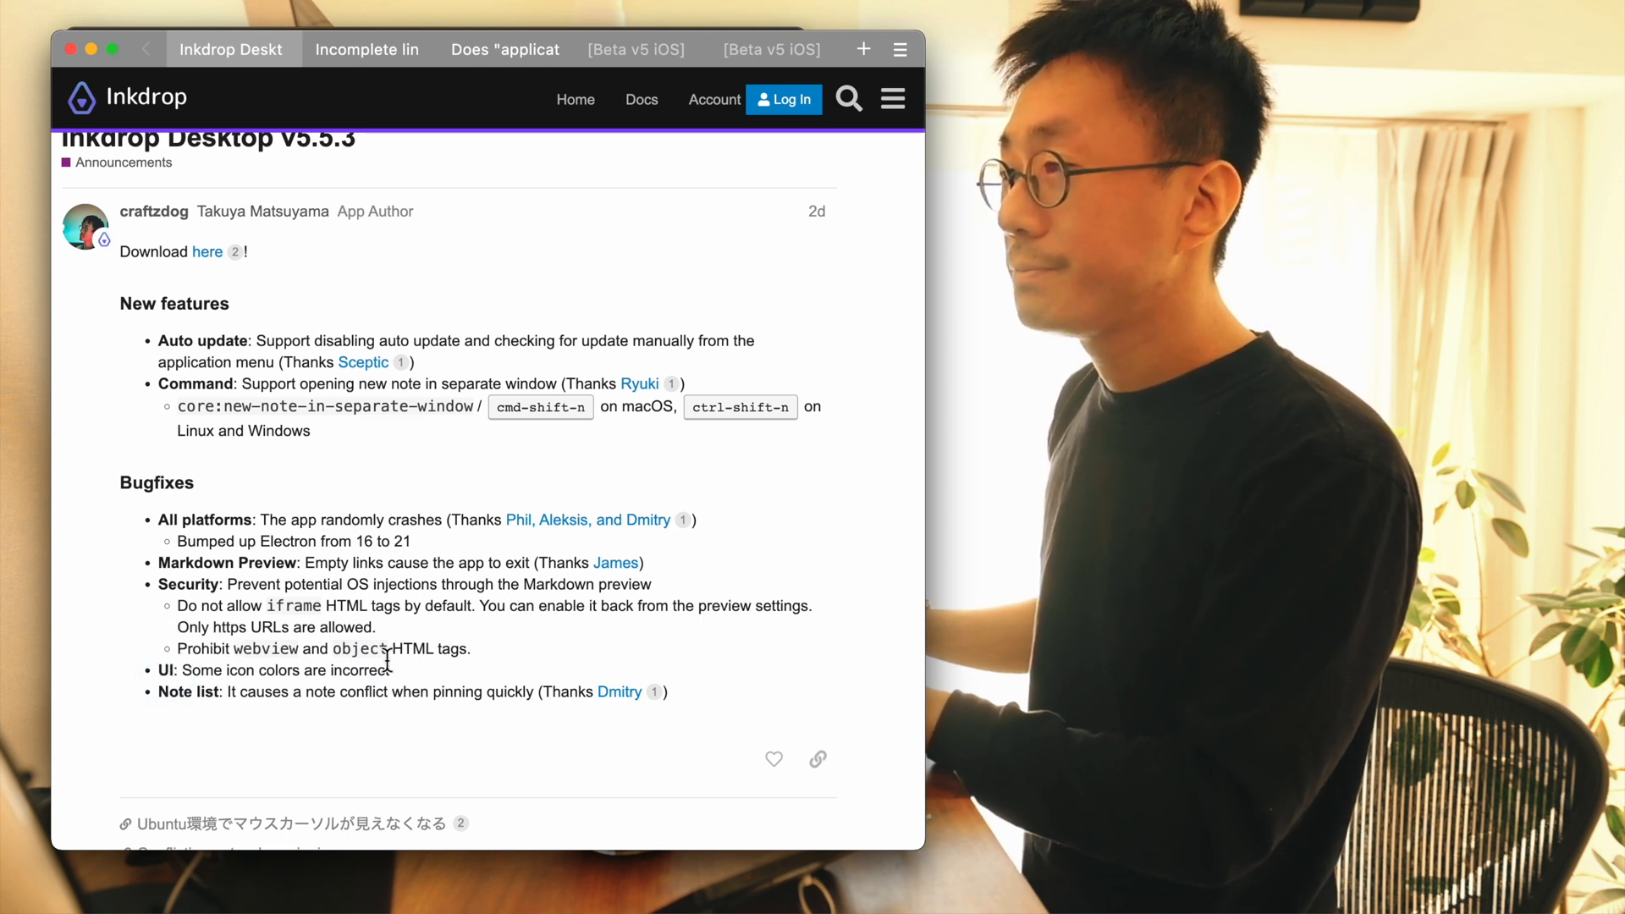
{"action": "mouse_move", "coordinate": [508, 674]}
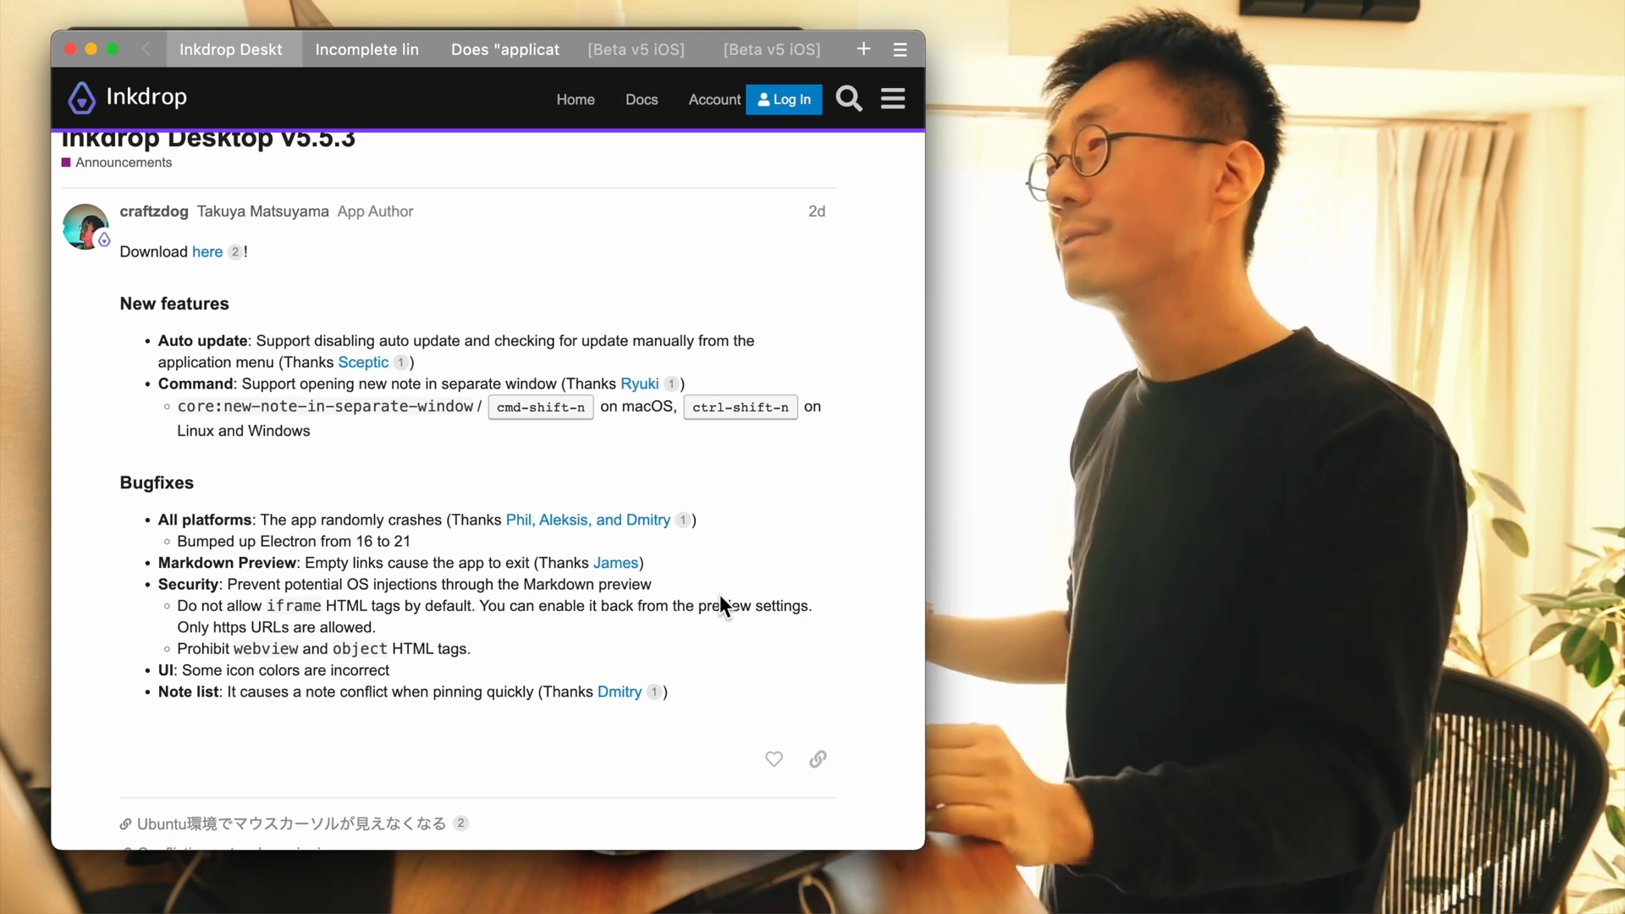
{"action": "mouse_move", "coordinate": [689, 606]}
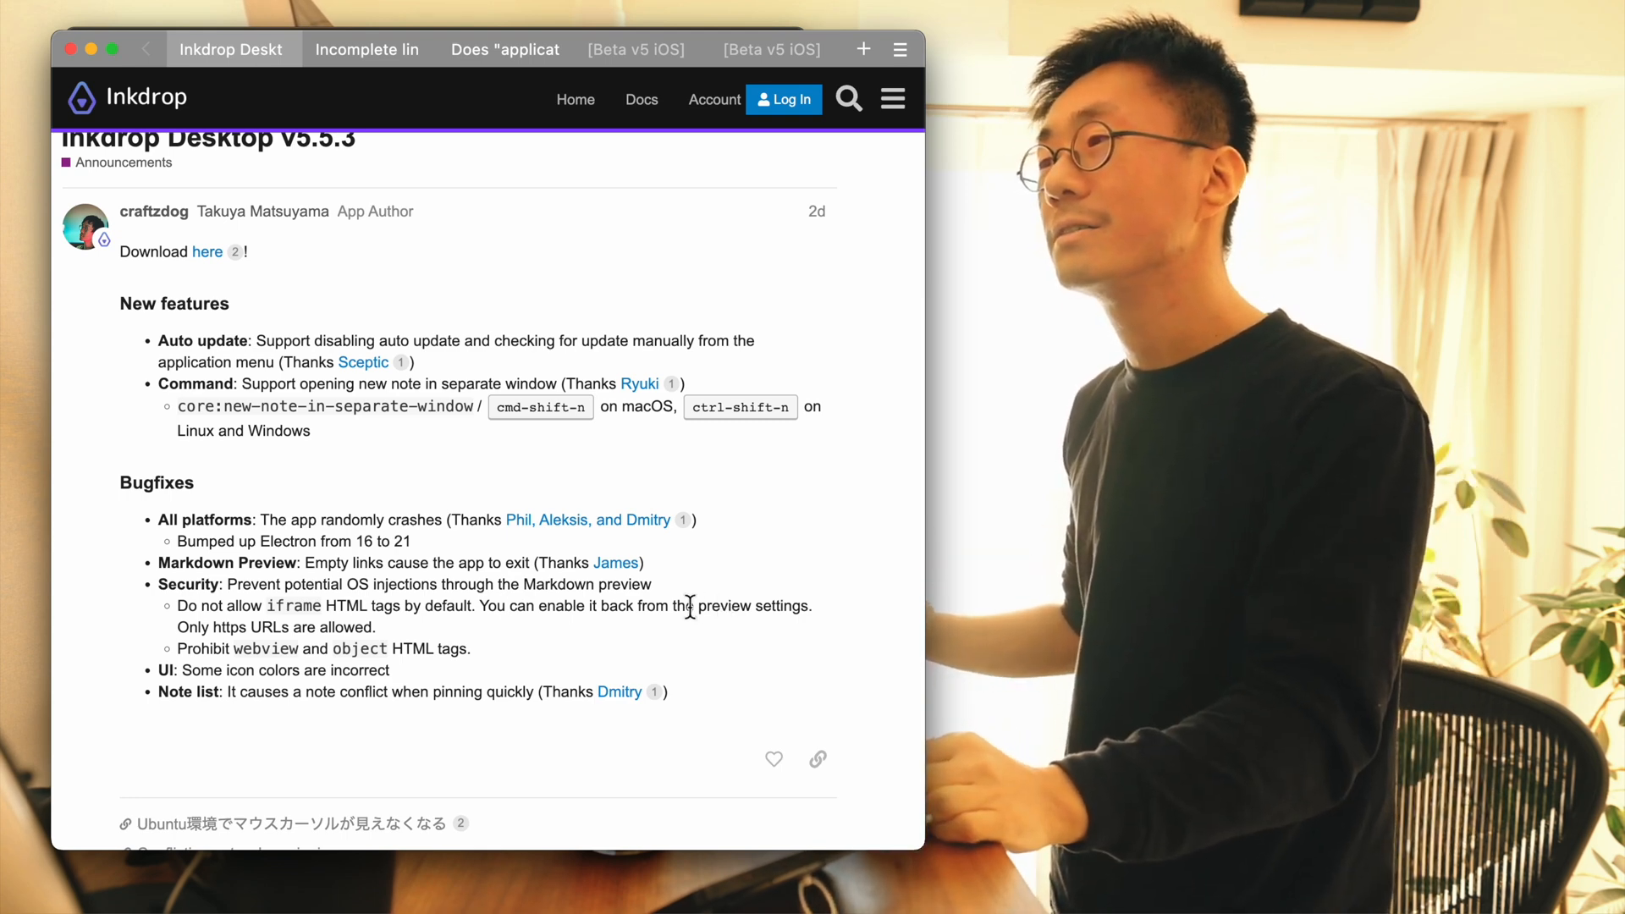
{"action": "mouse_move", "coordinate": [574, 539]}
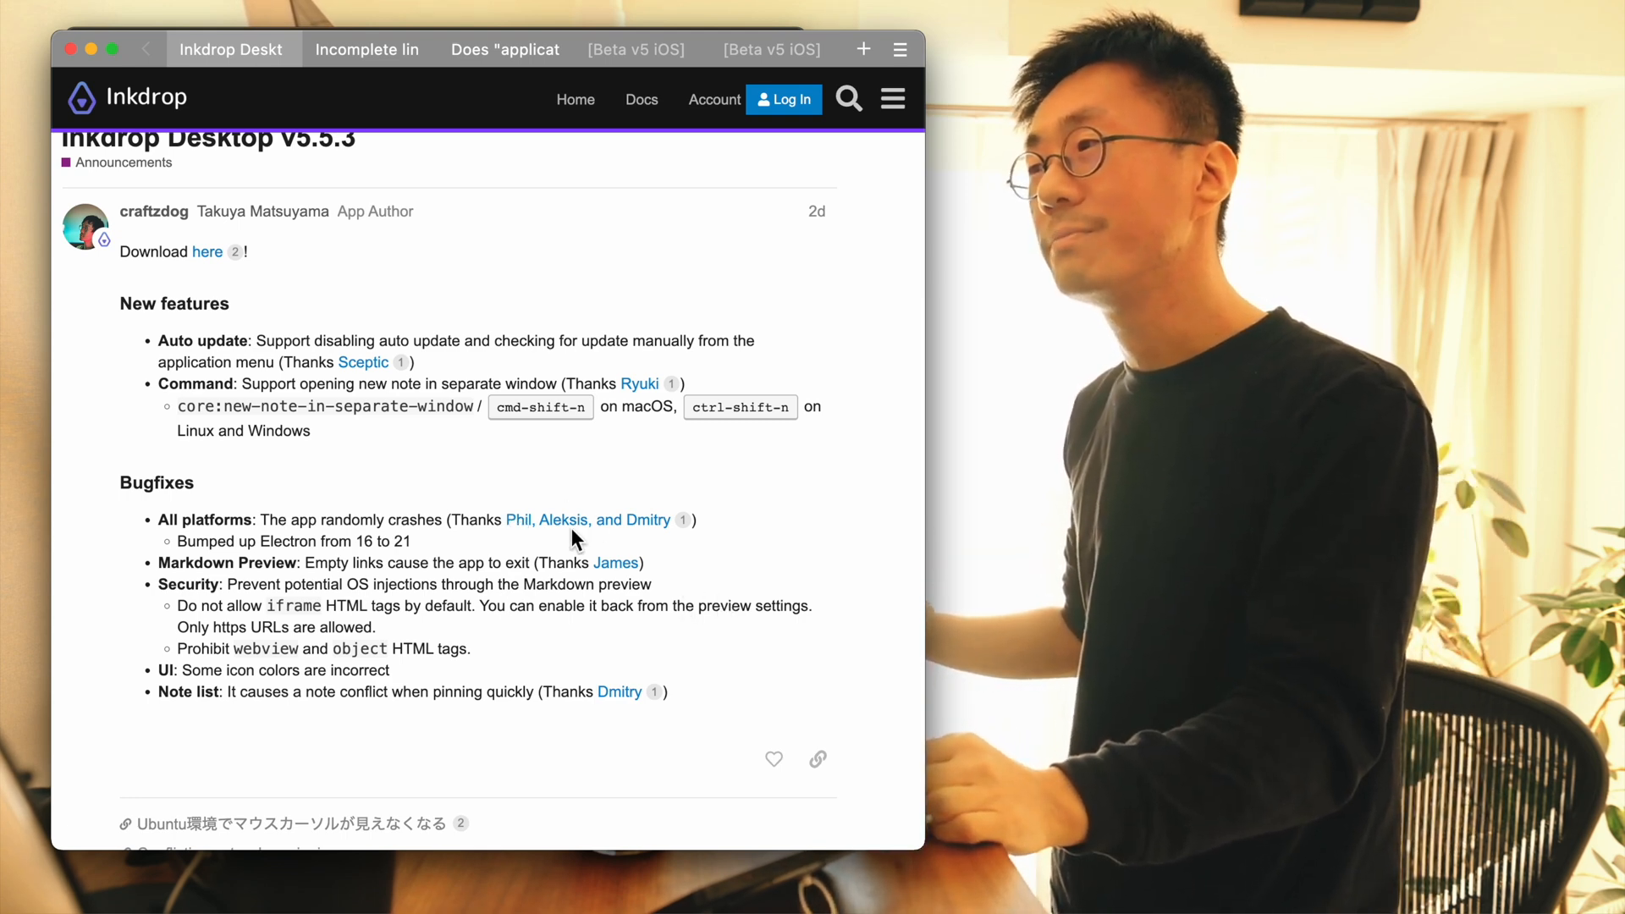
{"action": "mouse_move", "coordinate": [220, 562]}
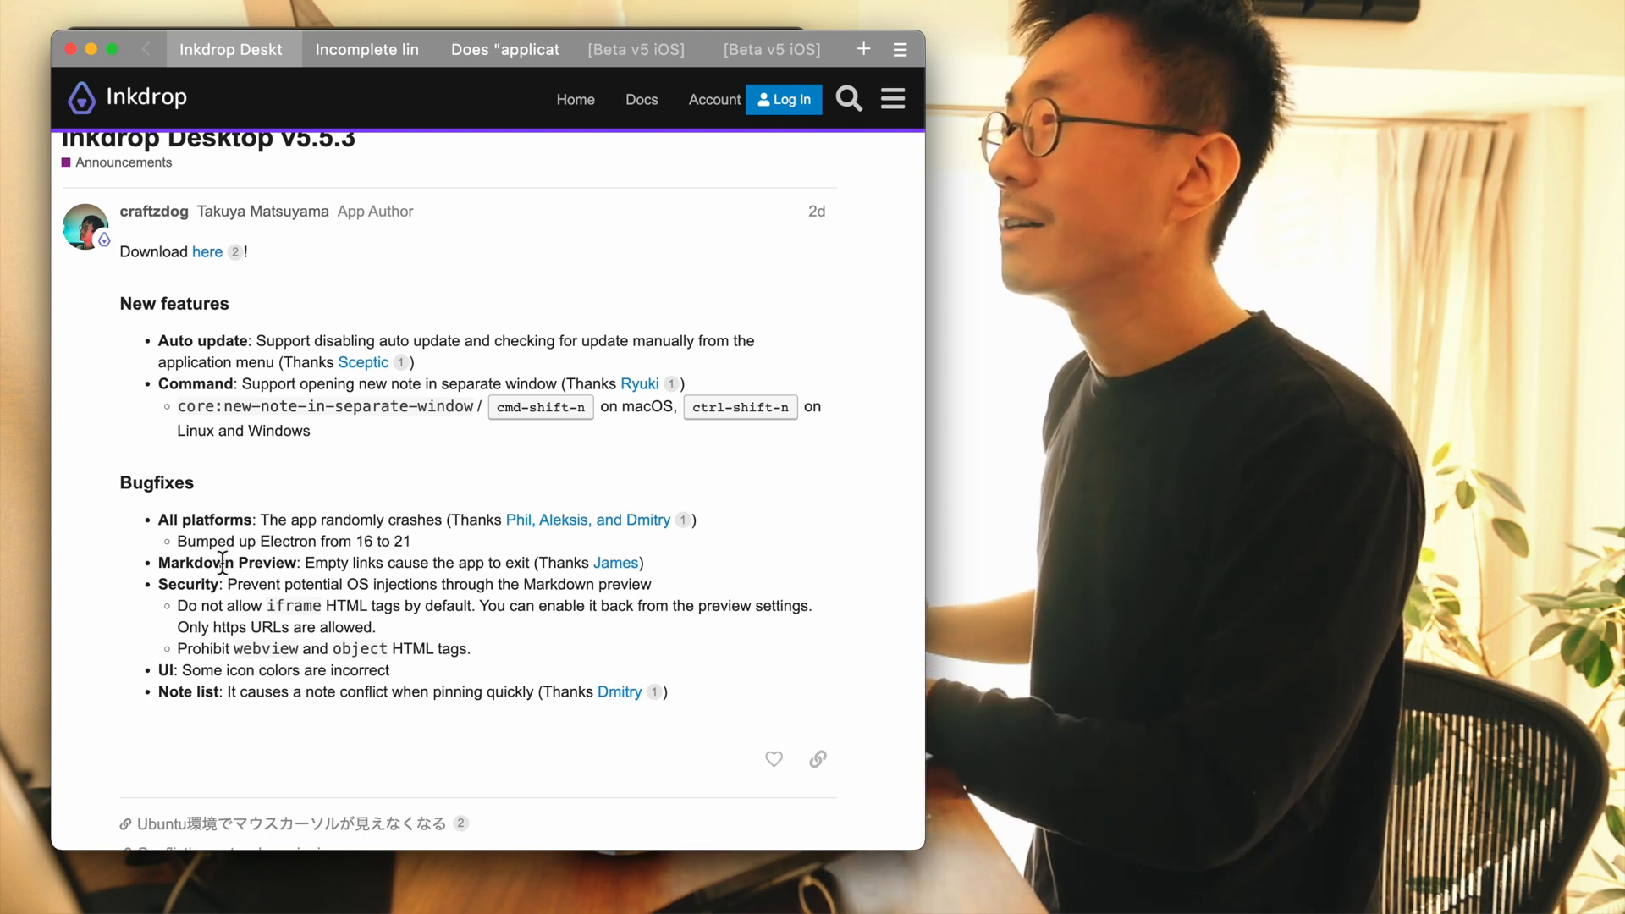
{"action": "mouse_move", "coordinate": [258, 59]}
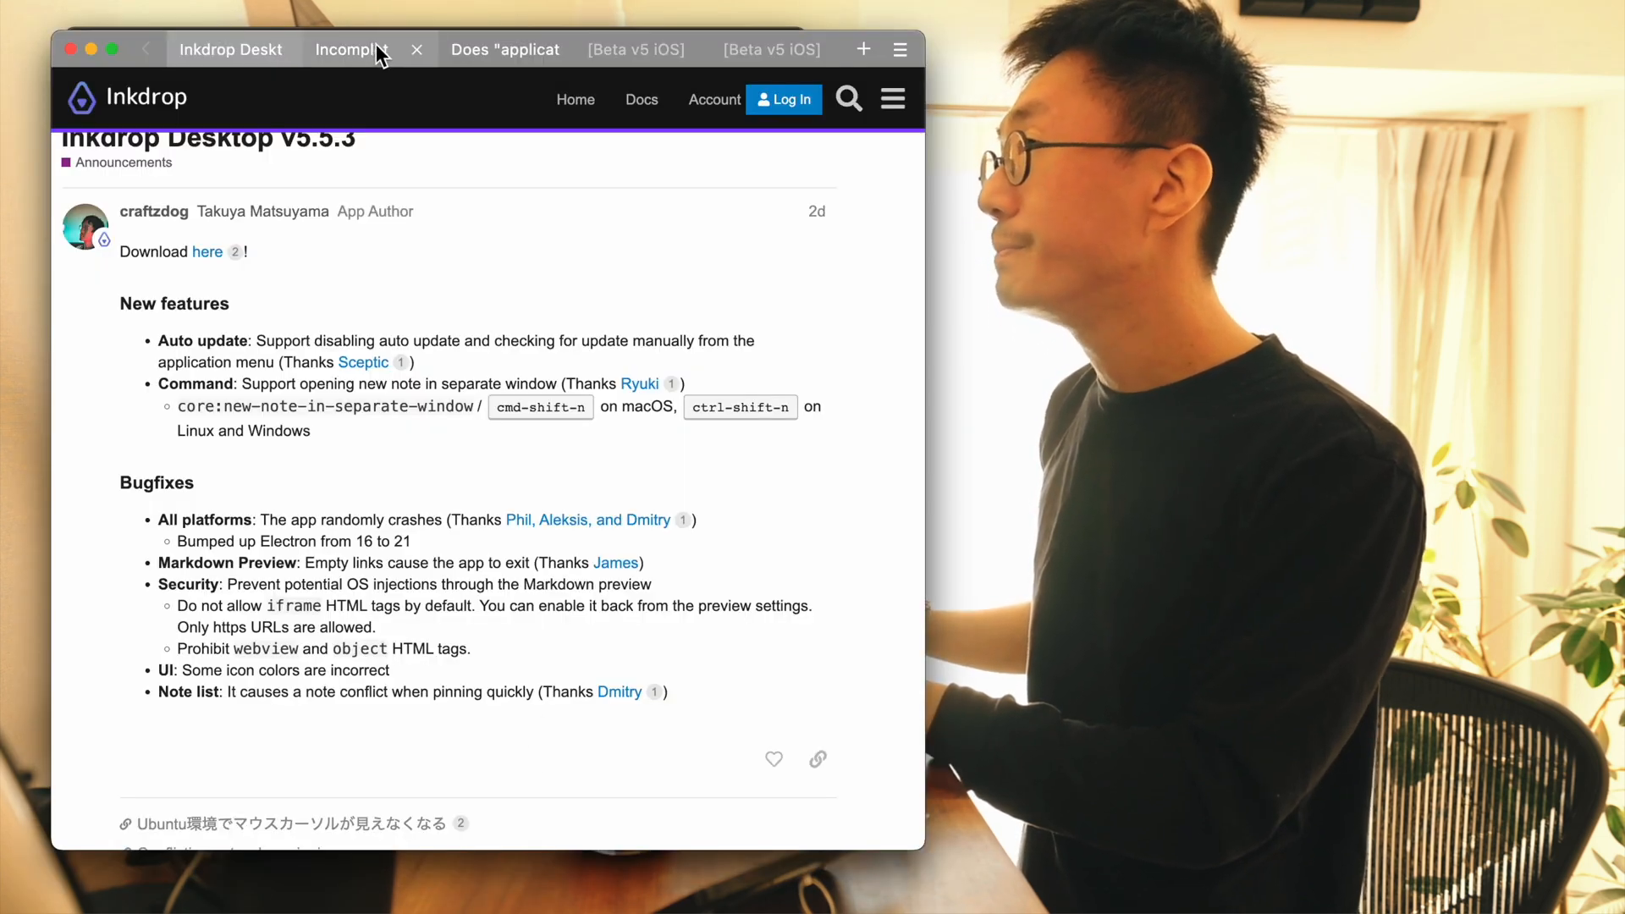
- Close the 'Does application…' forum topic, leaving the v5.5.3 announcement and beta bug reports
{"action": "left_click", "coordinate": [352, 49]}
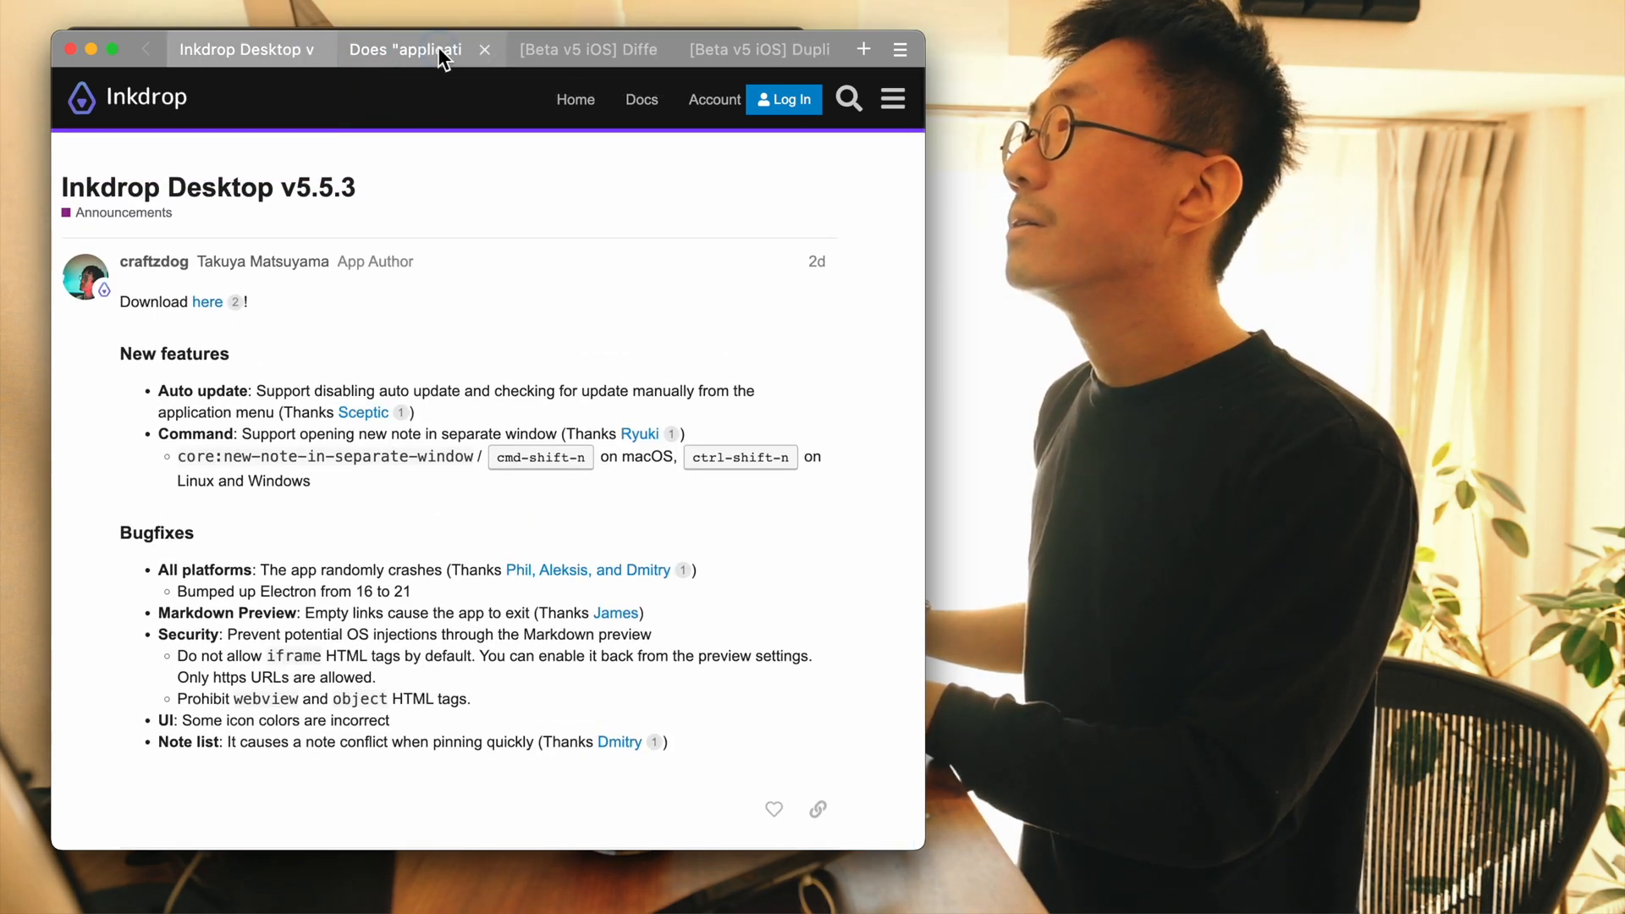
{"action": "left_click", "coordinate": [484, 49]}
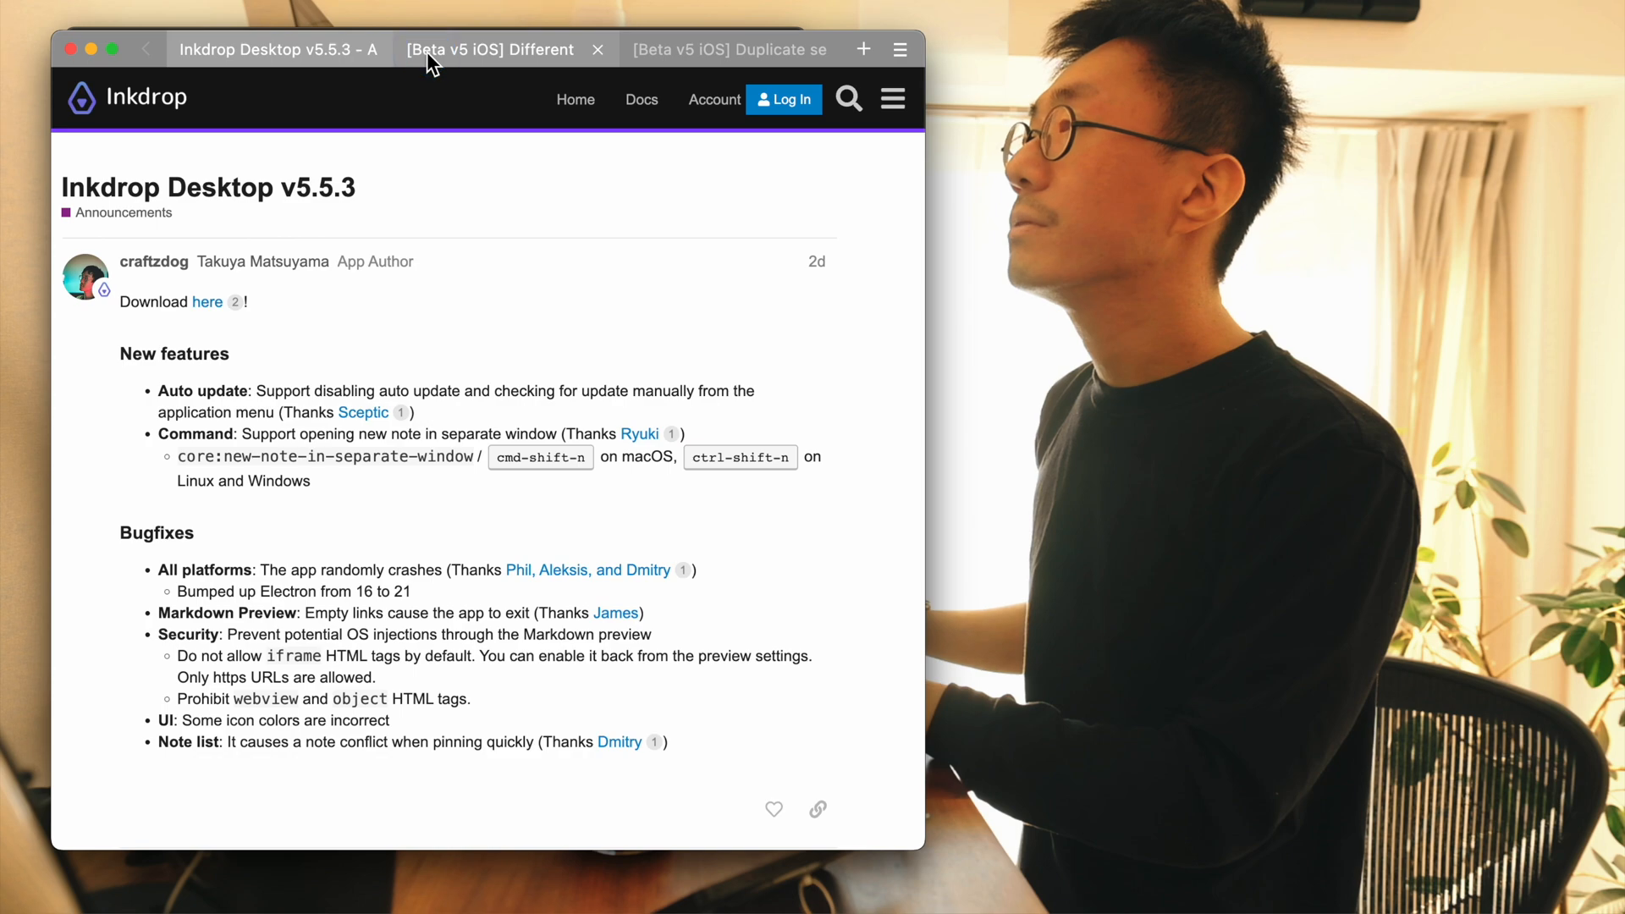
- Bring up the '[Beta v5 iOS] Different fonts in the editor' bug report and read through it
{"action": "left_click", "coordinate": [487, 49]}
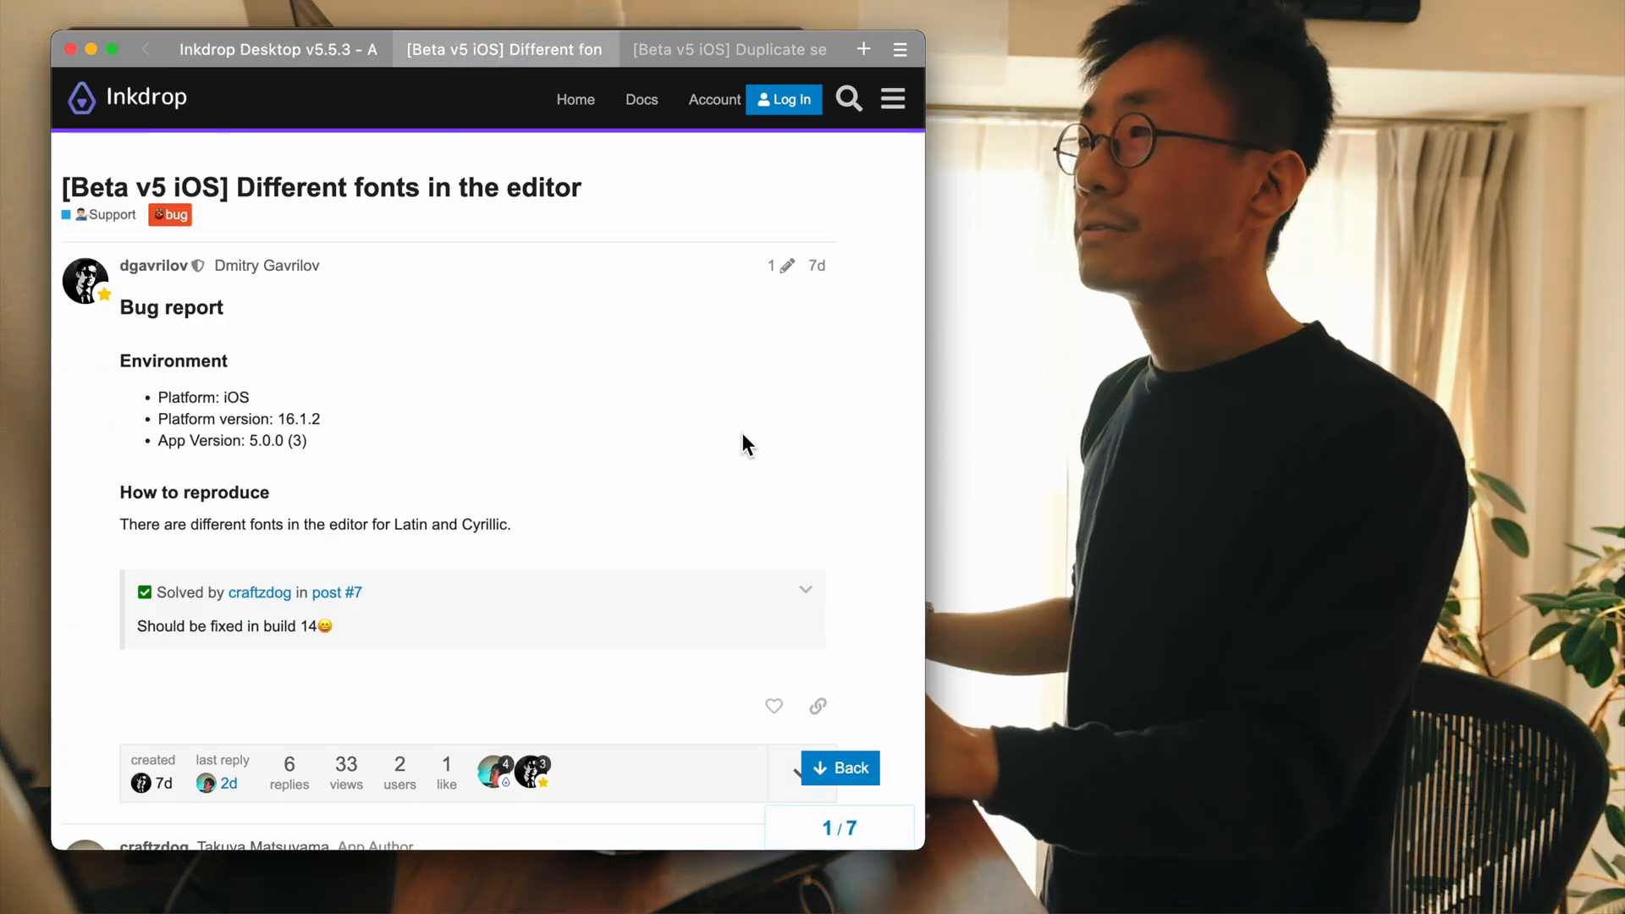
{"action": "mouse_move", "coordinate": [341, 501]}
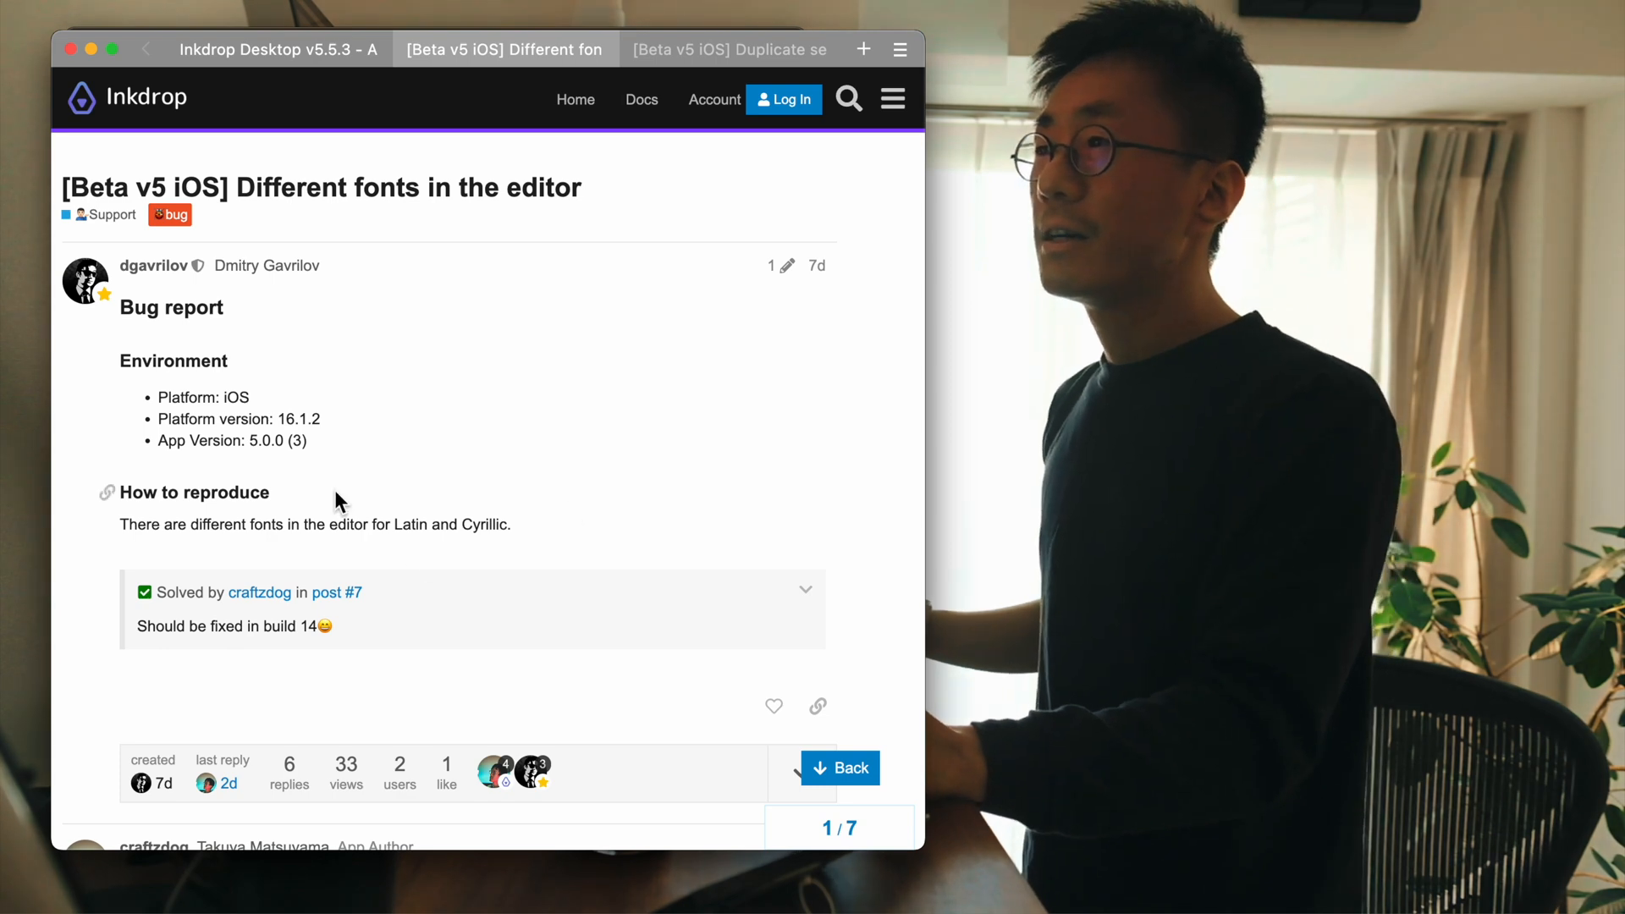
{"action": "scroll", "scroll_direction": "down", "scroll_amount": 3}
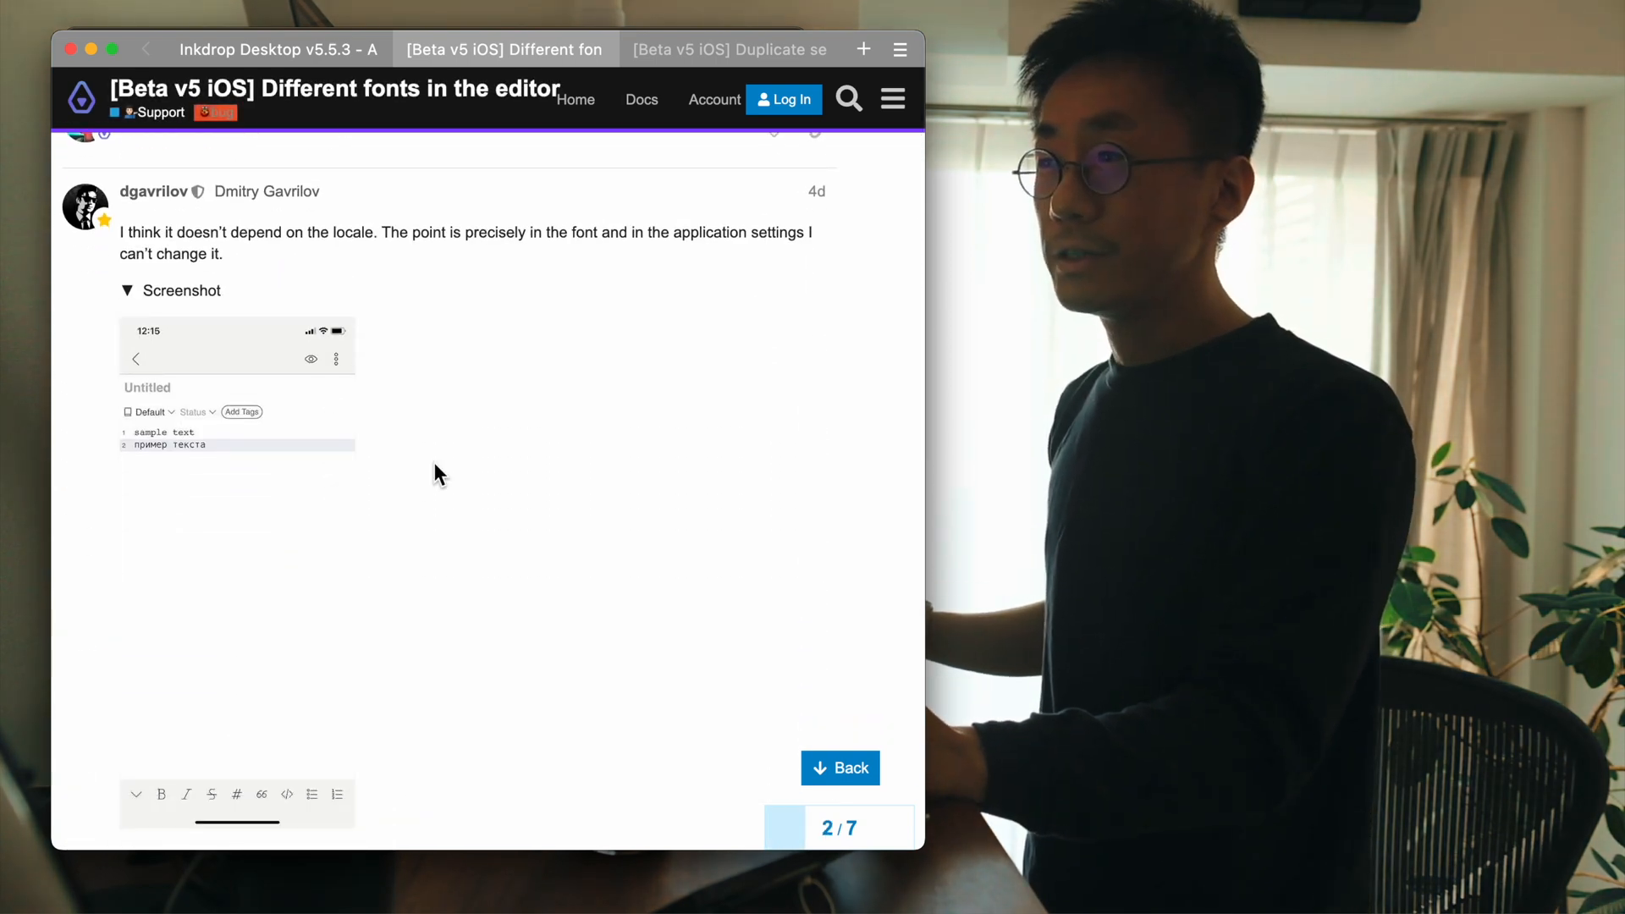
{"action": "scroll", "scroll_direction": "up", "scroll_amount": 3}
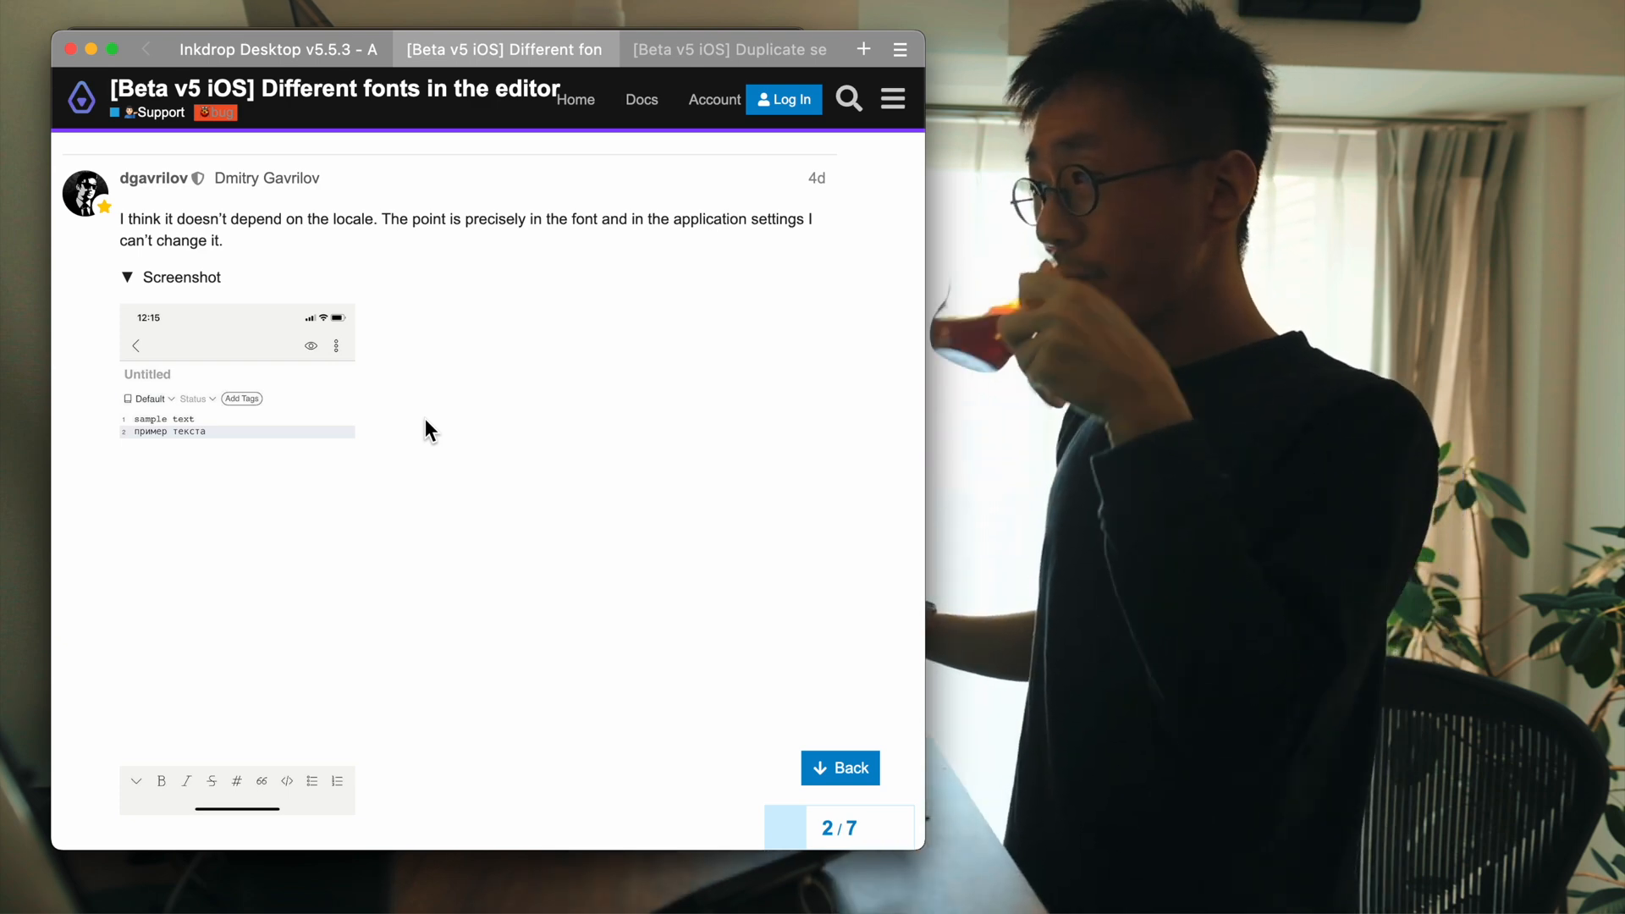
{"action": "scroll", "scroll_direction": "down", "scroll_amount": 3}
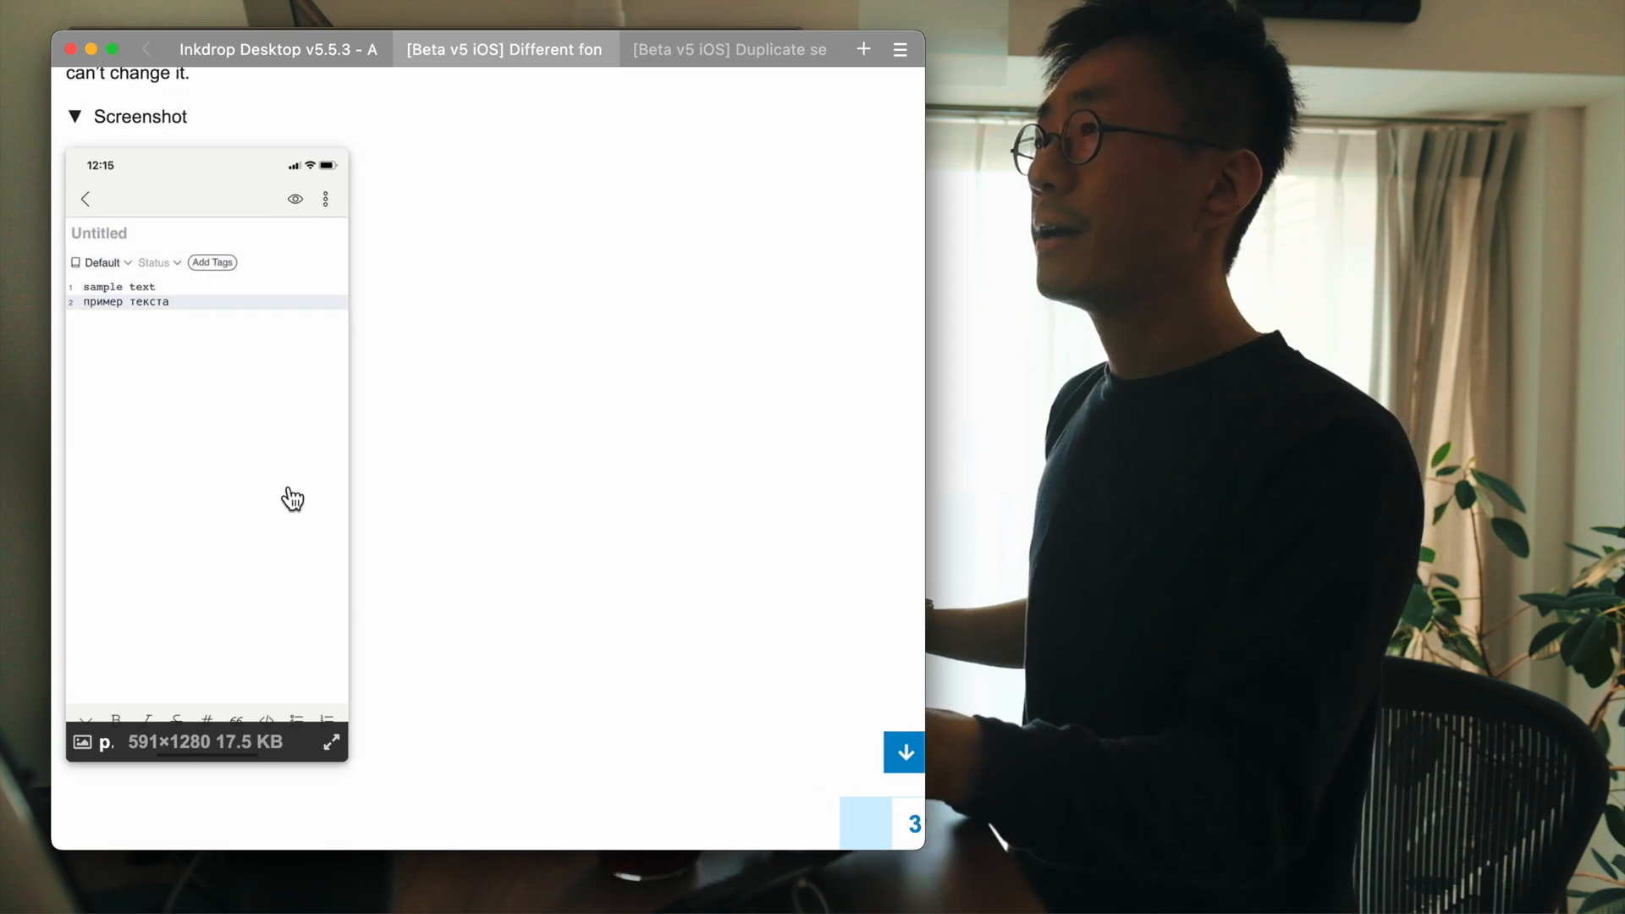
{"action": "mouse_move", "coordinate": [259, 332]}
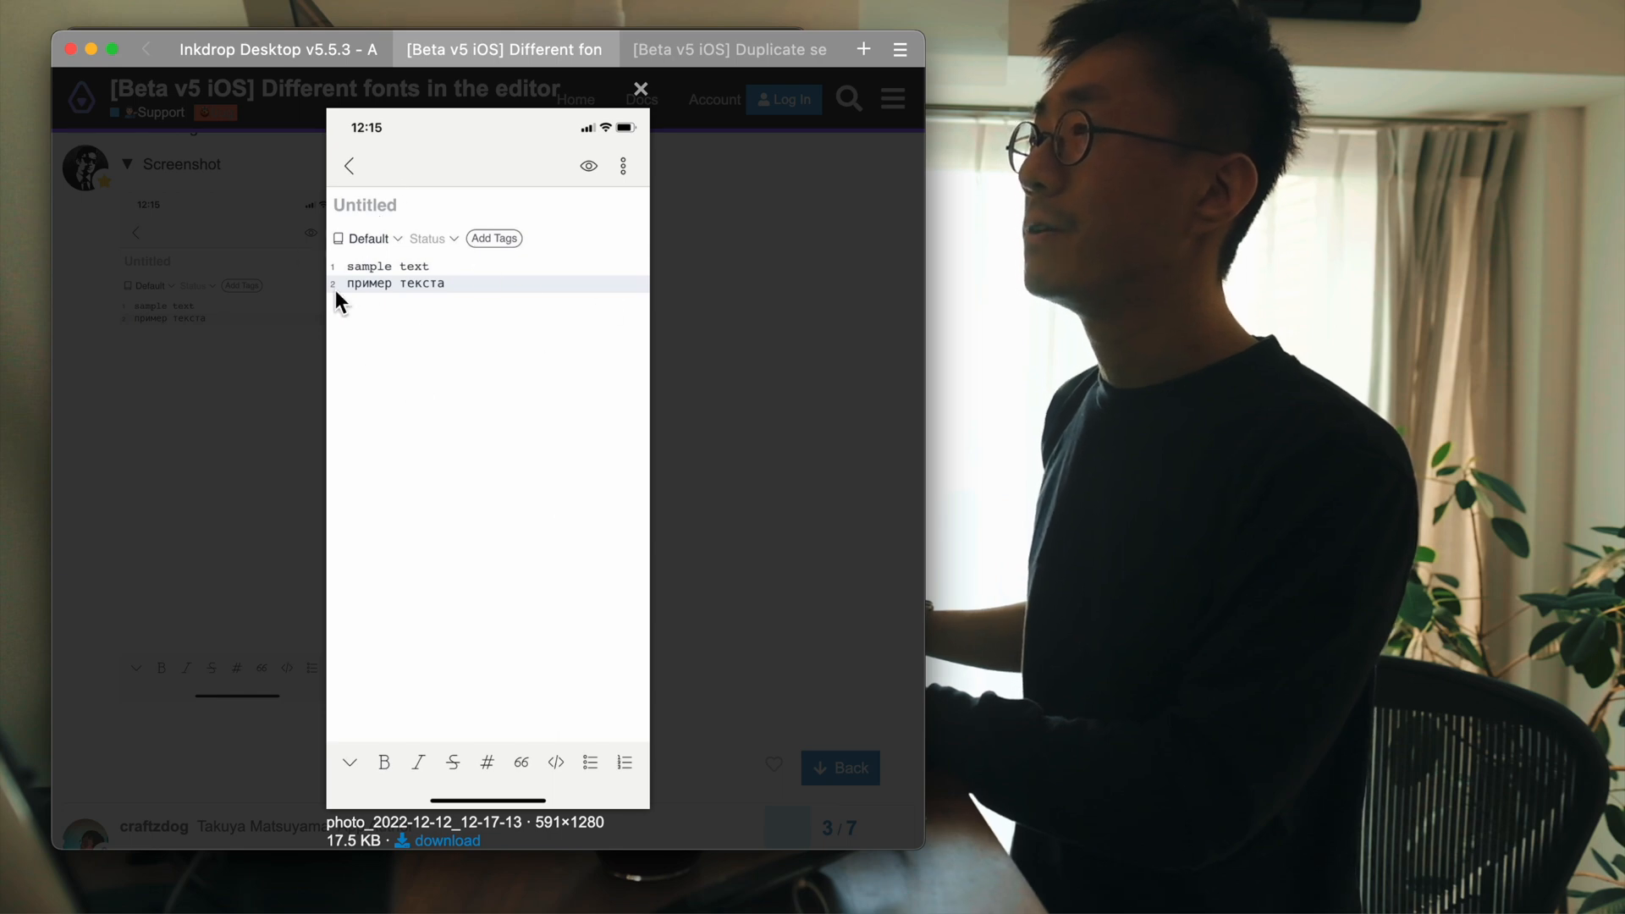
{"action": "mouse_move", "coordinate": [357, 283]}
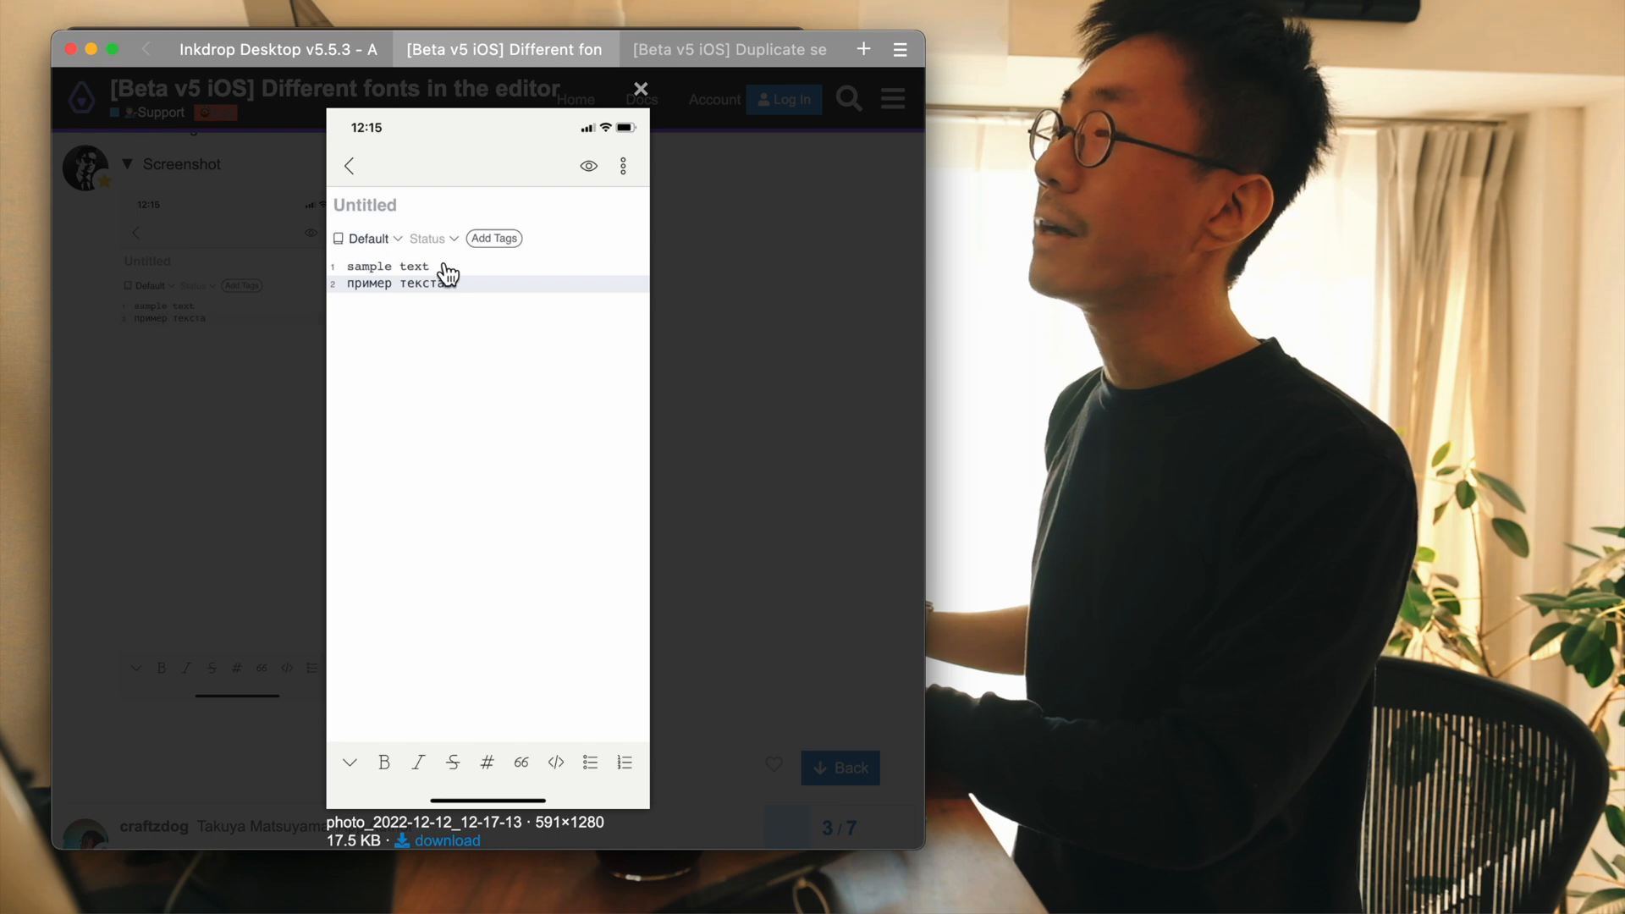
- Examine the reporter's Latin/Cyrillic editor screenshots in the lightbox, then continue to the build 14 fix
{"action": "left_click", "coordinate": [640, 88]}
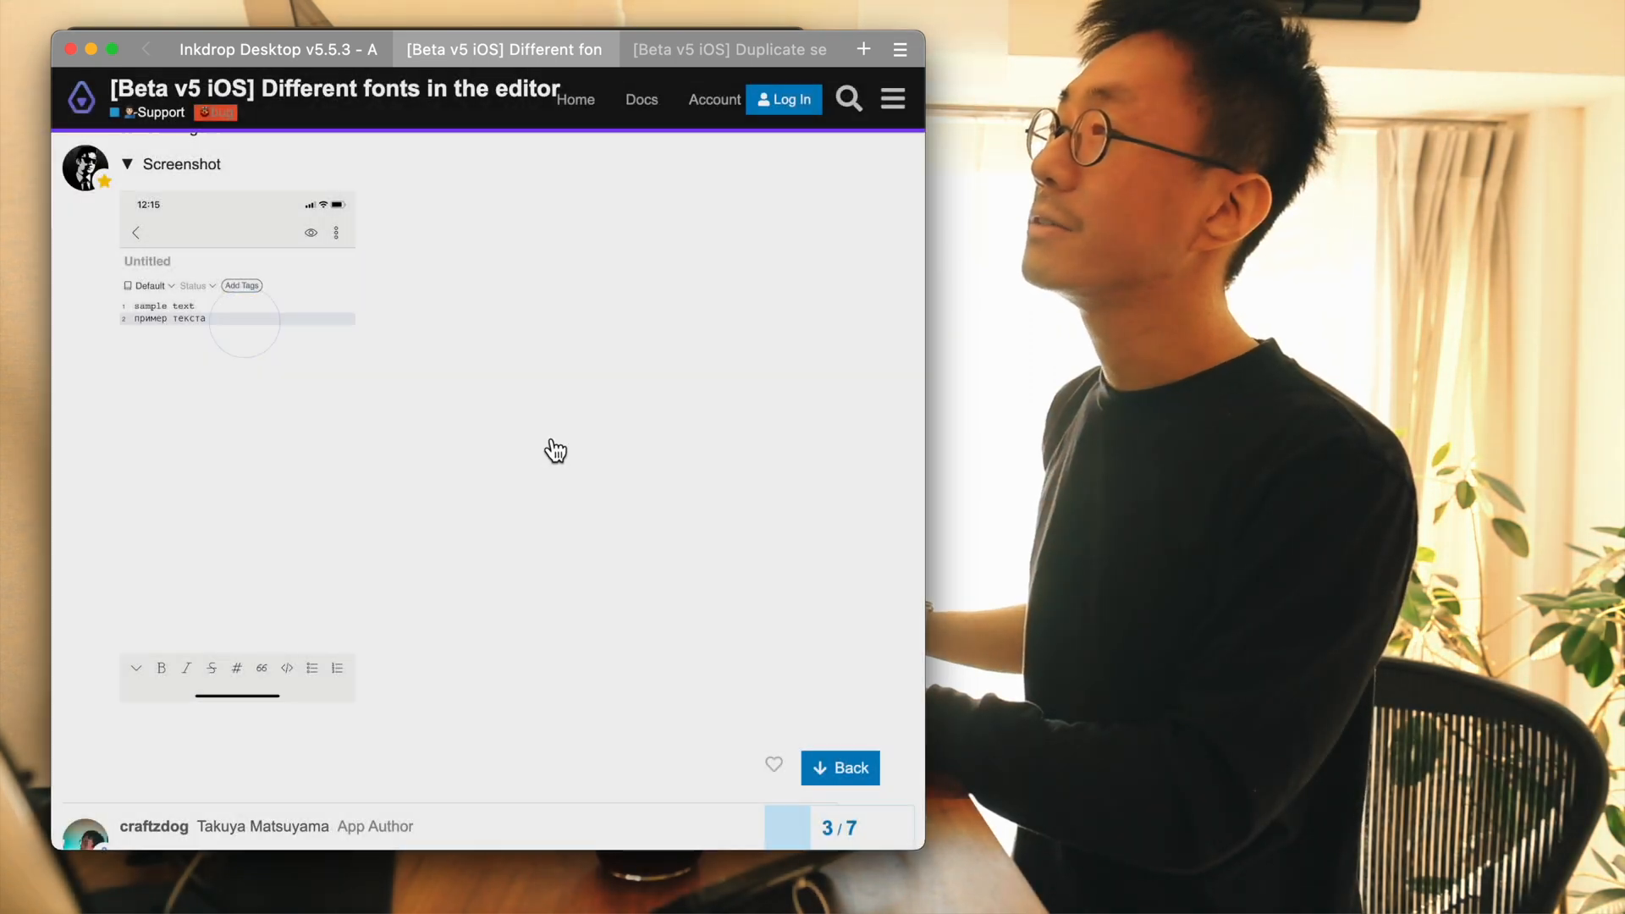
{"action": "scroll", "scroll_direction": "up", "scroll_amount": 3}
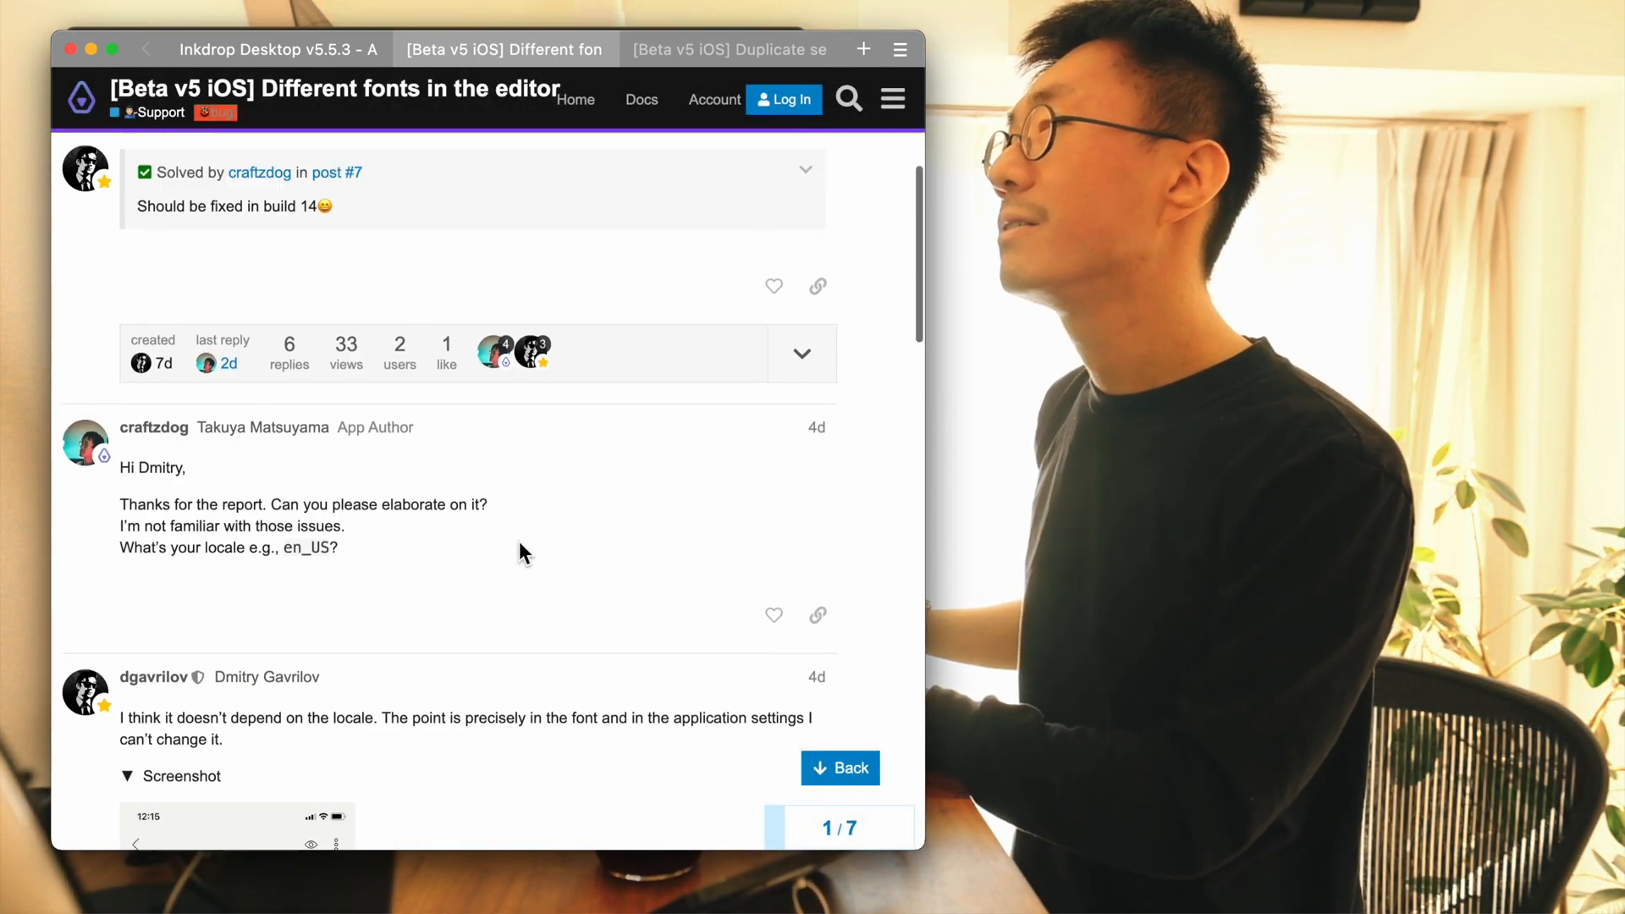
{"action": "scroll", "scroll_direction": "down", "scroll_amount": 3}
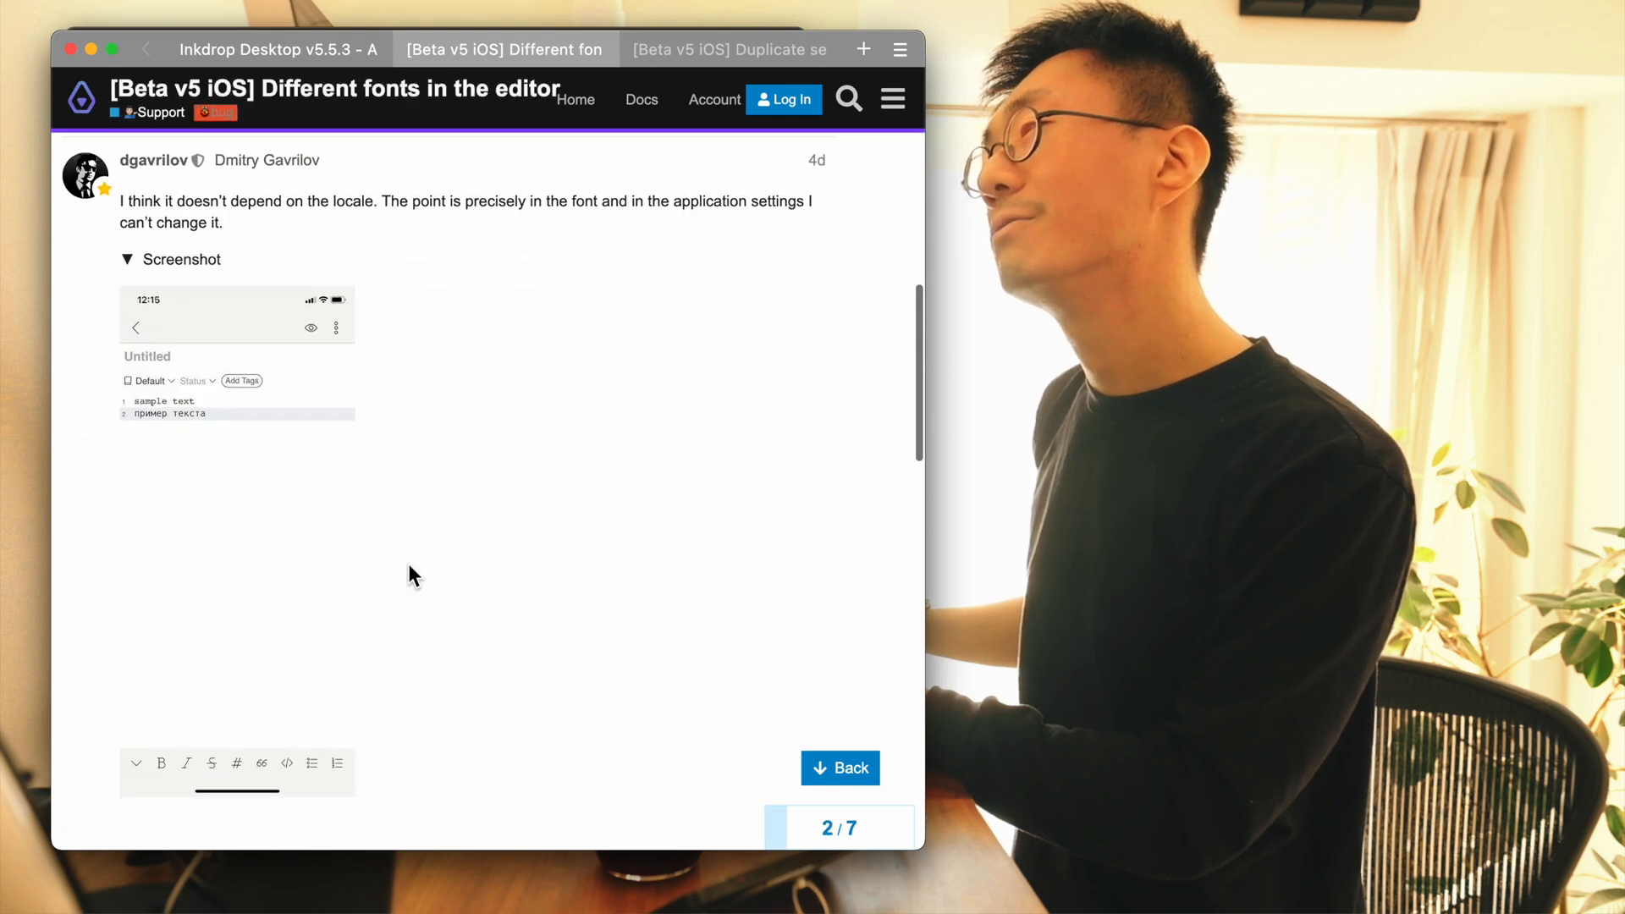
{"action": "left_click", "coordinate": [237, 357]}
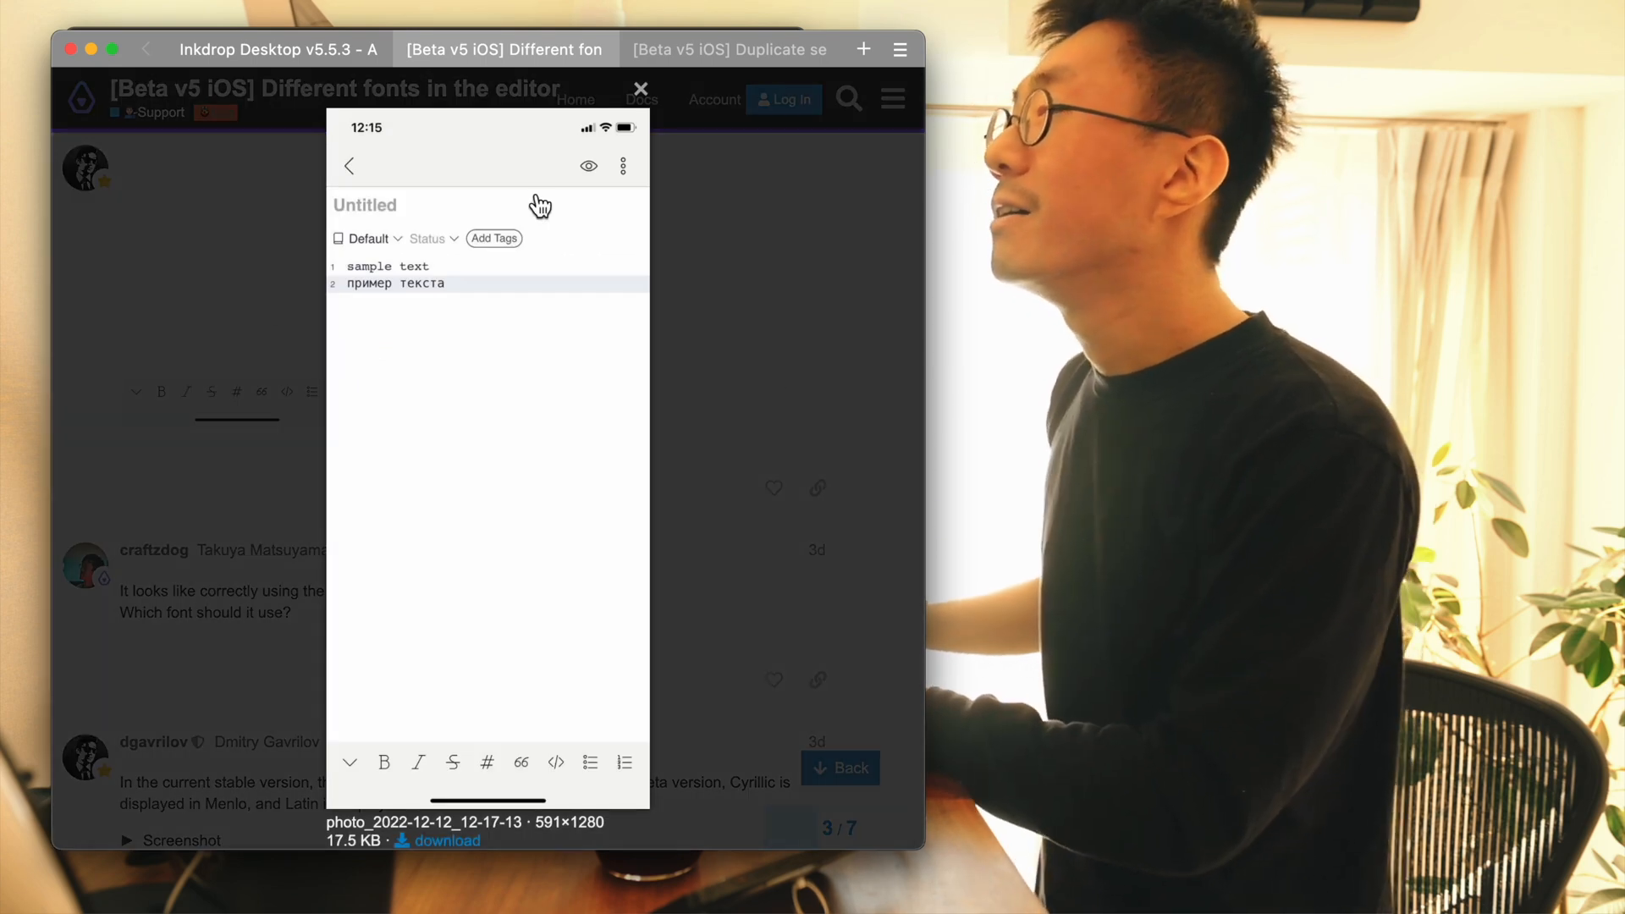
{"action": "mouse_move", "coordinate": [451, 322]}
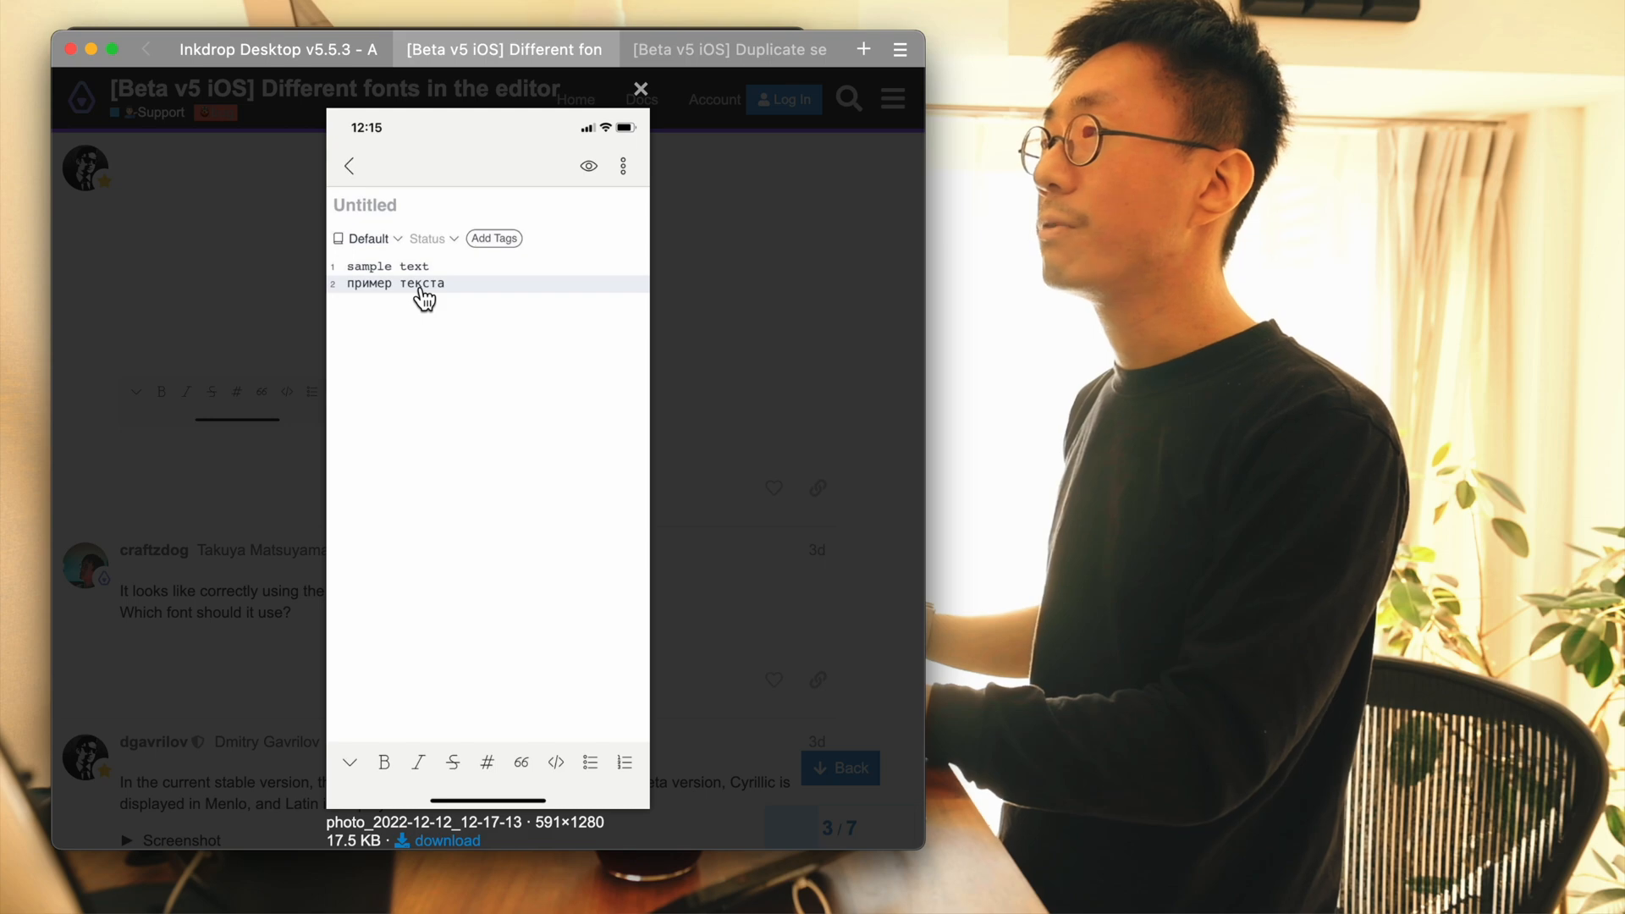
{"action": "left_click", "coordinate": [640, 88]}
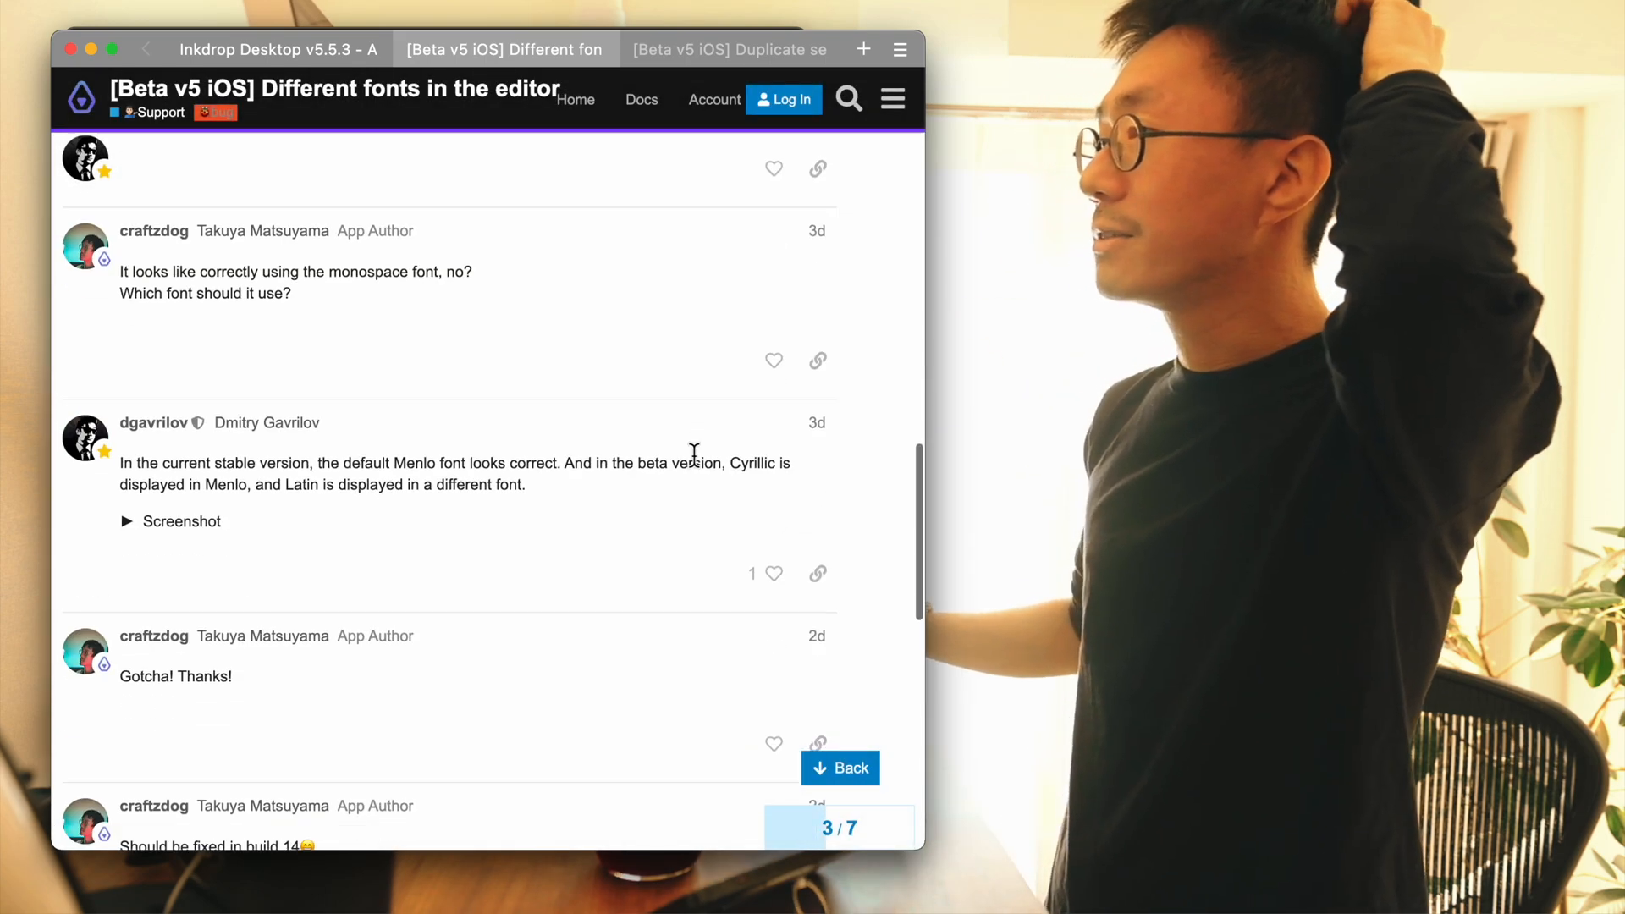
{"action": "scroll", "scroll_direction": "down", "scroll_amount": 3}
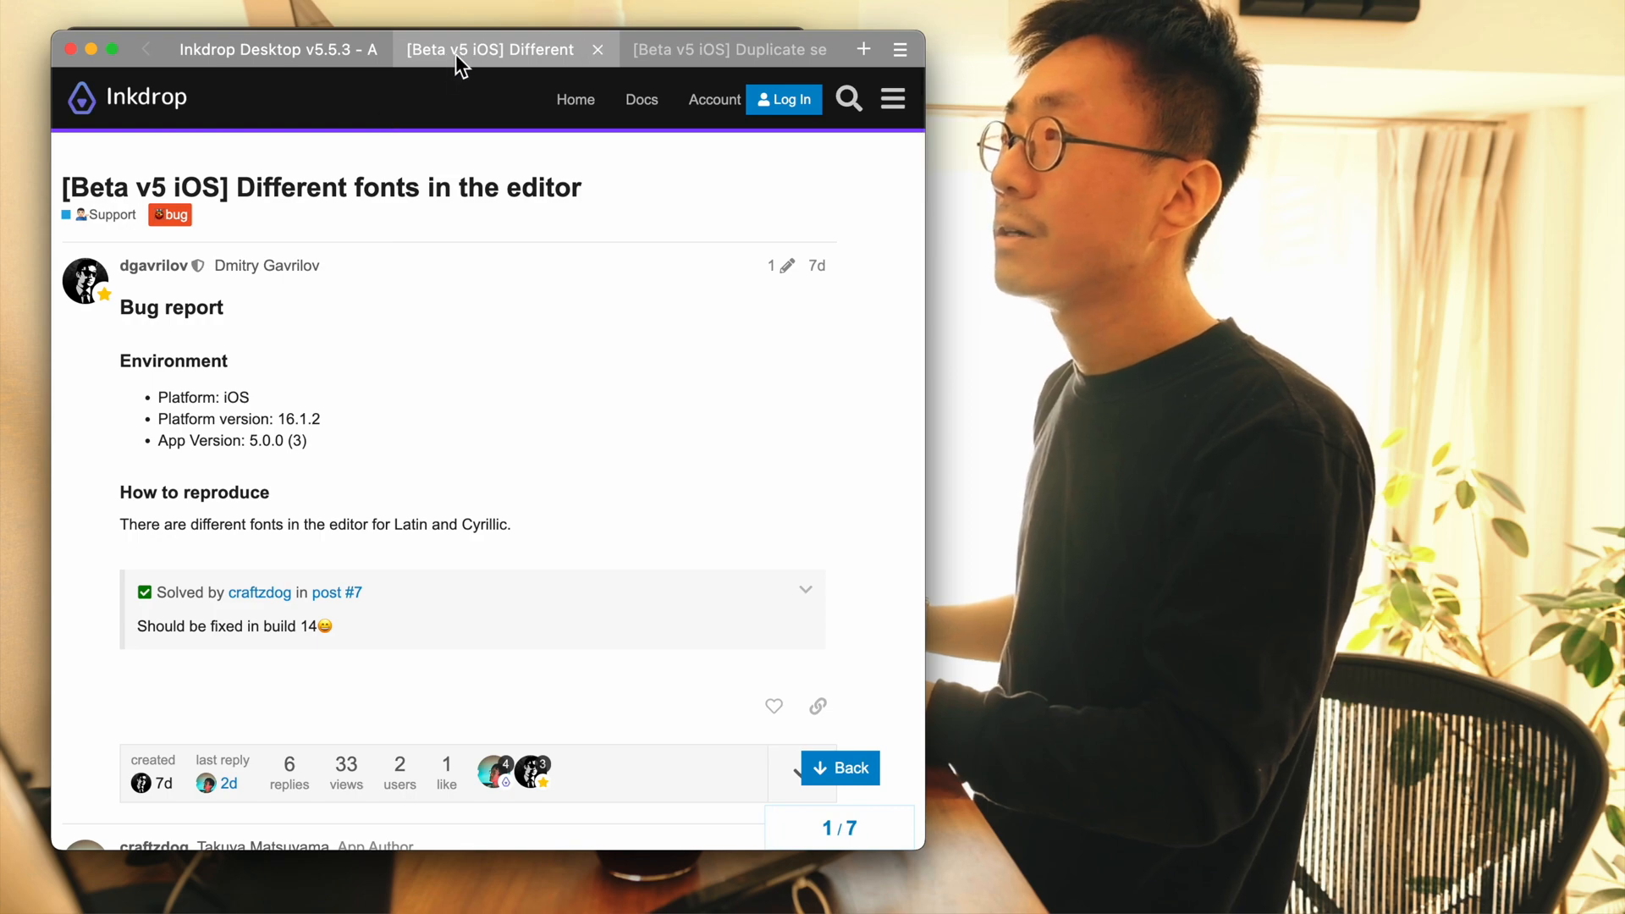
- Close the fonts topic and read the 'Duplicate settings button in sidebar' report through to its solution
{"action": "left_click", "coordinate": [726, 49]}
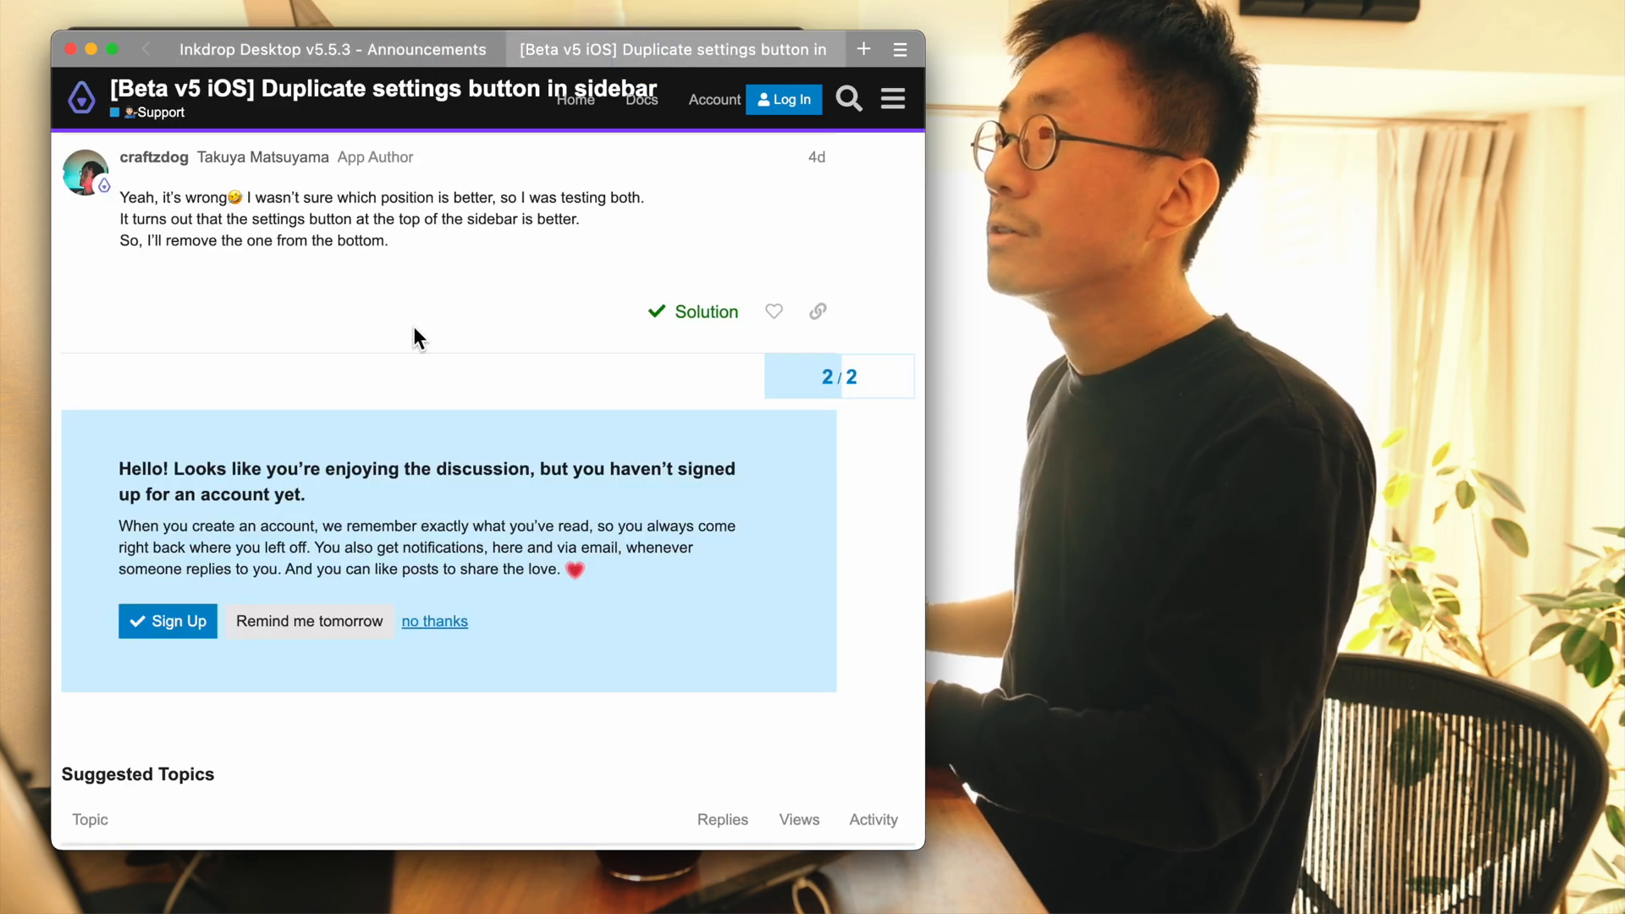
{"action": "scroll", "scroll_direction": "up", "scroll_amount": 3}
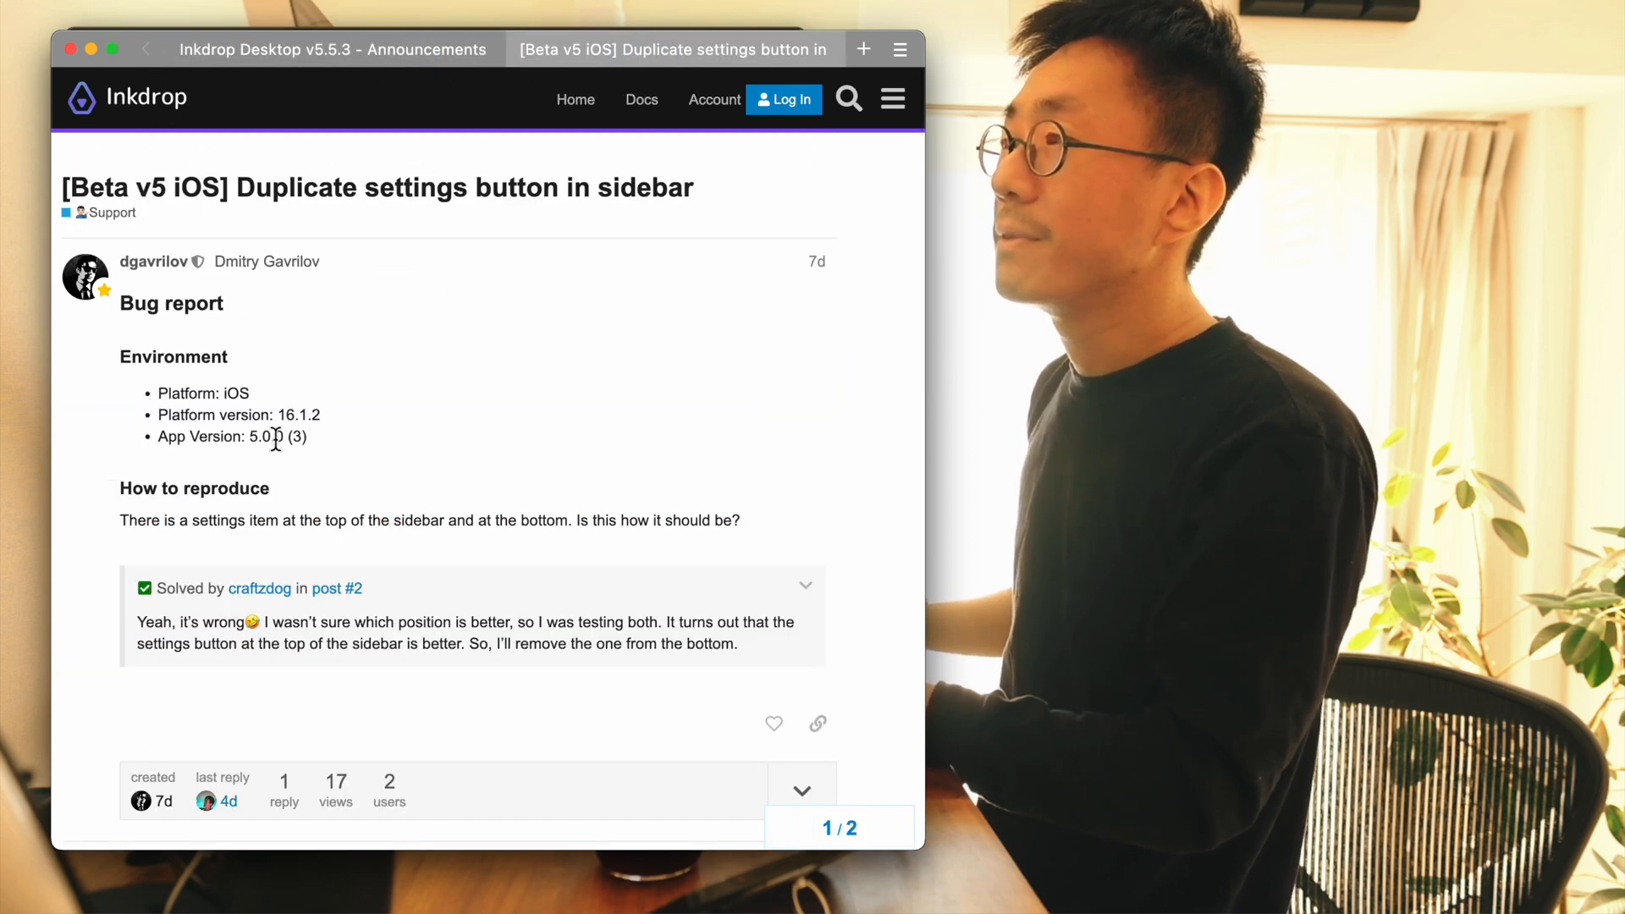
{"action": "scroll", "scroll_direction": "down", "scroll_amount": 3}
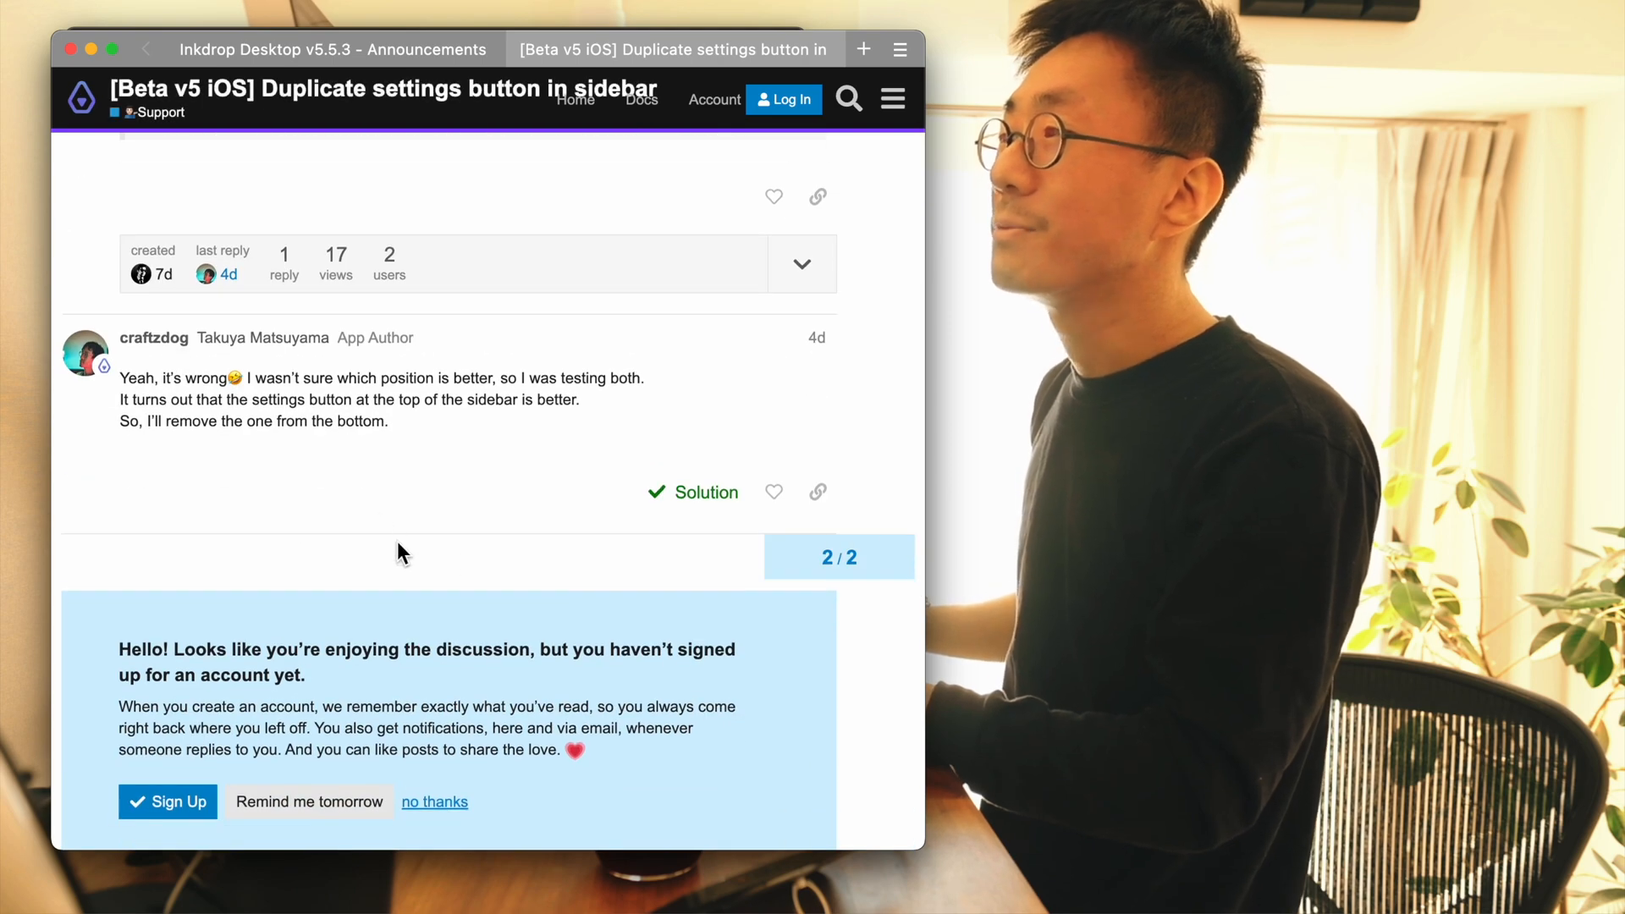
{"action": "scroll", "scroll_direction": "up", "scroll_amount": 3}
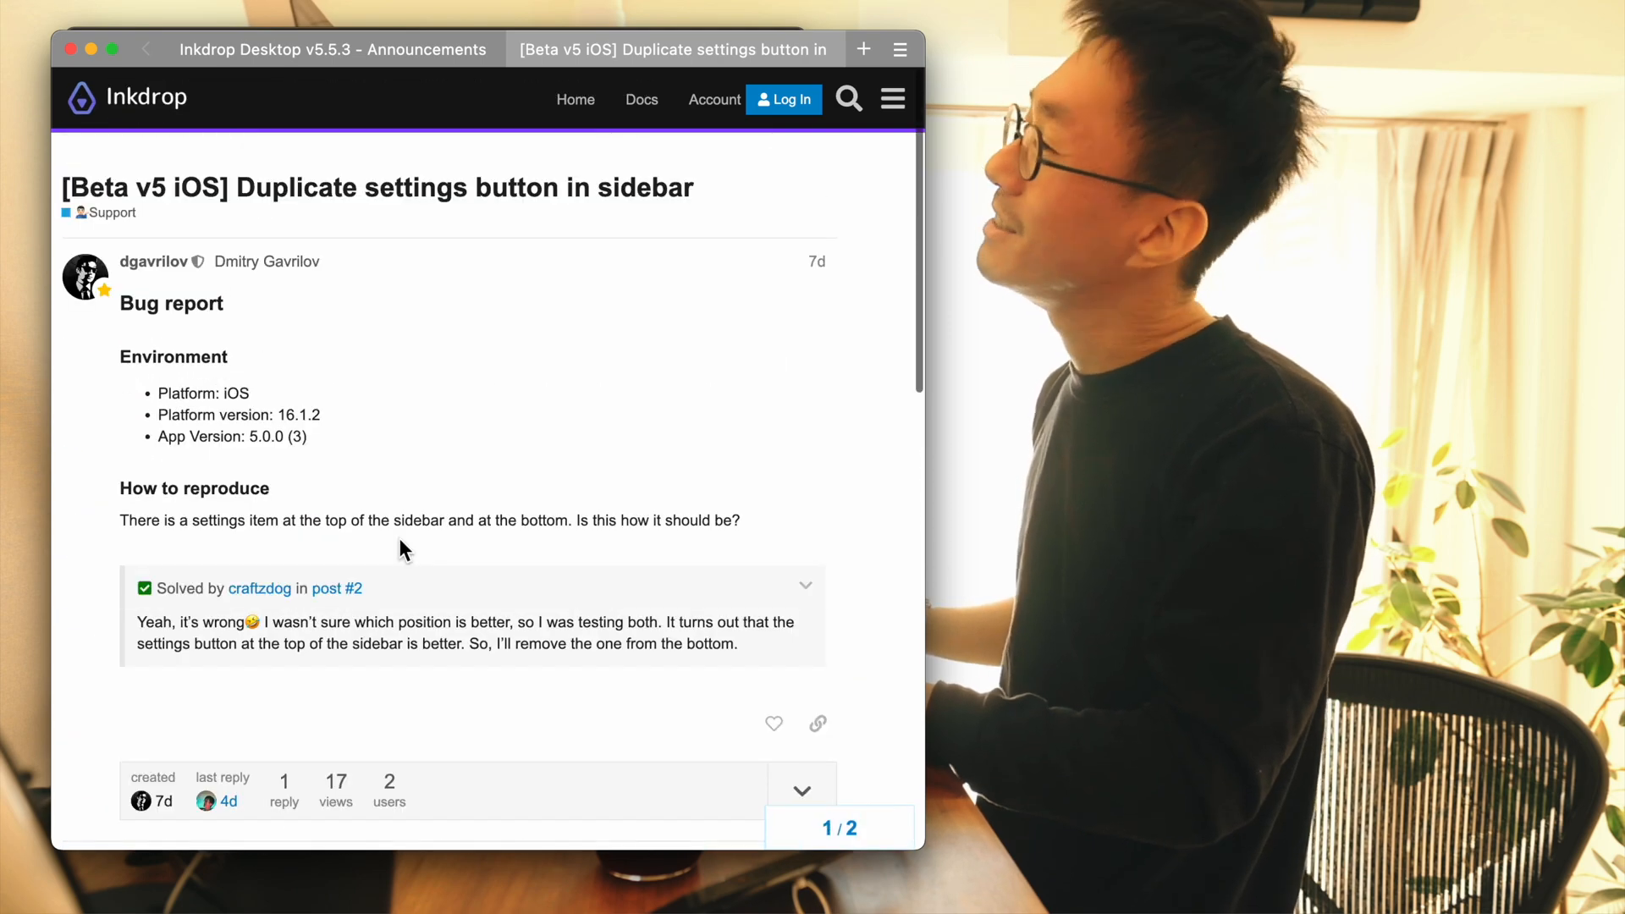
{"action": "scroll", "scroll_direction": "down", "scroll_amount": 3}
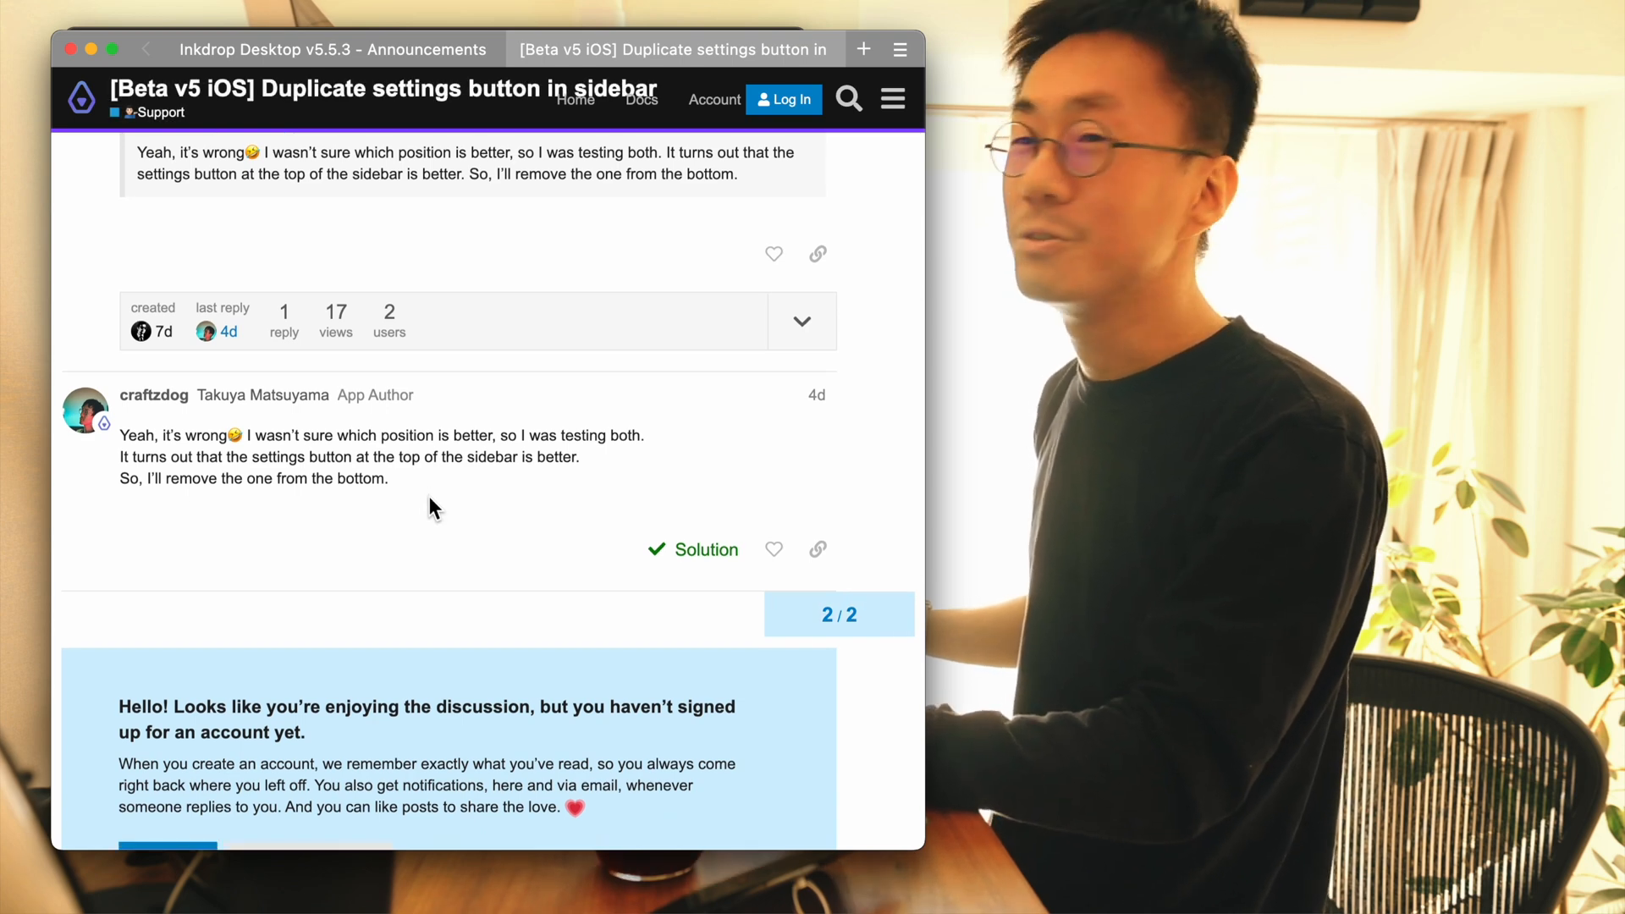
{"action": "scroll", "scroll_direction": "up", "scroll_amount": 3}
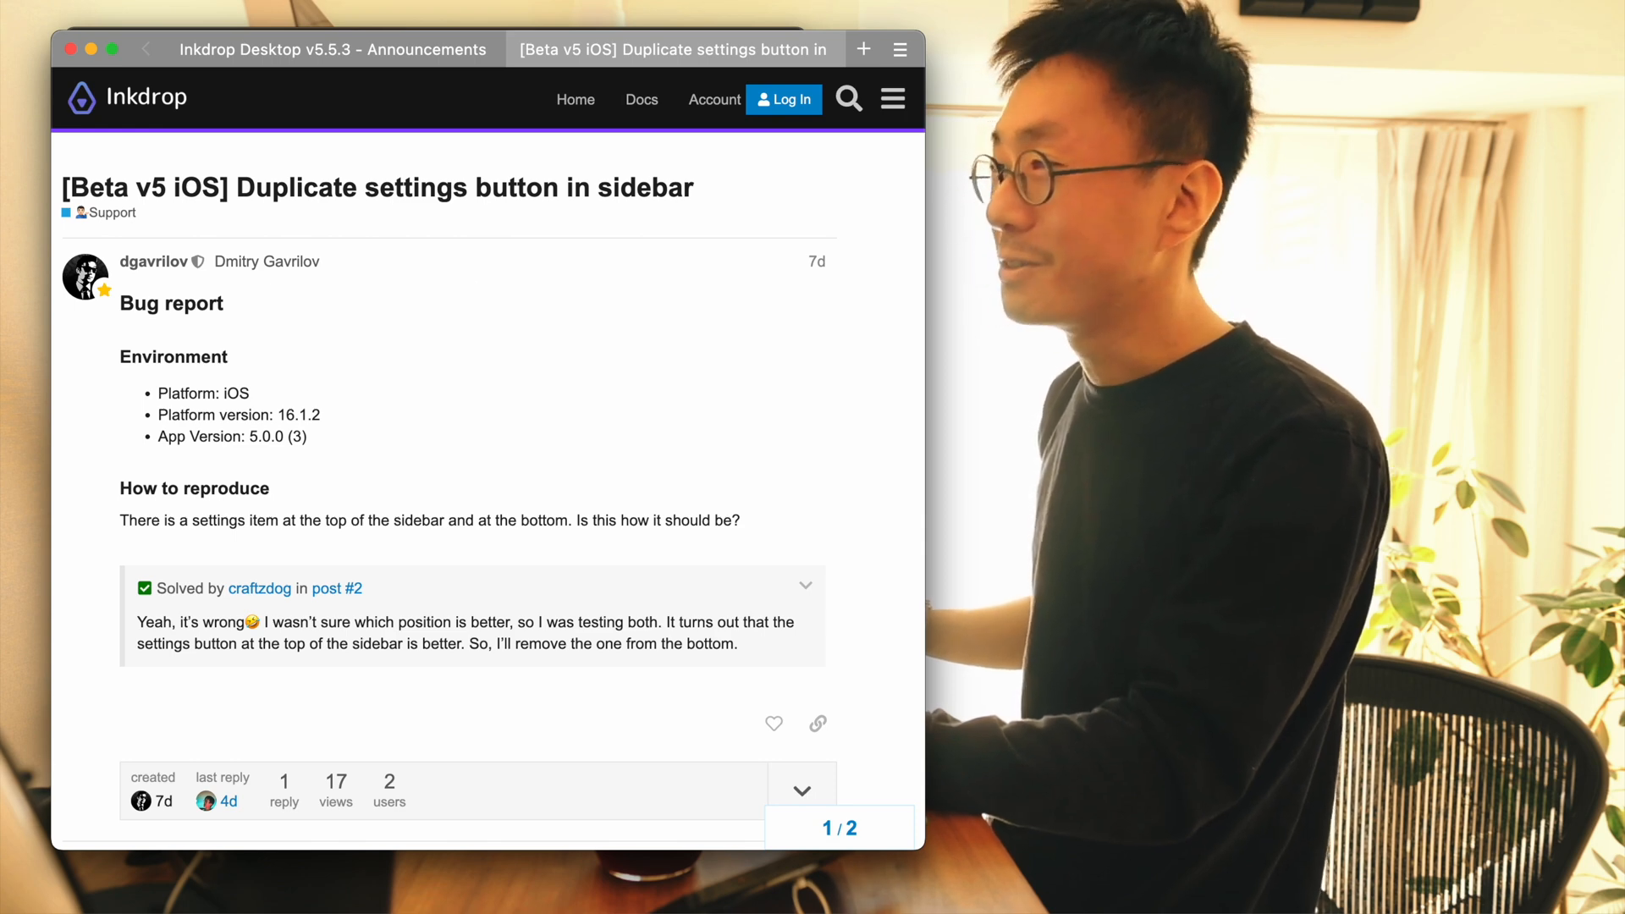
{"action": "mouse_move", "coordinate": [401, 297]}
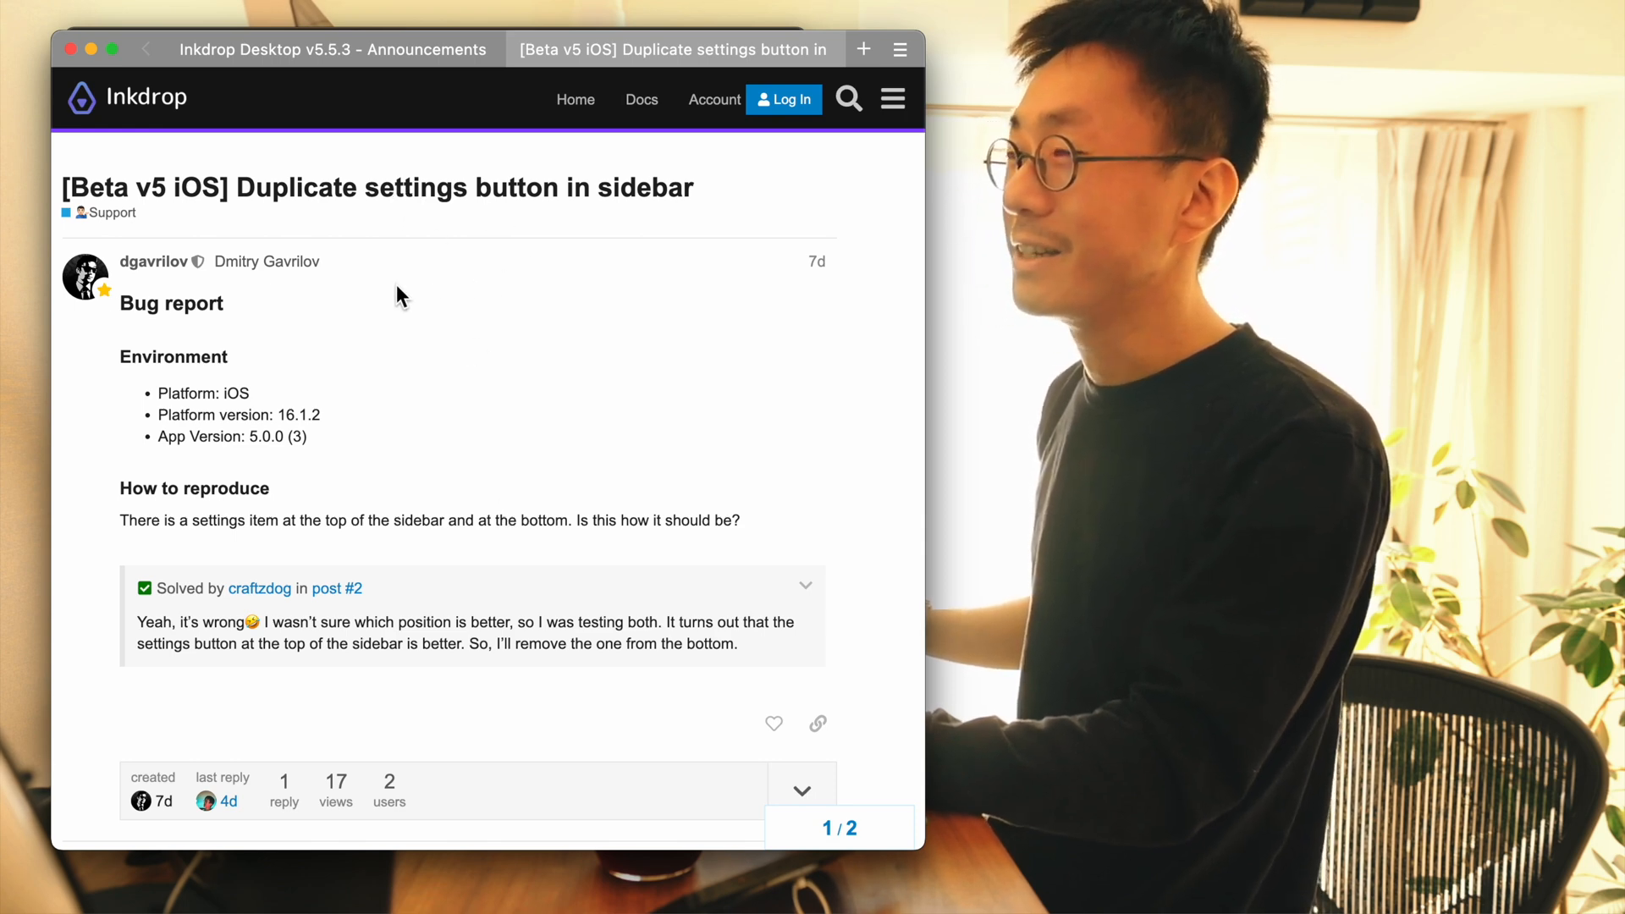
{"action": "scroll", "scroll_direction": "down", "scroll_amount": 3}
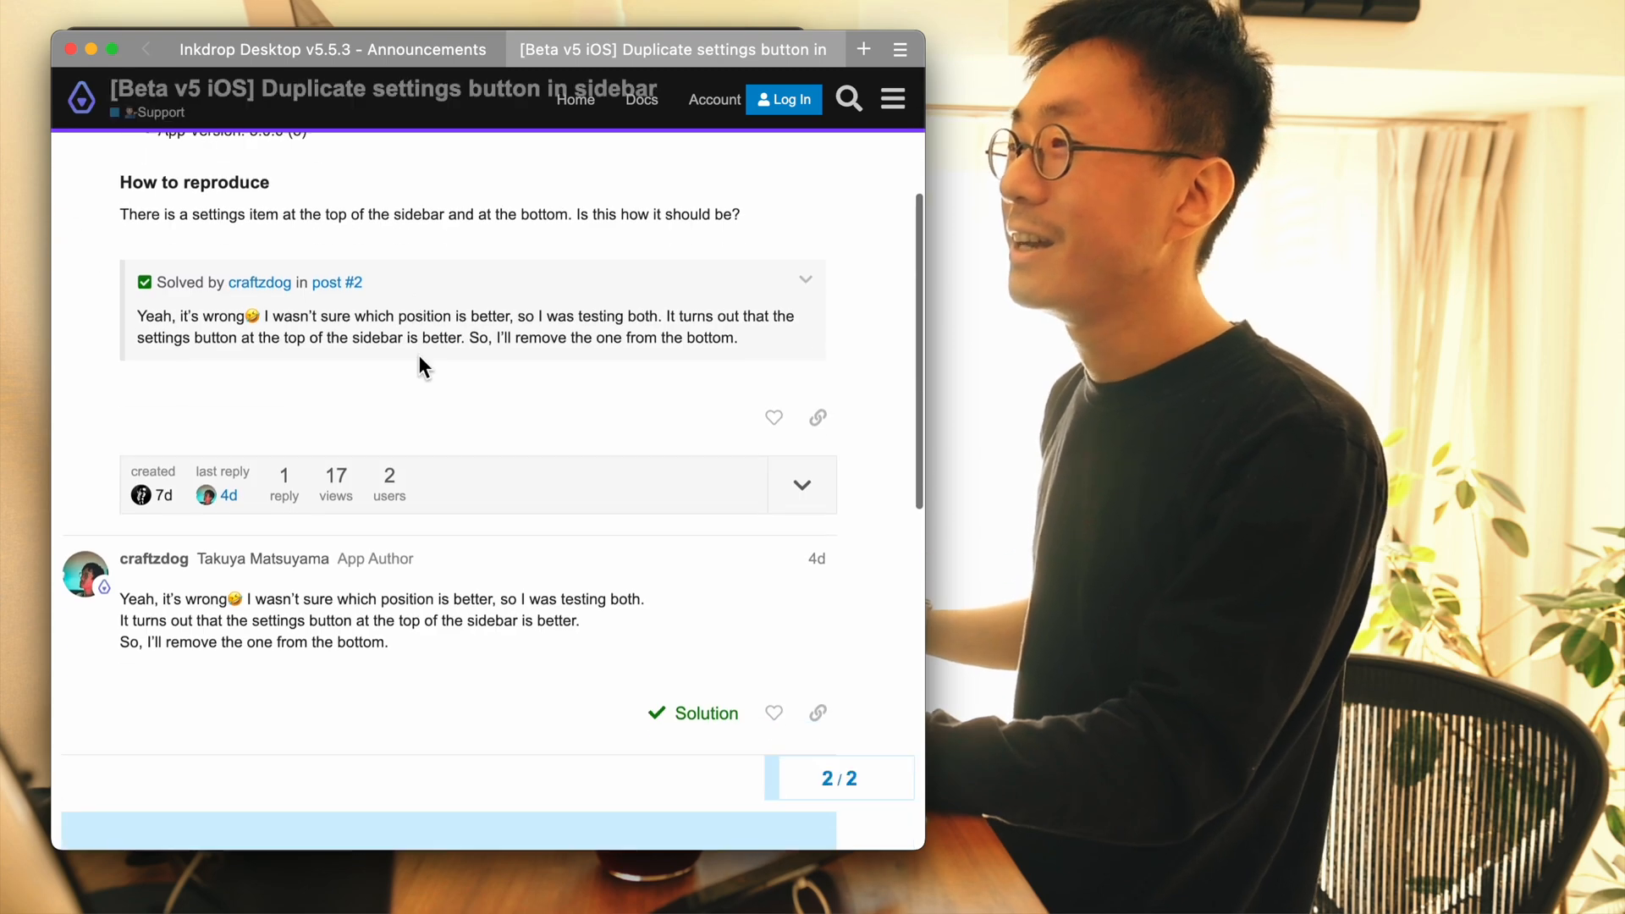
{"action": "scroll", "scroll_direction": "up", "scroll_amount": 3}
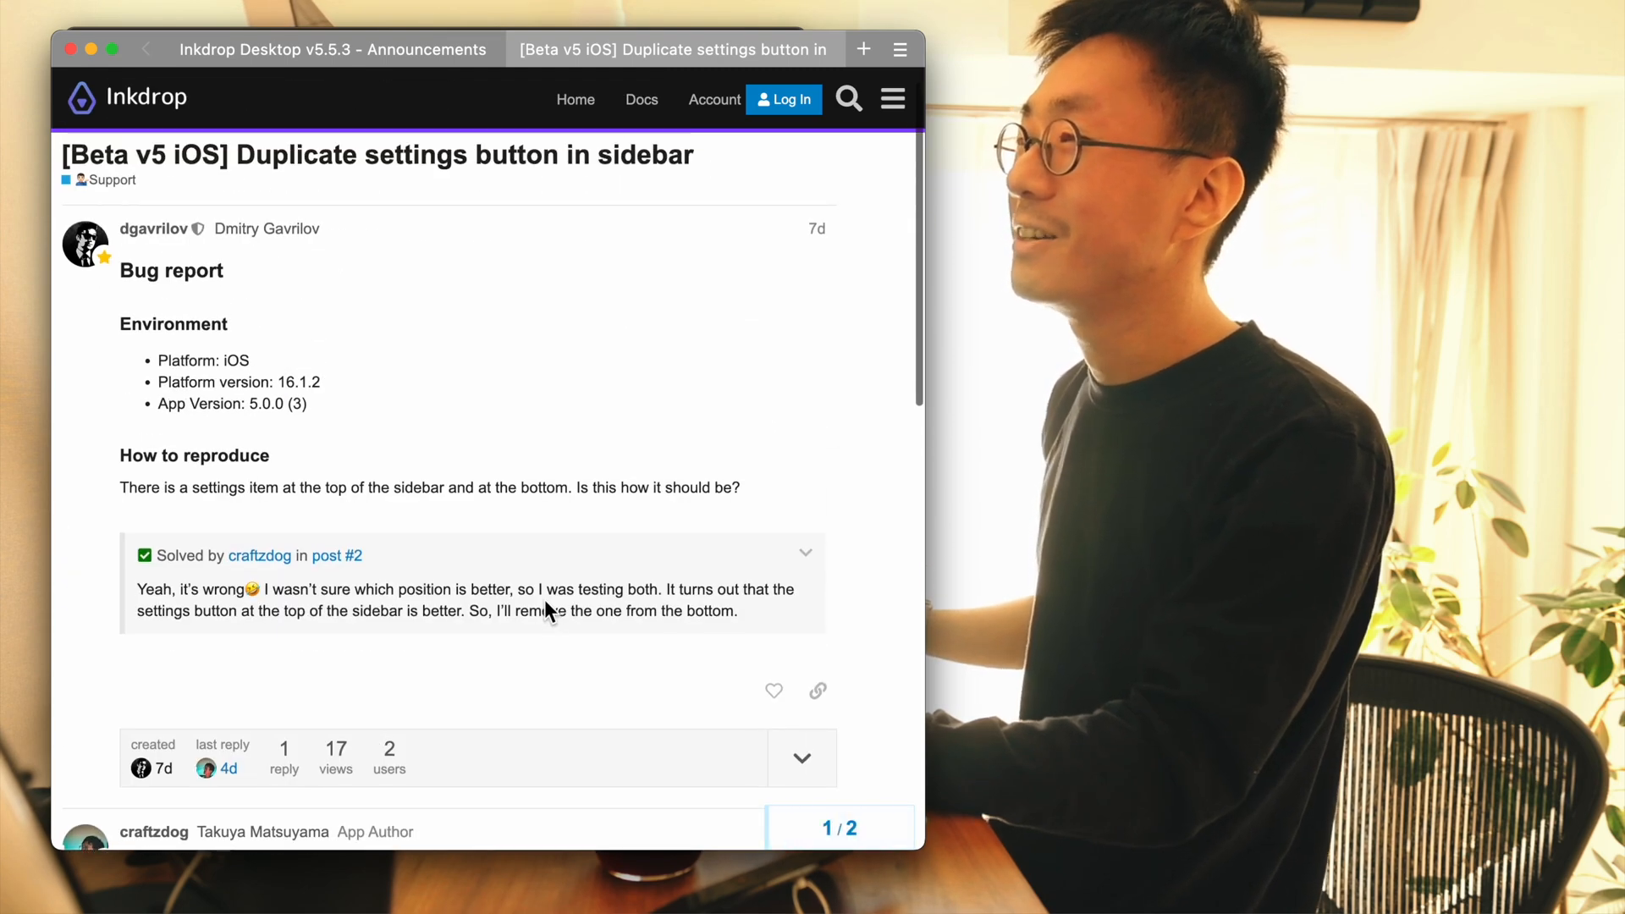
{"action": "scroll", "scroll_direction": "down", "scroll_amount": 3}
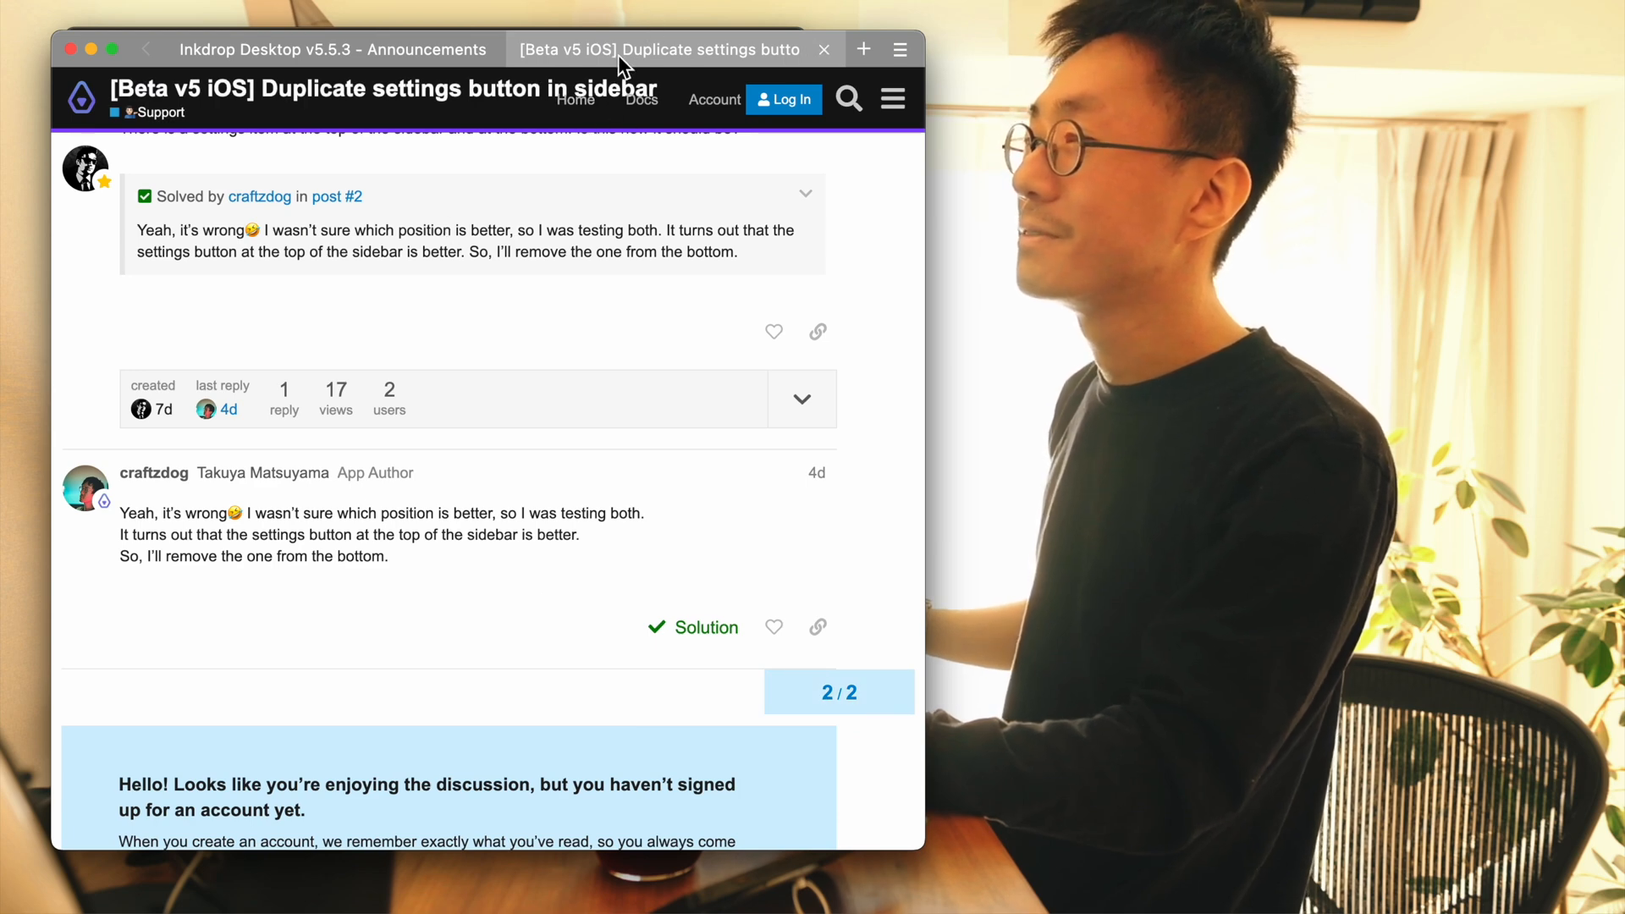
{"action": "left_click", "coordinate": [825, 49]}
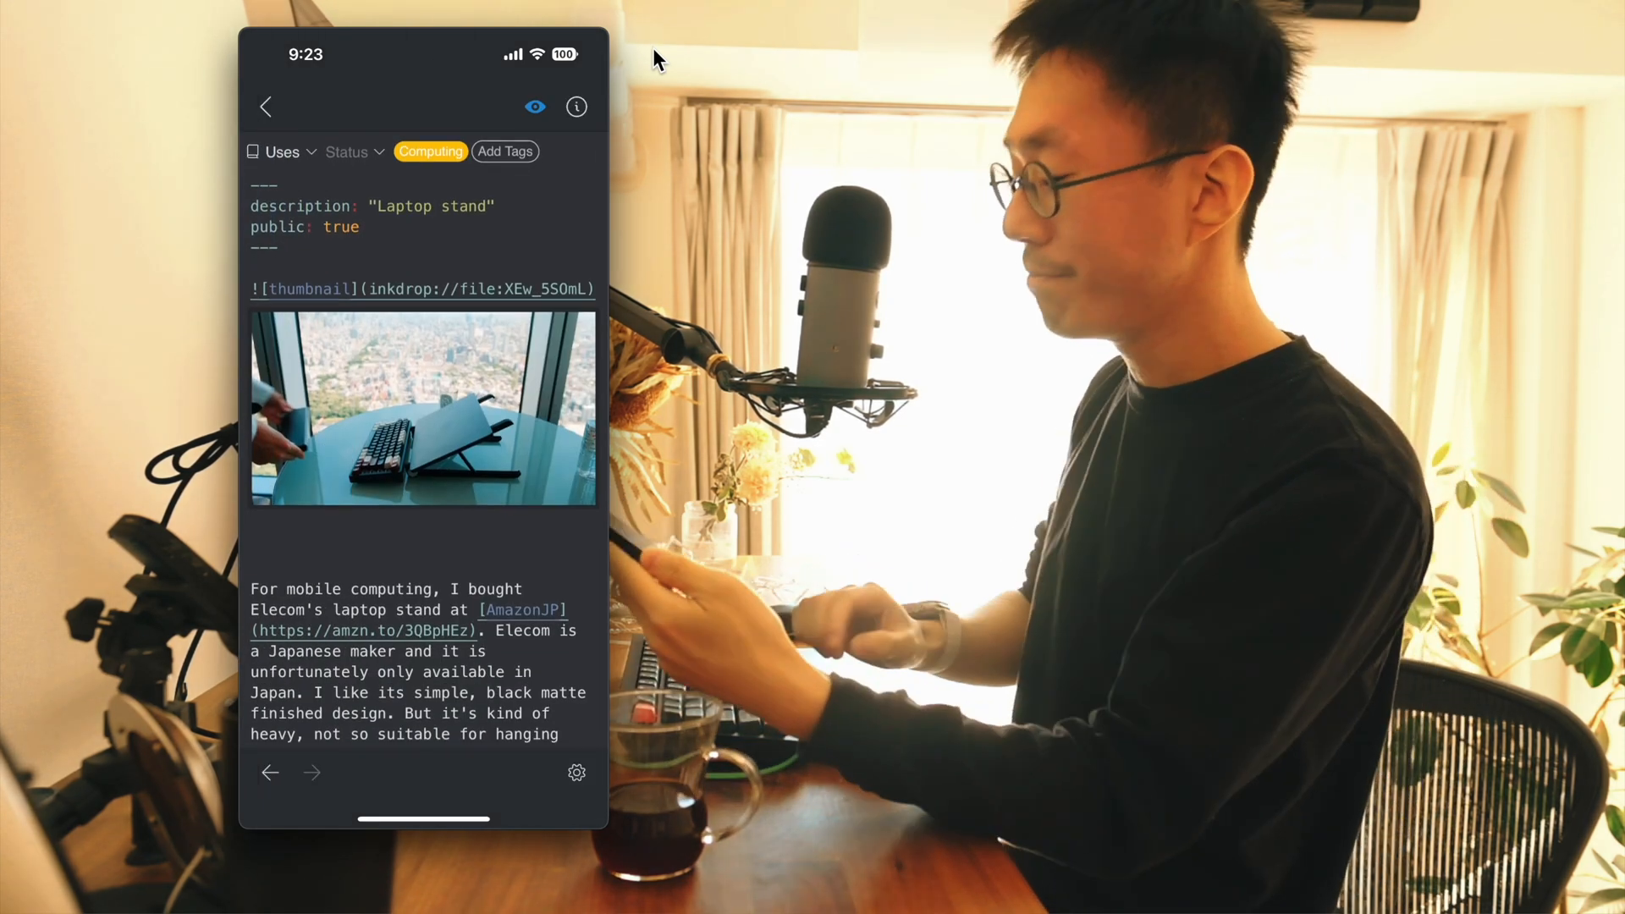
- Preview the Laptop stand note rendered, switch back to raw markdown, and move to the Keychron Q1 note
{"action": "scroll", "scroll_direction": "down", "scroll_amount": 3}
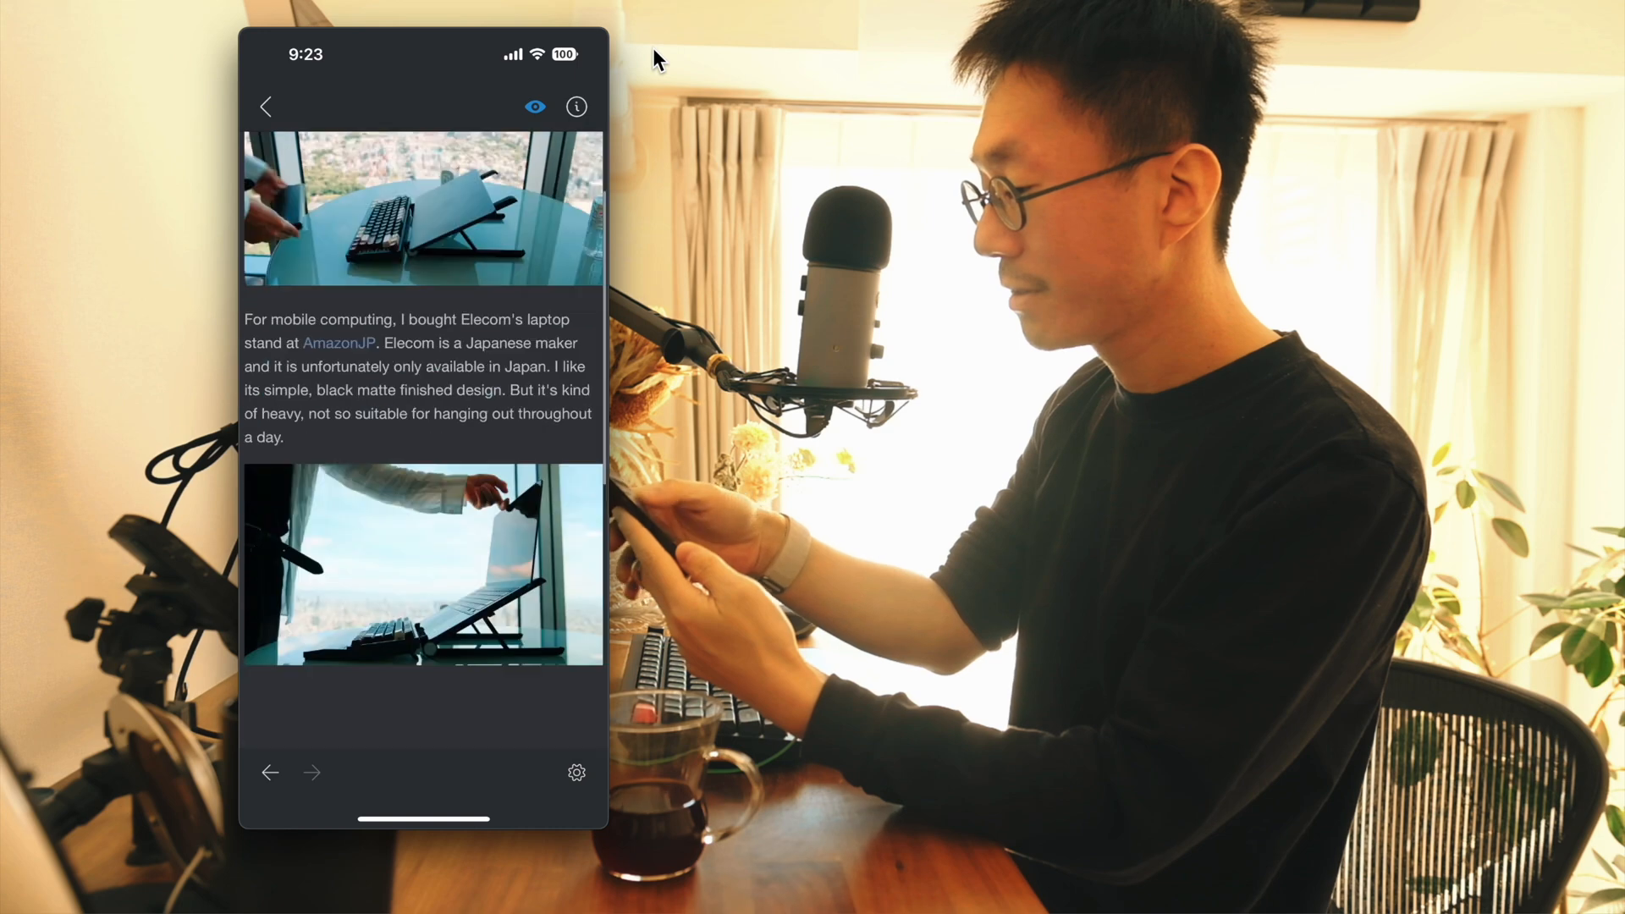
{"action": "left_click", "coordinate": [537, 105]}
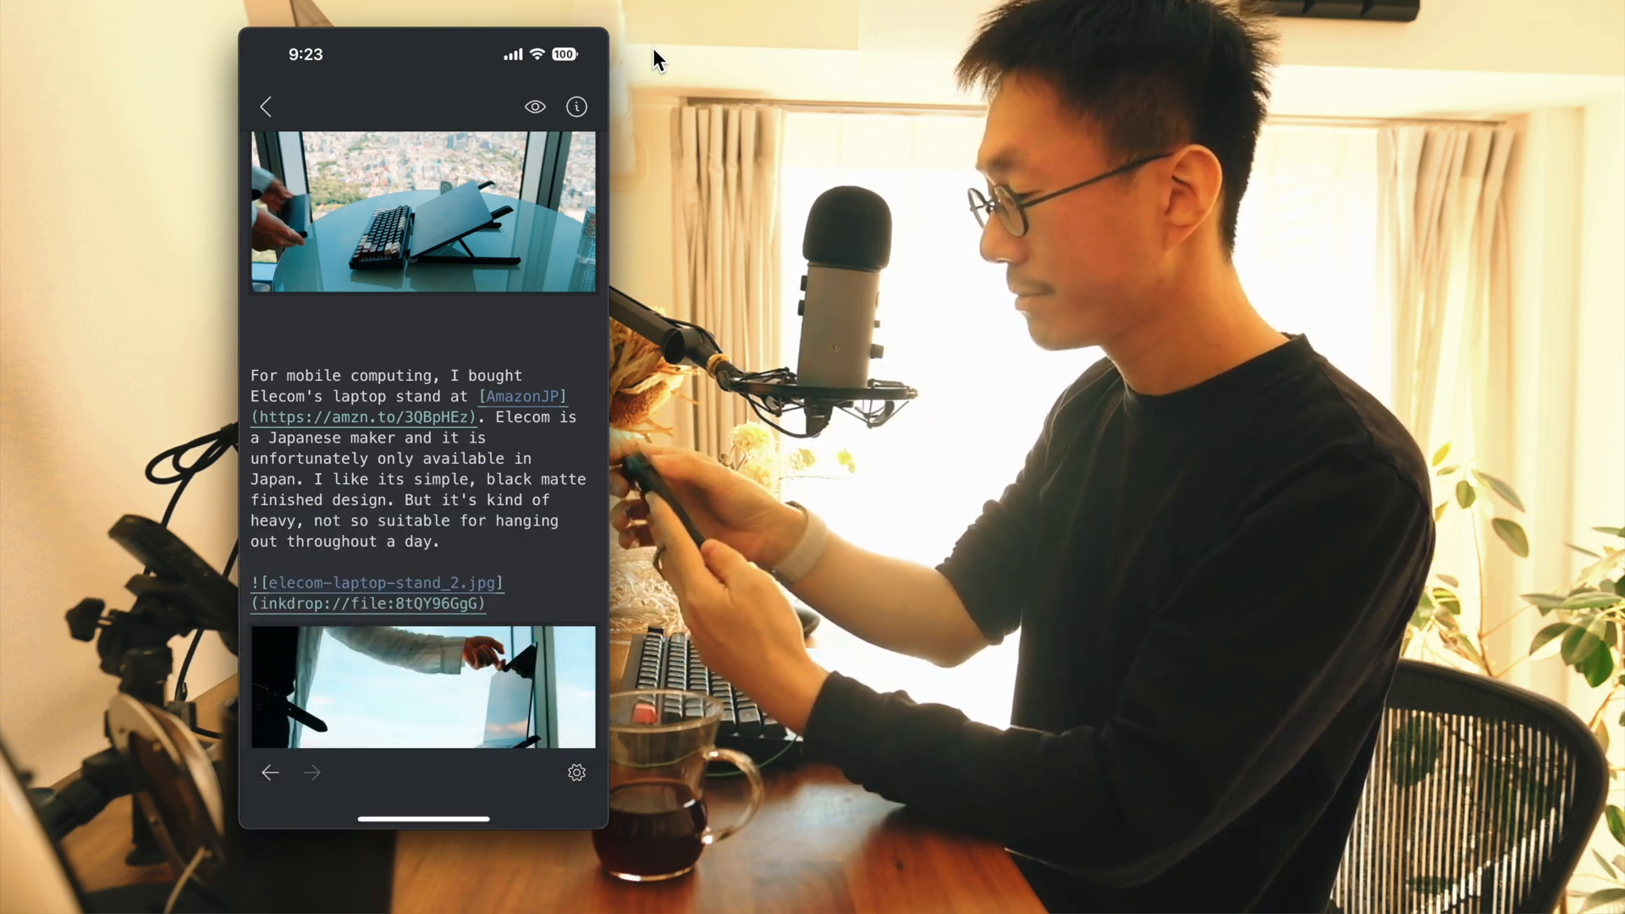
{"action": "scroll", "scroll_direction": "up", "scroll_amount": 3}
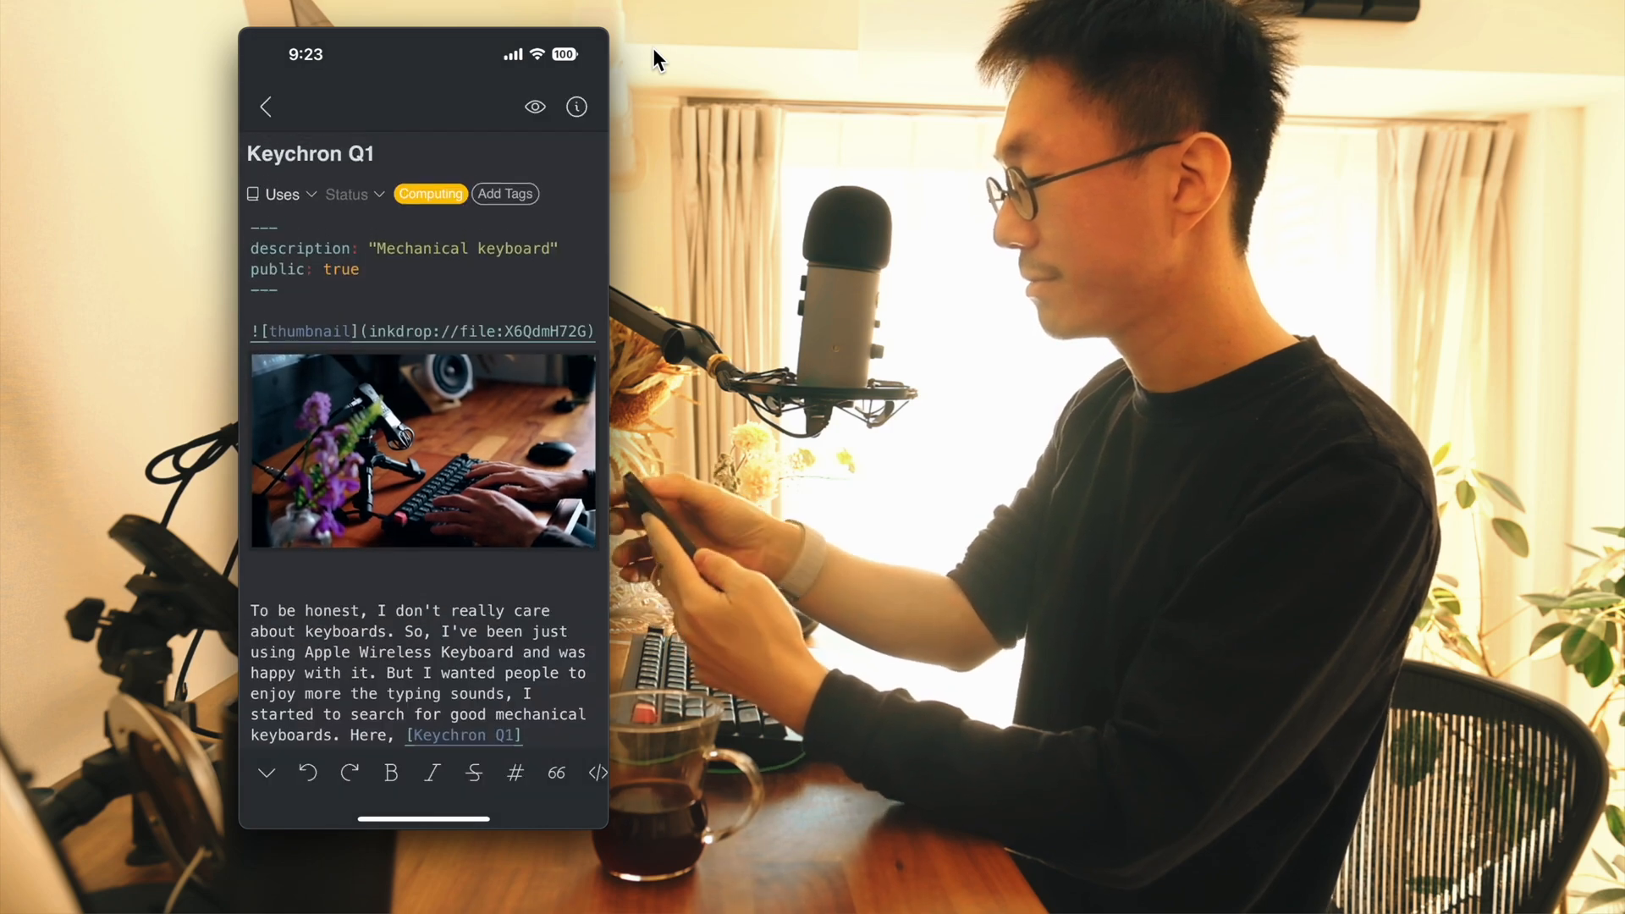
- Preview the Zoom H1n note rendered, then go back to the Keychron Q1 note
{"action": "left_click", "coordinate": [265, 105]}
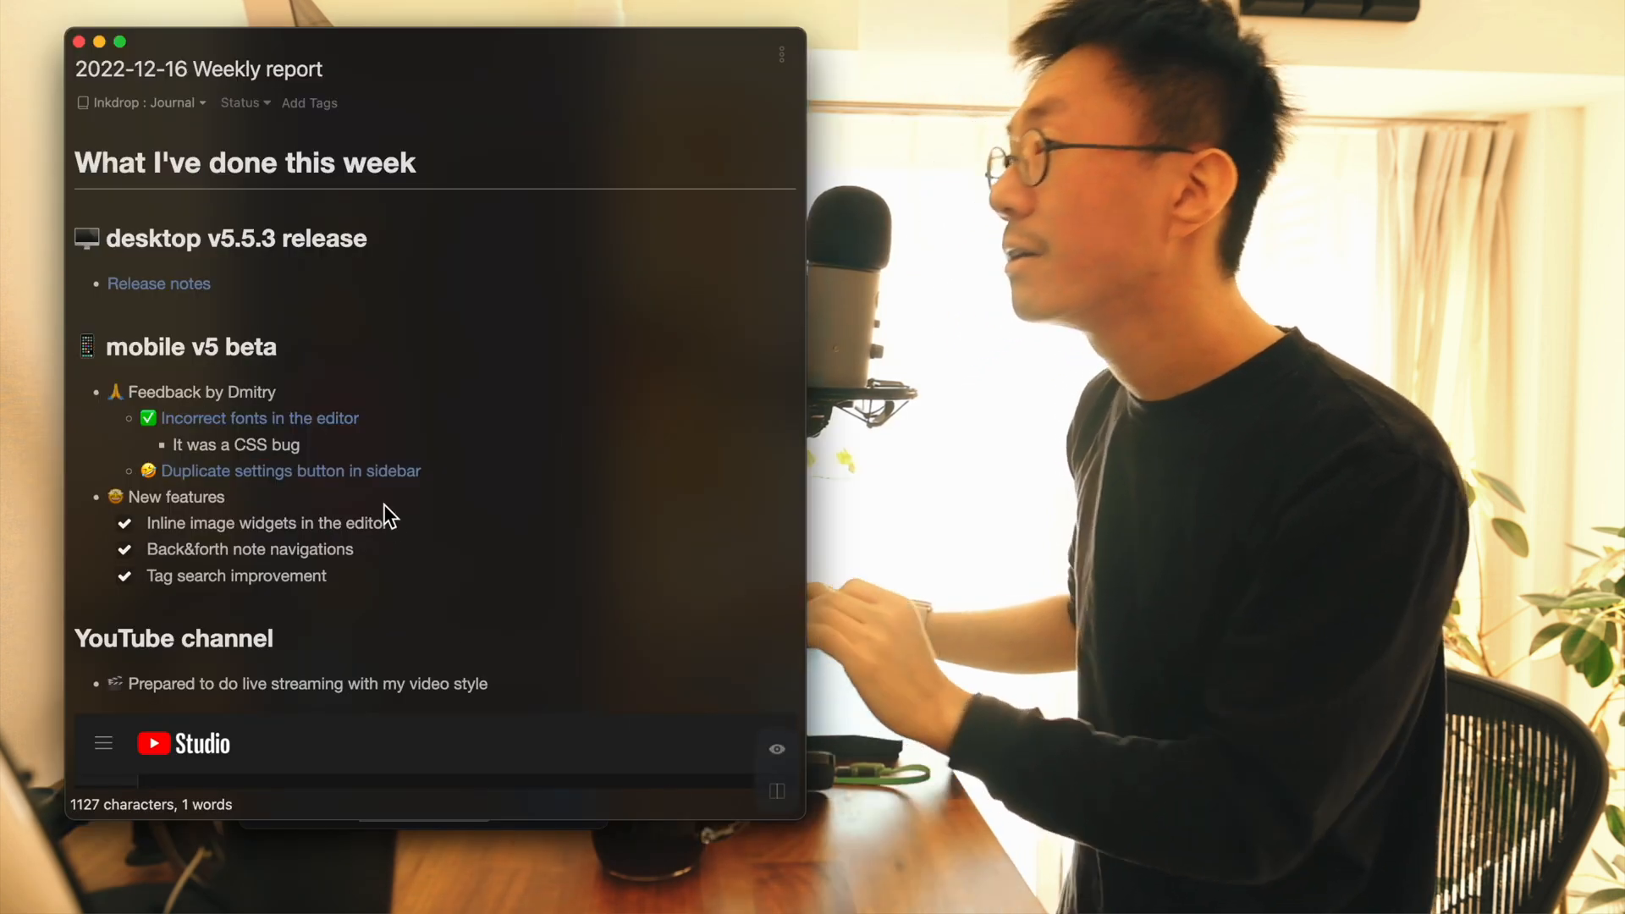
{"action": "mouse_move", "coordinate": [247, 565]}
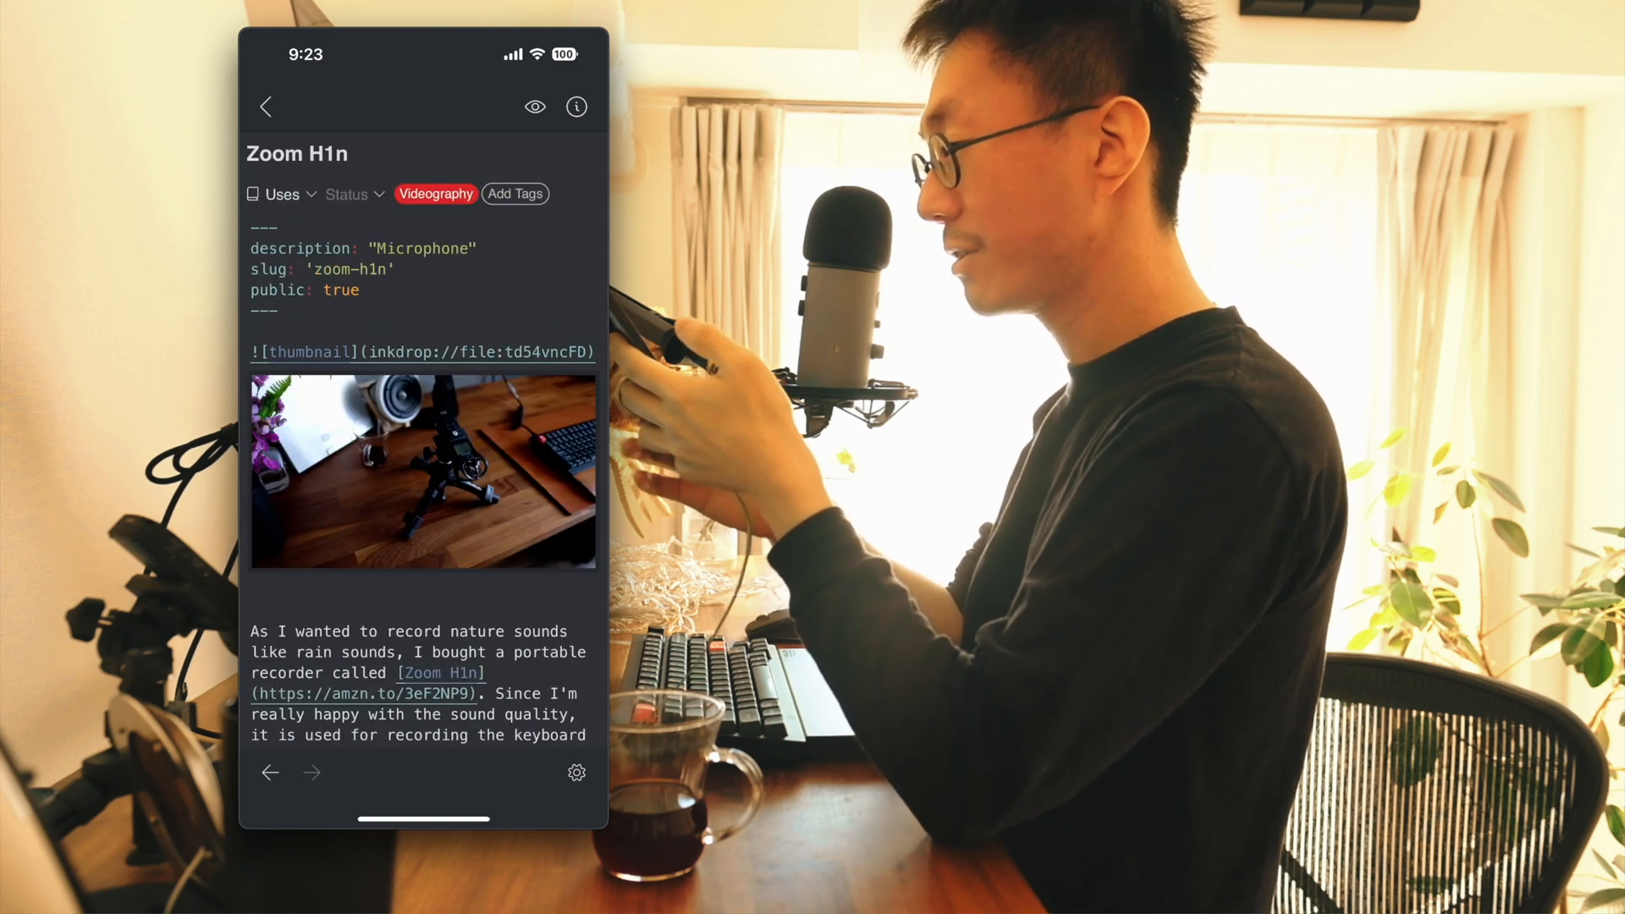
{"action": "left_click", "coordinate": [535, 107]}
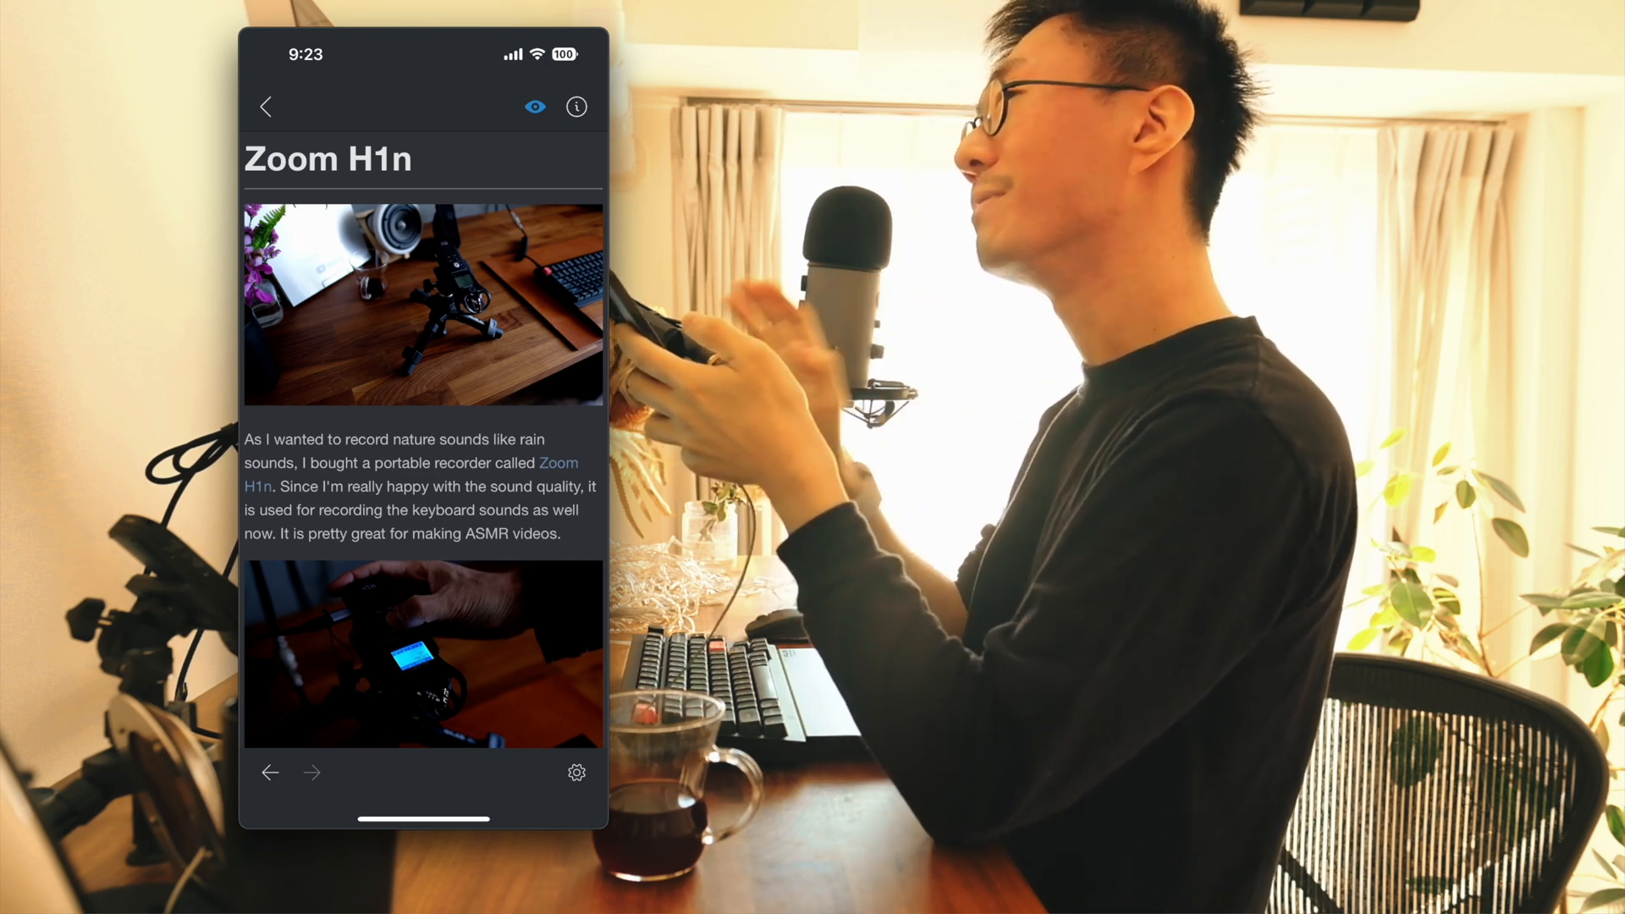
{"action": "scroll", "scroll_direction": "down", "scroll_amount": 3}
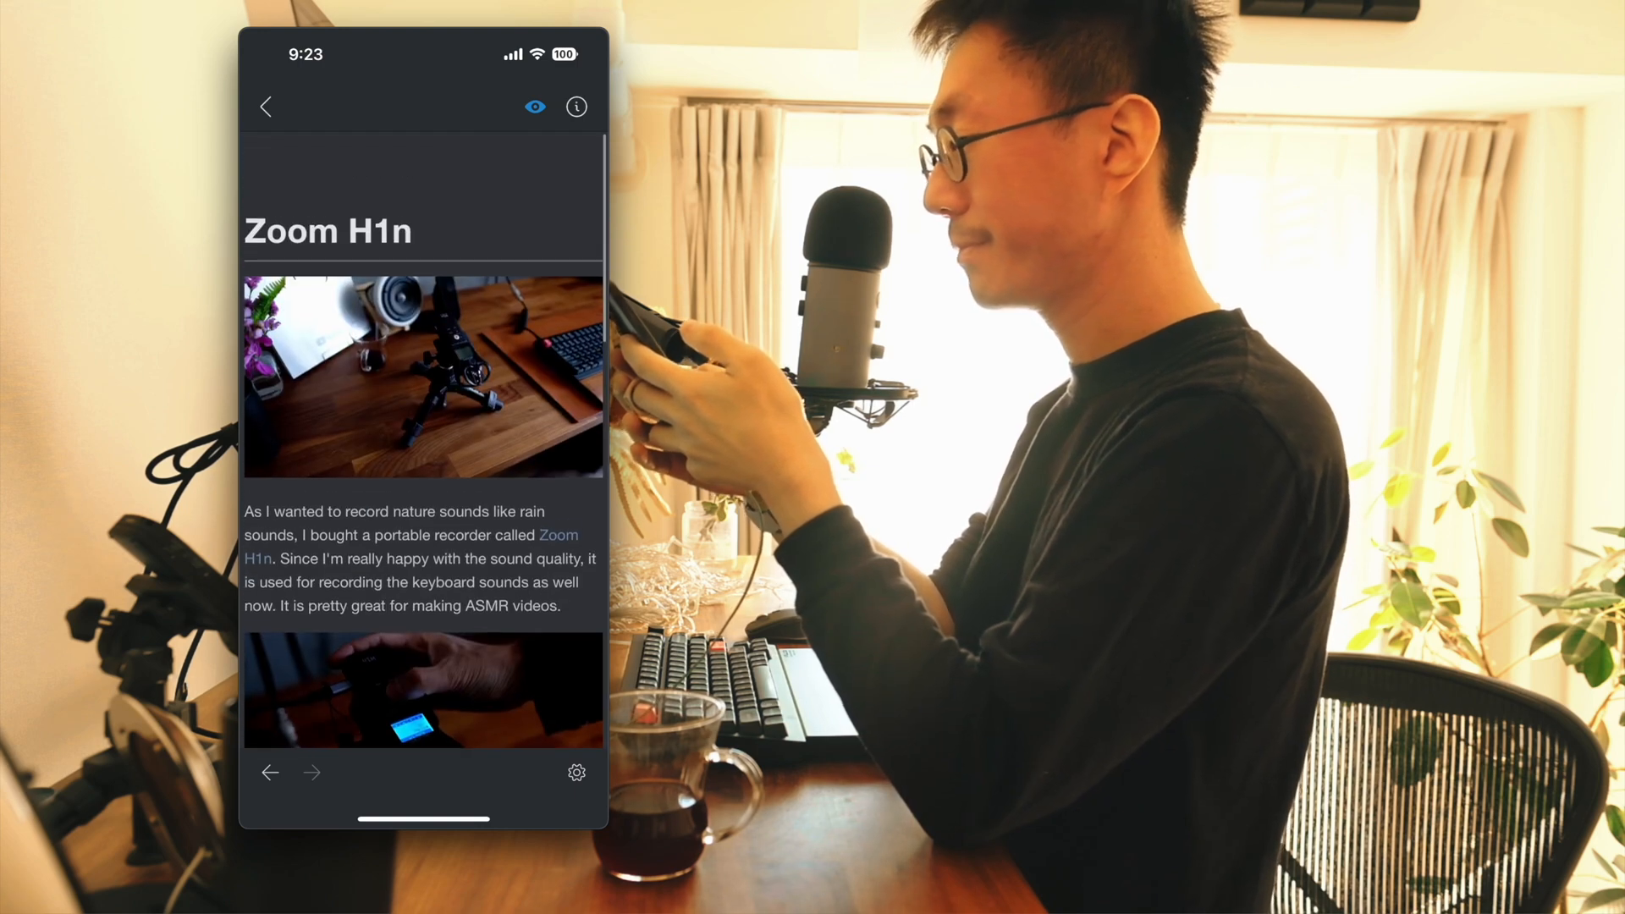
{"action": "left_click", "coordinate": [270, 772]}
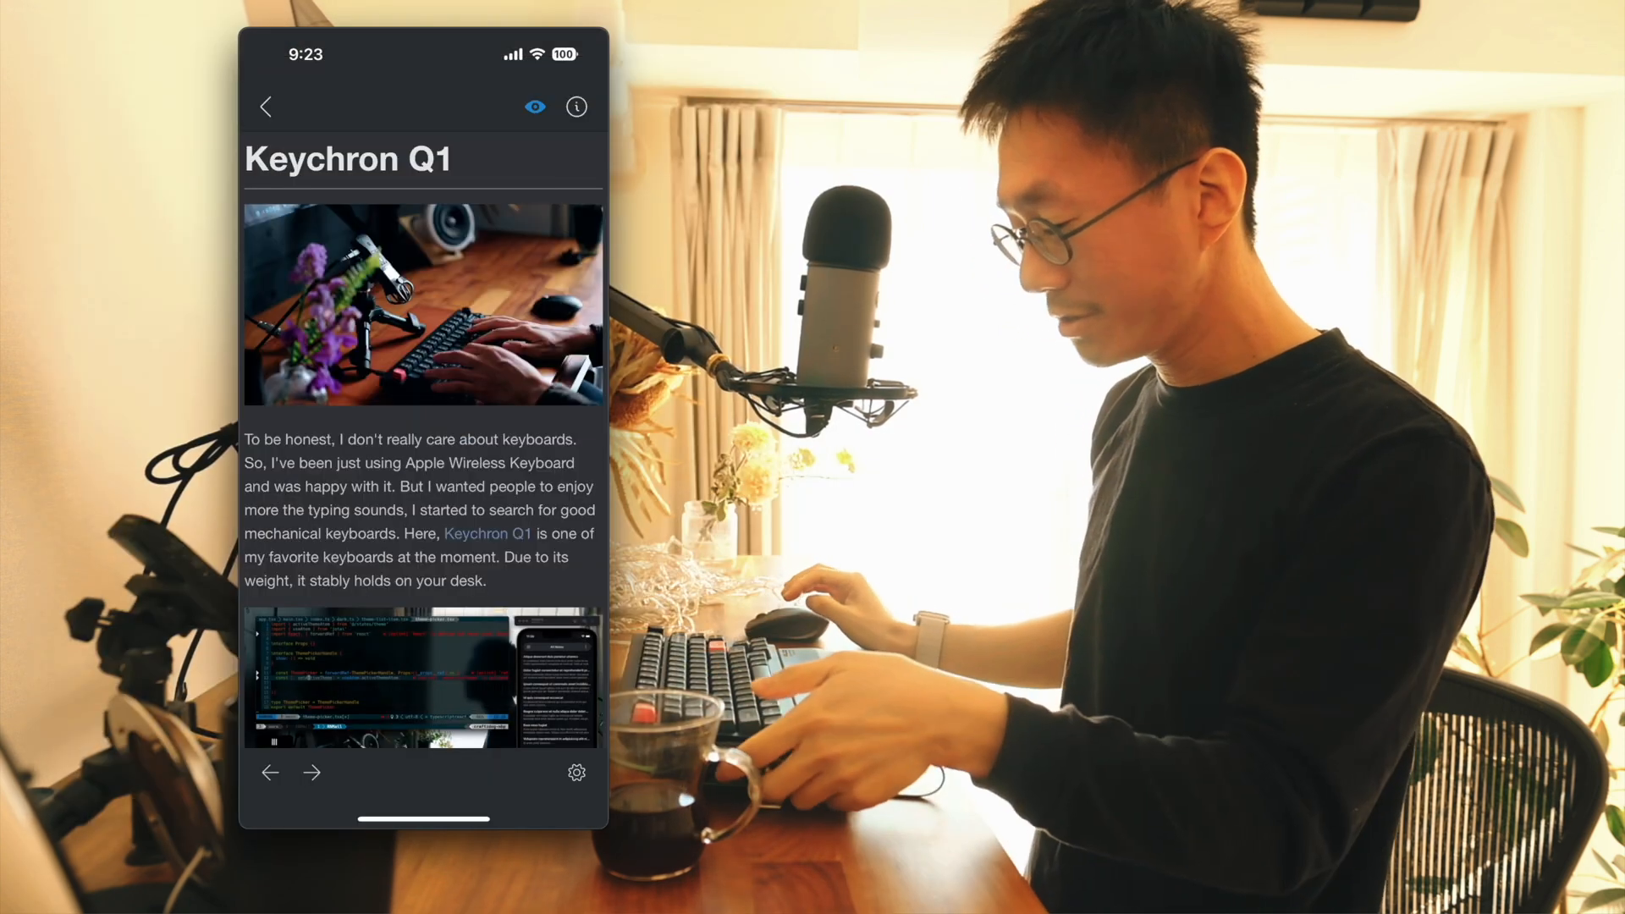
- Filter the blog notes list by tag:Desk, then clear the filter
{"action": "left_click", "coordinate": [266, 107]}
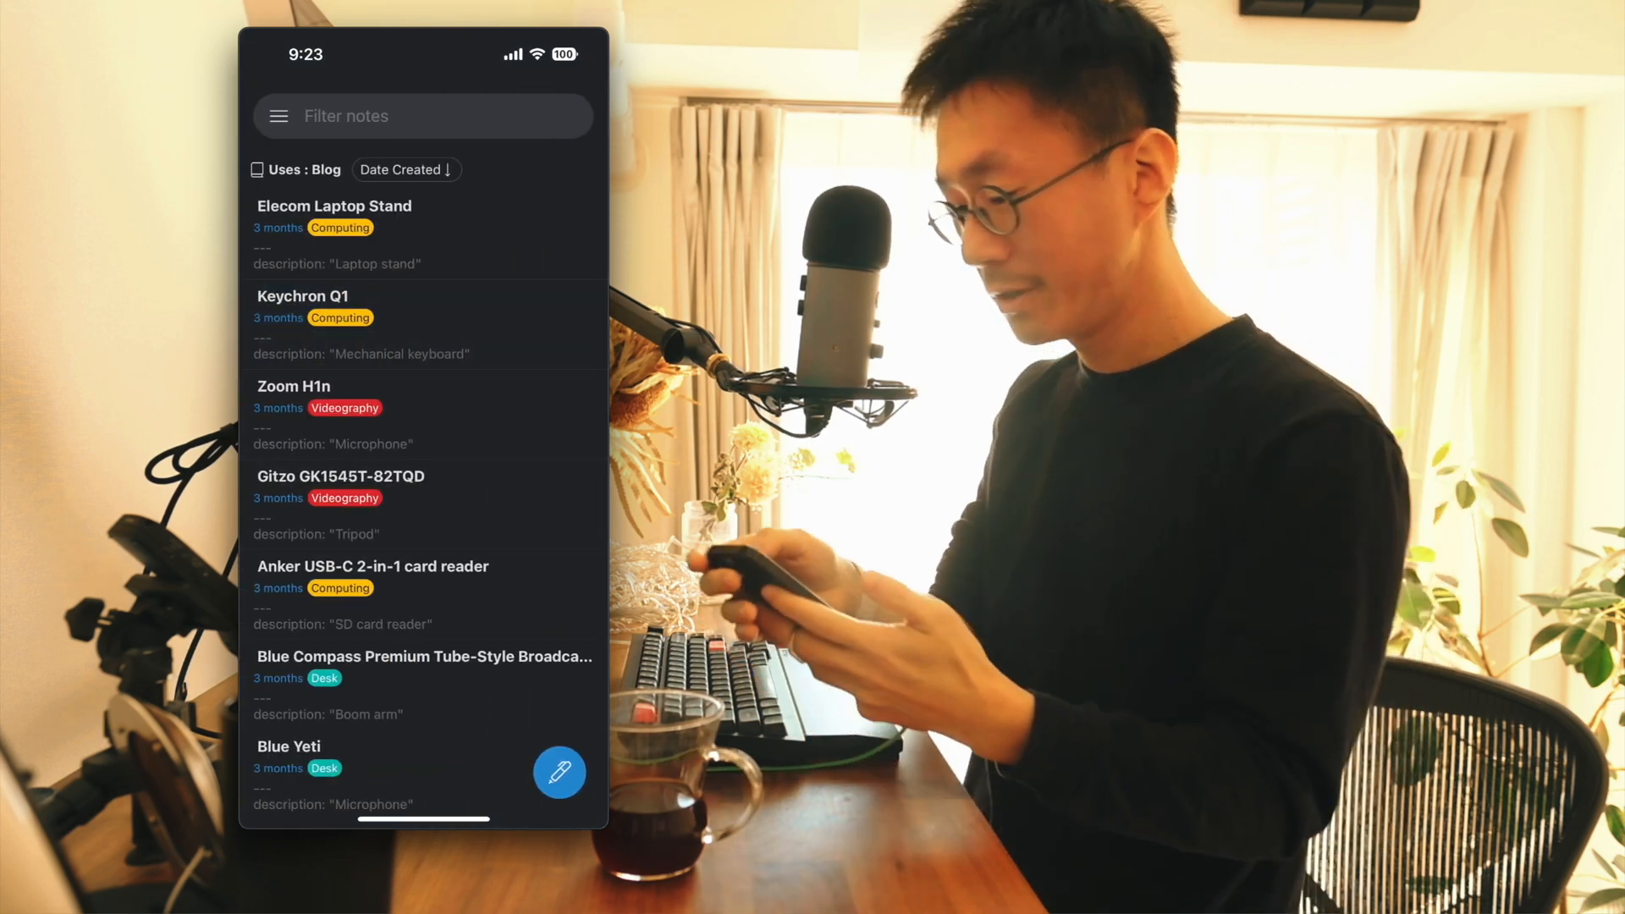
{"action": "left_click", "coordinate": [415, 115]}
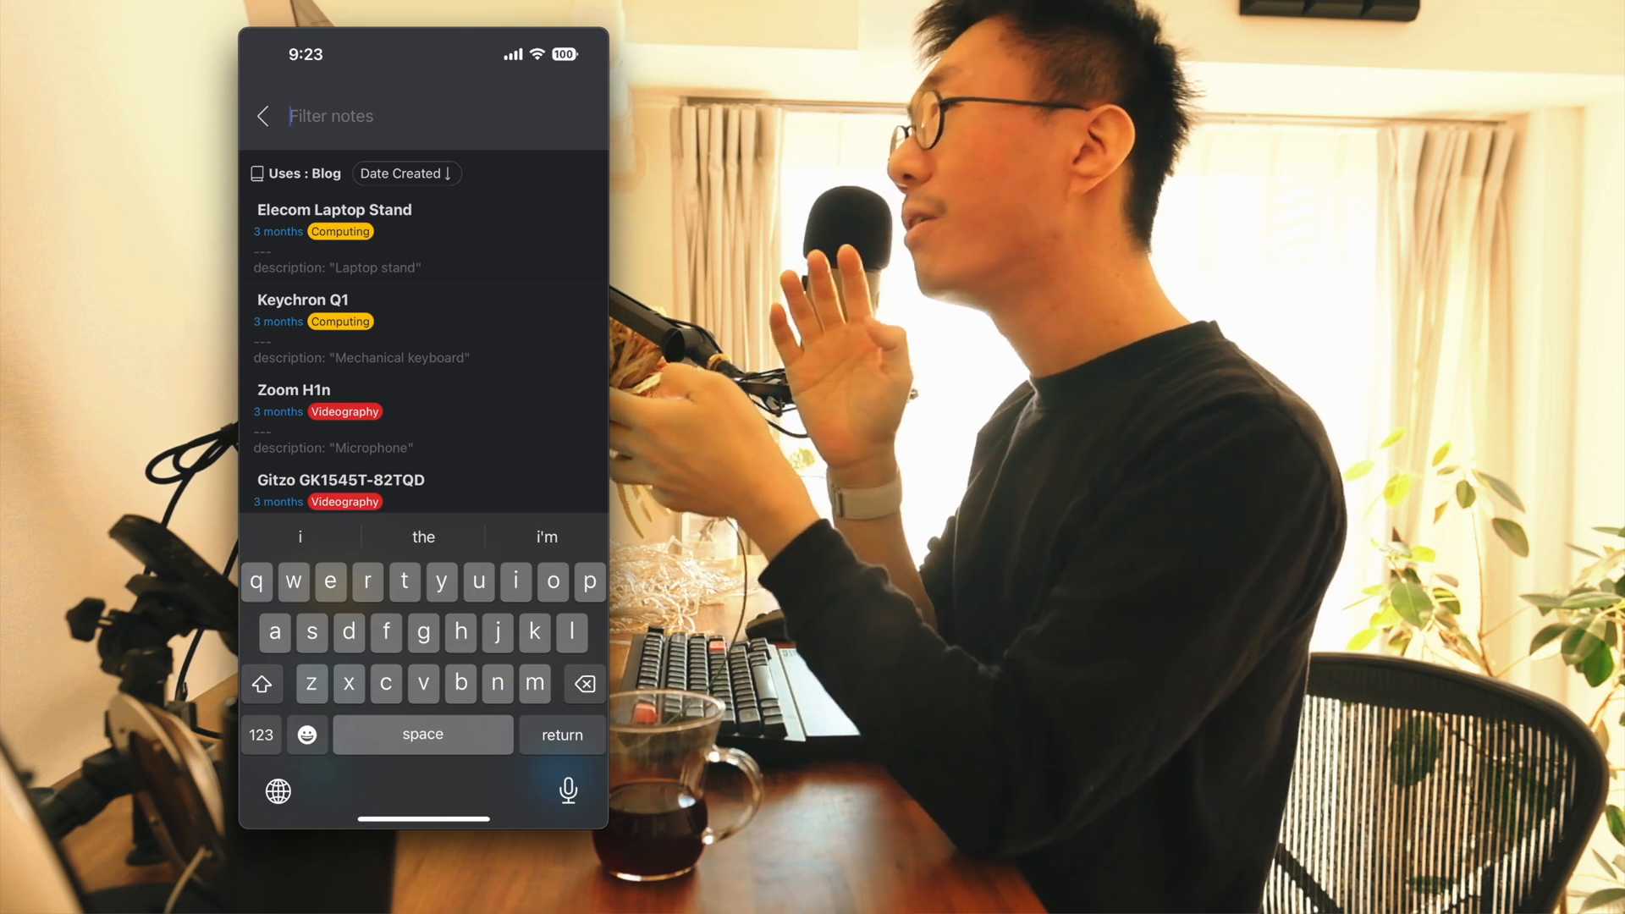
{"action": "type", "text": "t"}
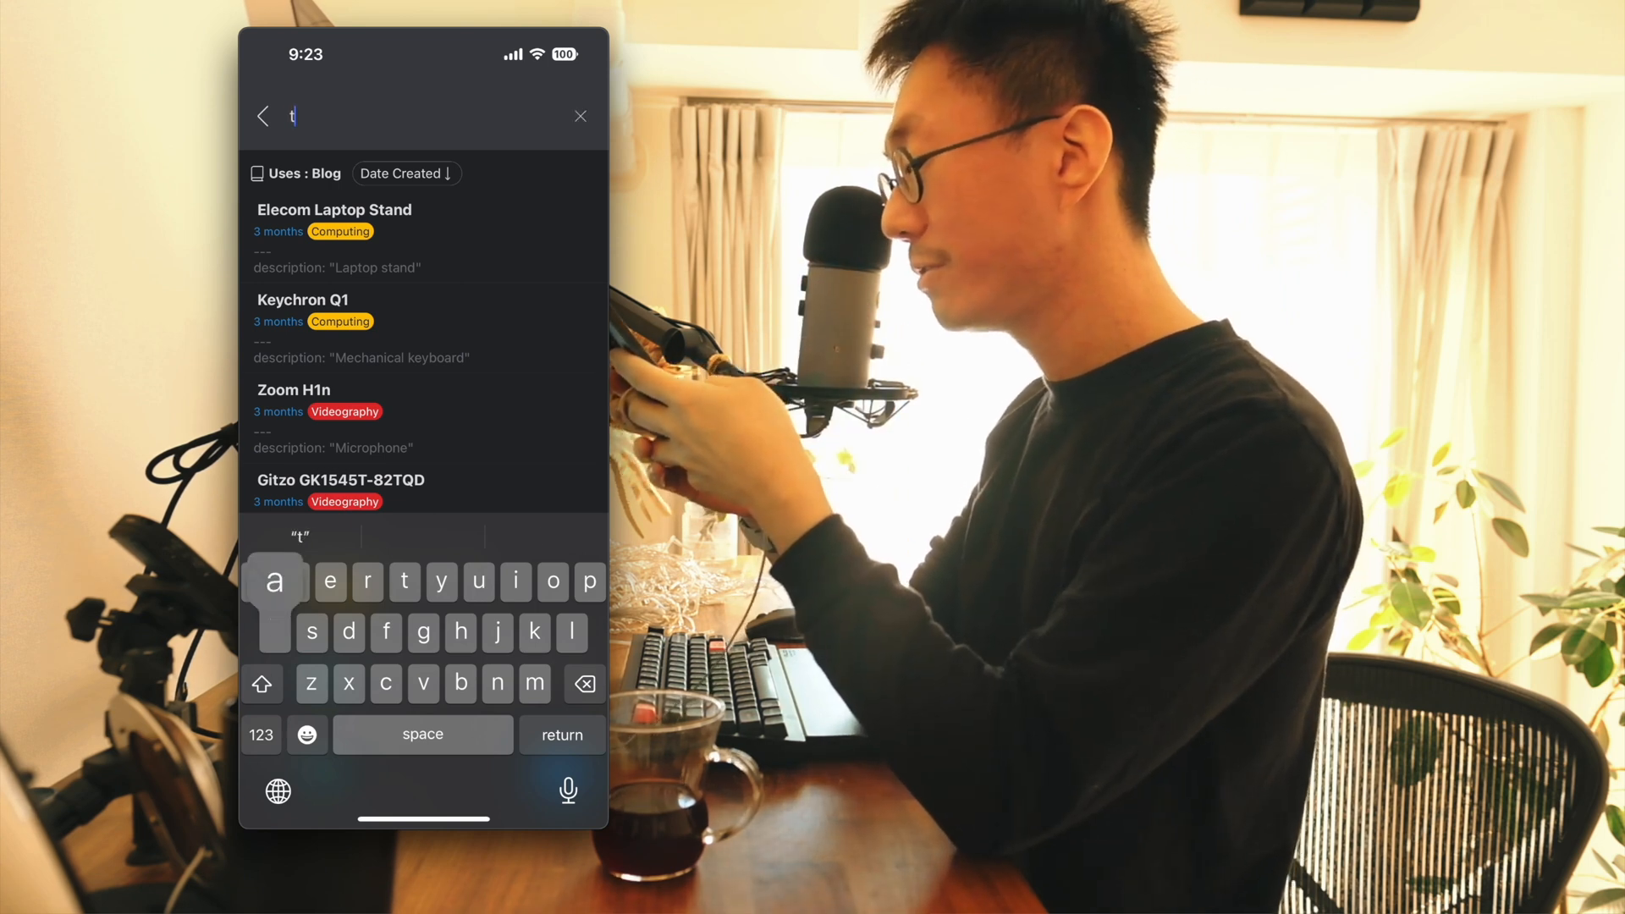
{"action": "type", "text": "ag:Desk"}
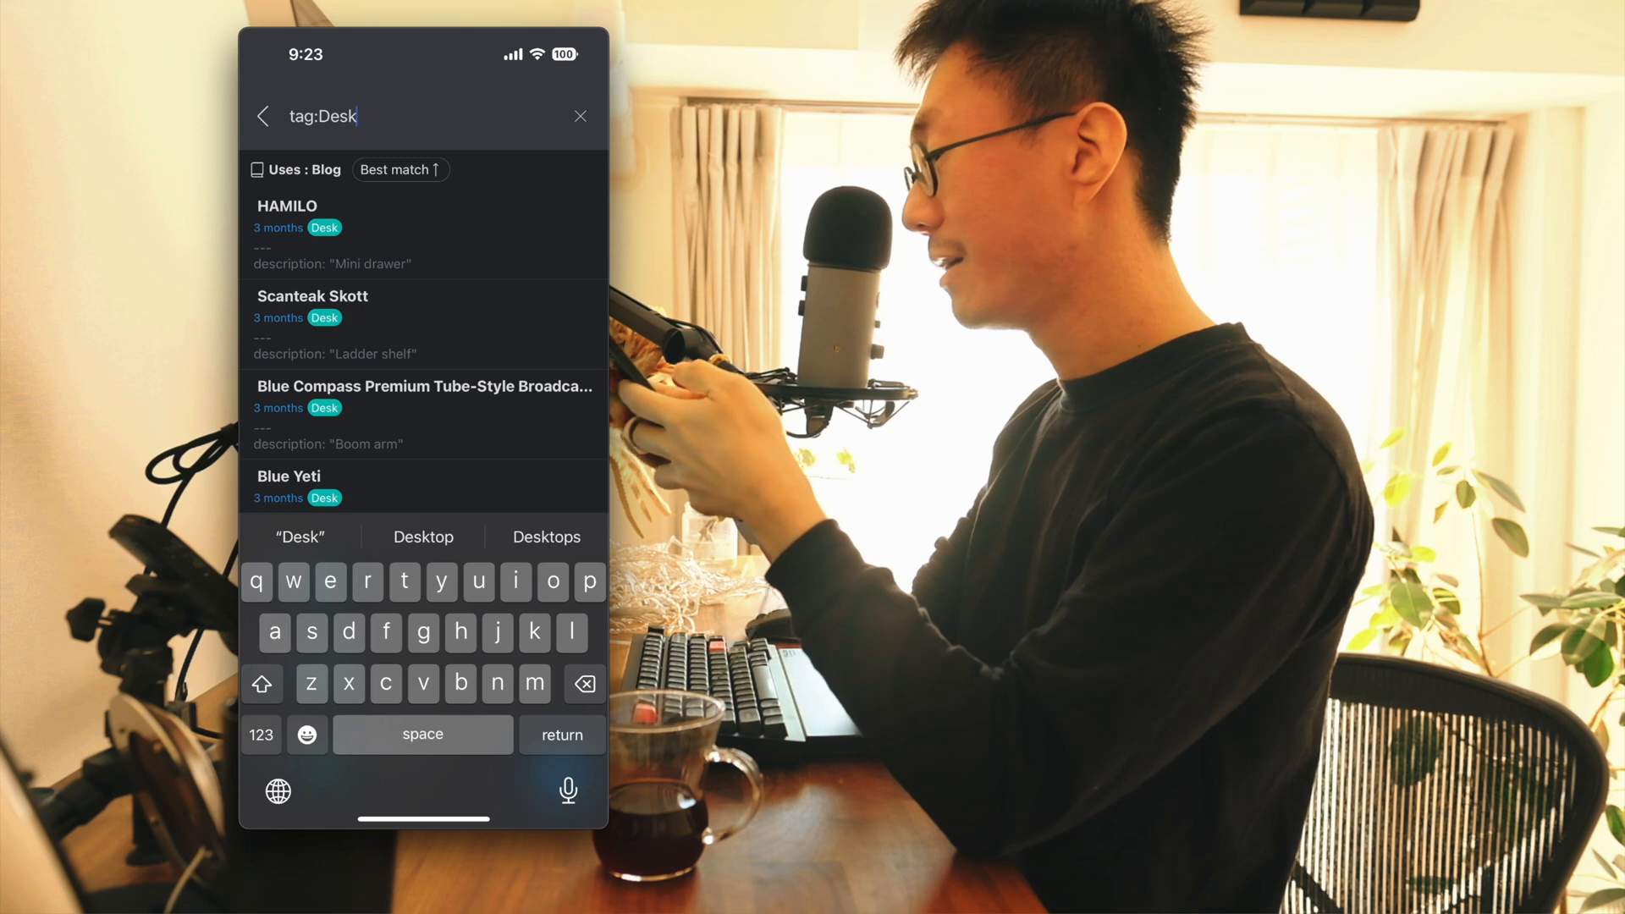
{"action": "left_click", "coordinate": [581, 115]}
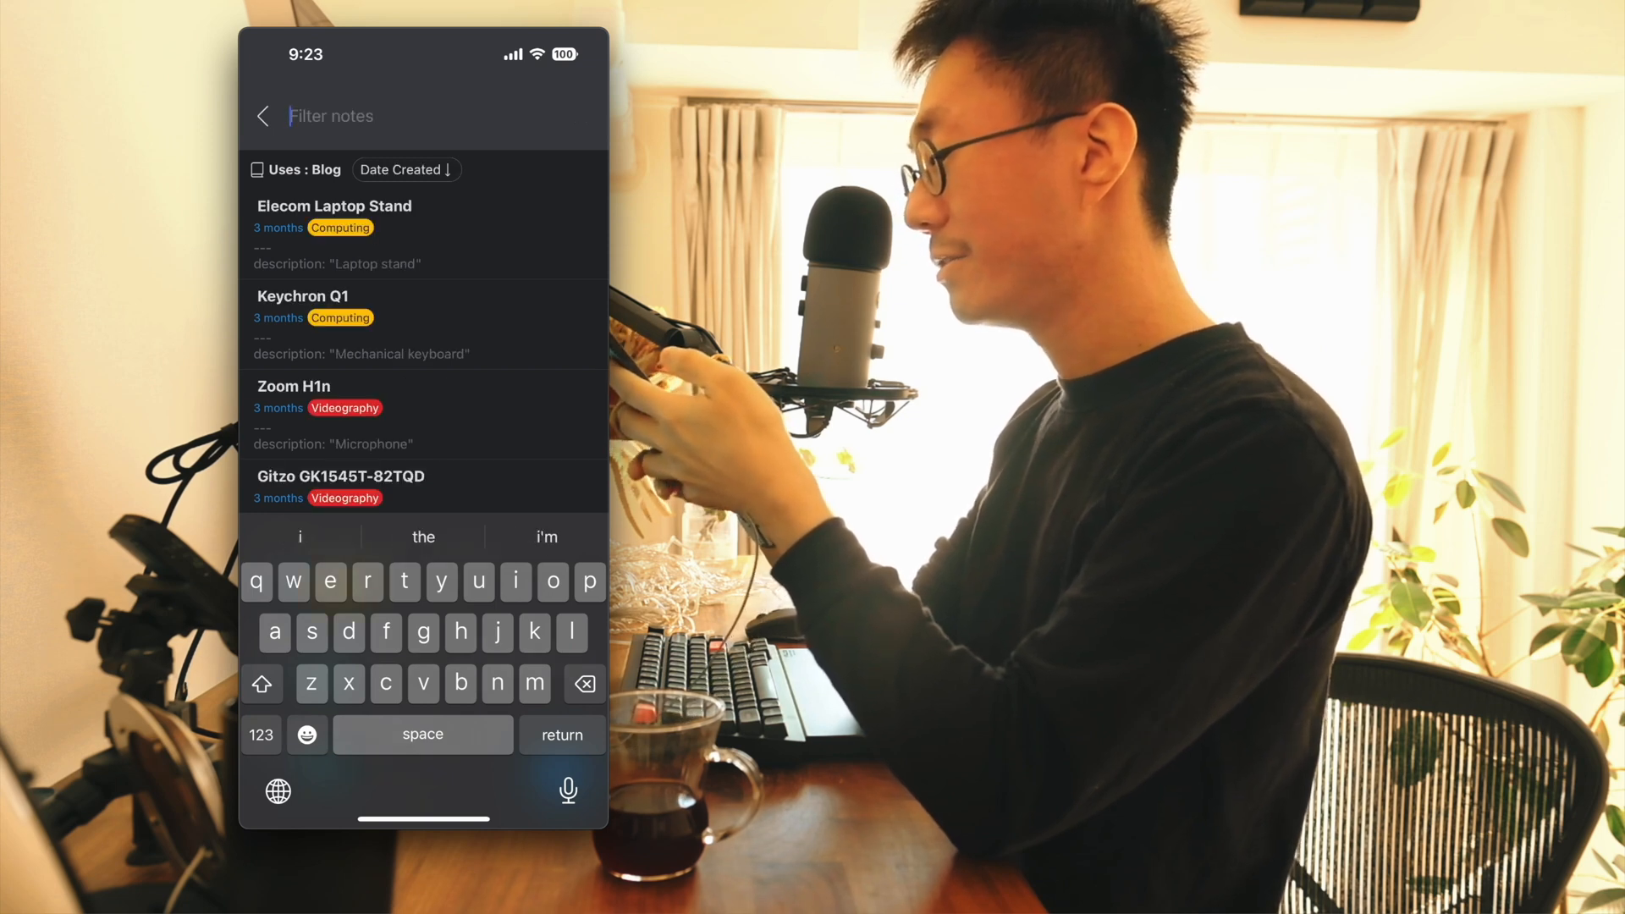
- Filter by the Videography keyword, clear it, then narrow to the Elecom Laptop Stand note with 'elec'
{"action": "type", "text": "computing"}
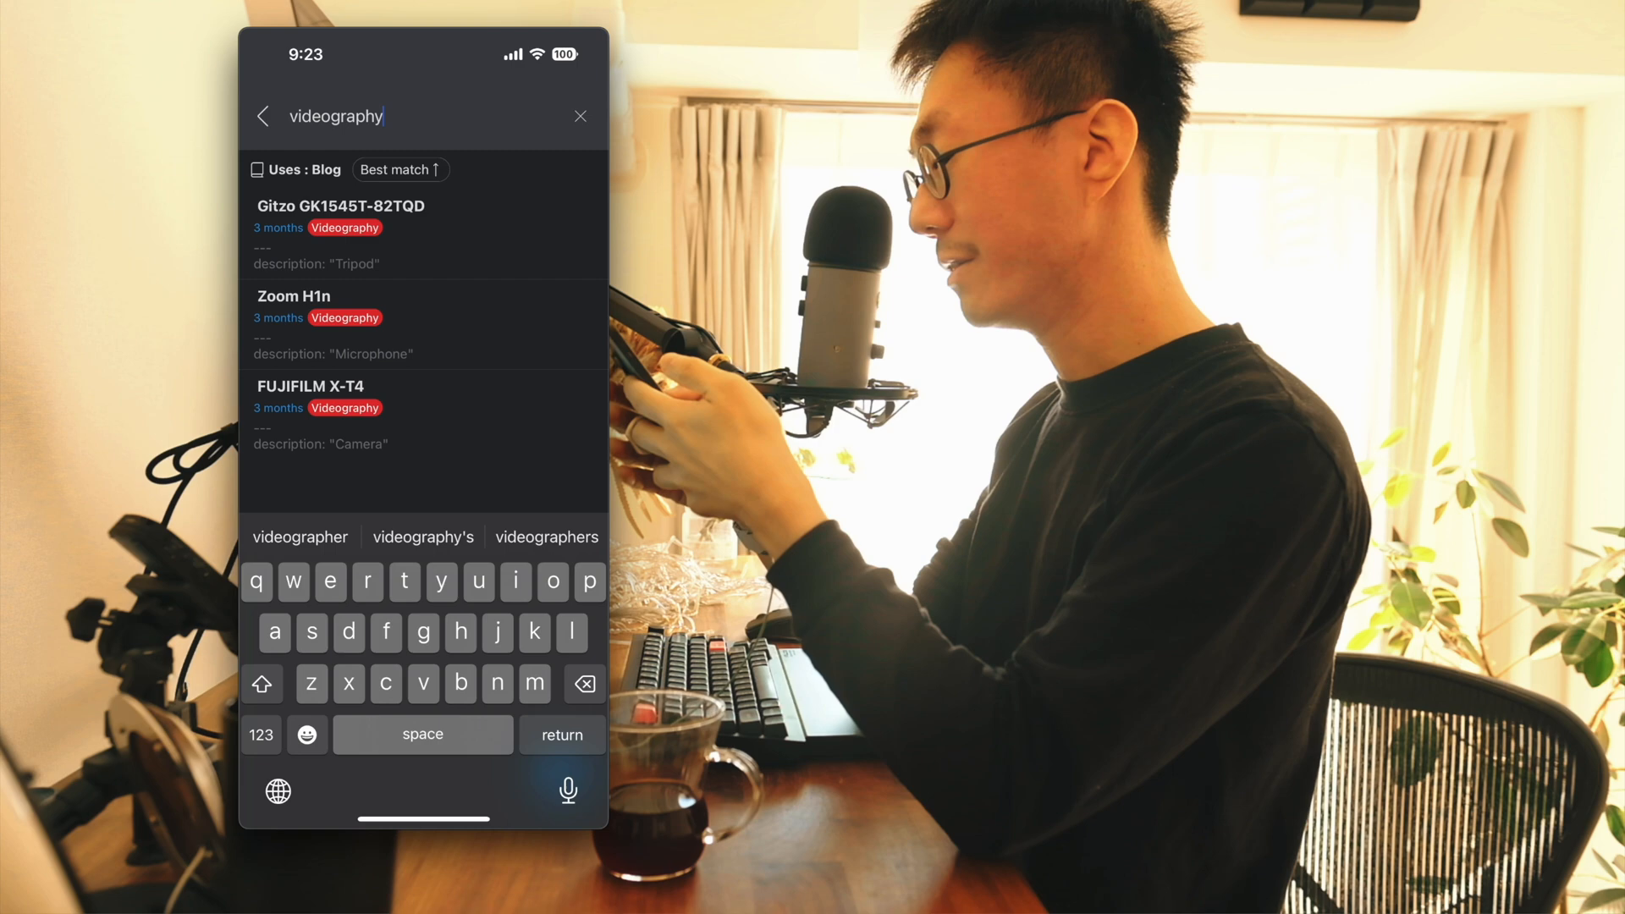
{"action": "left_click", "coordinate": [579, 116]}
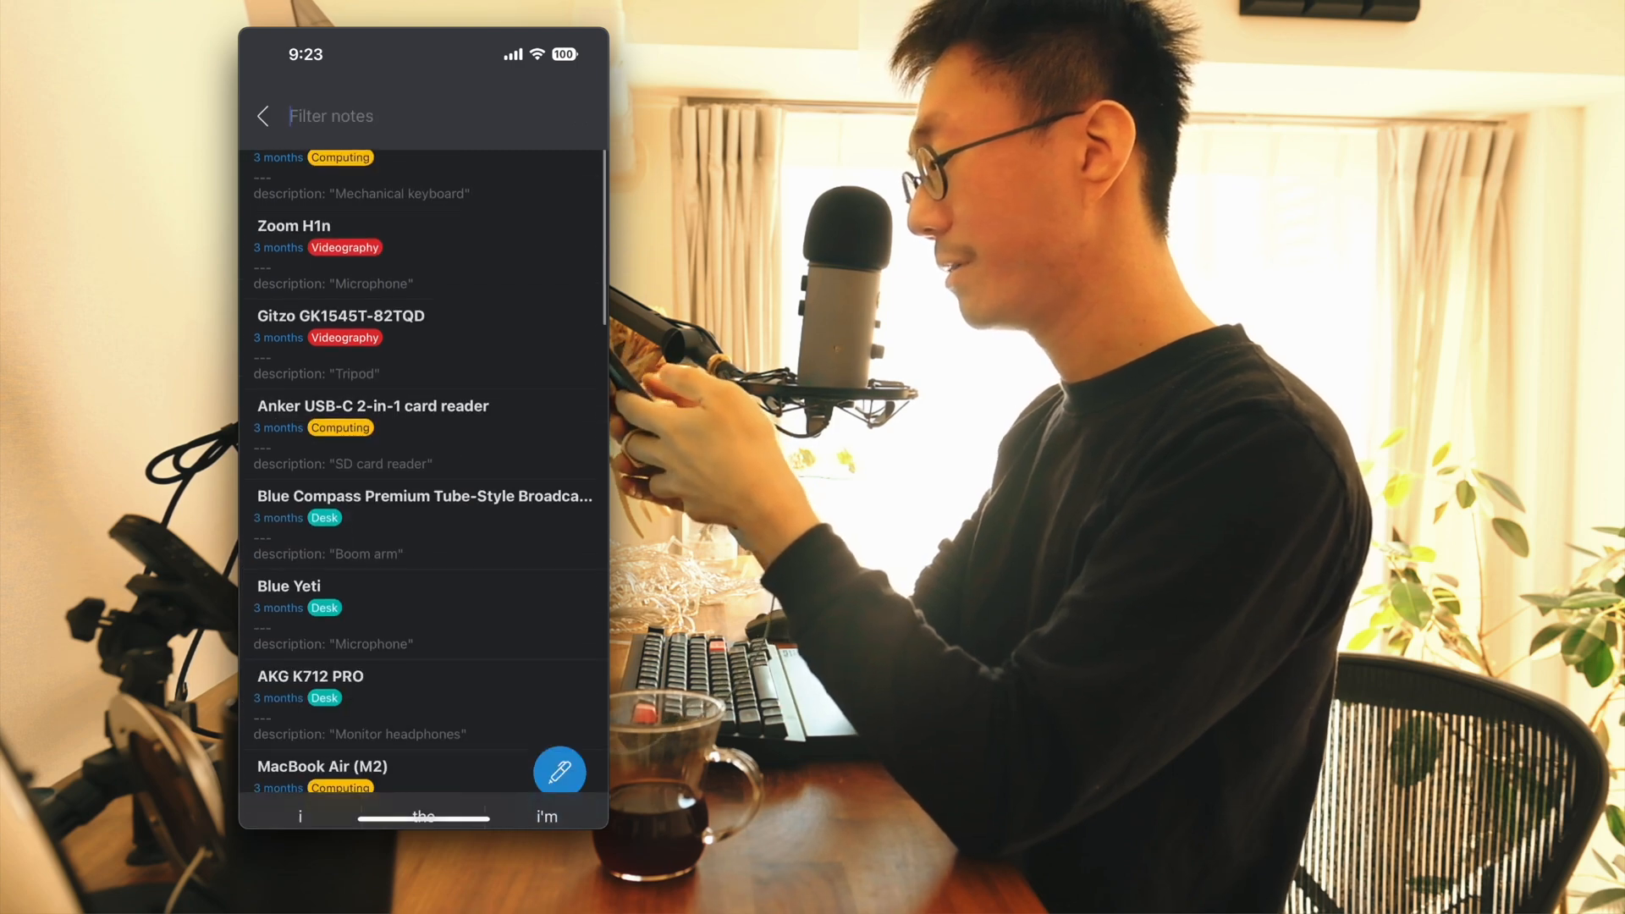
{"action": "scroll", "scroll_direction": "down", "scroll_amount": 3}
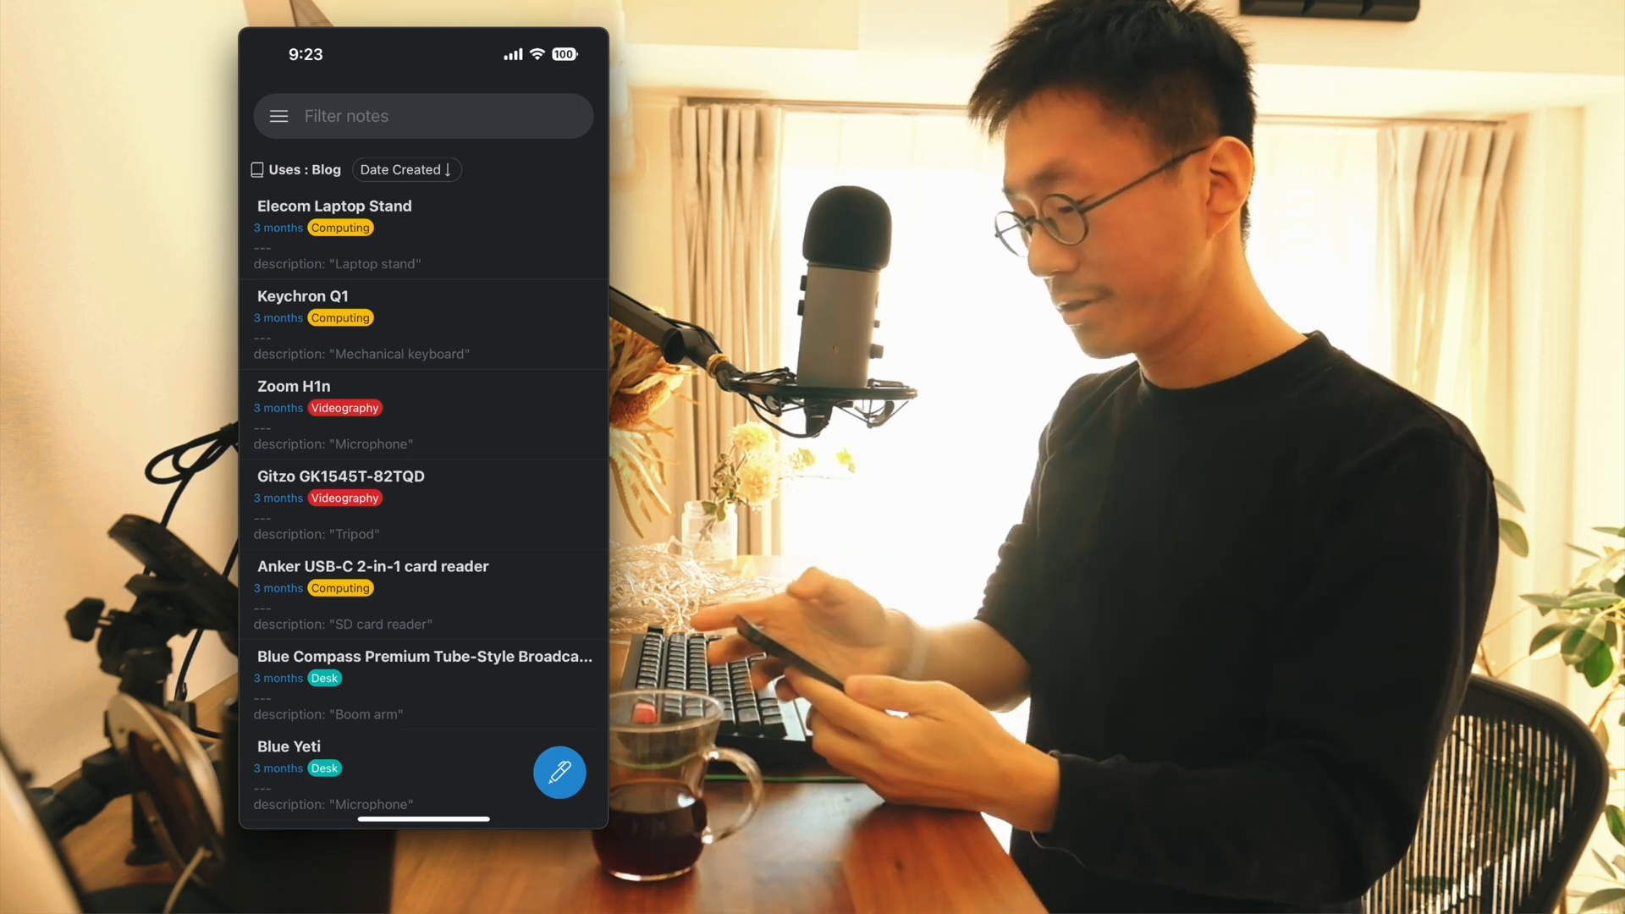
{"action": "left_click", "coordinate": [423, 116]}
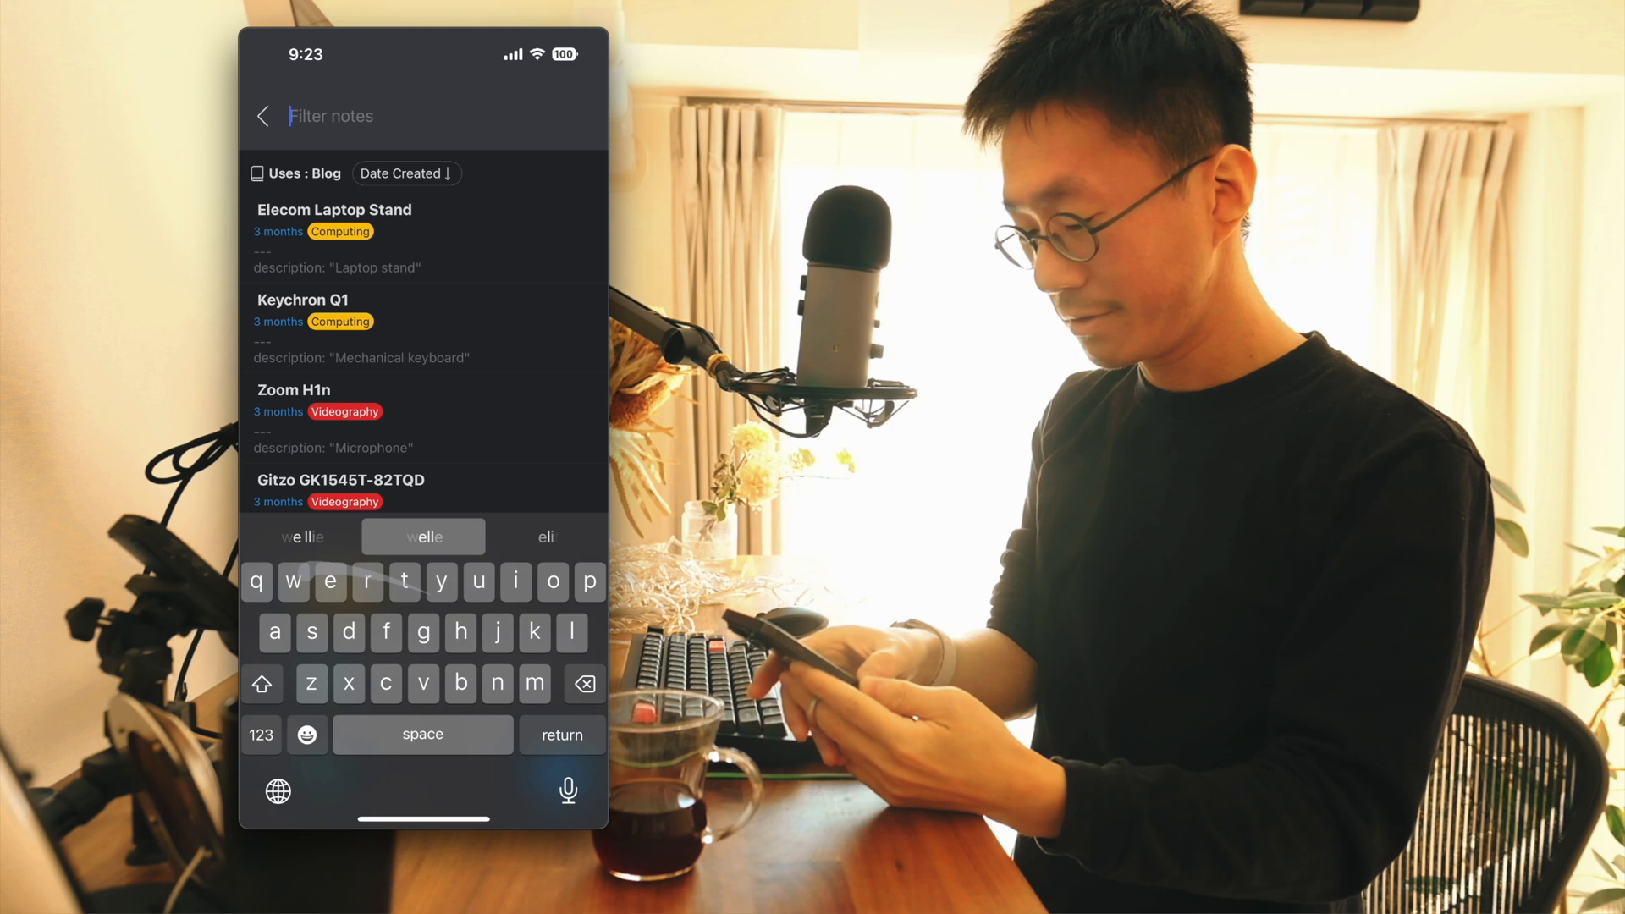
{"action": "type", "text": "election"}
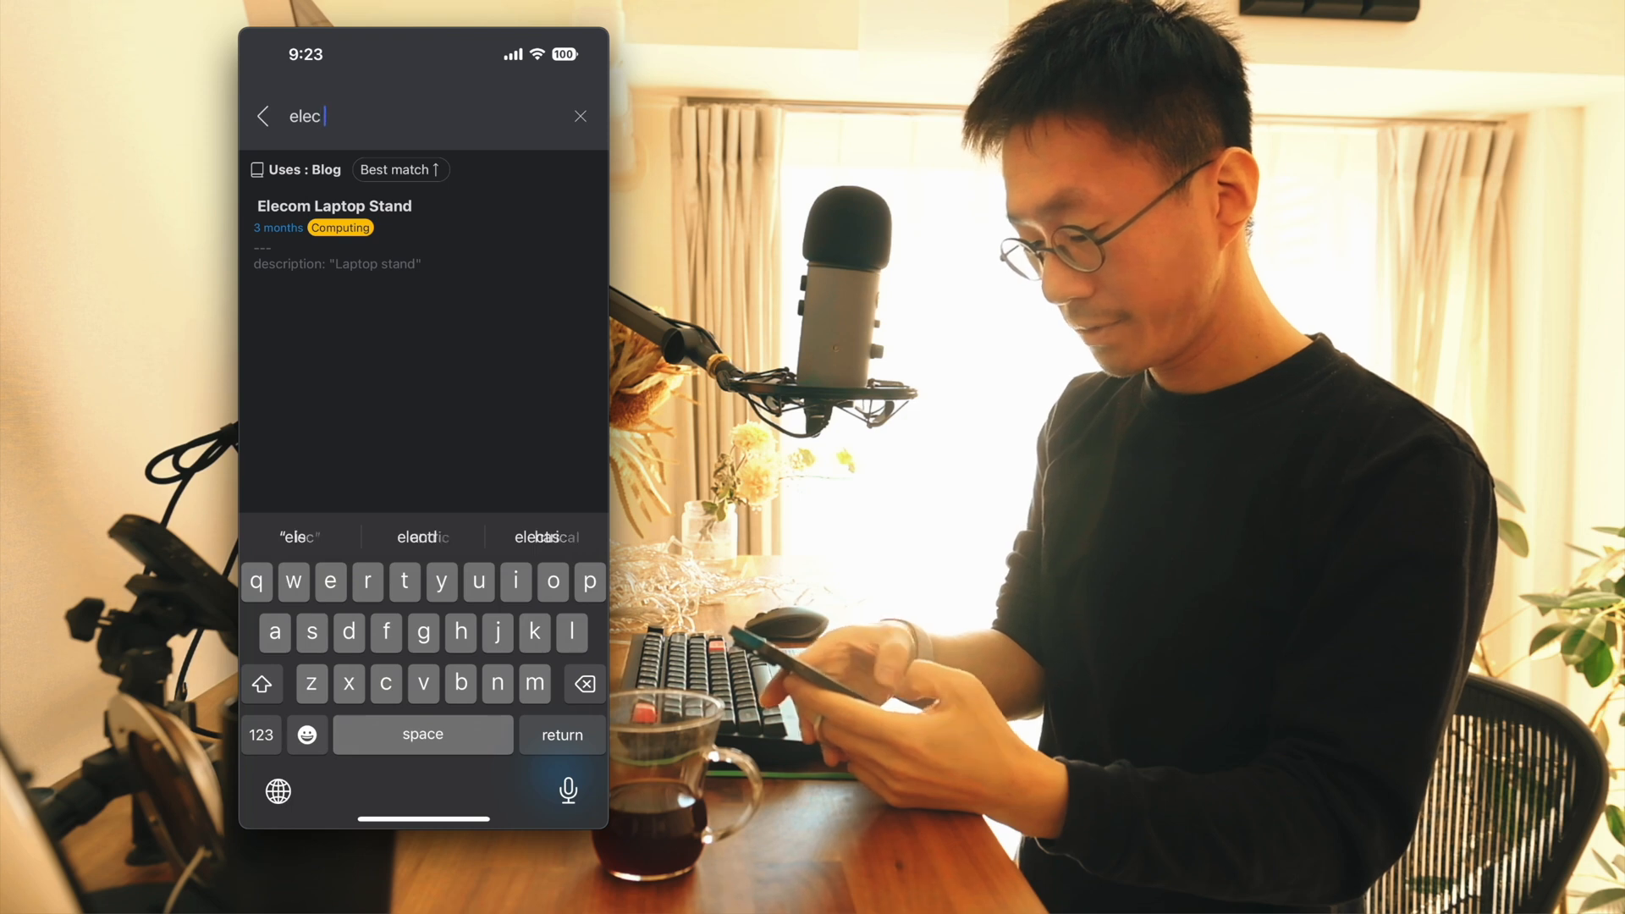
{"action": "type", "text": "comp"}
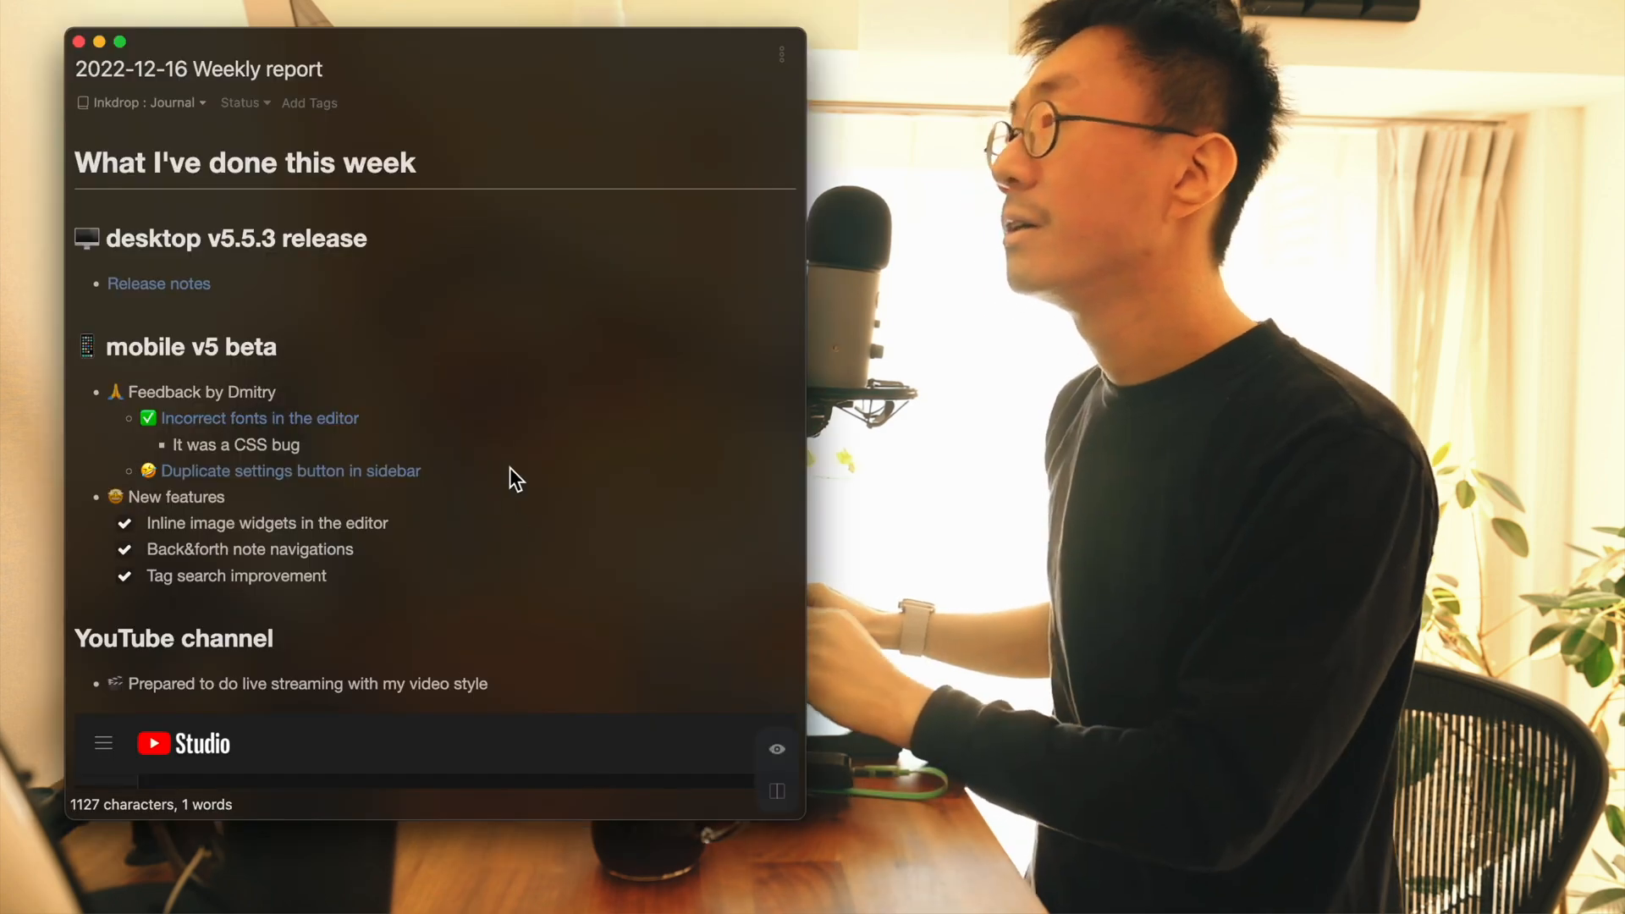
{"action": "scroll", "scroll_direction": "down", "scroll_amount": 3}
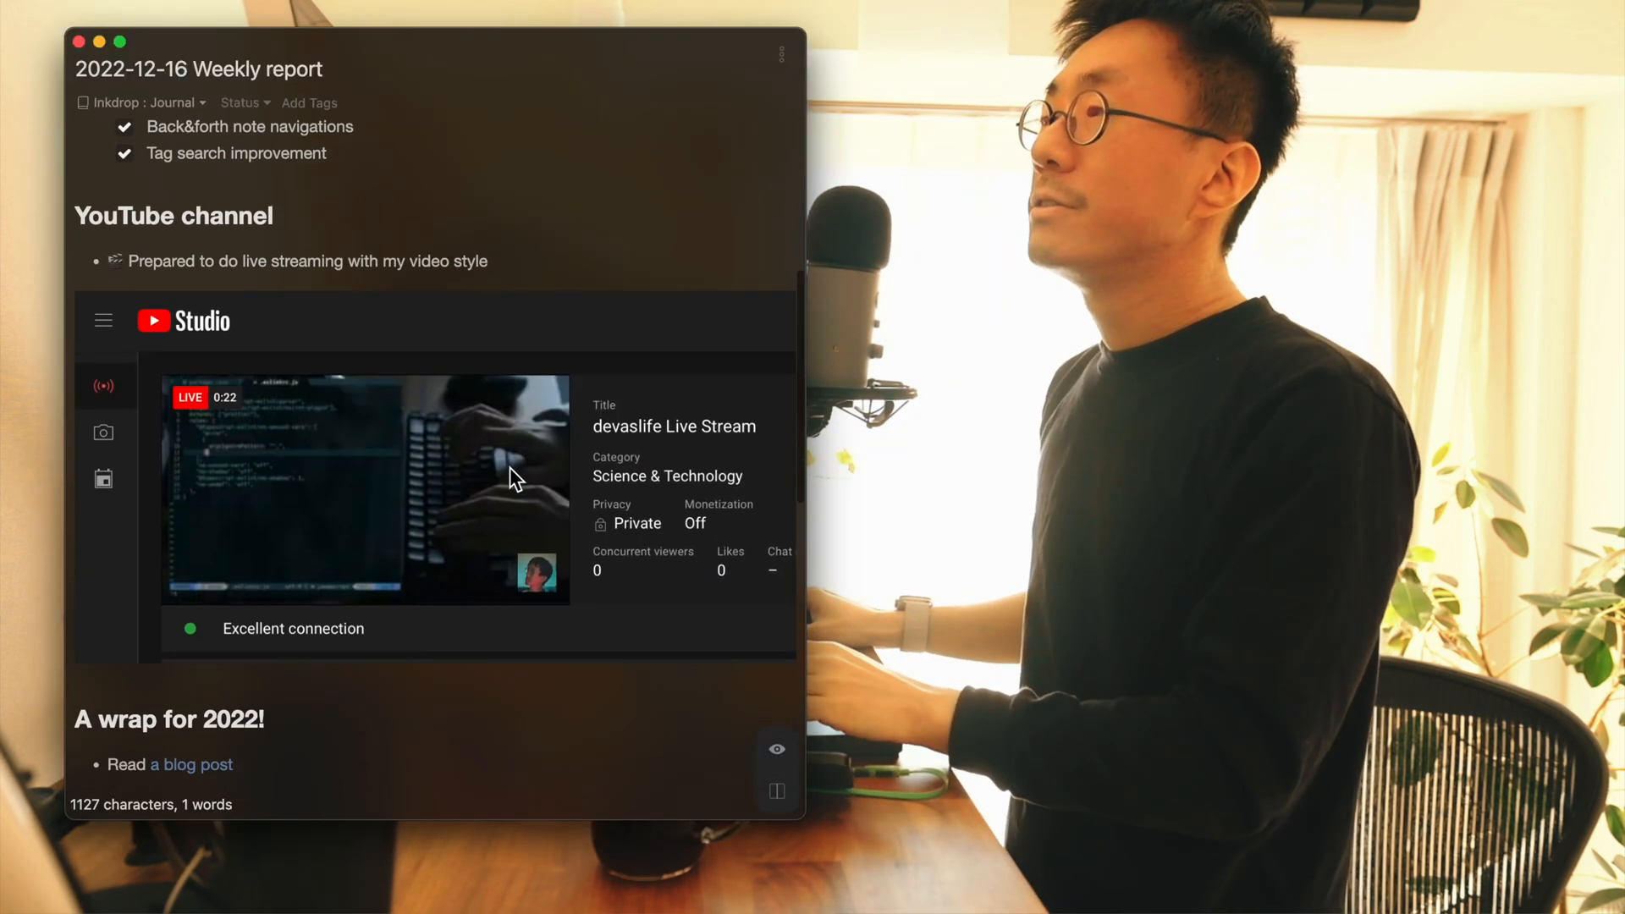
{"action": "scroll", "scroll_direction": "up", "scroll_amount": 3}
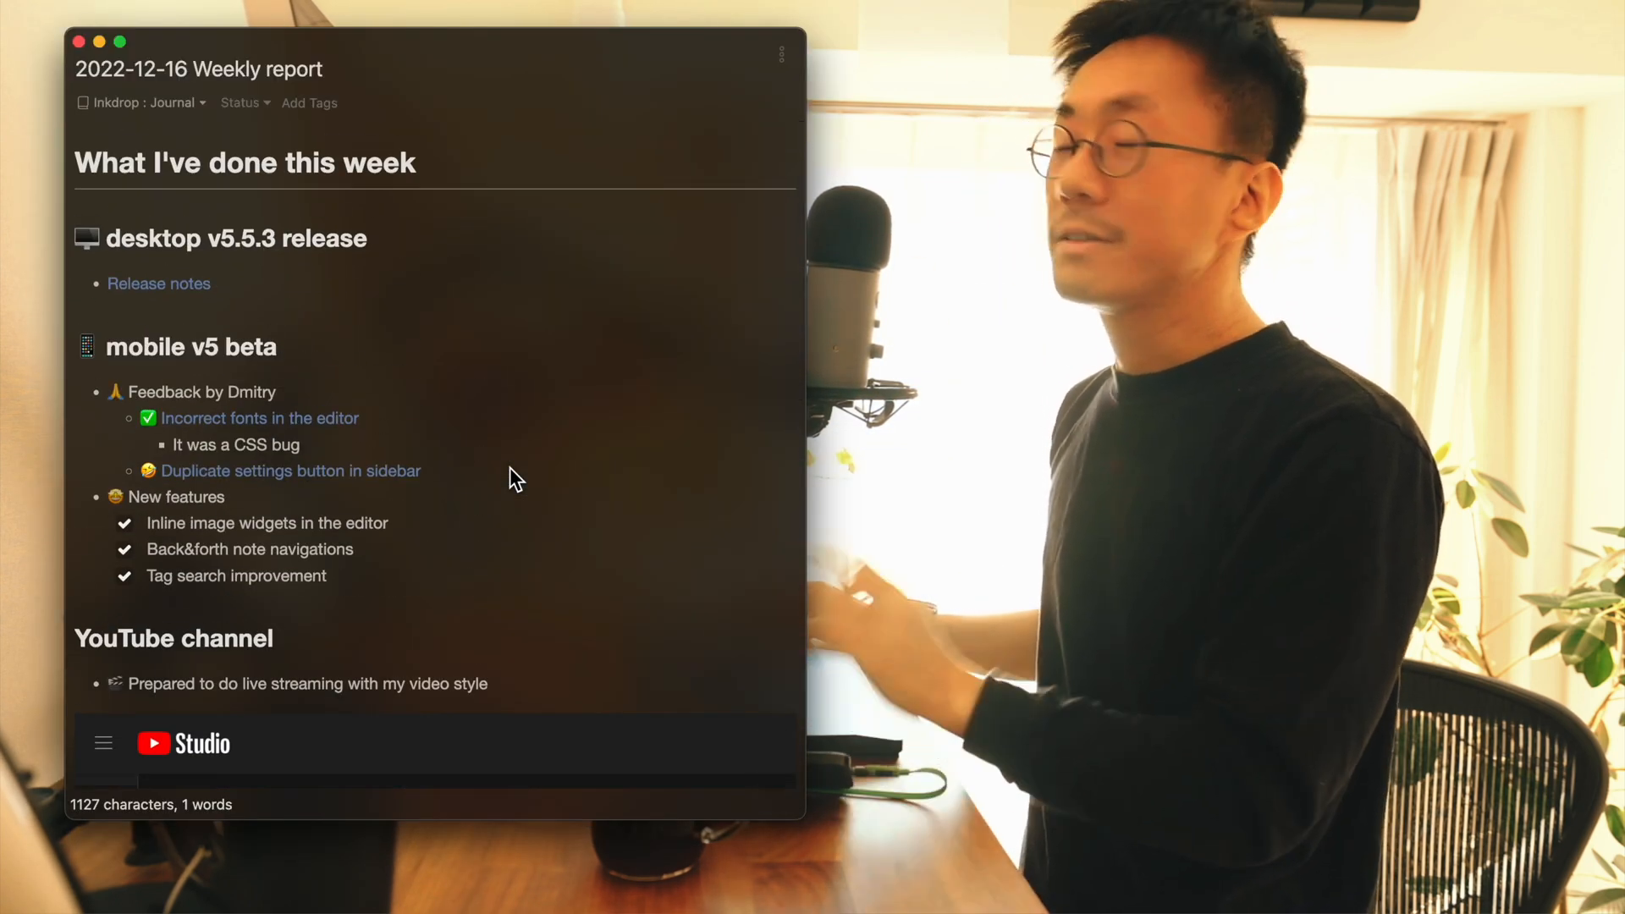
{"action": "scroll", "scroll_direction": "down", "scroll_amount": 3}
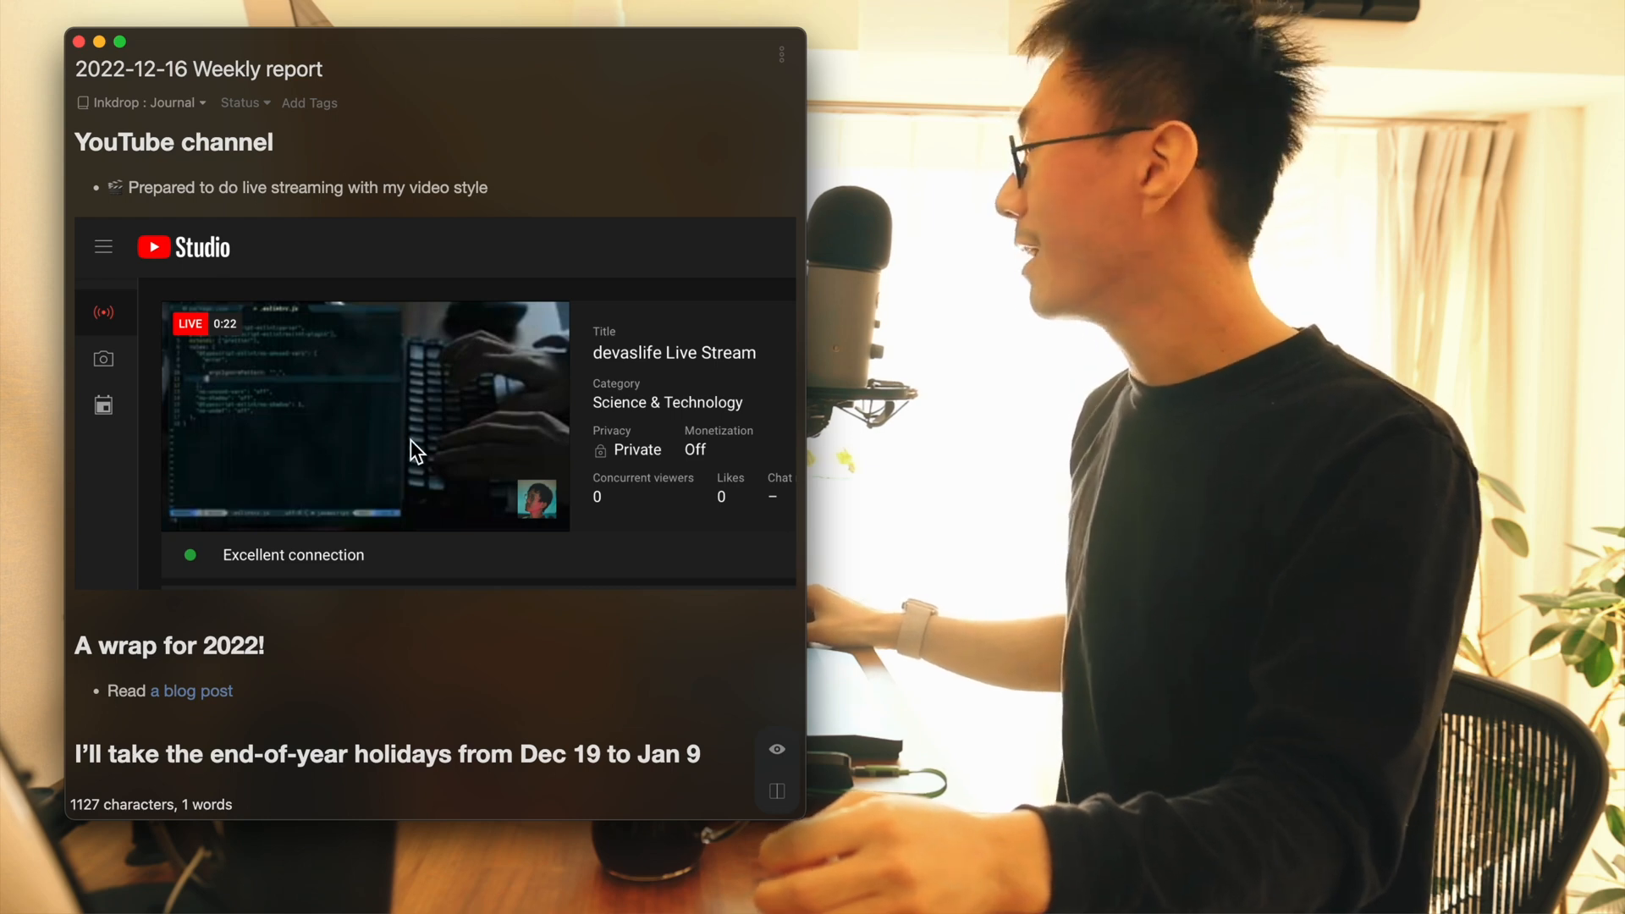
{"action": "mouse_move", "coordinate": [433, 440]}
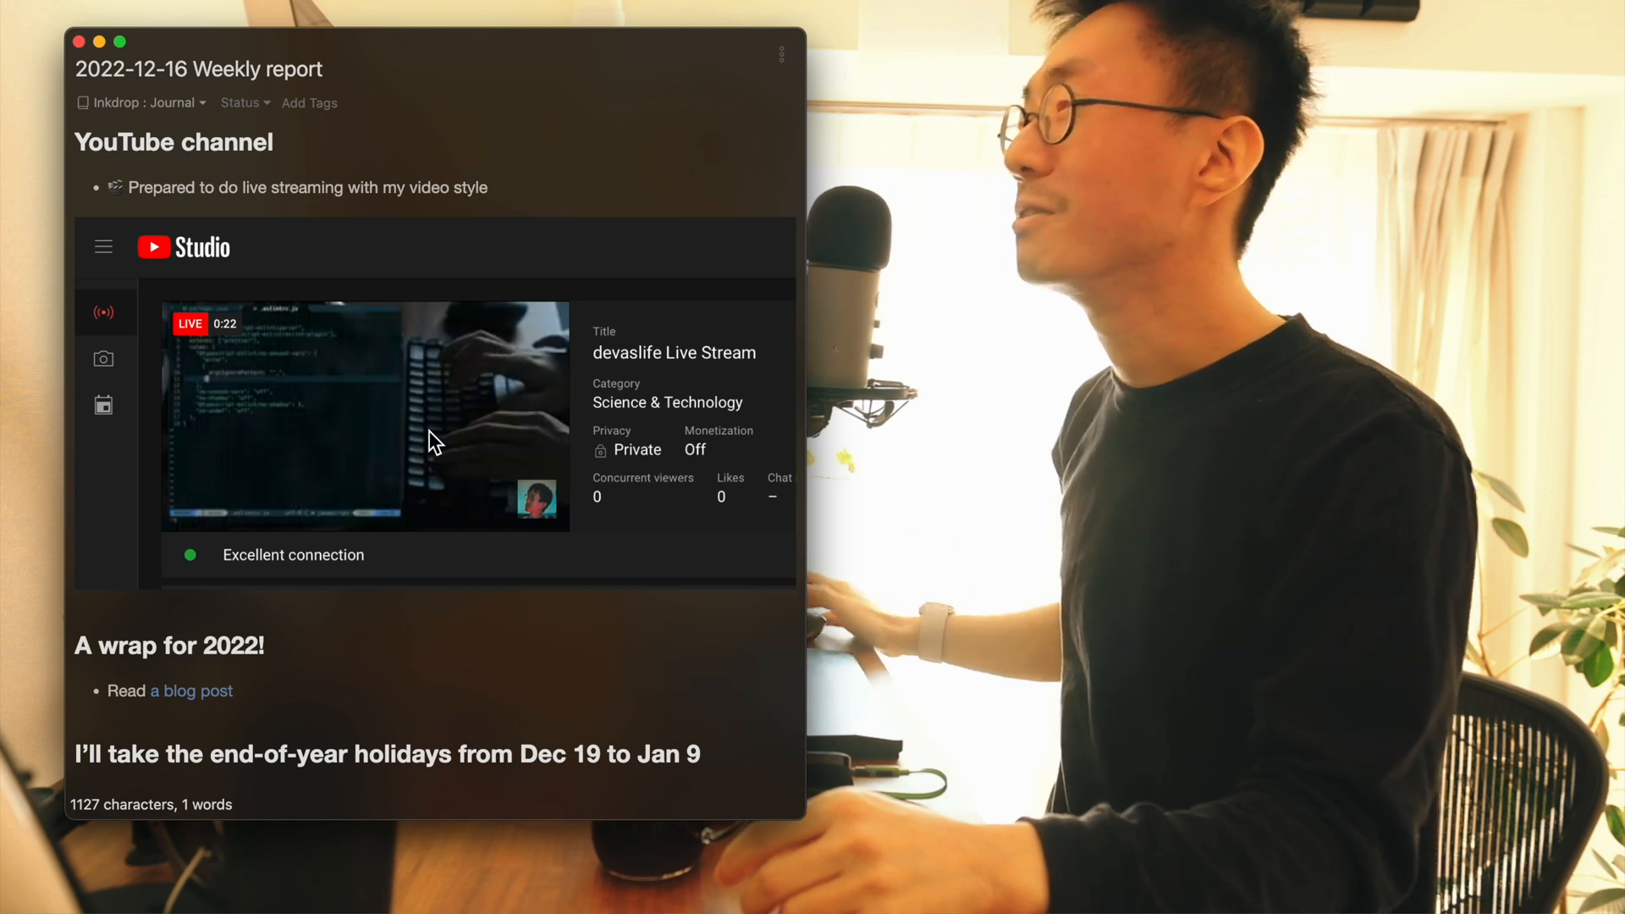
{"action": "scroll", "scroll_direction": "down", "scroll_amount": 3}
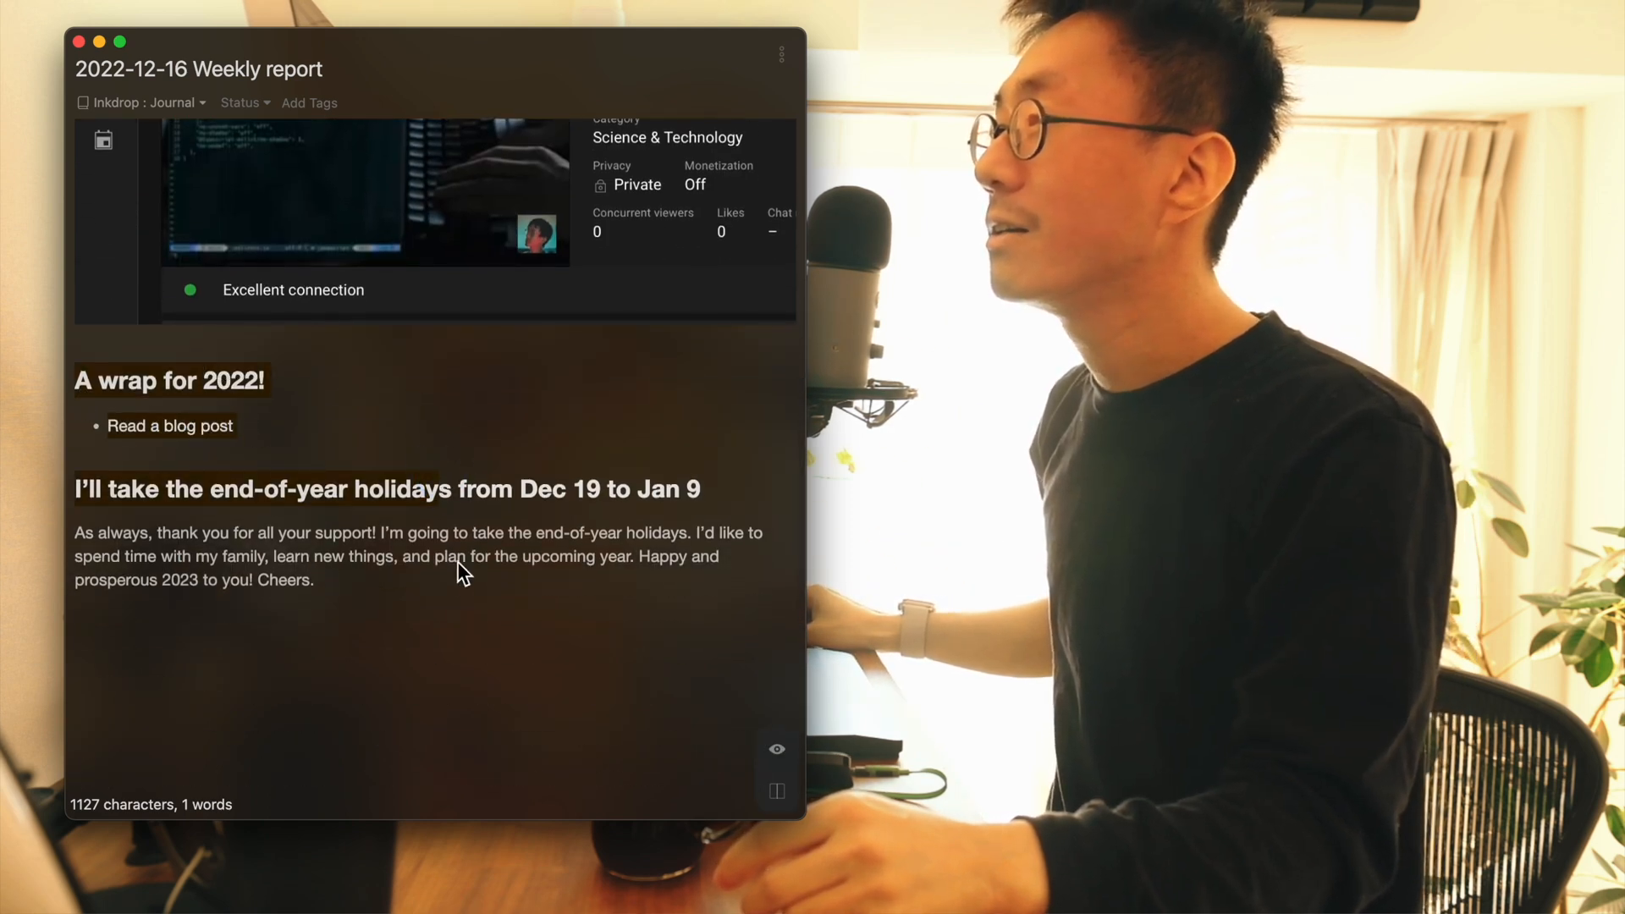
{"action": "mouse_move", "coordinate": [201, 427]}
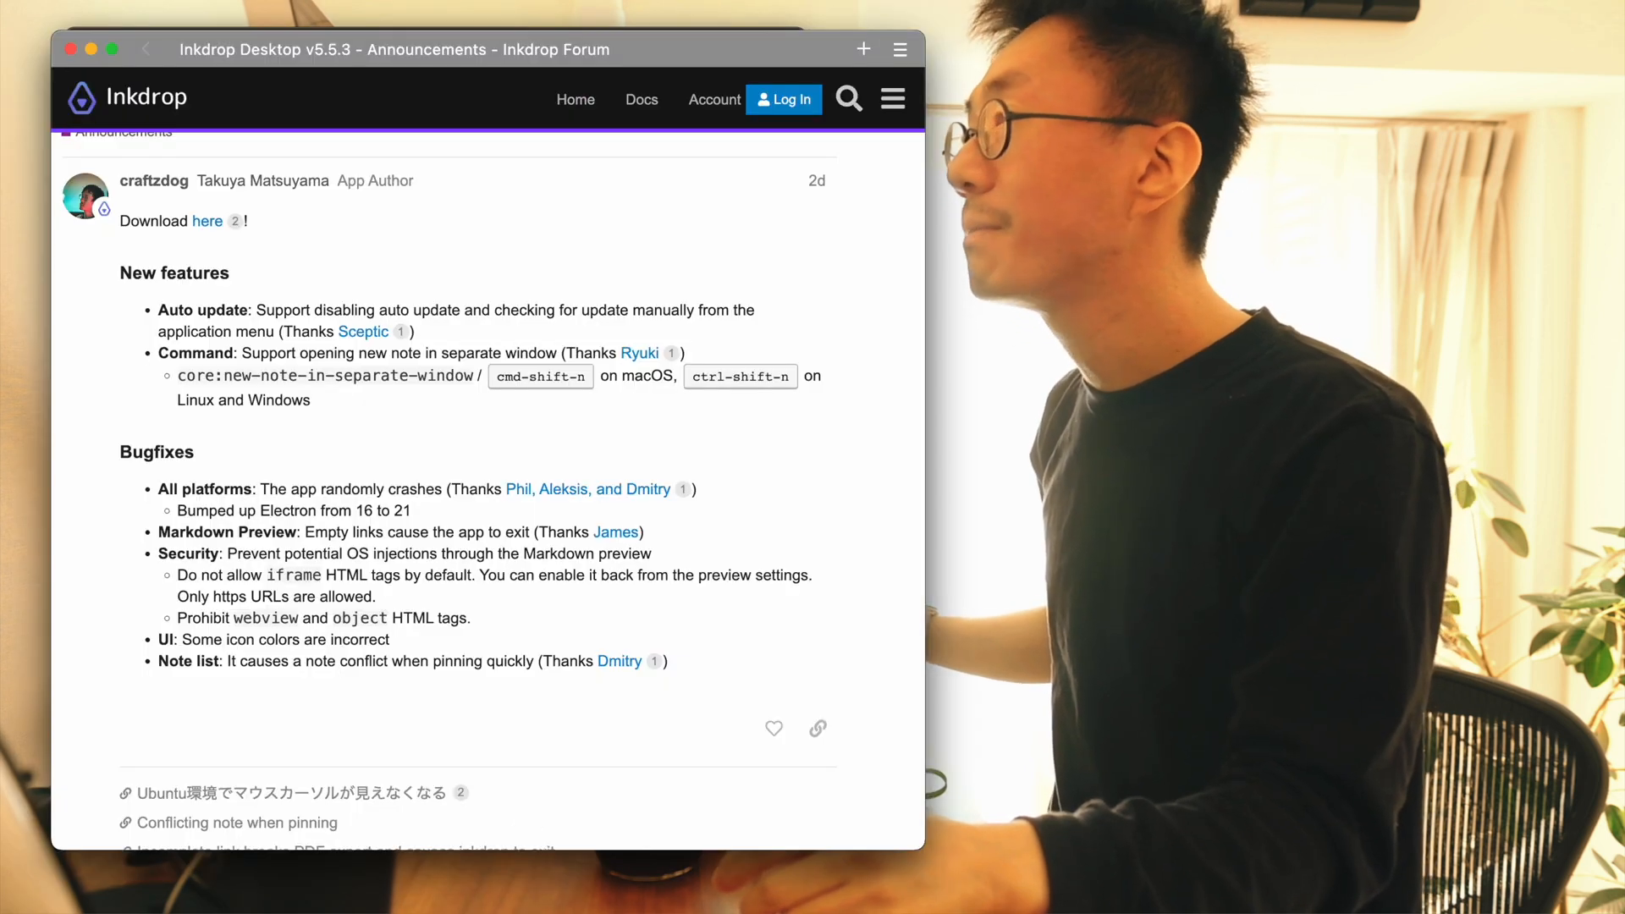
- Bring up the Medium post 'What I accomplished in 2022 as an indie developer and YouTuber' in a new tab
{"action": "left_click", "coordinate": [865, 50]}
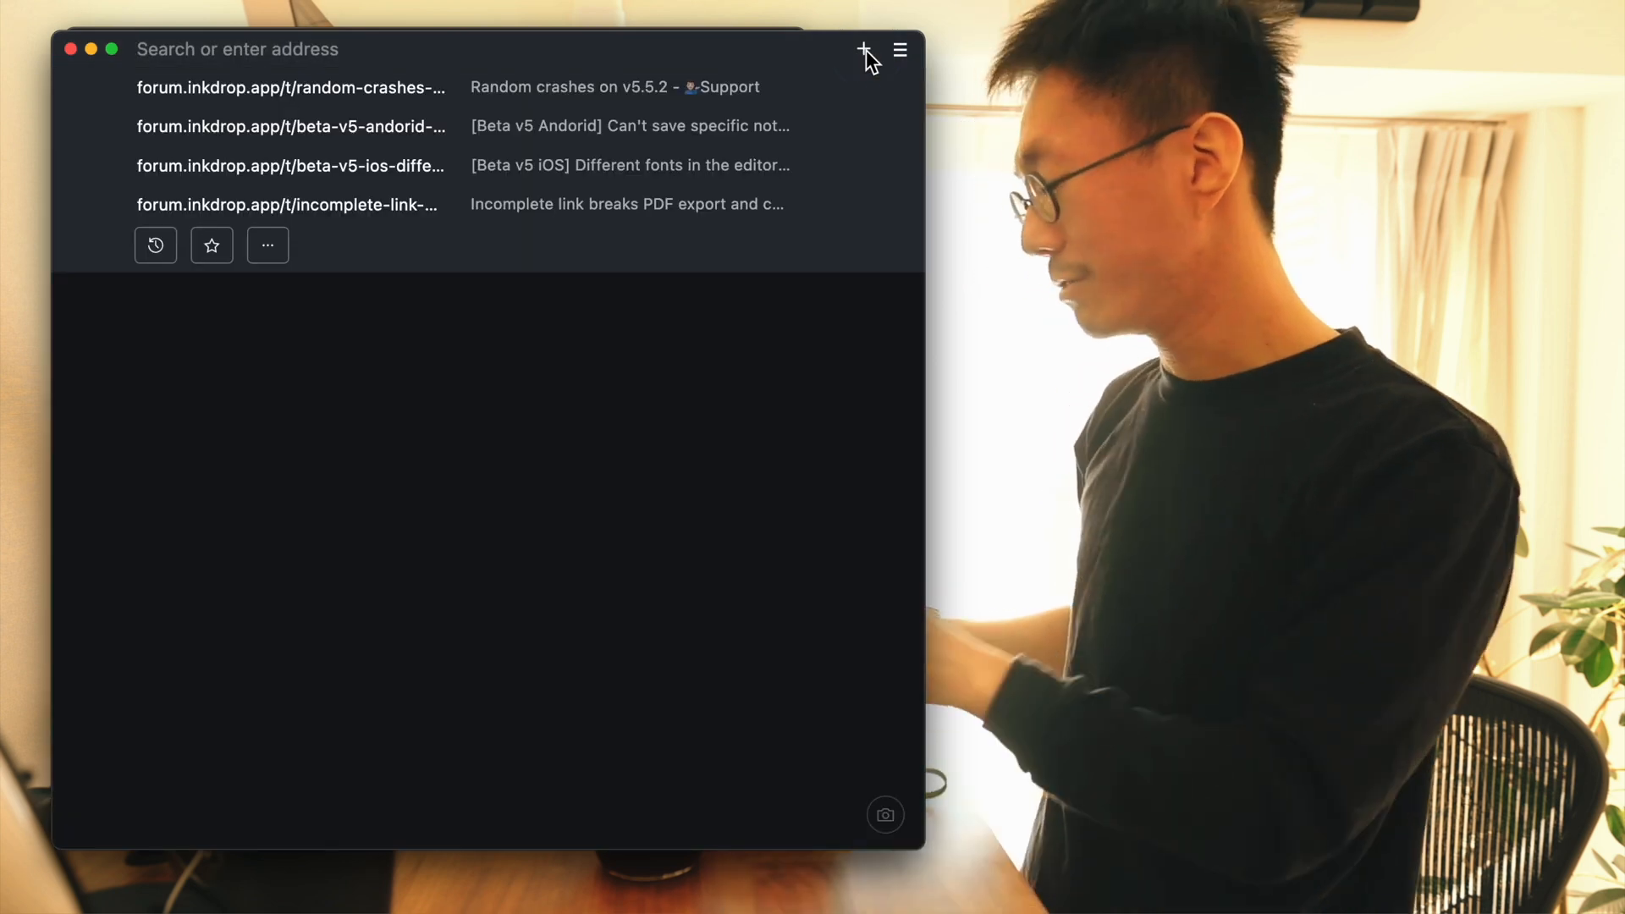
{"action": "left_click", "coordinate": [863, 49]}
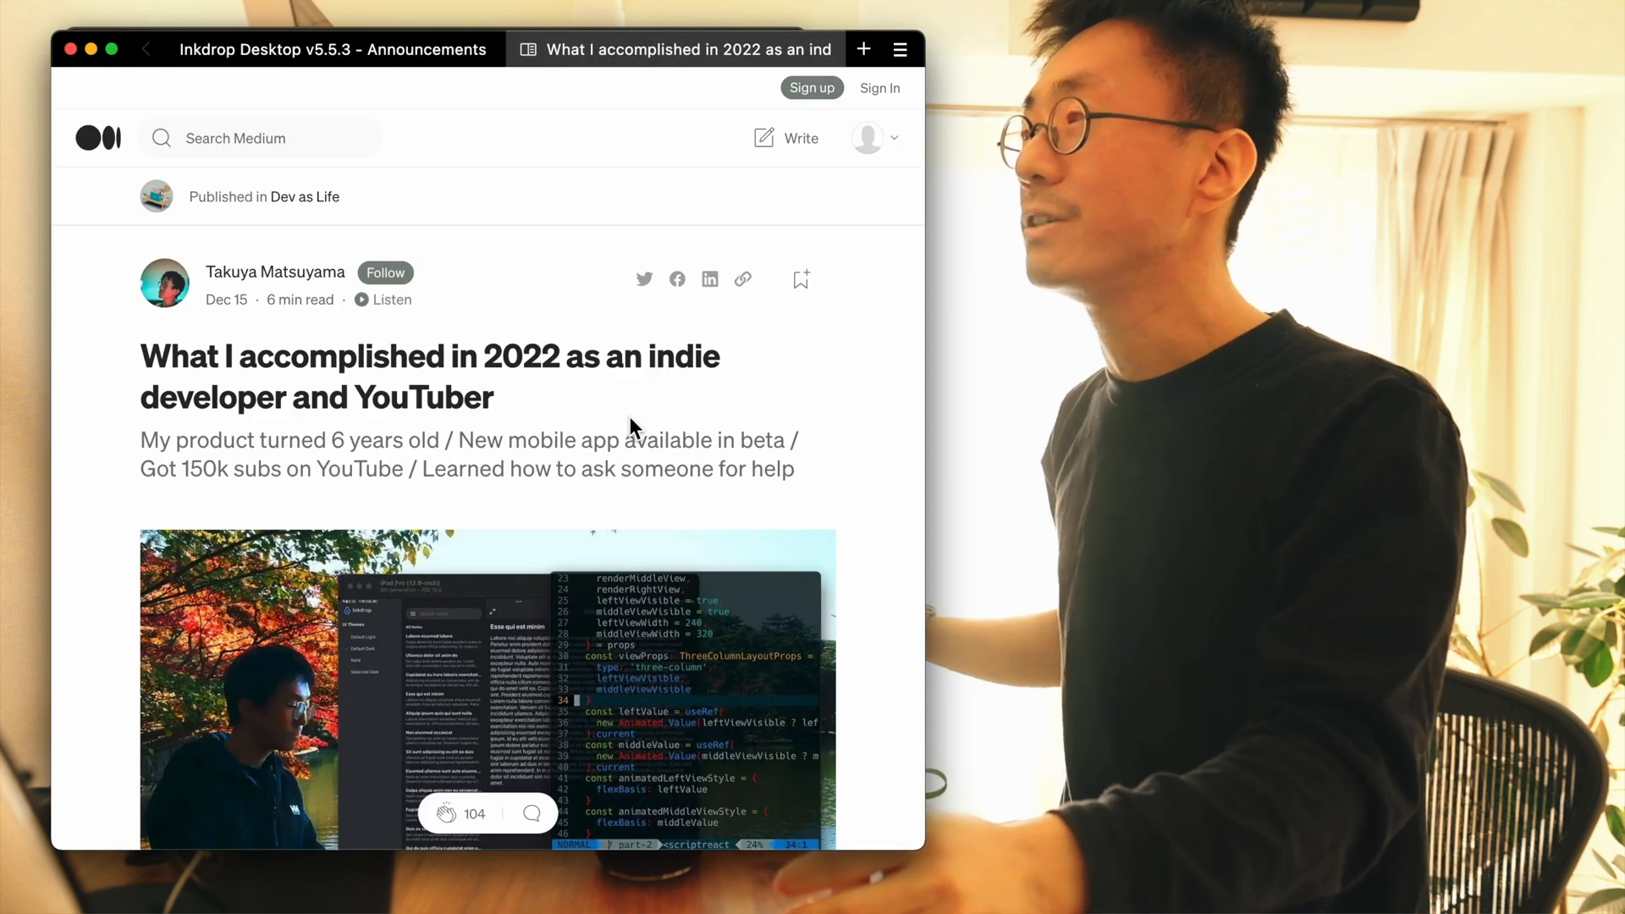
{"action": "scroll", "scroll_direction": "down", "scroll_amount": 3}
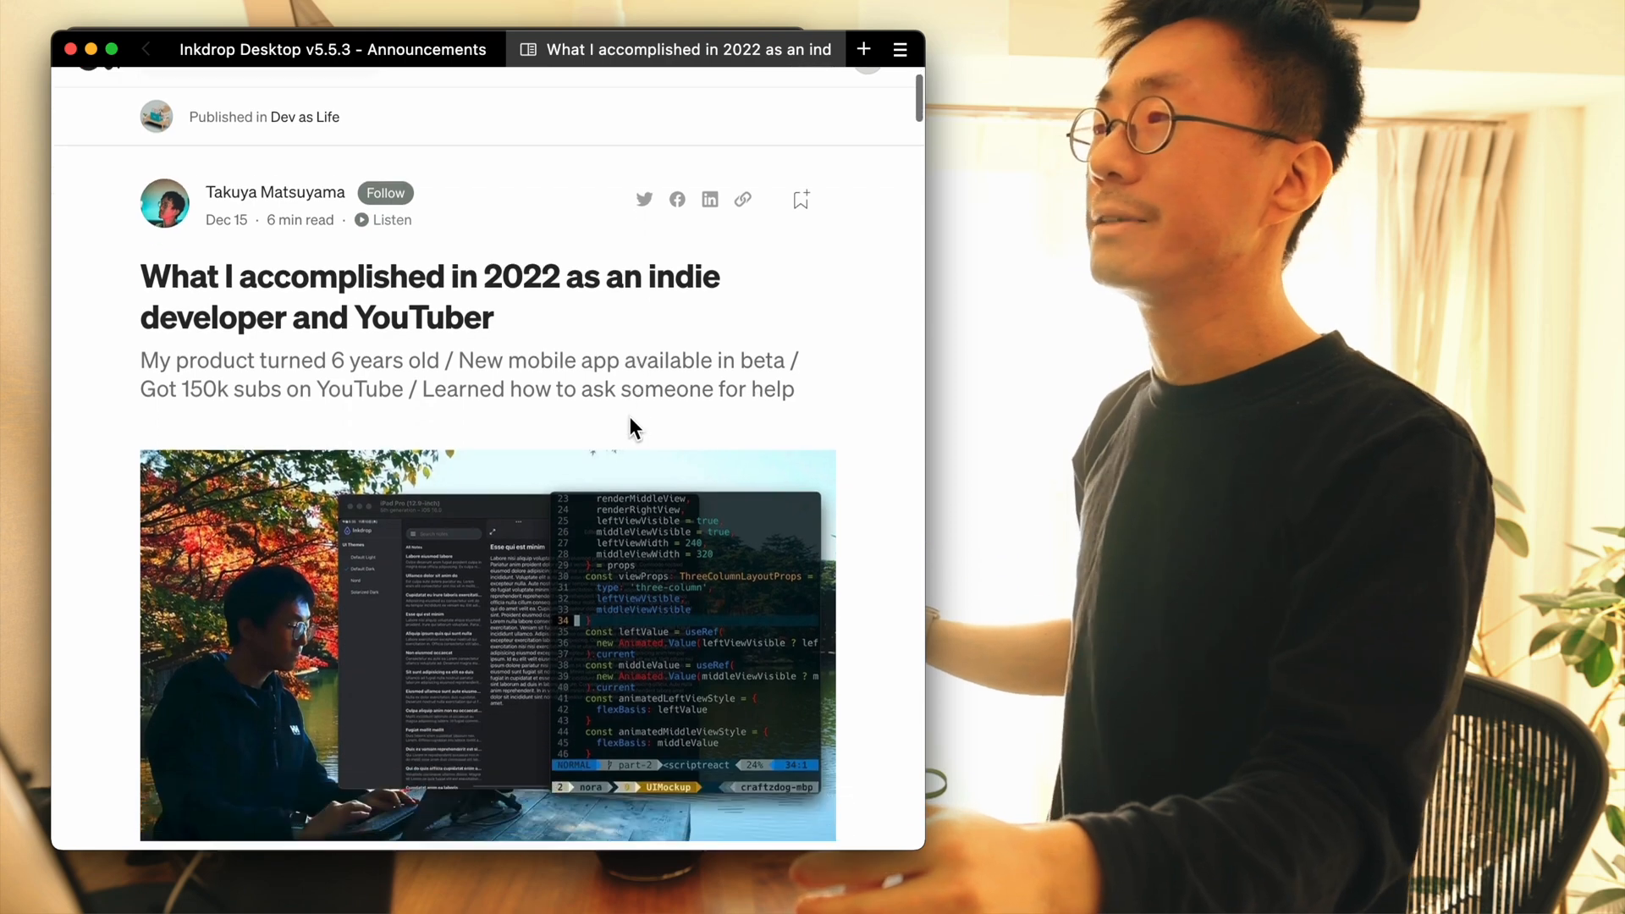
{"action": "scroll", "scroll_direction": "down", "scroll_amount": 3}
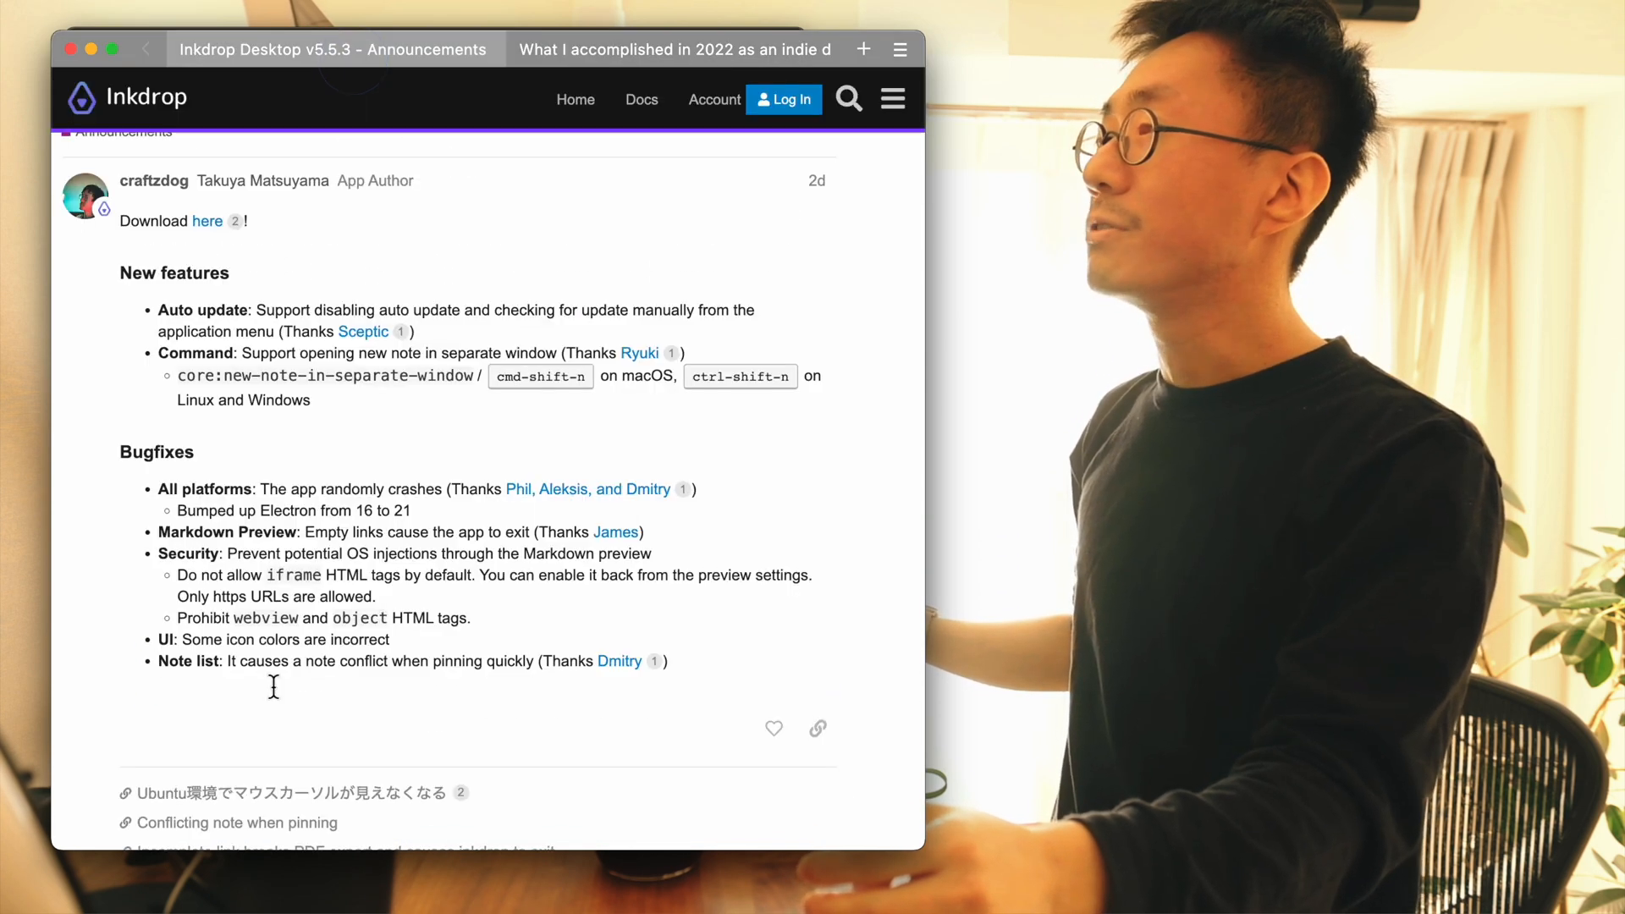
- Skim through the post's TL;DR section and return to the weekly report note
{"action": "left_click", "coordinate": [674, 49]}
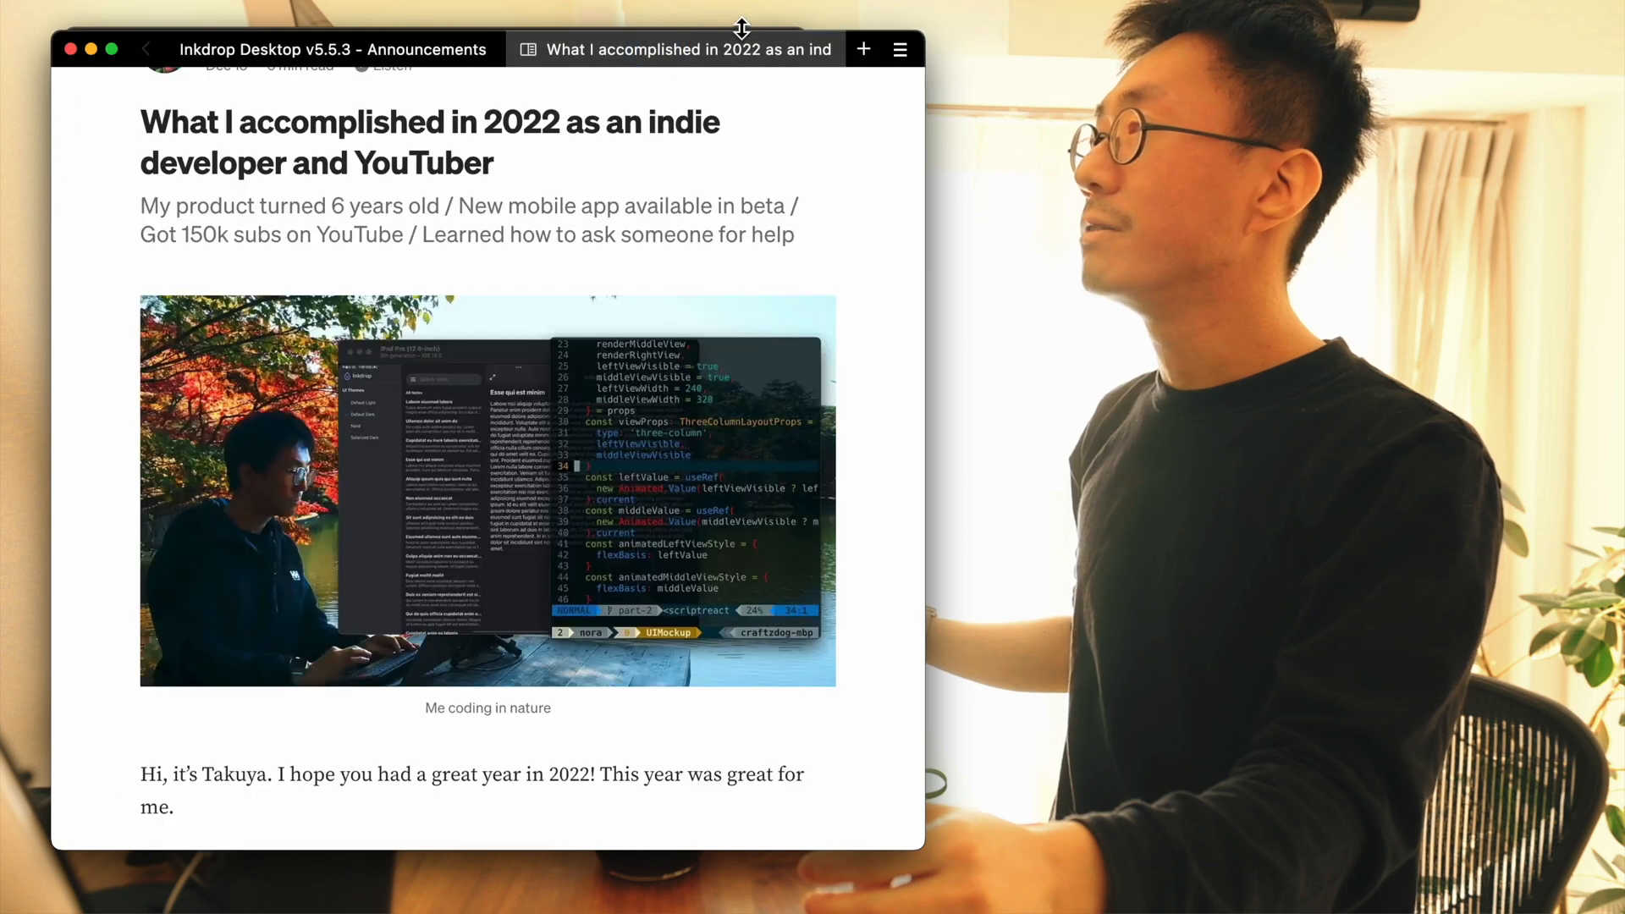
{"action": "scroll", "scroll_direction": "down", "scroll_amount": 3}
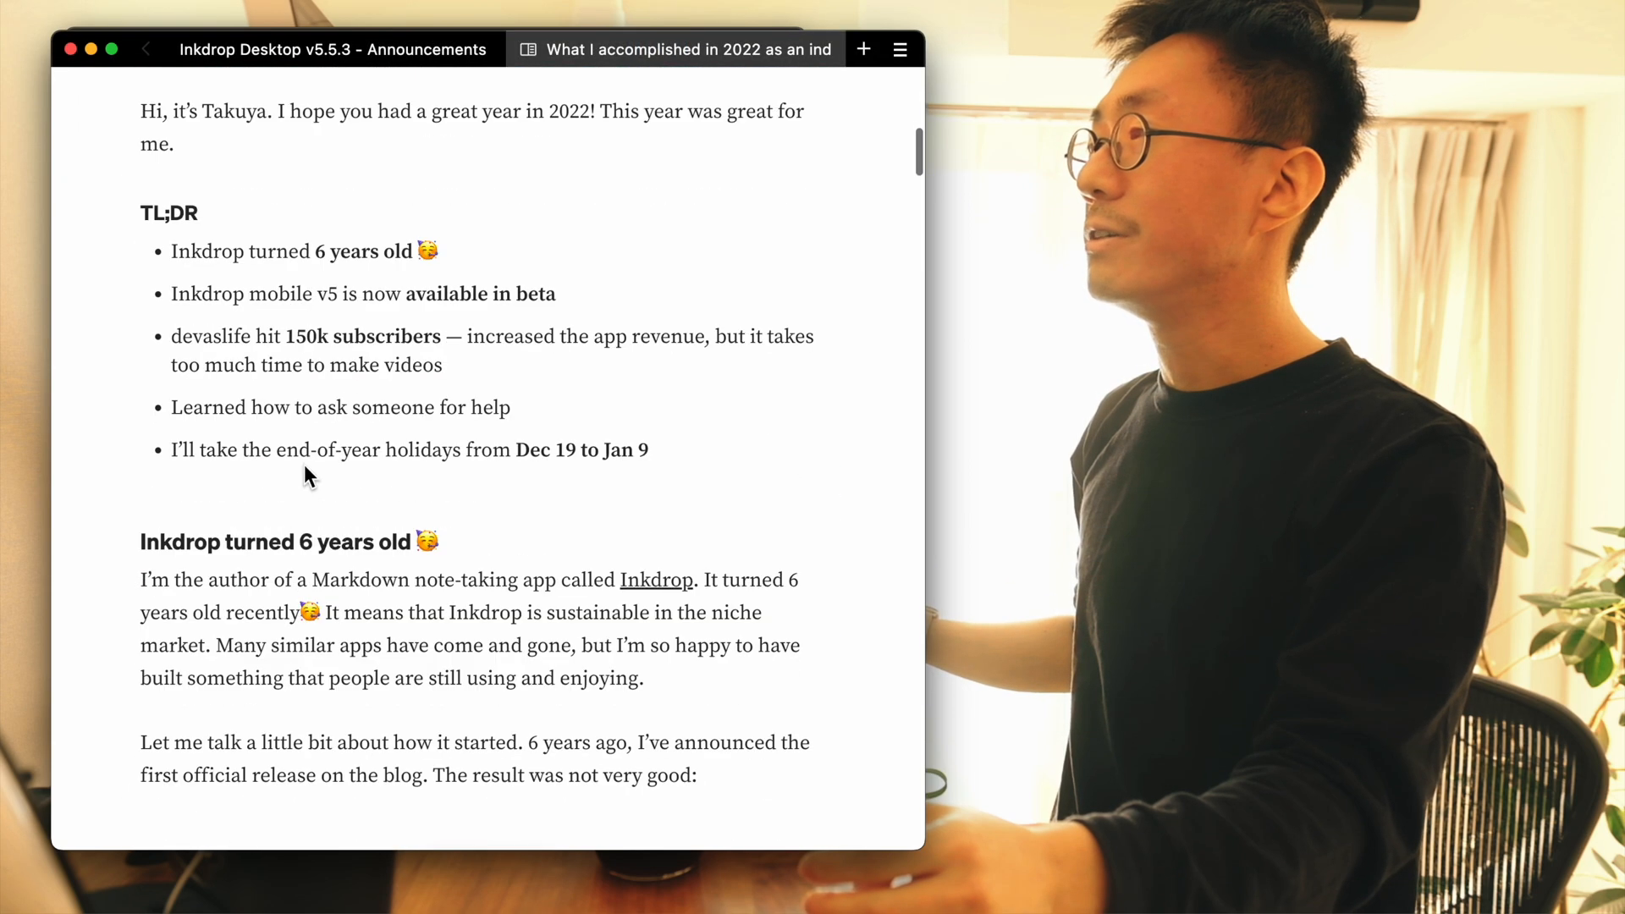
{"action": "scroll", "scroll_direction": "down", "scroll_amount": 3}
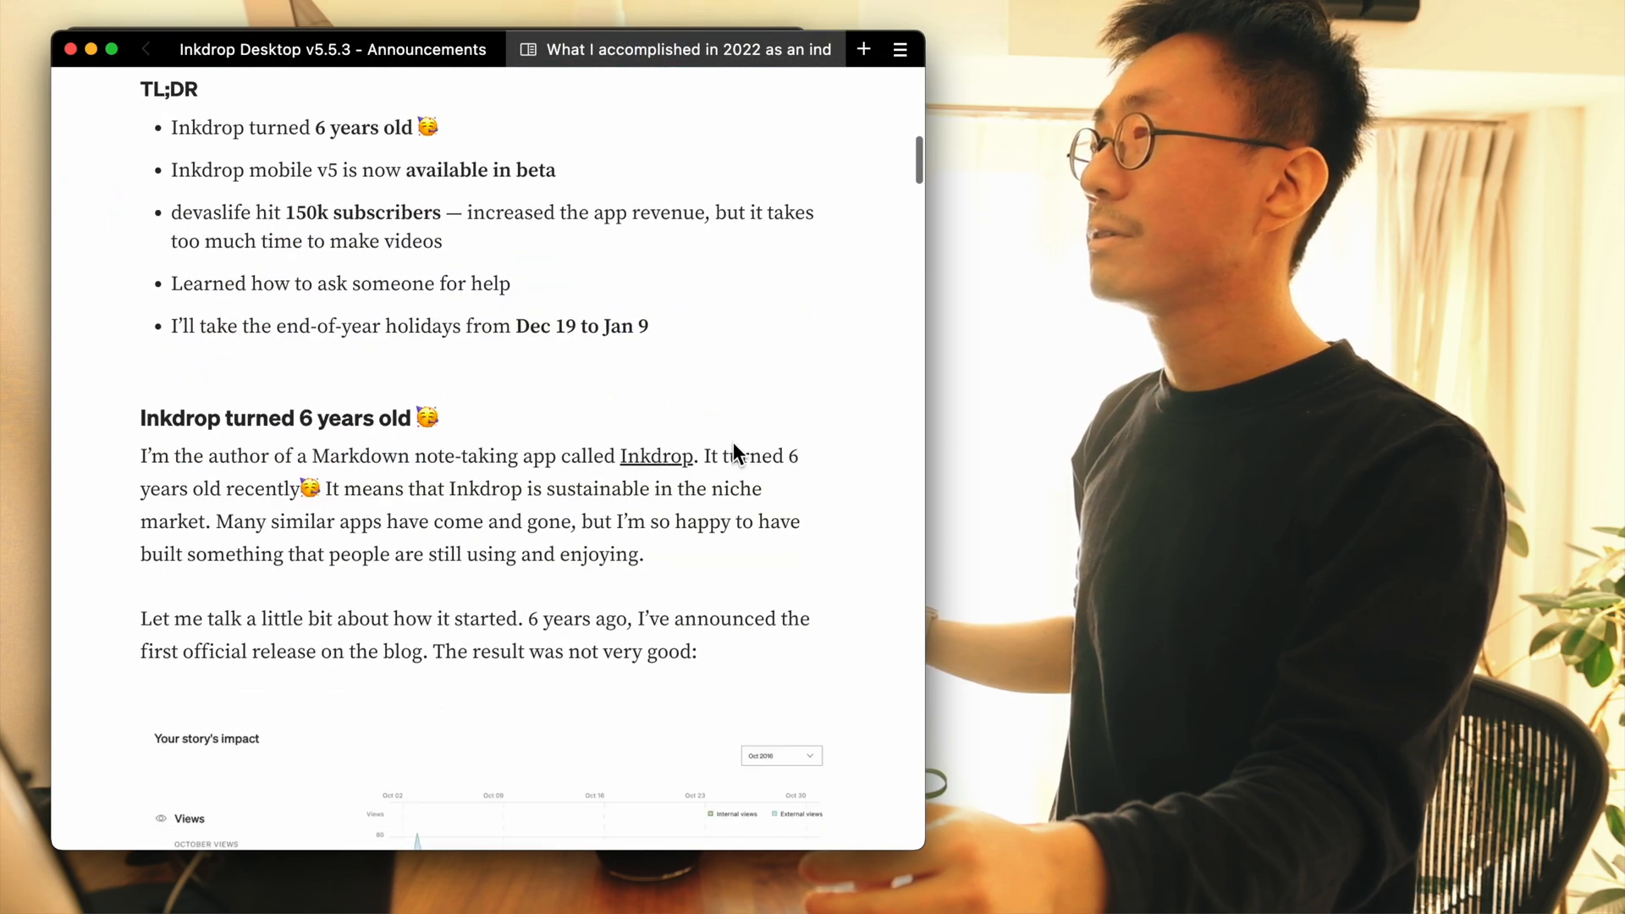
{"action": "mouse_move", "coordinate": [376, 316]}
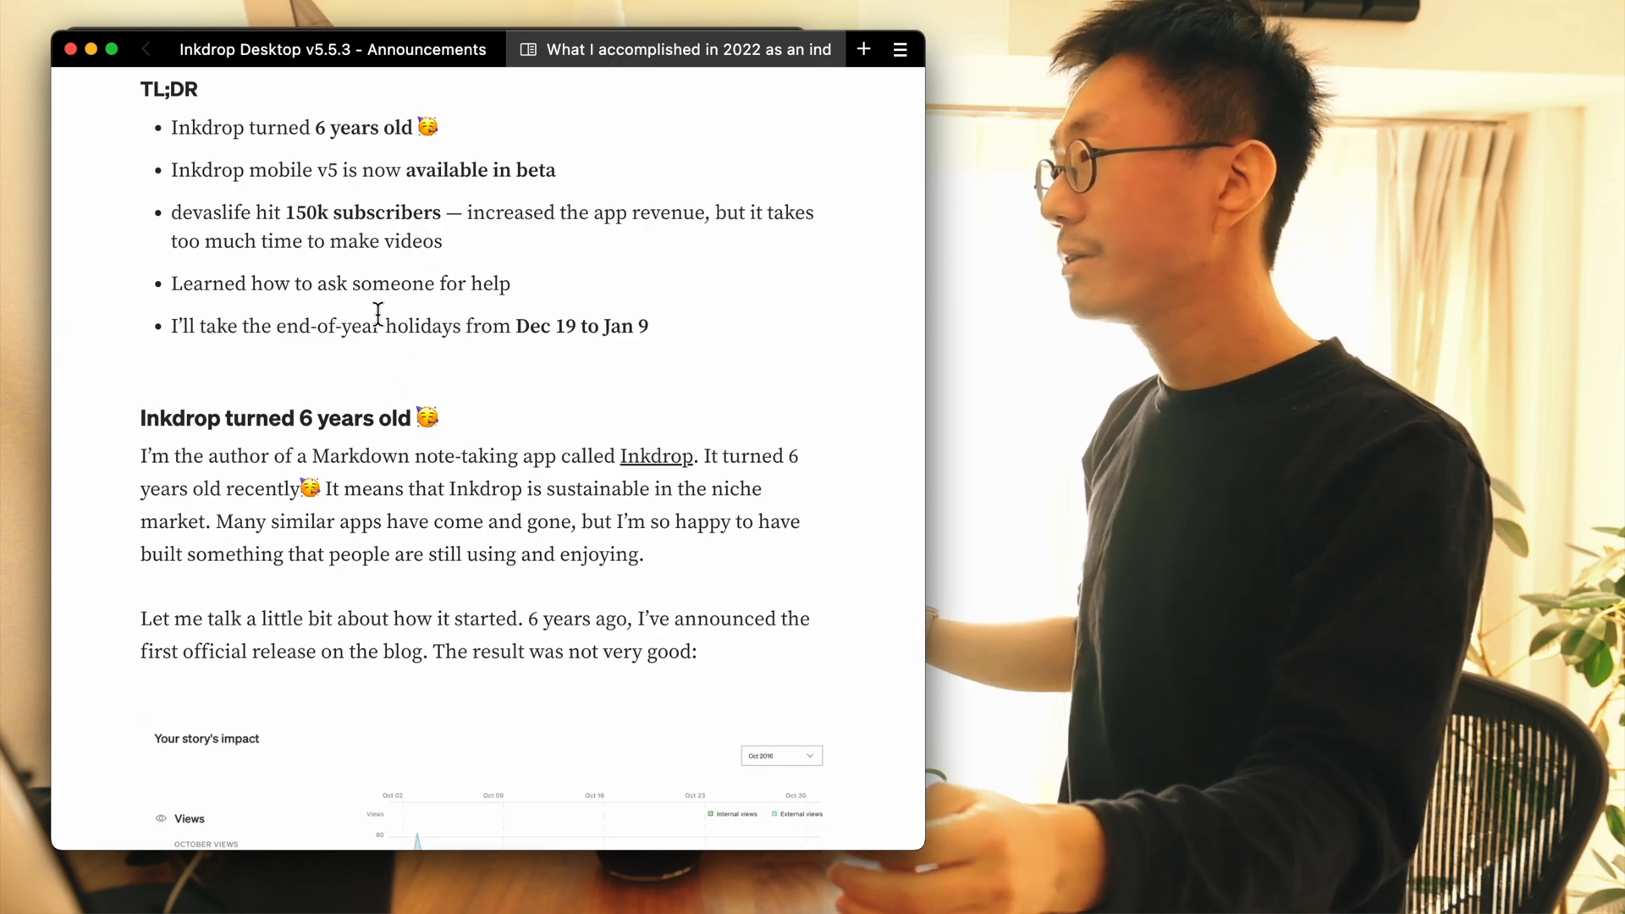
{"action": "scroll", "scroll_direction": "down", "scroll_amount": 3}
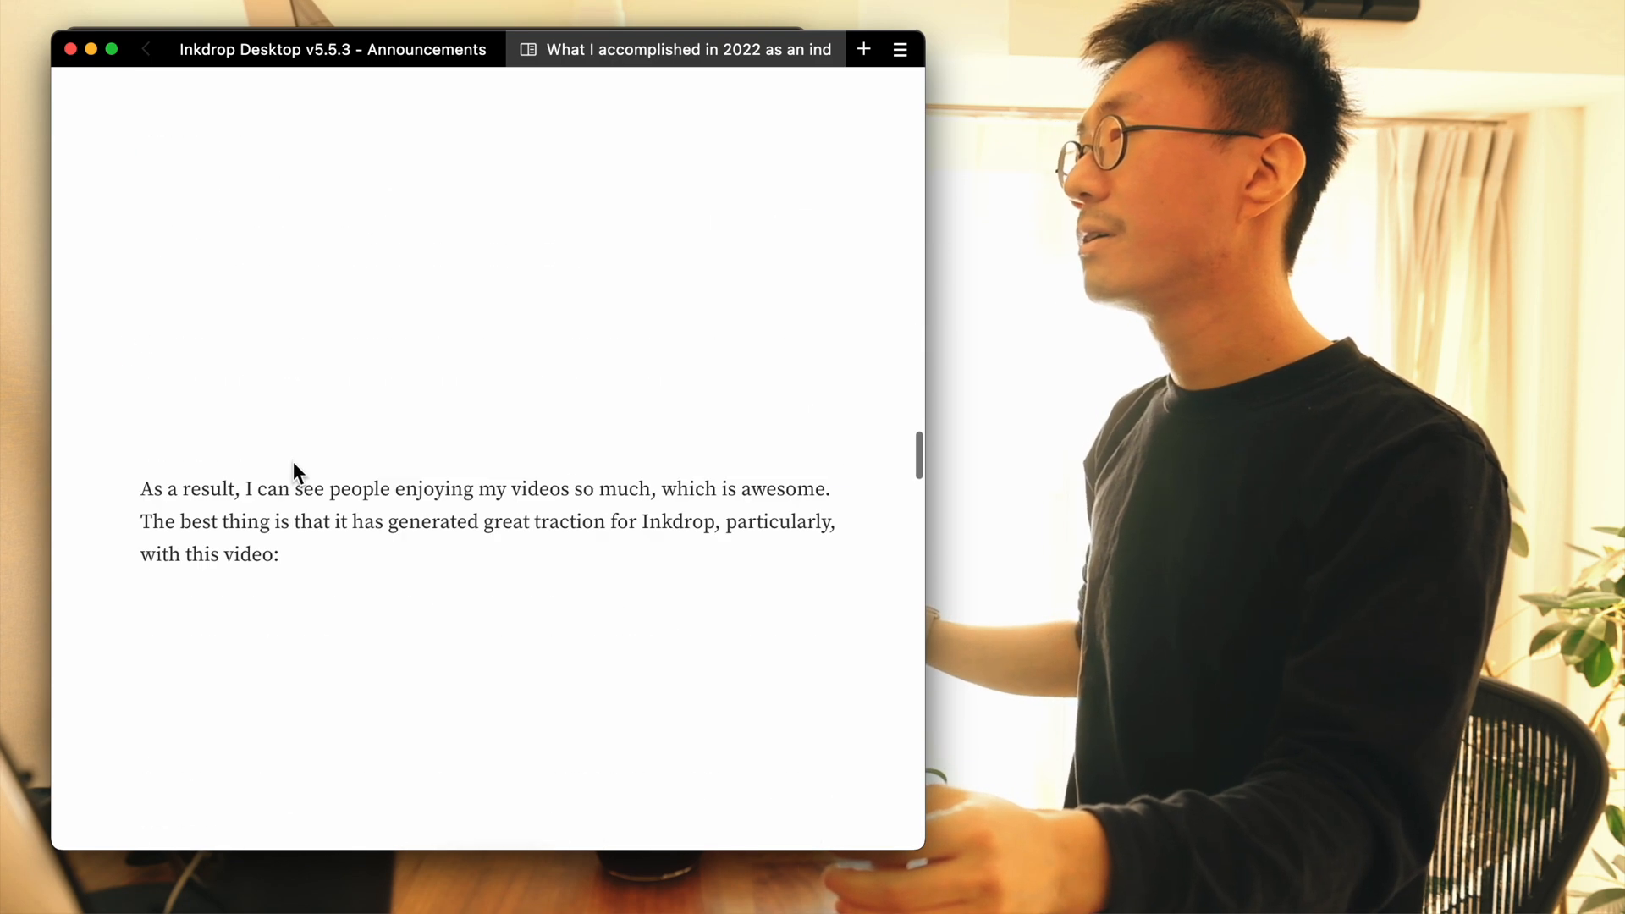
{"action": "scroll", "scroll_direction": "down", "scroll_amount": 3}
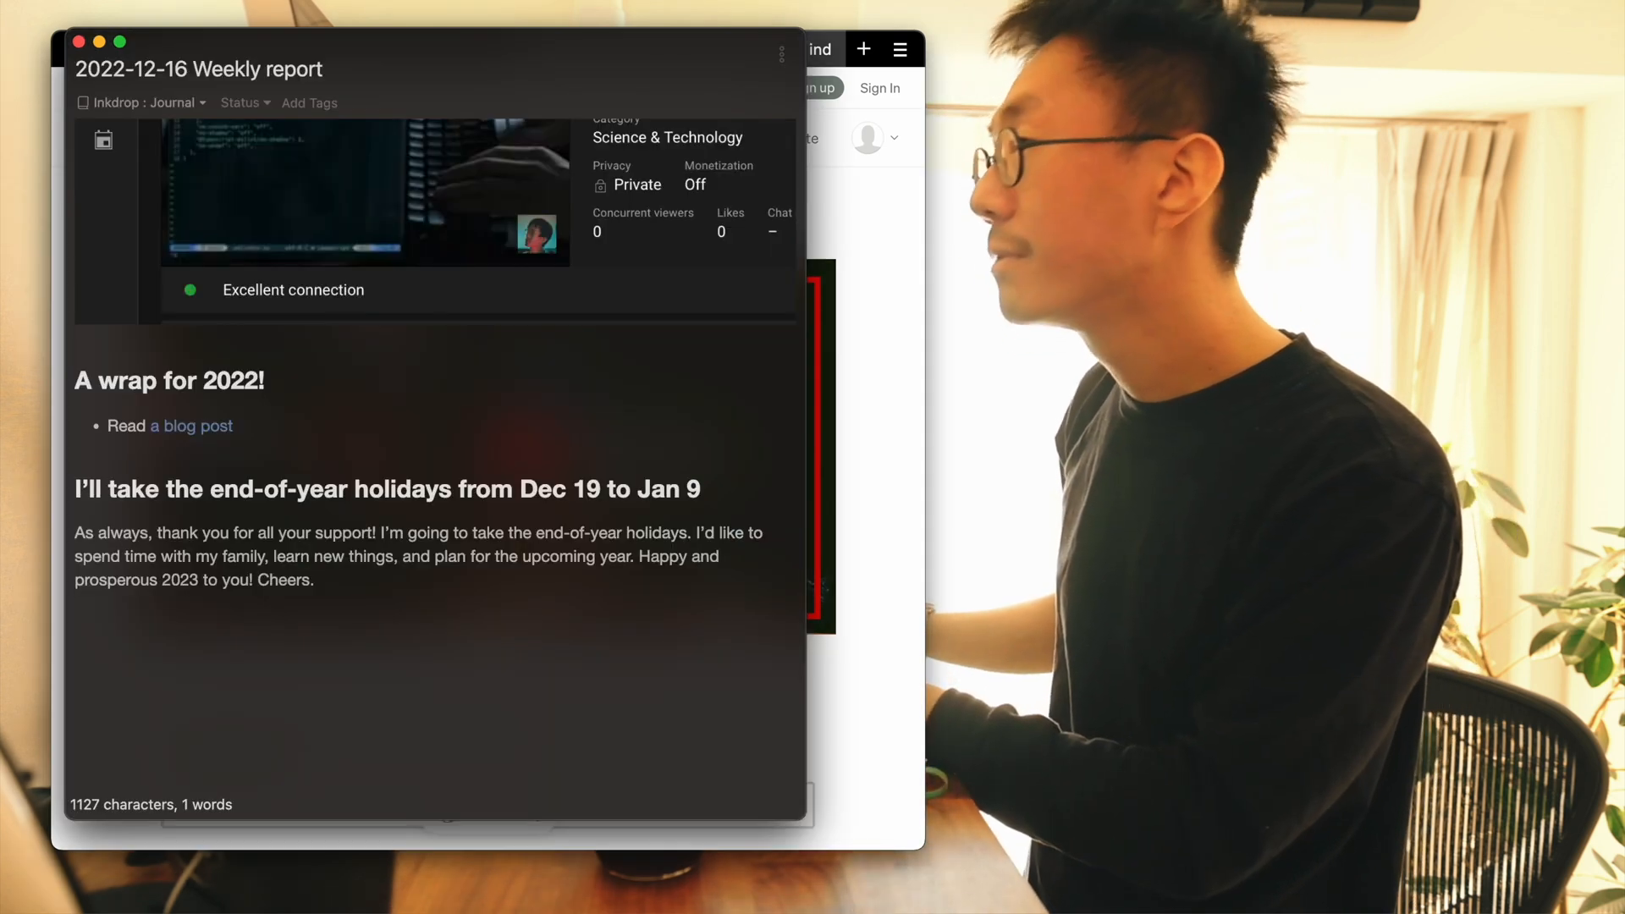
{"action": "scroll", "scroll_direction": "up", "scroll_amount": 3}
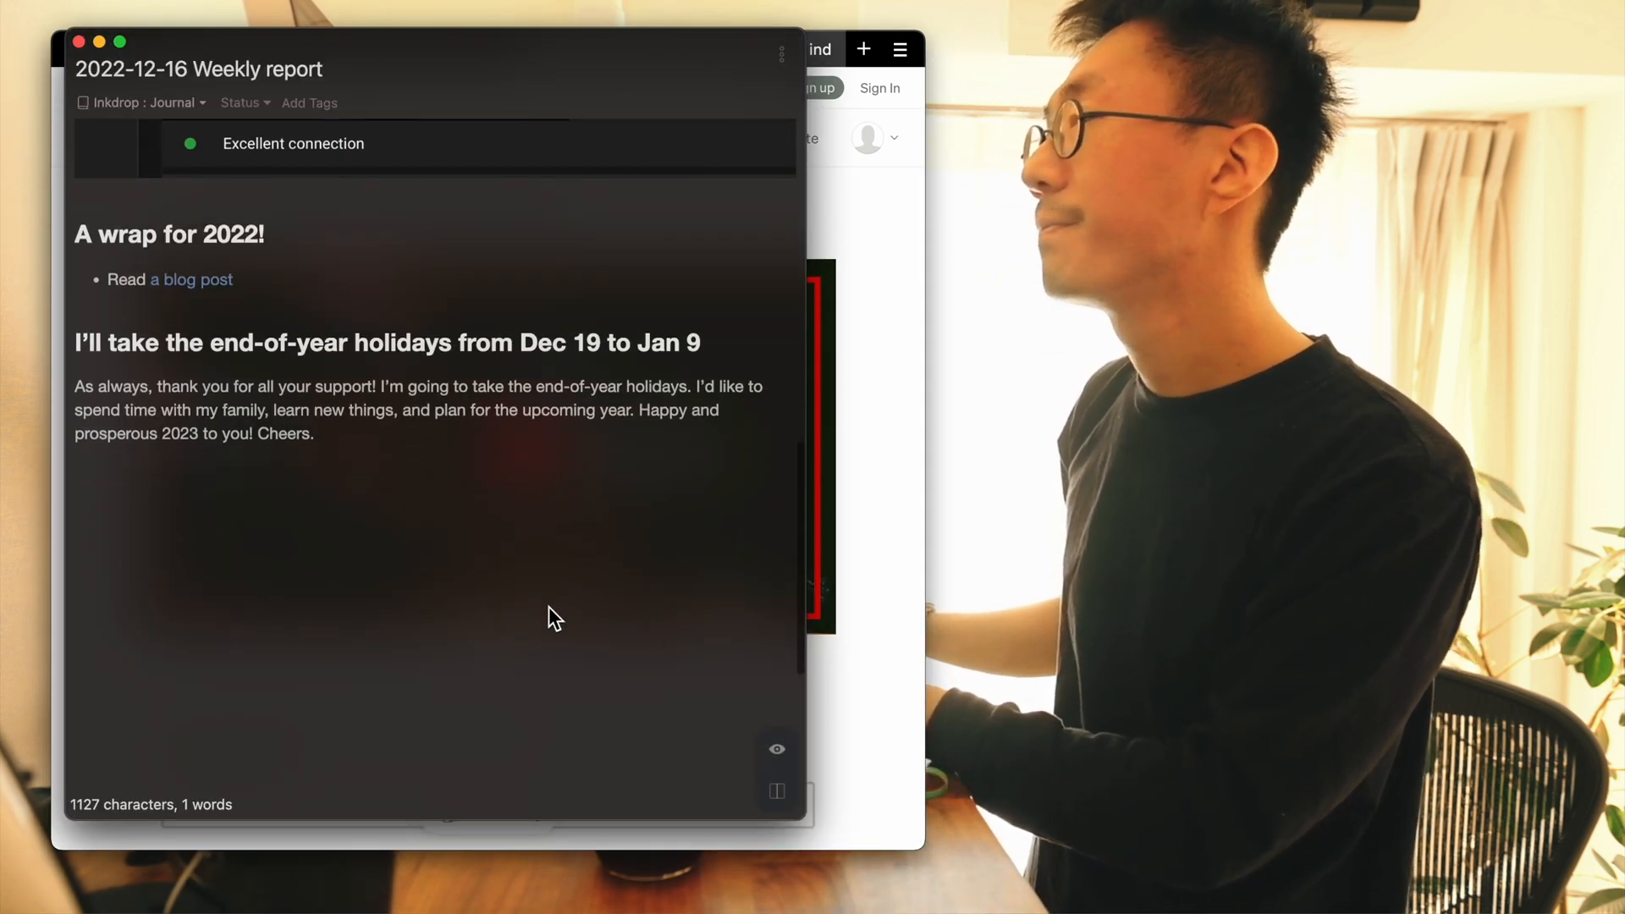